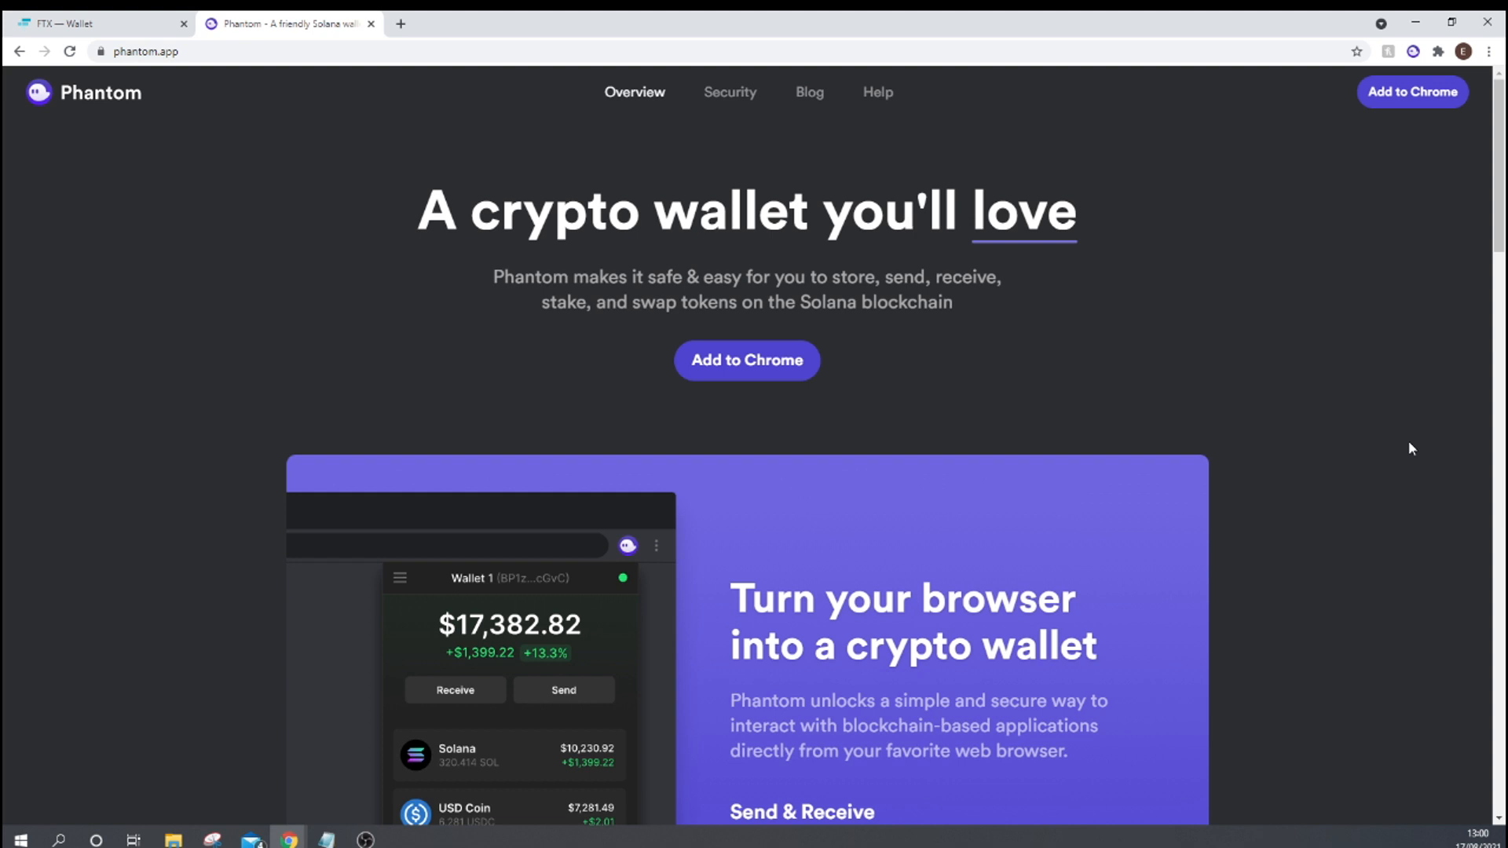
mouse_move(1394, 445)
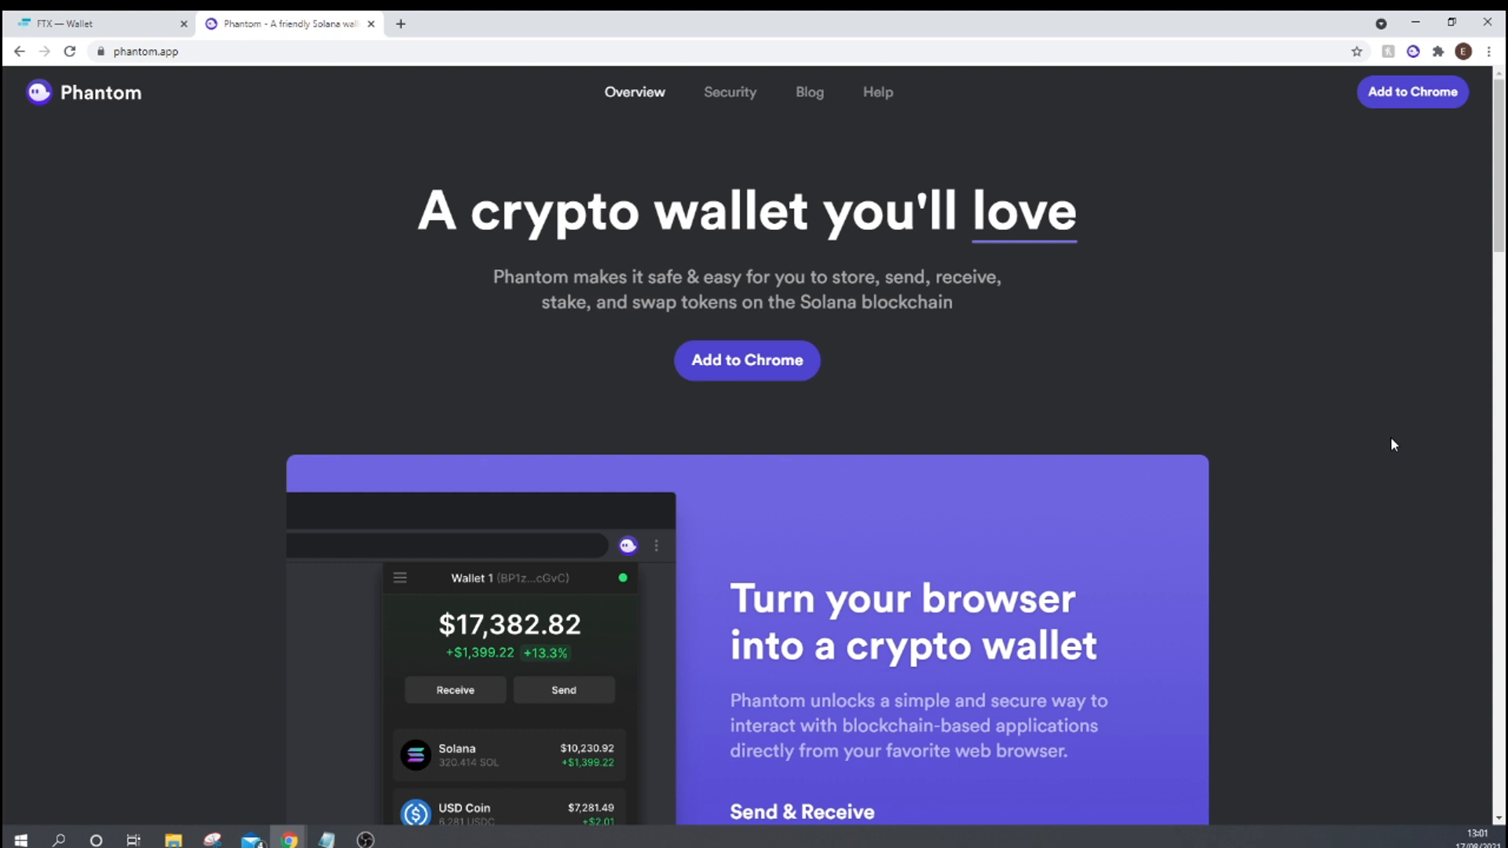
mouse_move(1245, 374)
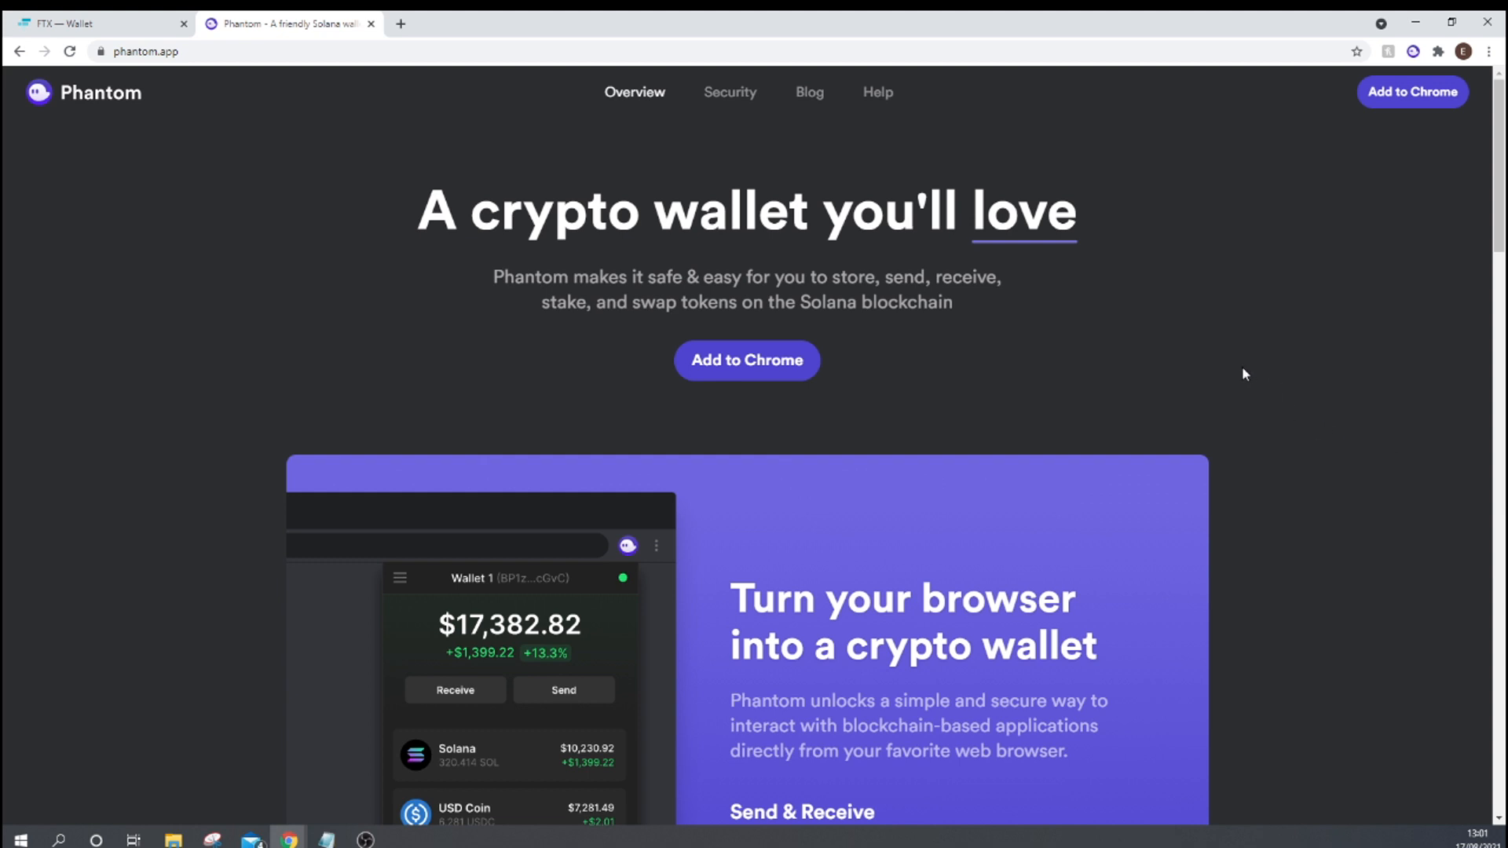
mouse_move(574, 271)
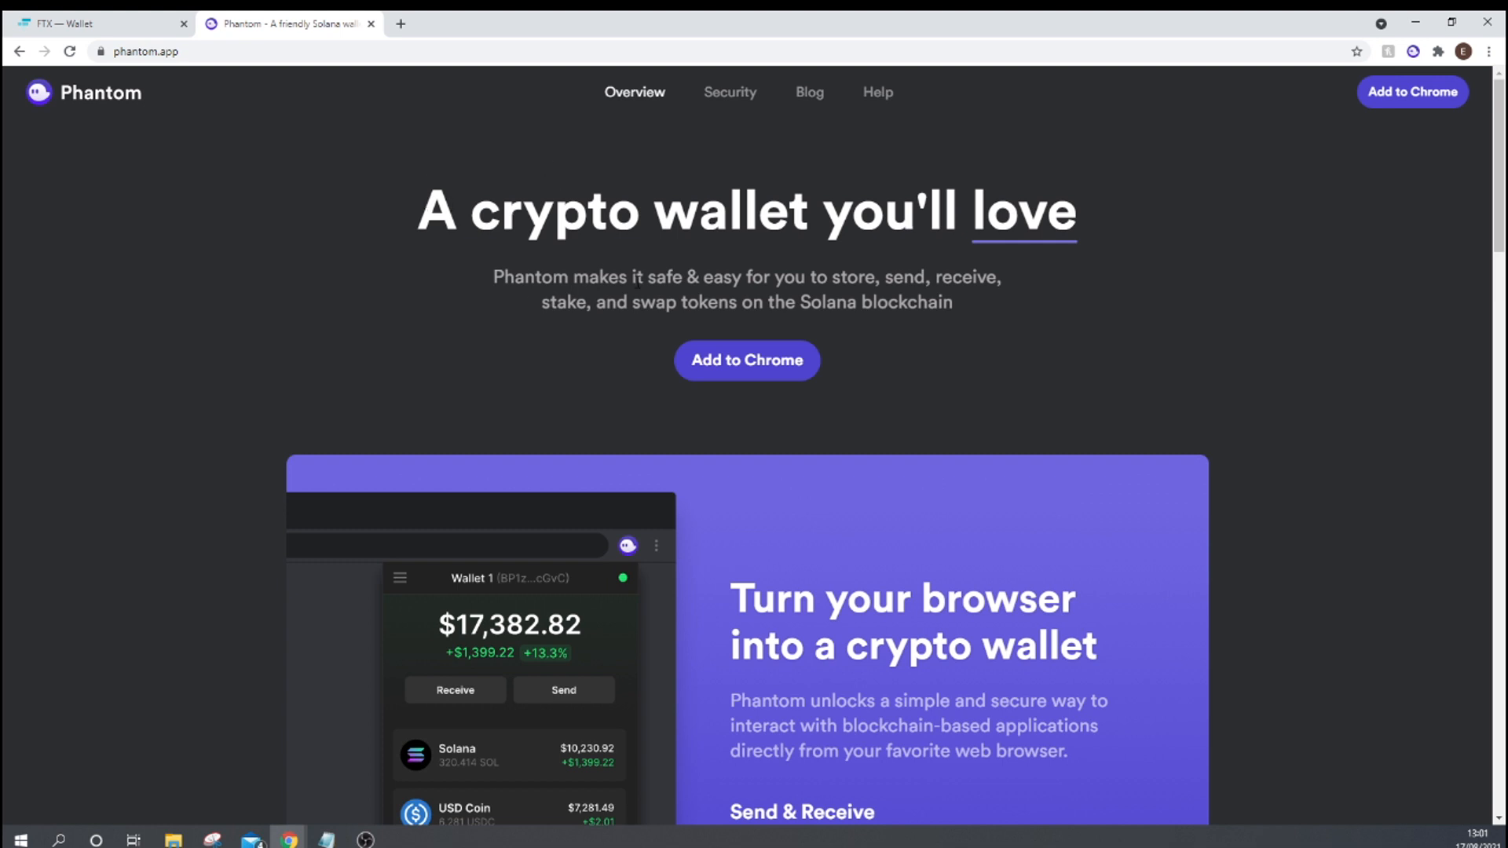
mouse_move(943, 358)
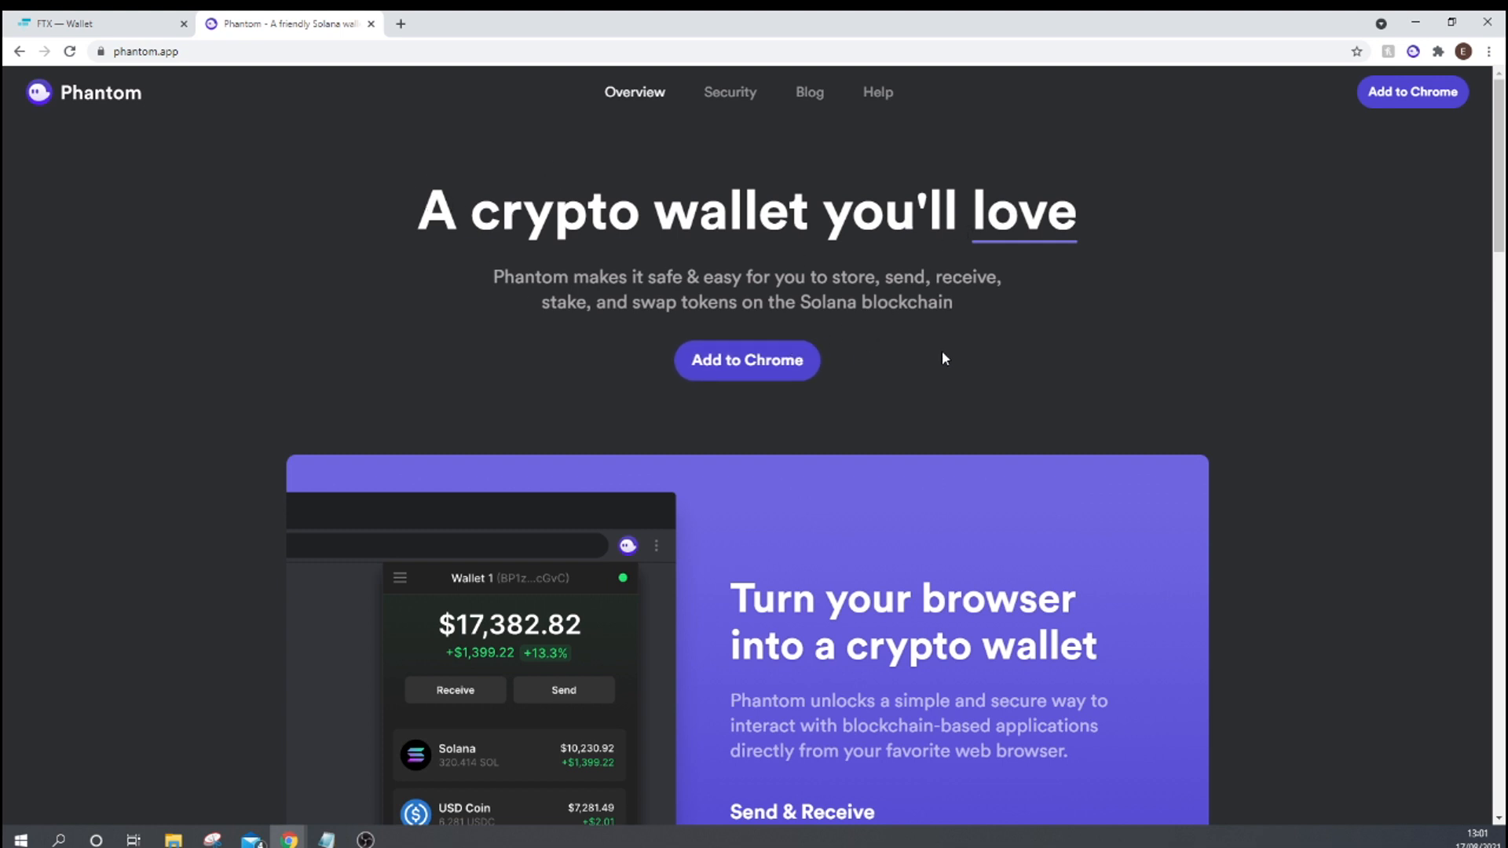
mouse_move(1010, 289)
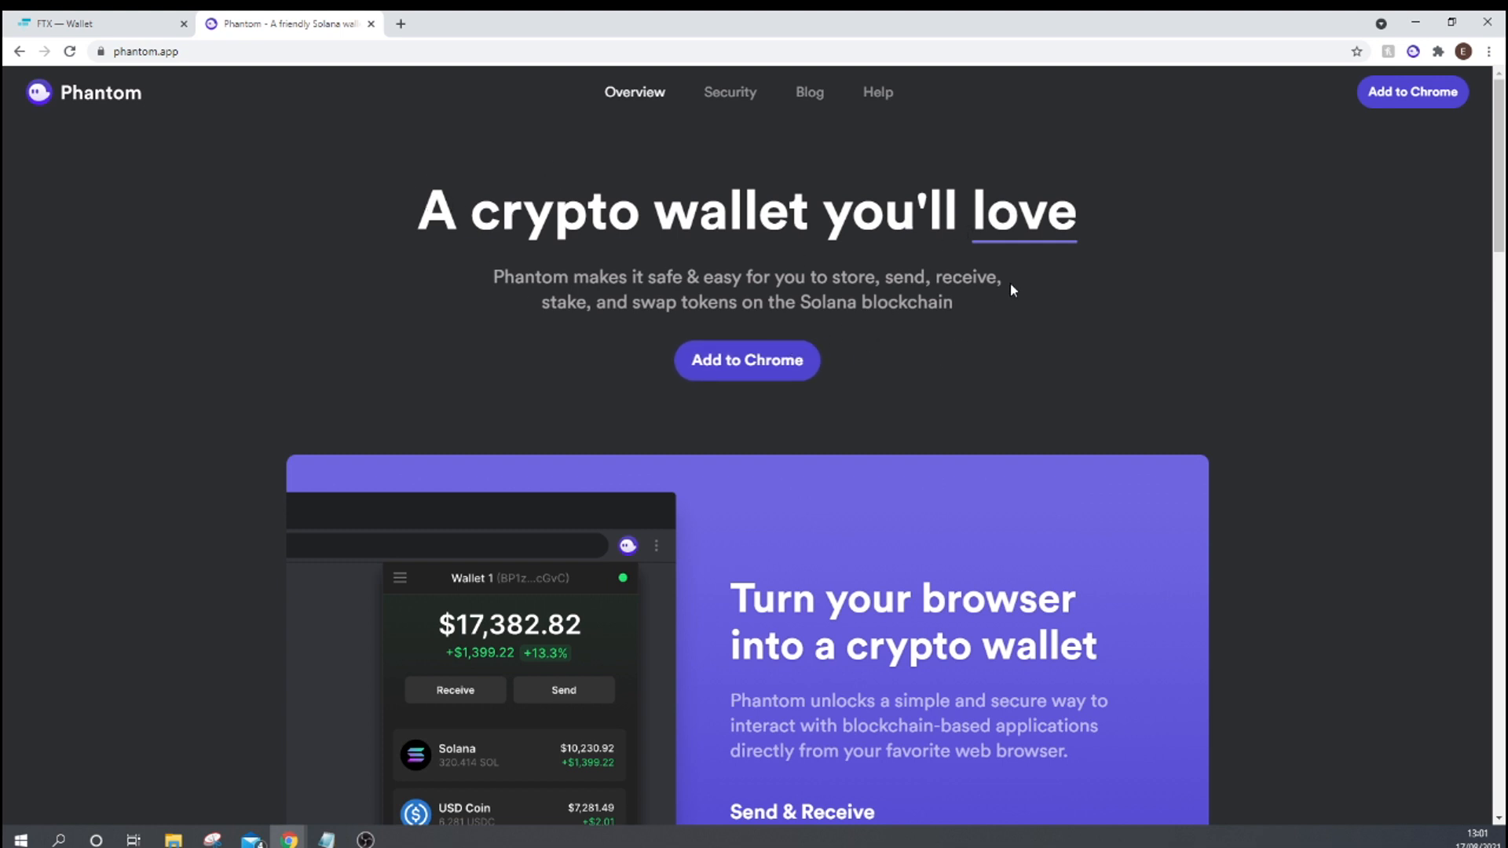
Open Phantom's Chrome Web Store listing from phantom.app and view its 'Collect NFTs' promo image
click(747, 360)
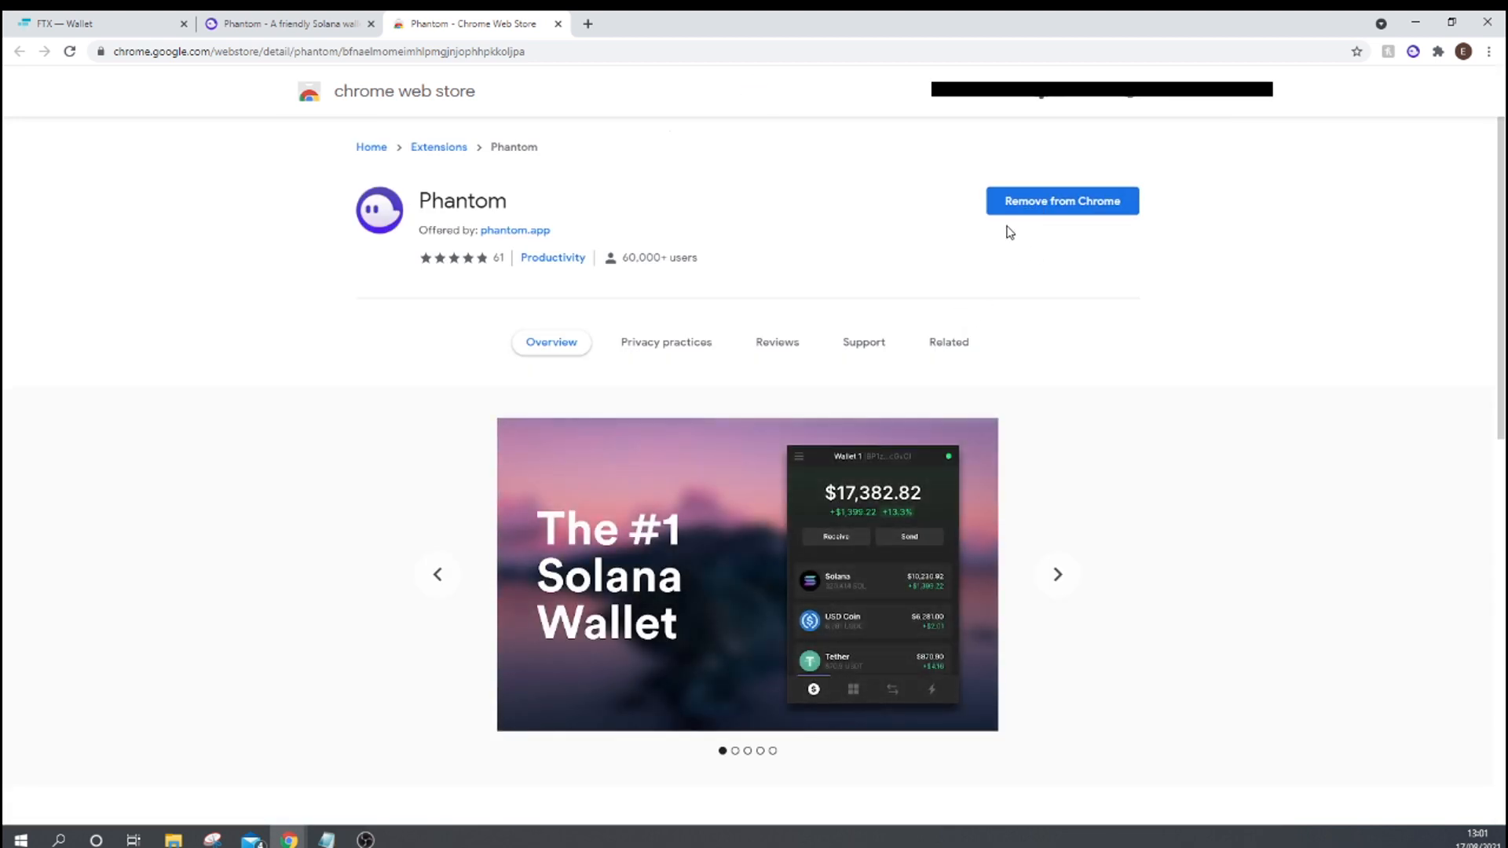
mouse_move(1158, 329)
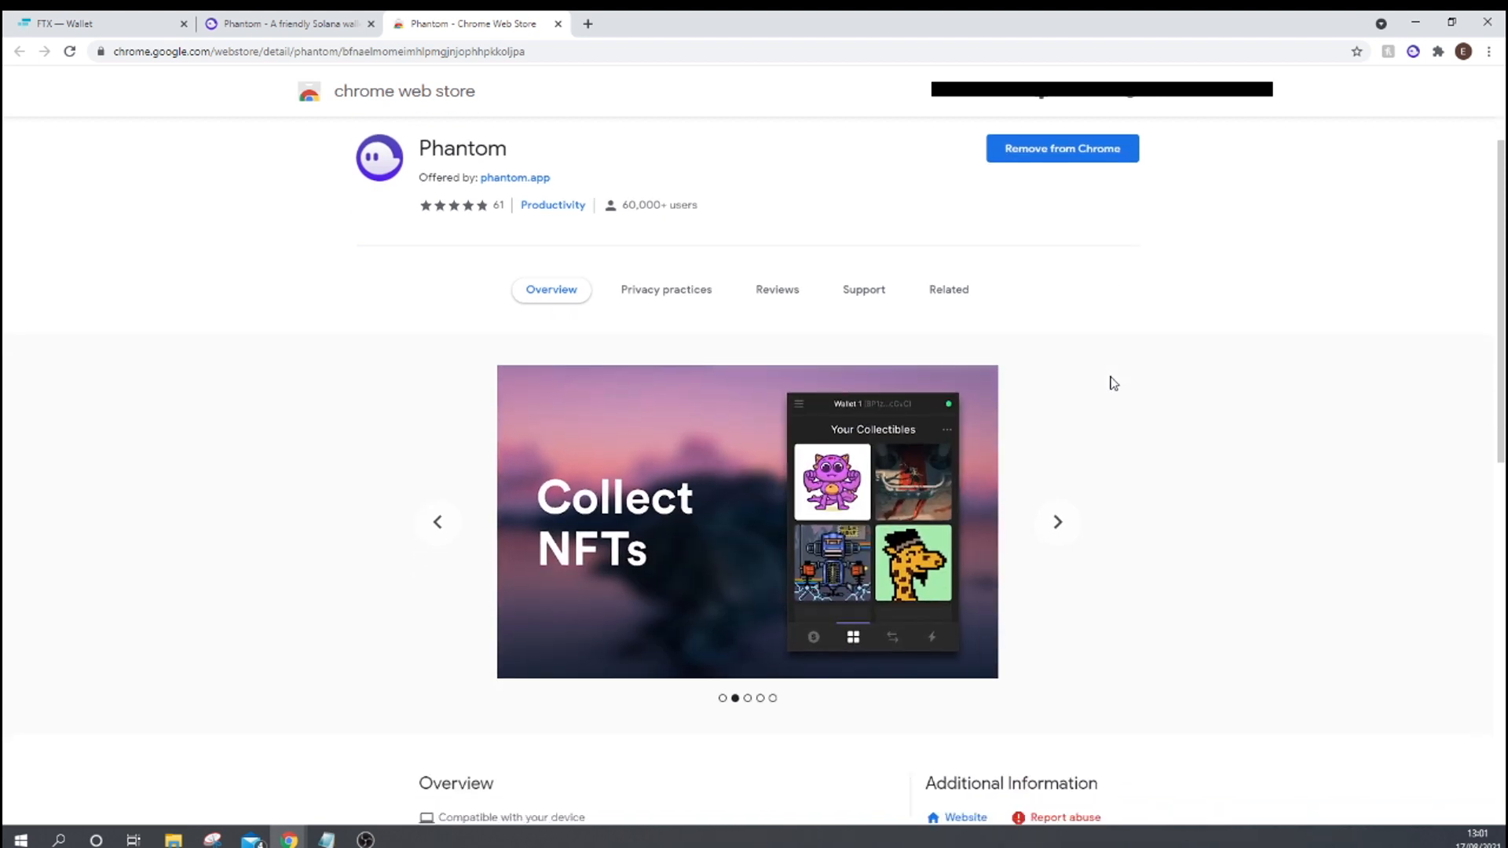
scroll(up, 3)
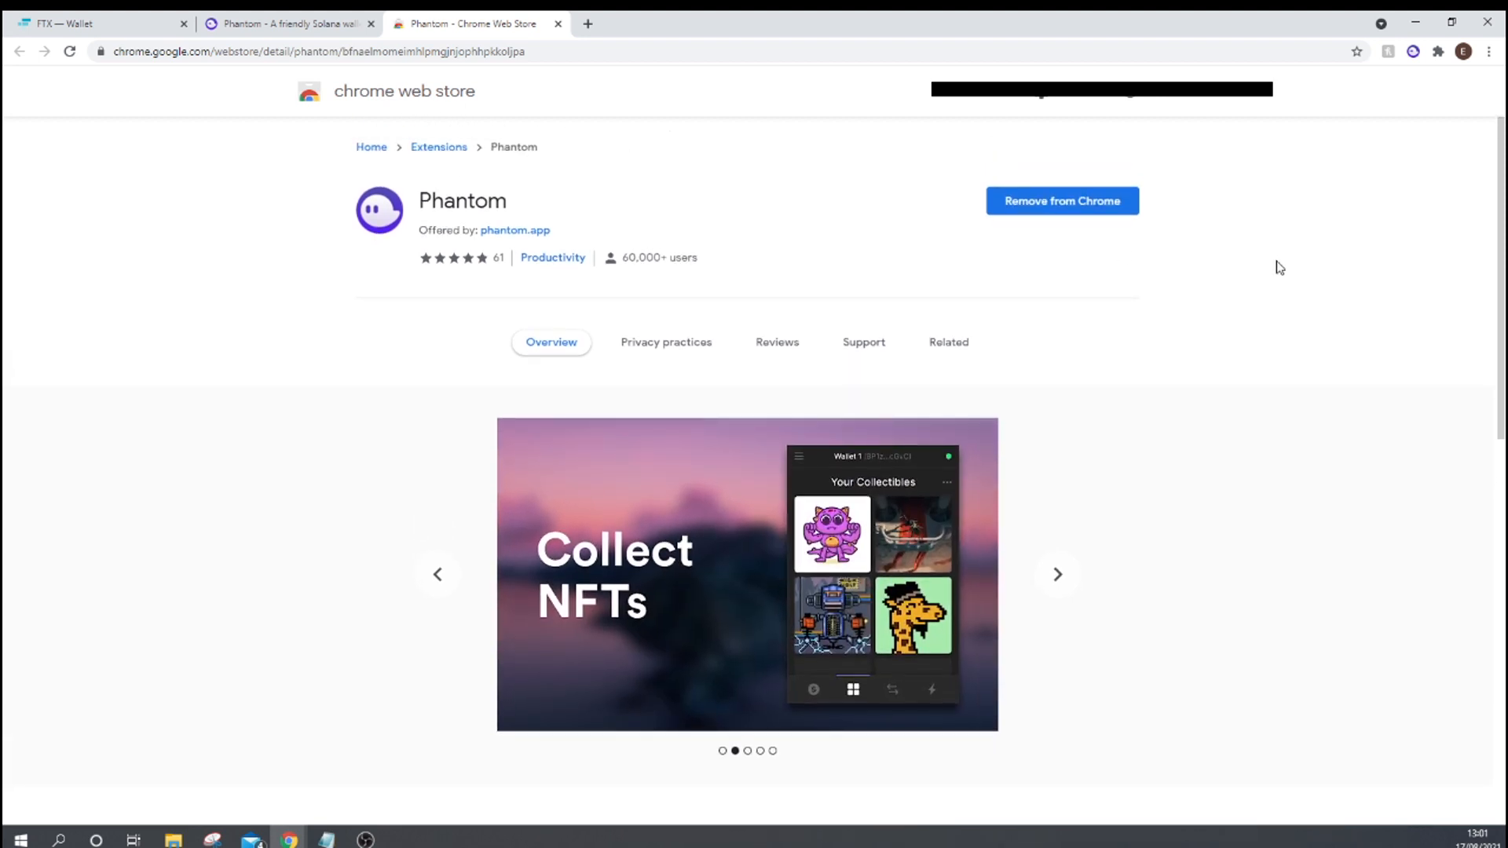
mouse_move(792, 239)
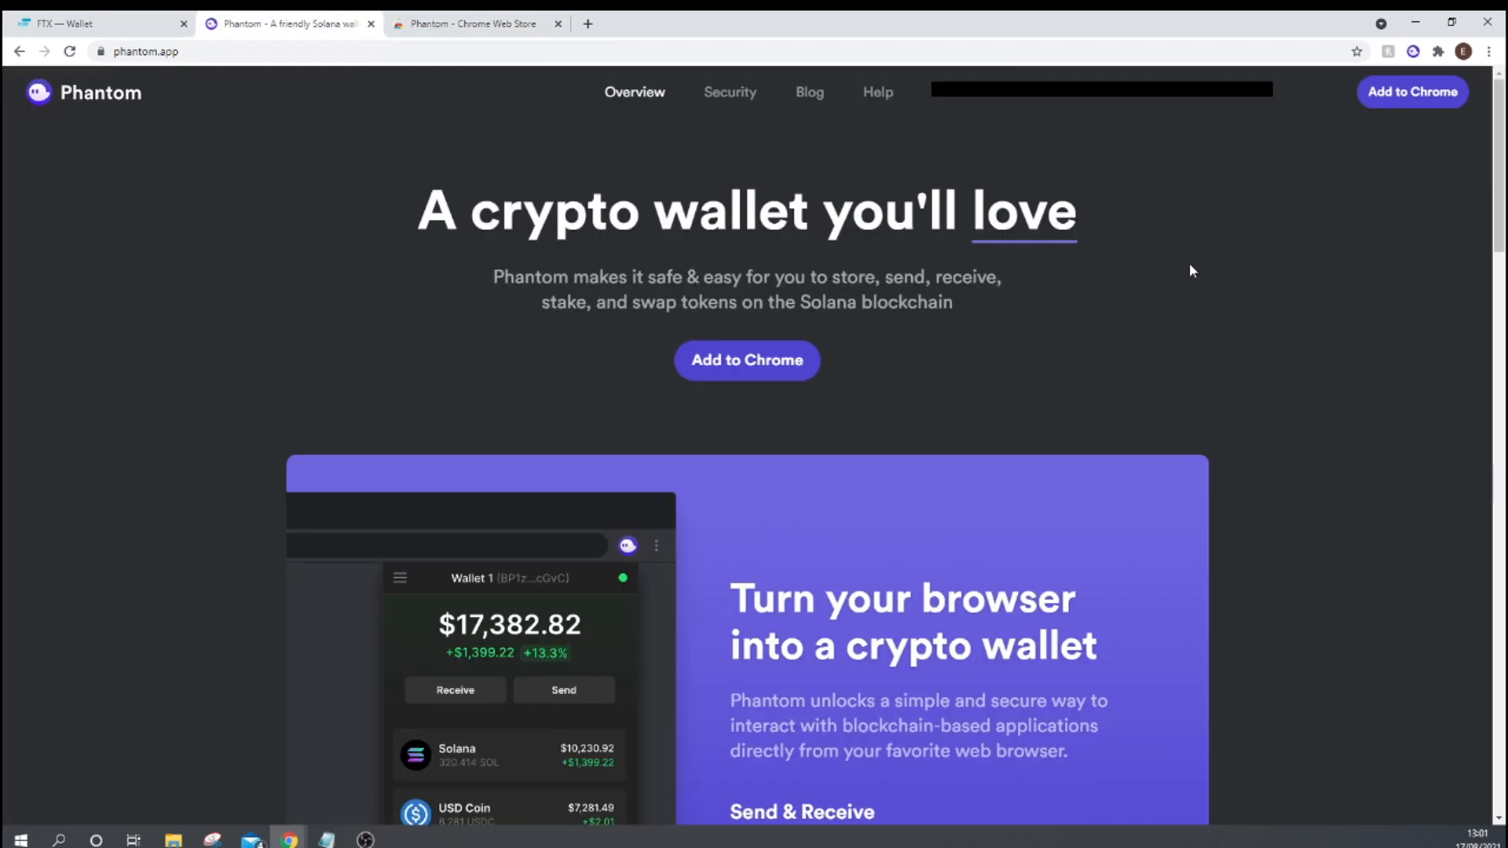
mouse_move(1170, 323)
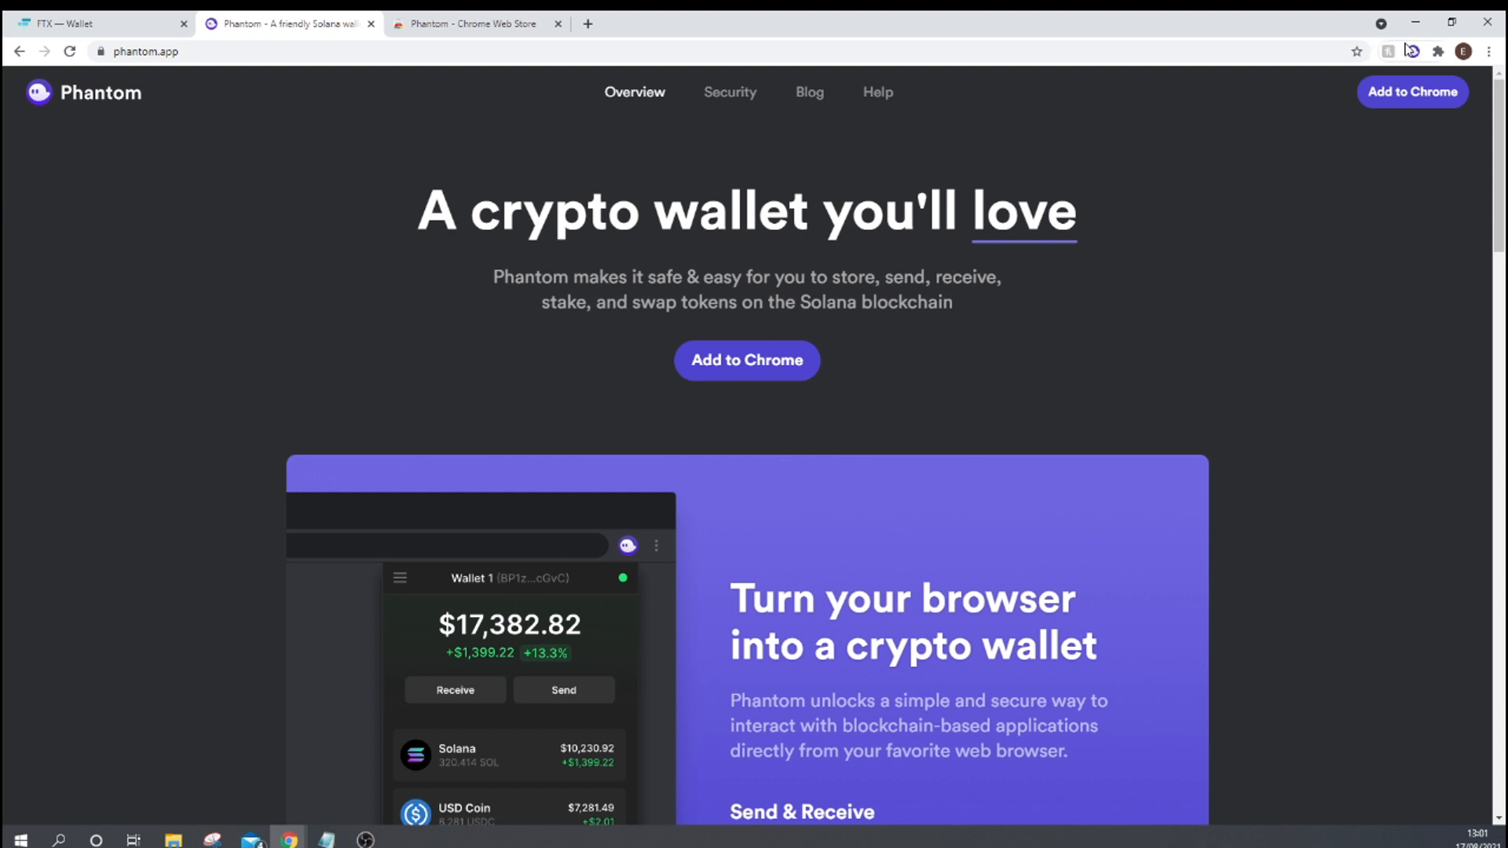
mouse_move(1425, 55)
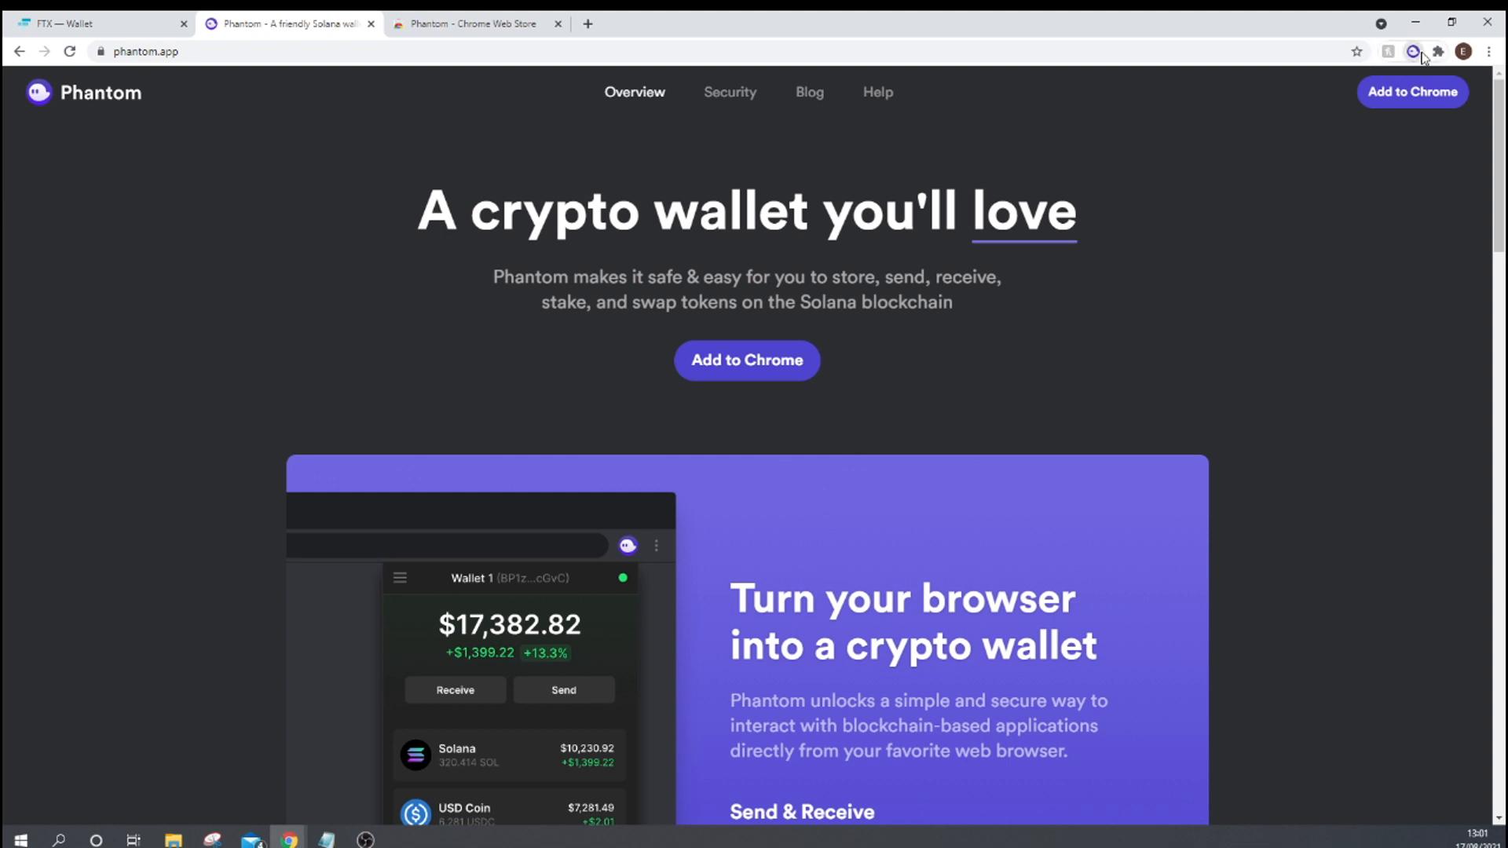
Bring up the locked Phantom wallet from the toolbar and enter its password without submitting
click(1412, 50)
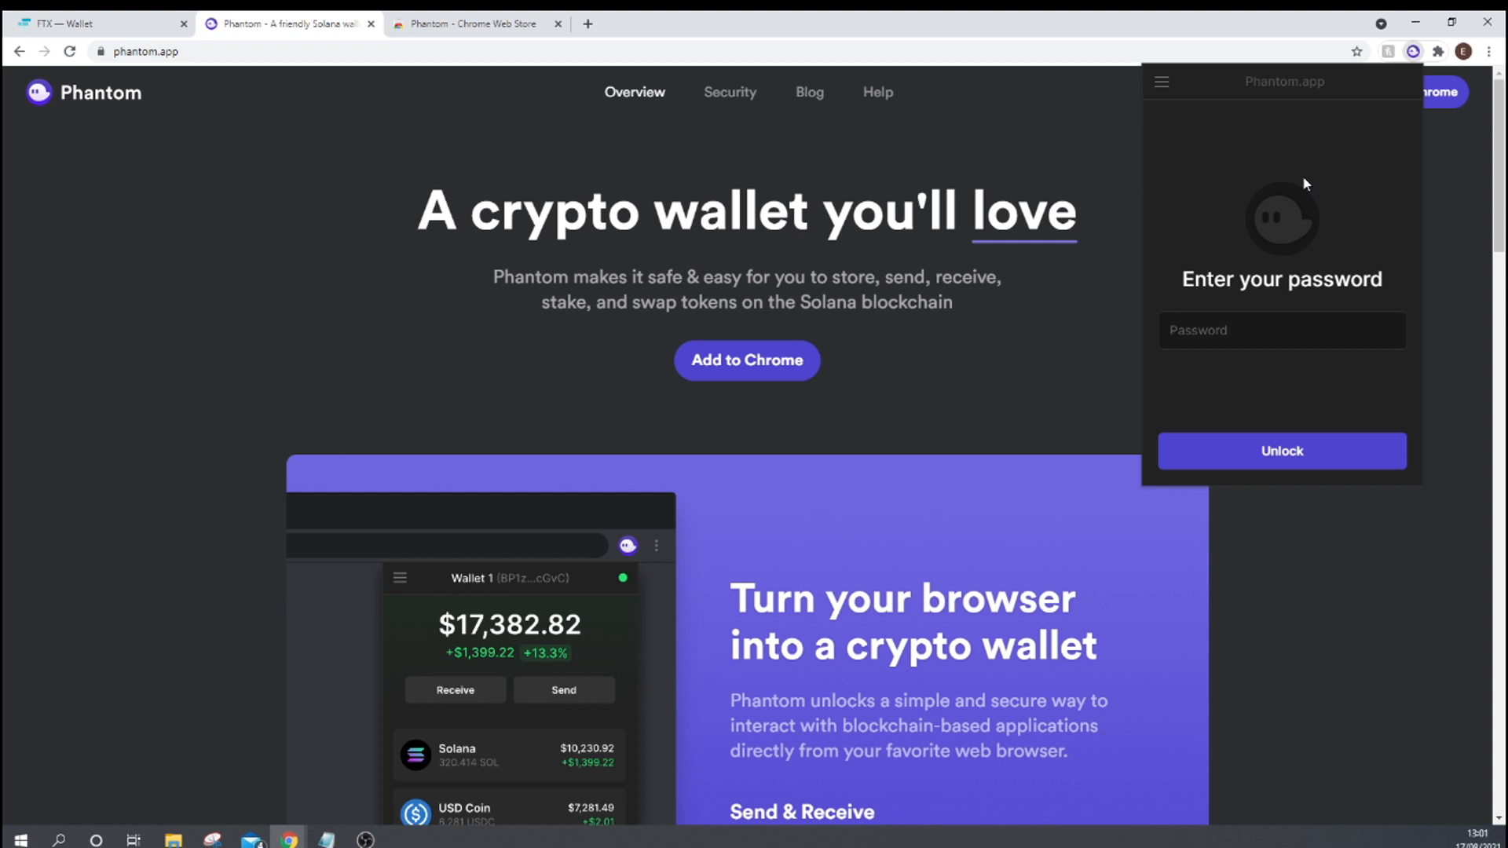
click(1282, 330)
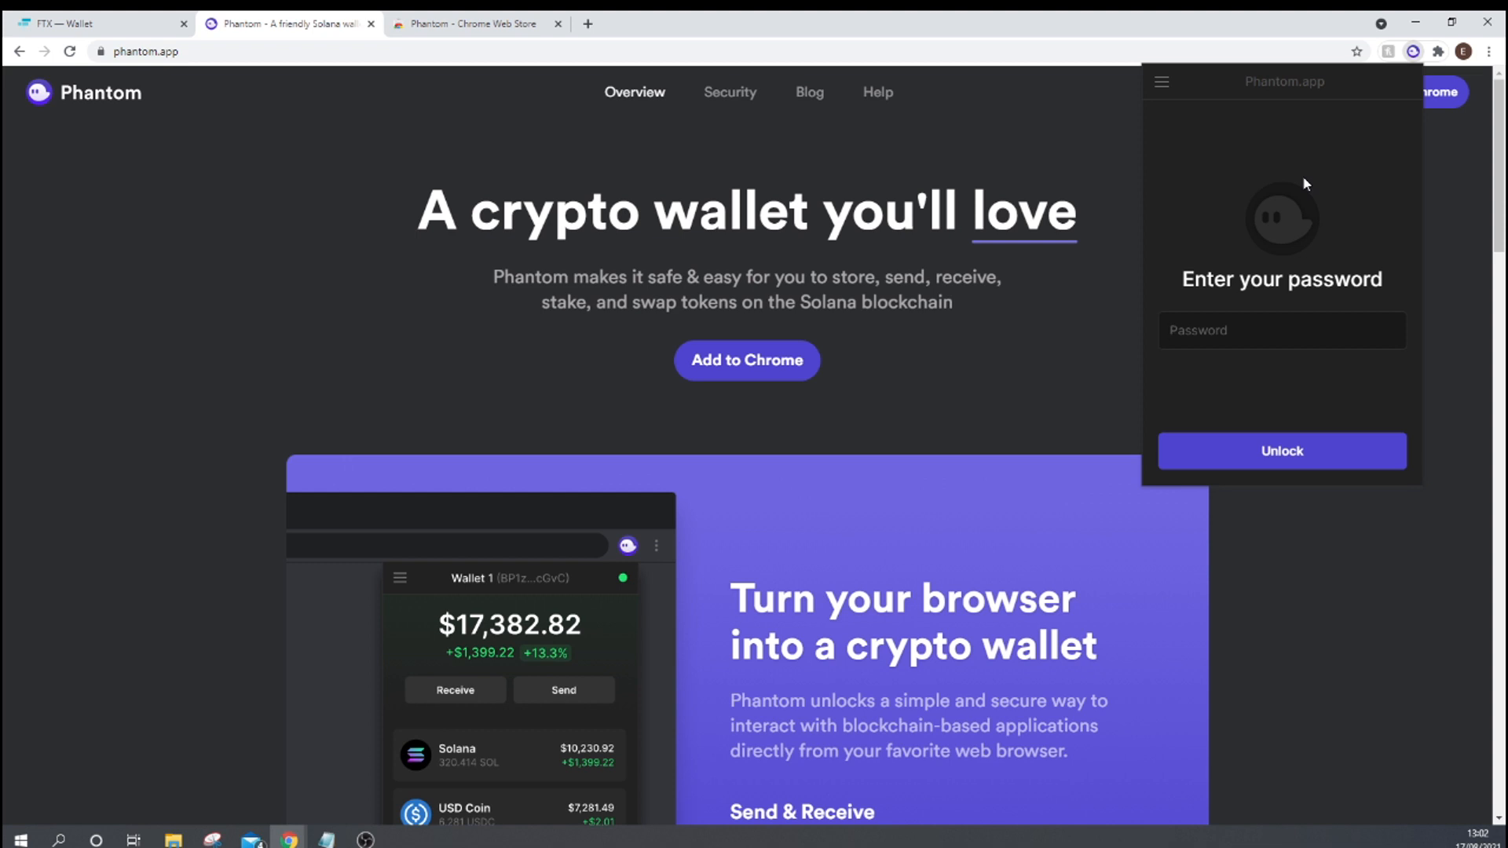
click(1282, 330)
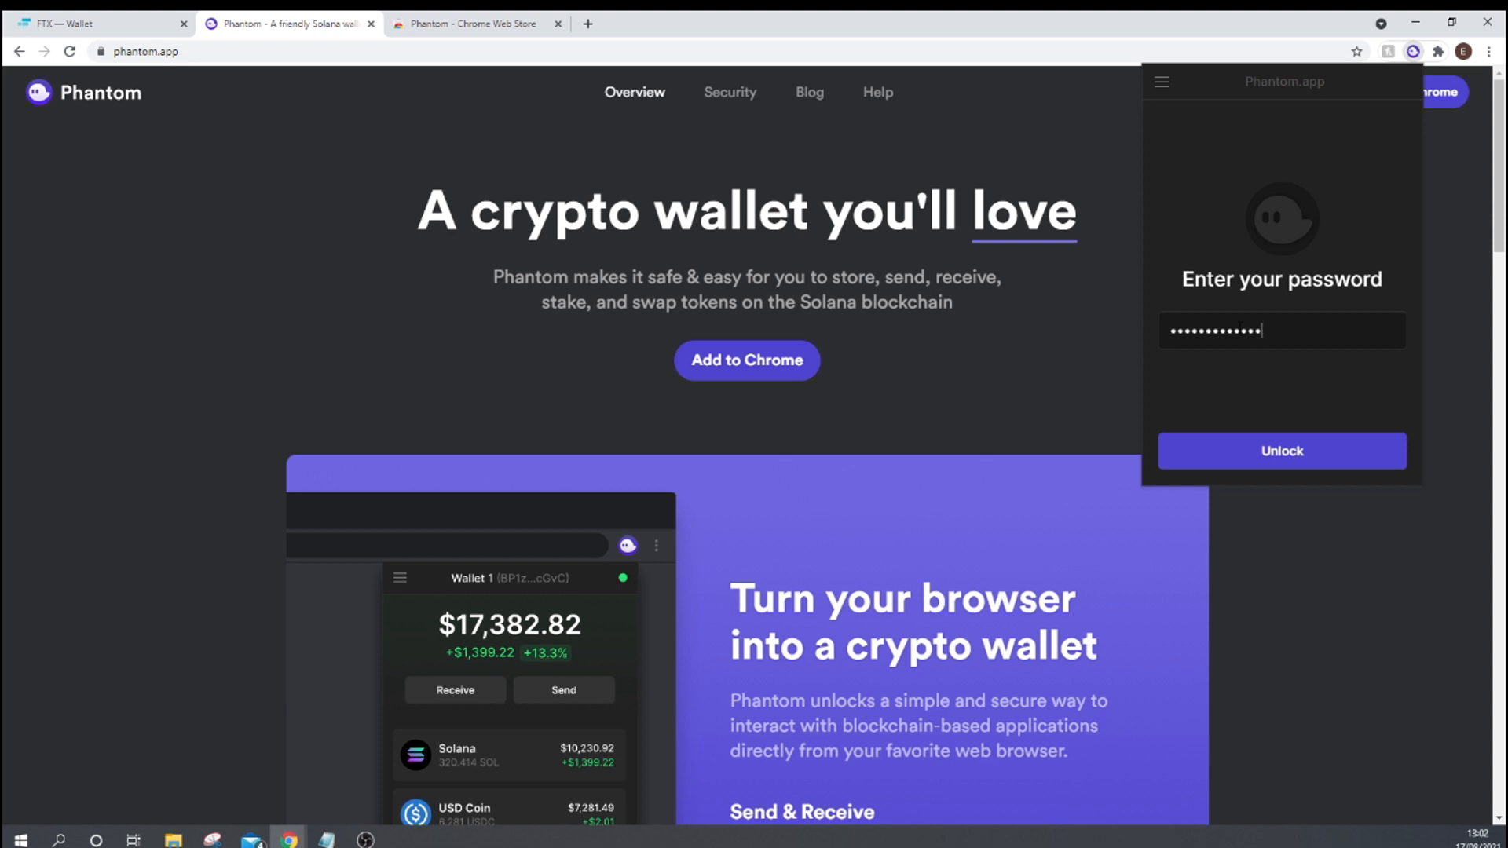
Unlock Wallet 1 to see its near-empty Solana balance, then move to the CoinGecko tab
click(1282, 451)
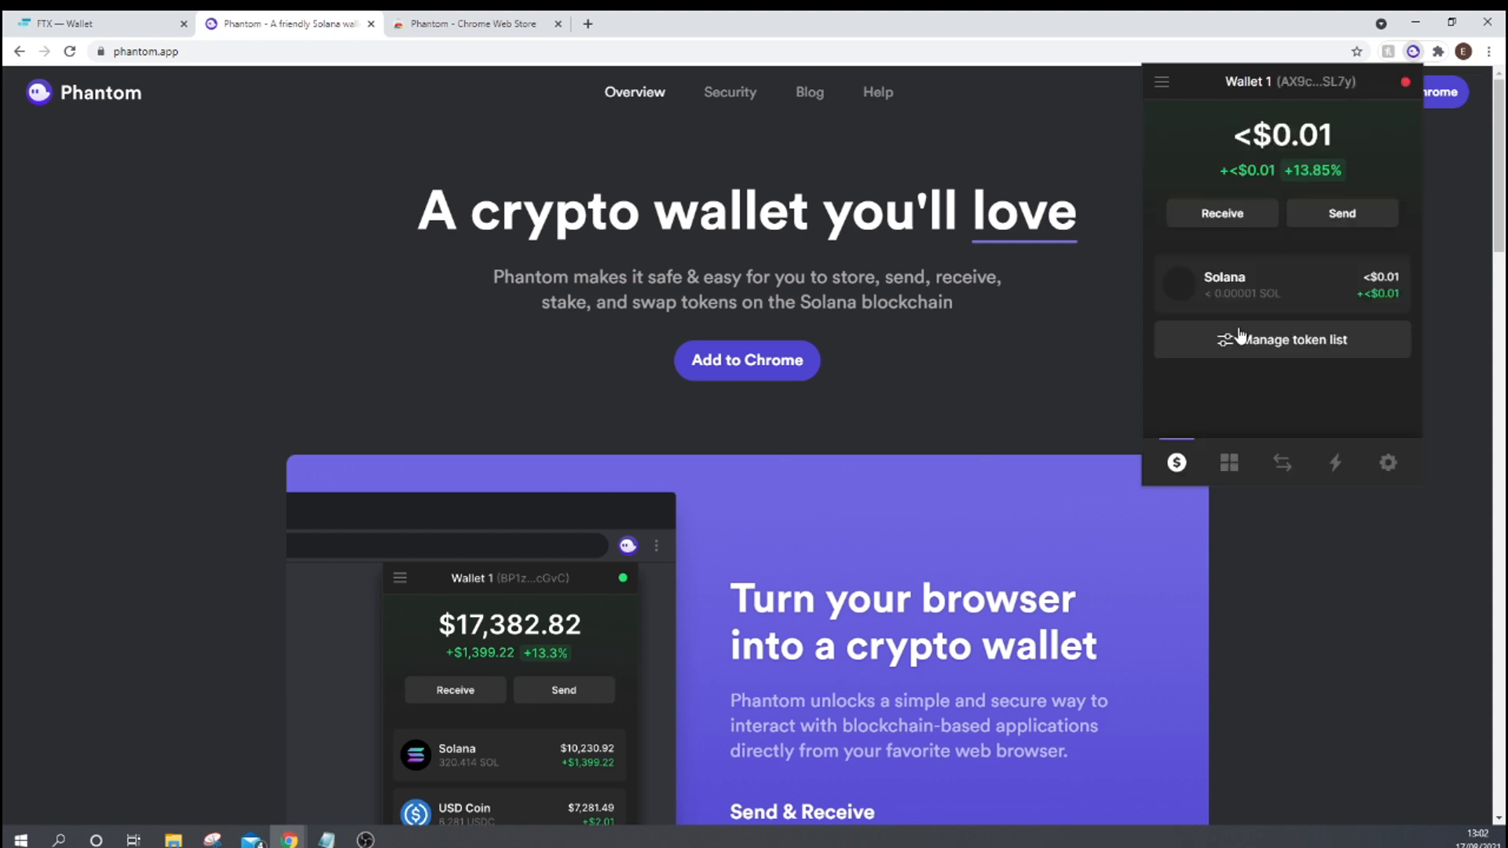
mouse_move(1249, 410)
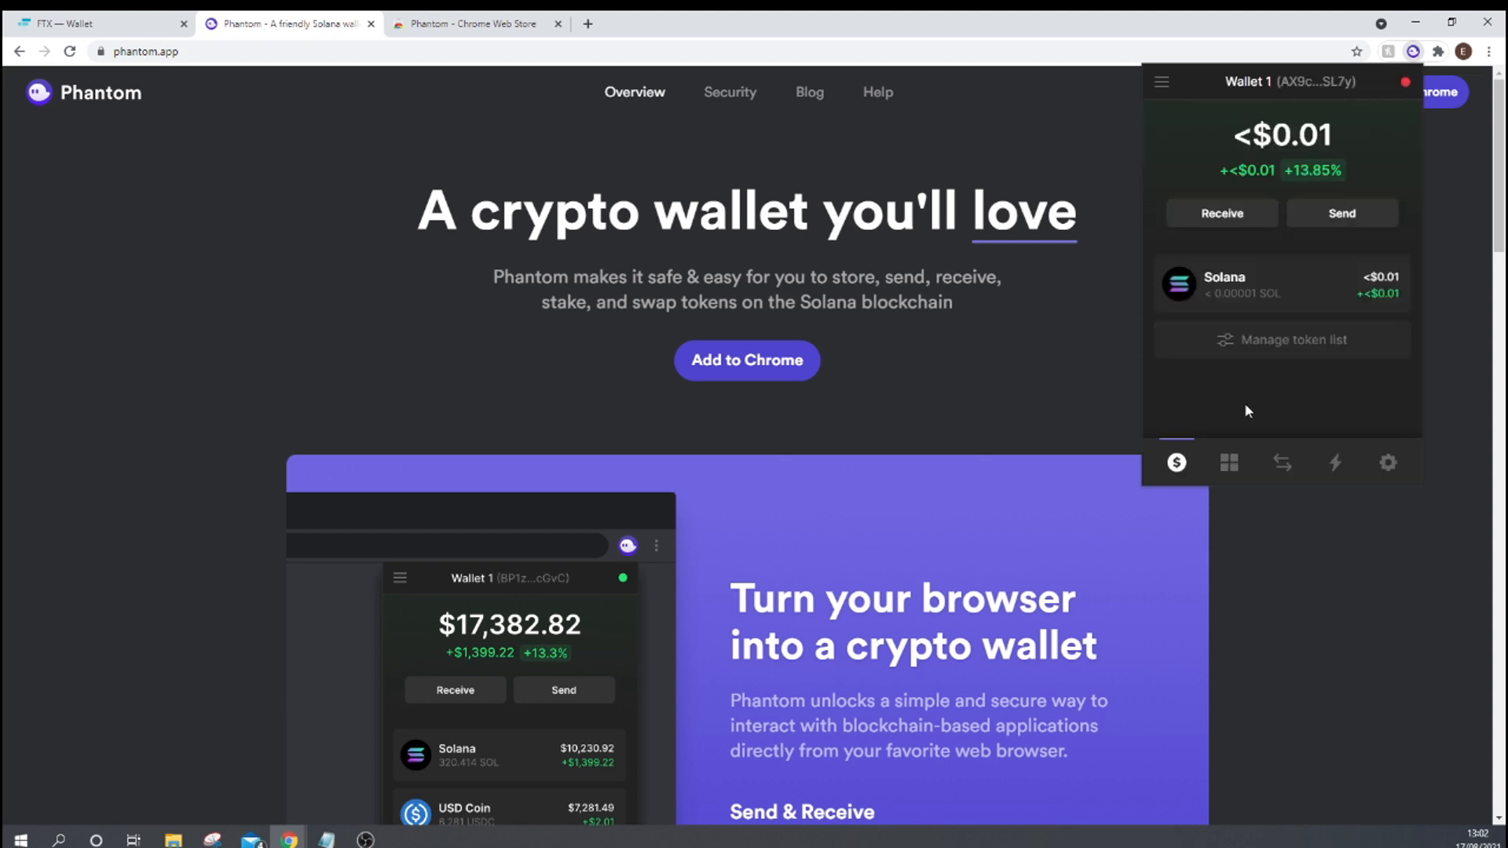
mouse_move(1232, 415)
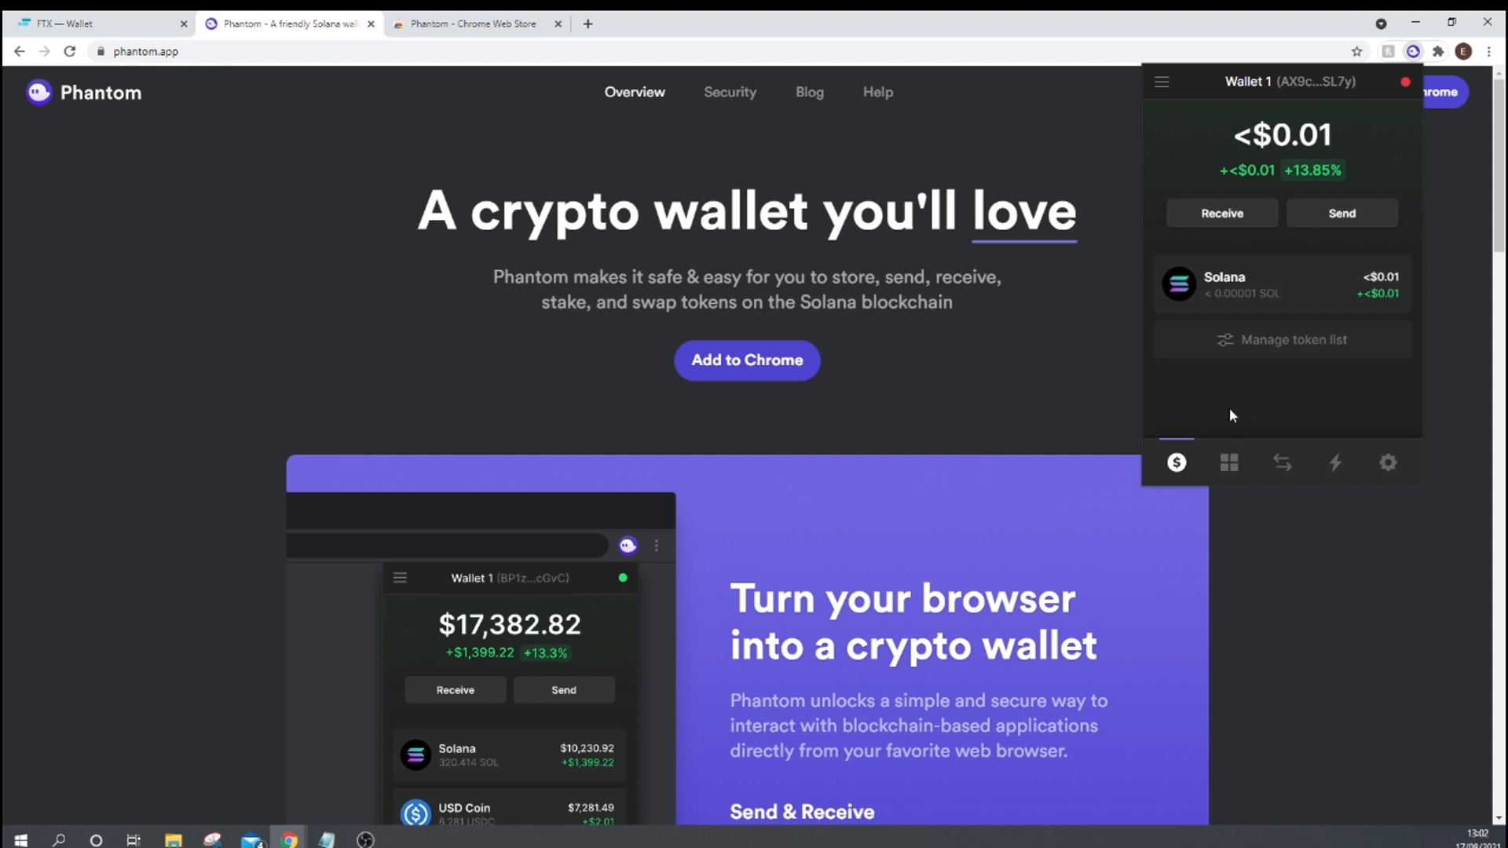
mouse_move(1248, 384)
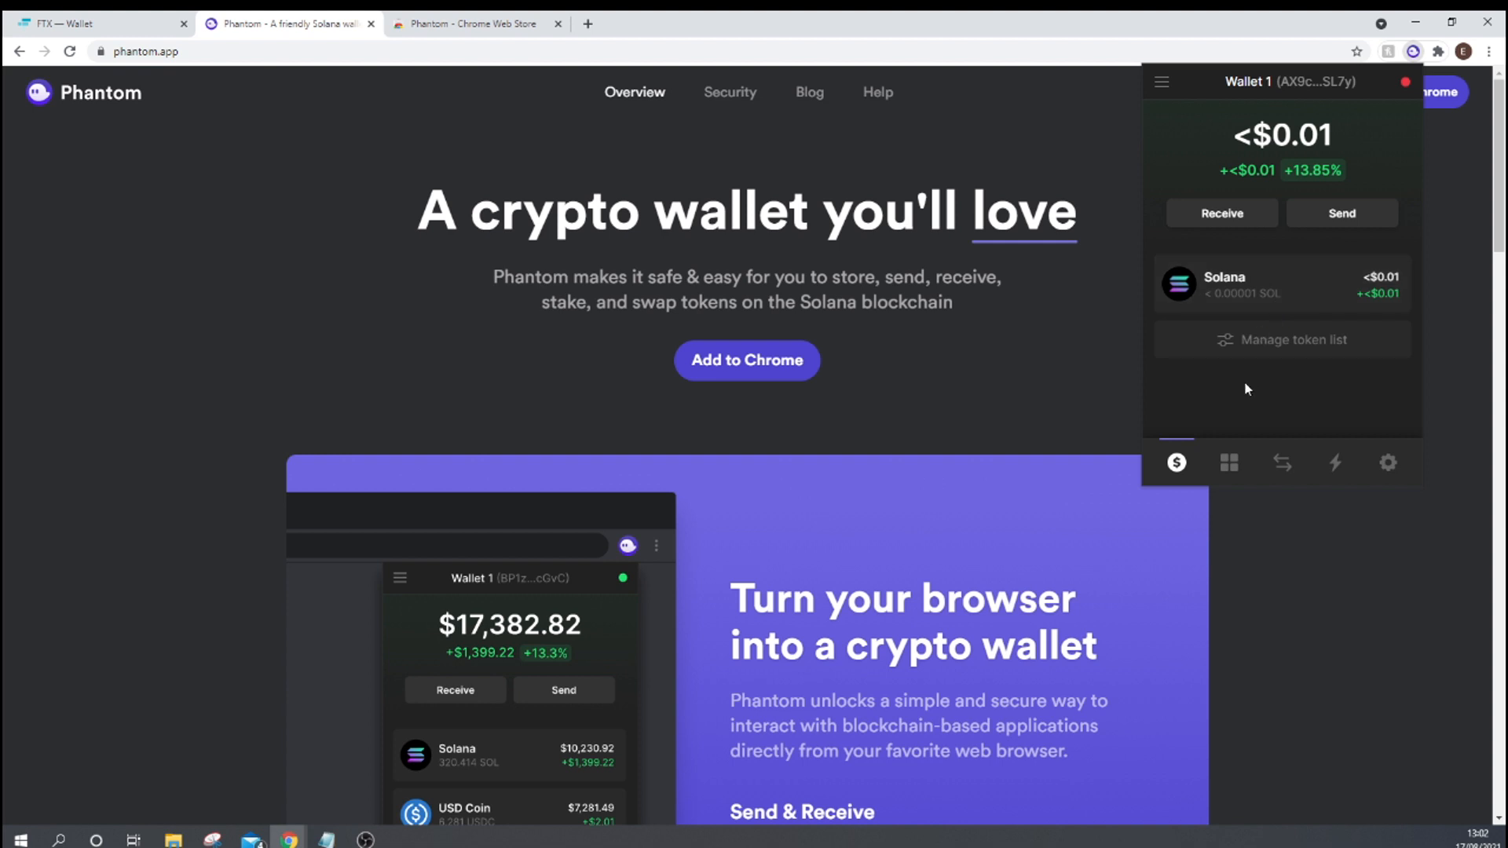
mouse_move(1174, 308)
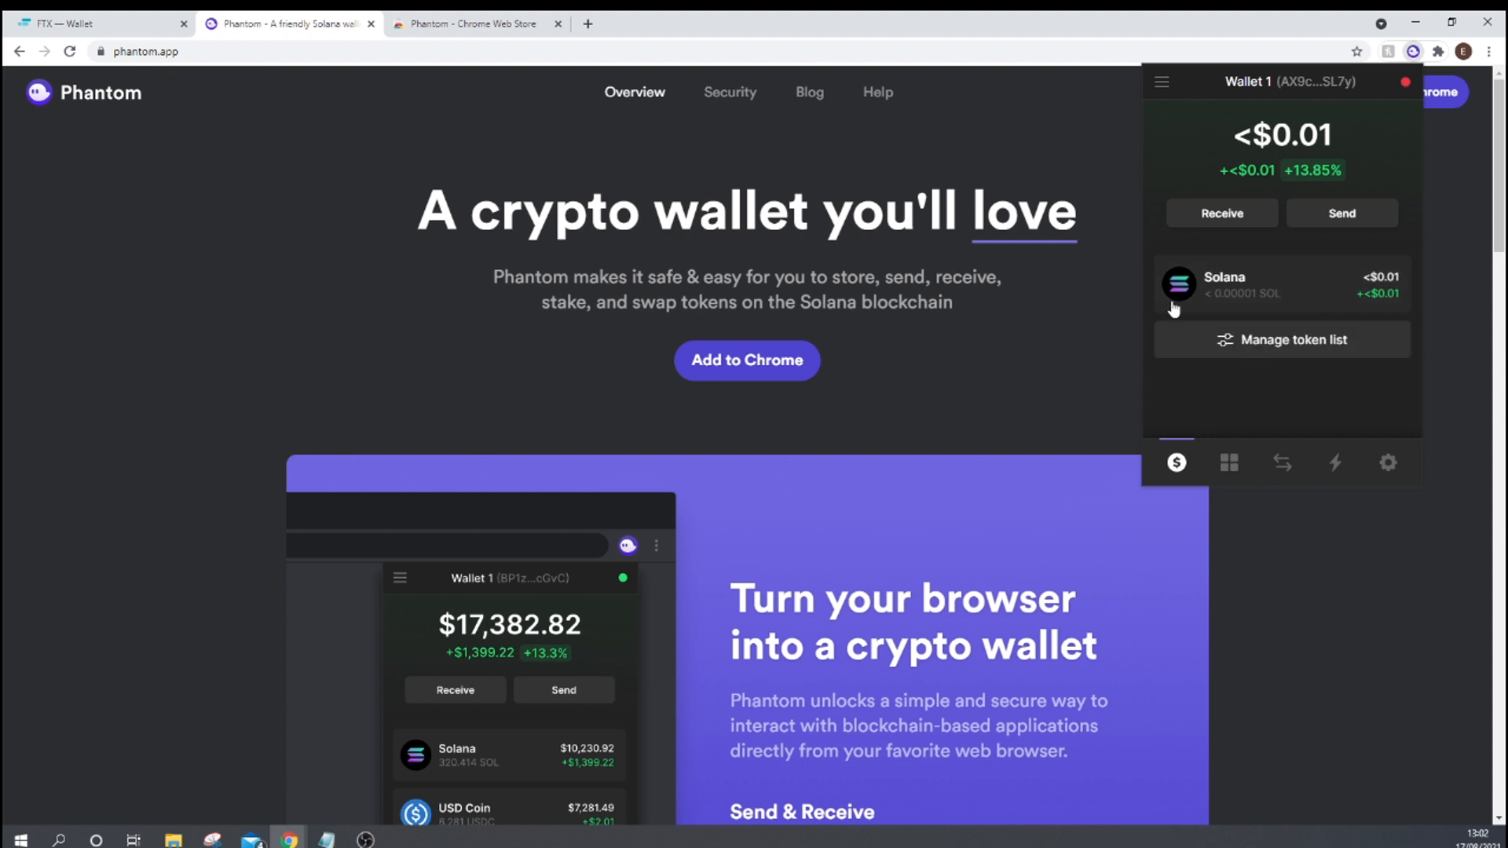
click(587, 23)
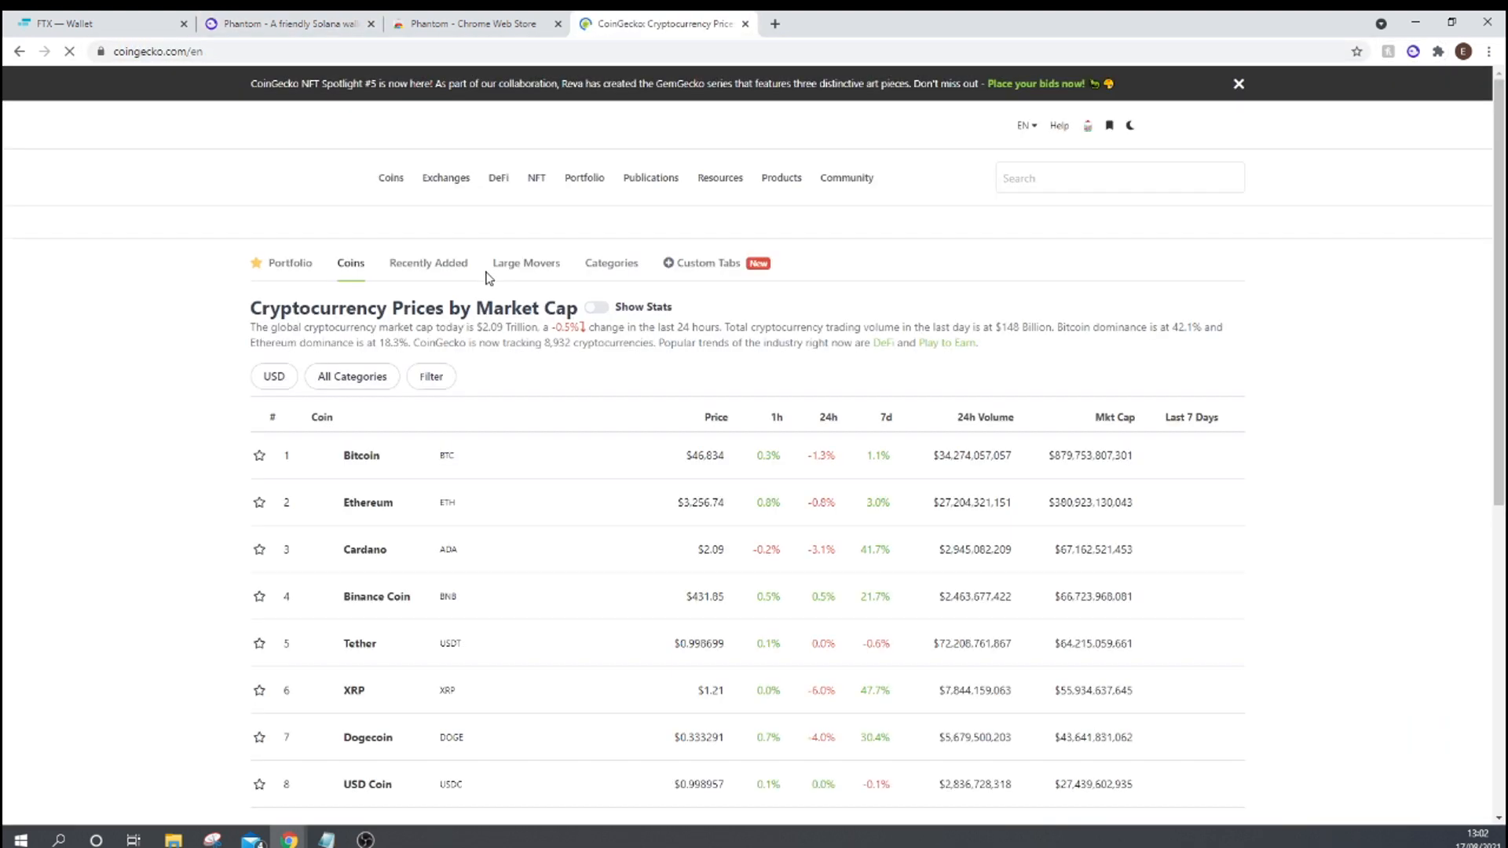
Open Solana's CoinGecko page showing SOL near $70.16, up 13.8%, with its price chart
scroll(down, 3)
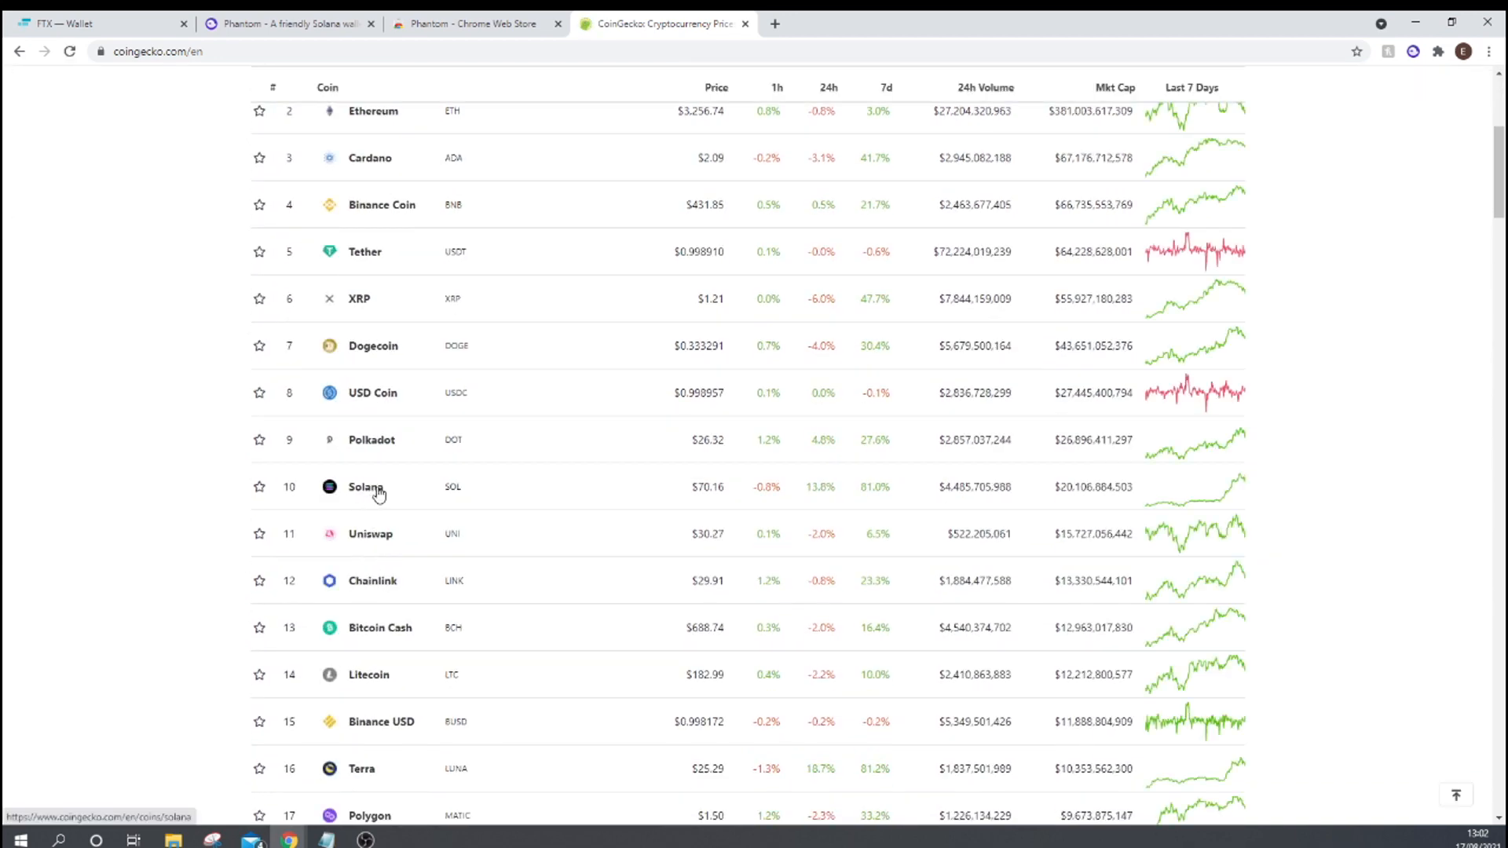
click(366, 487)
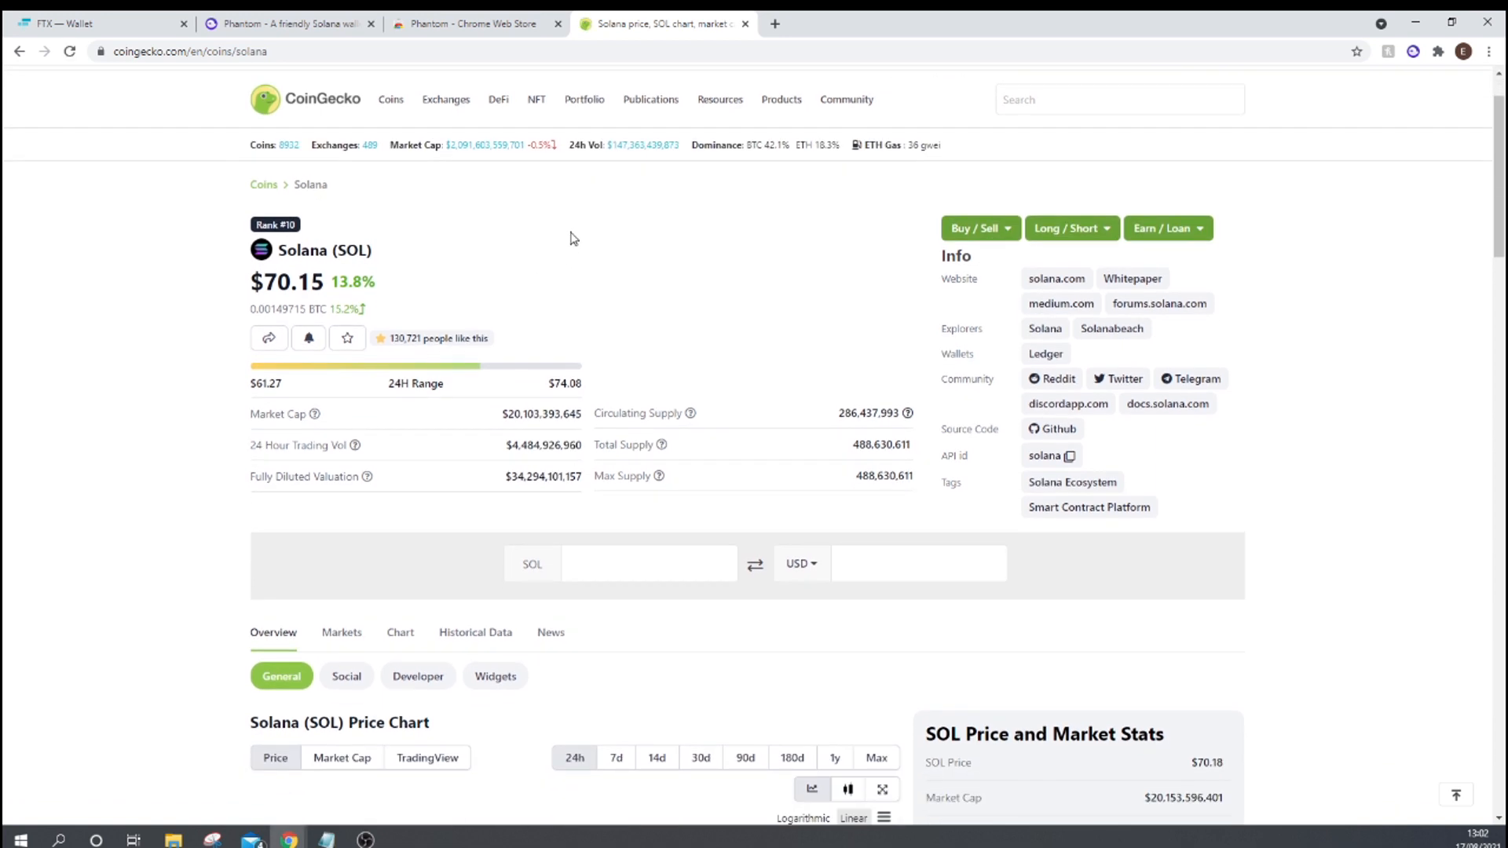
mouse_move(671, 237)
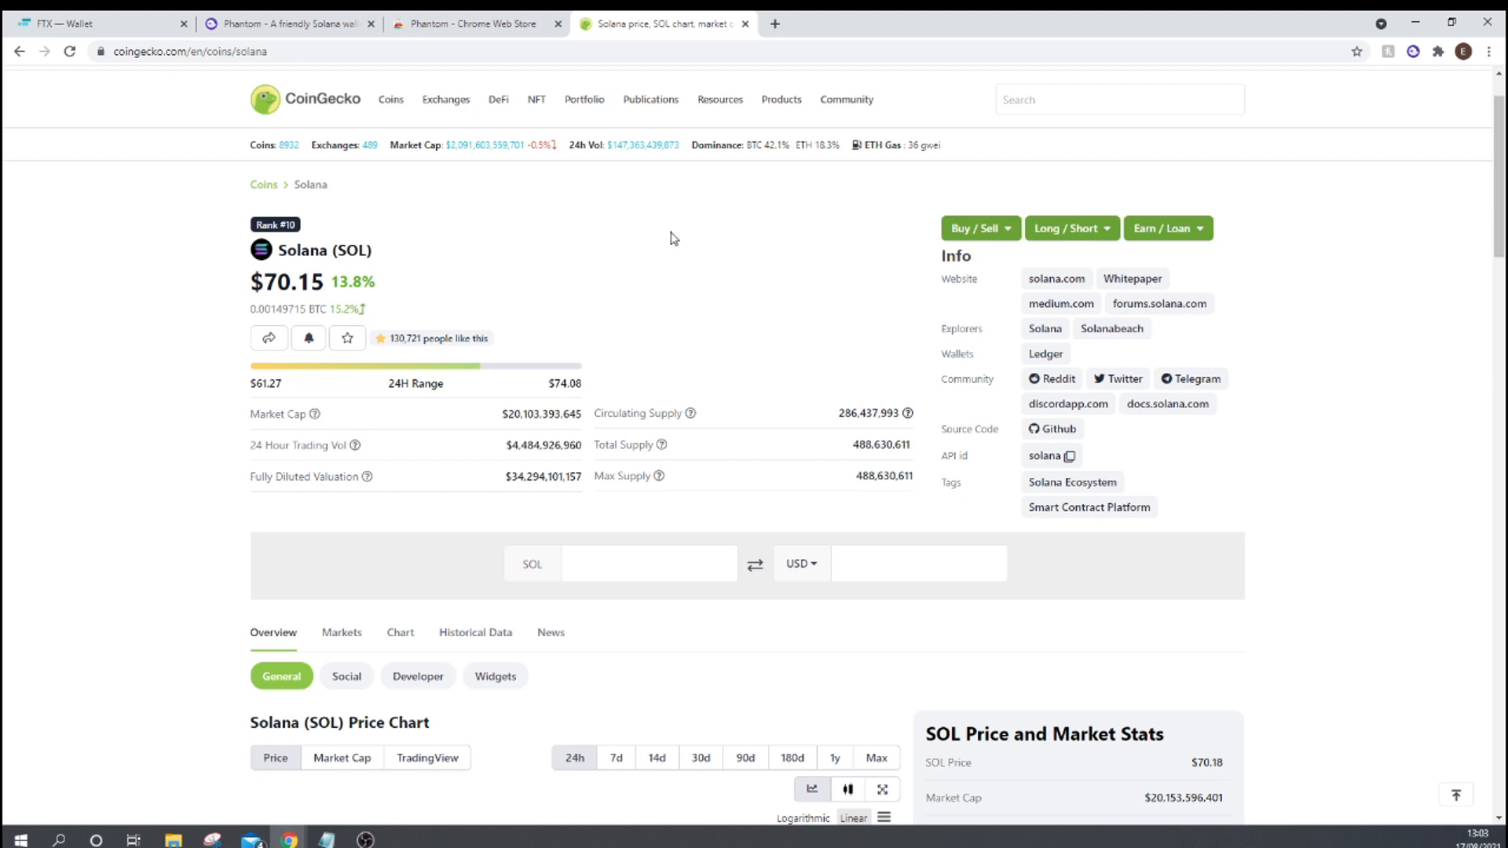
scroll(down, 3)
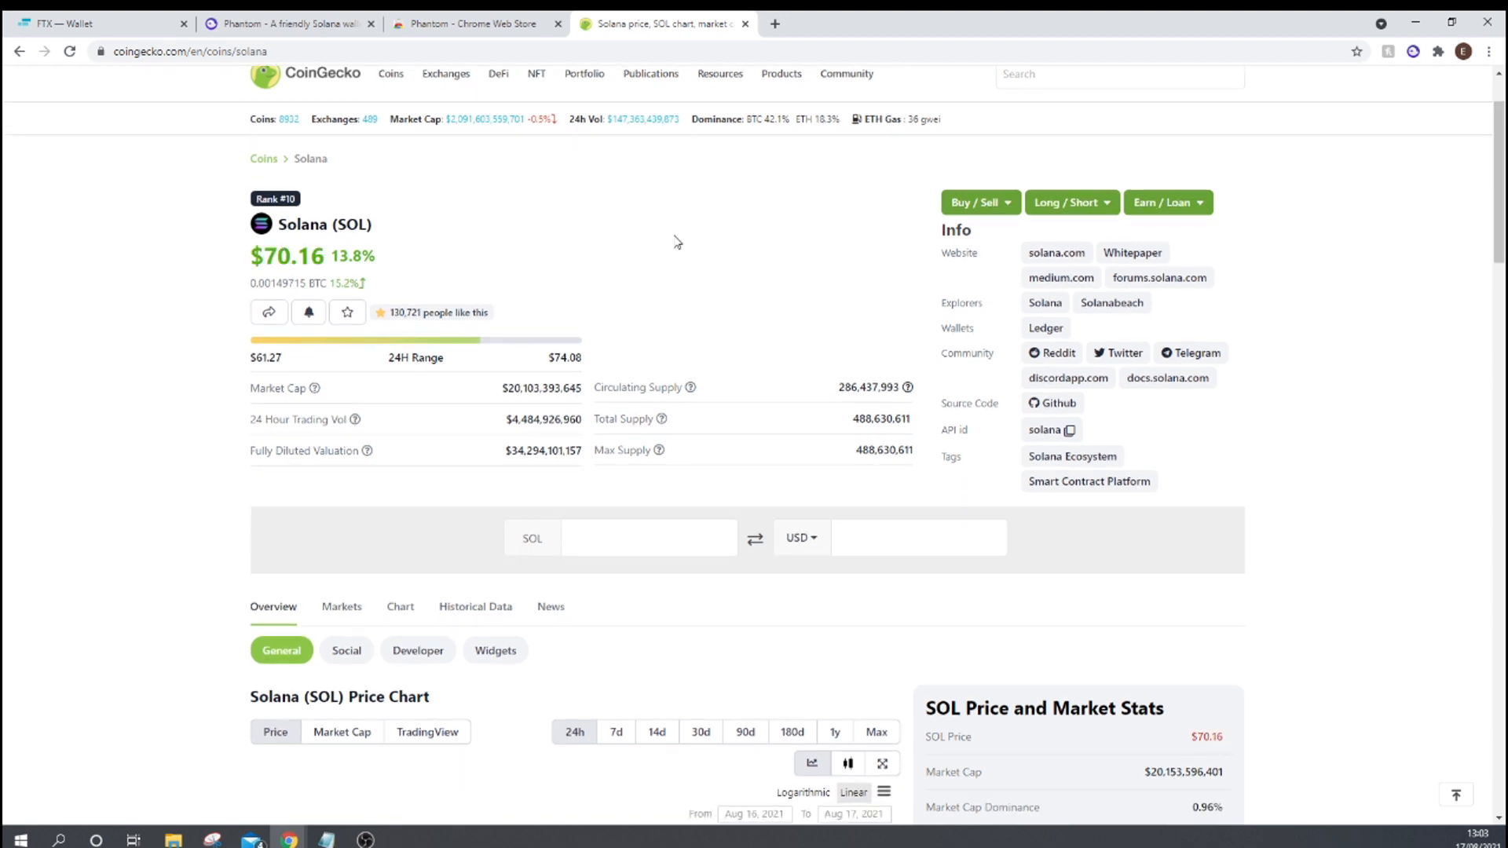
scroll(down, 3)
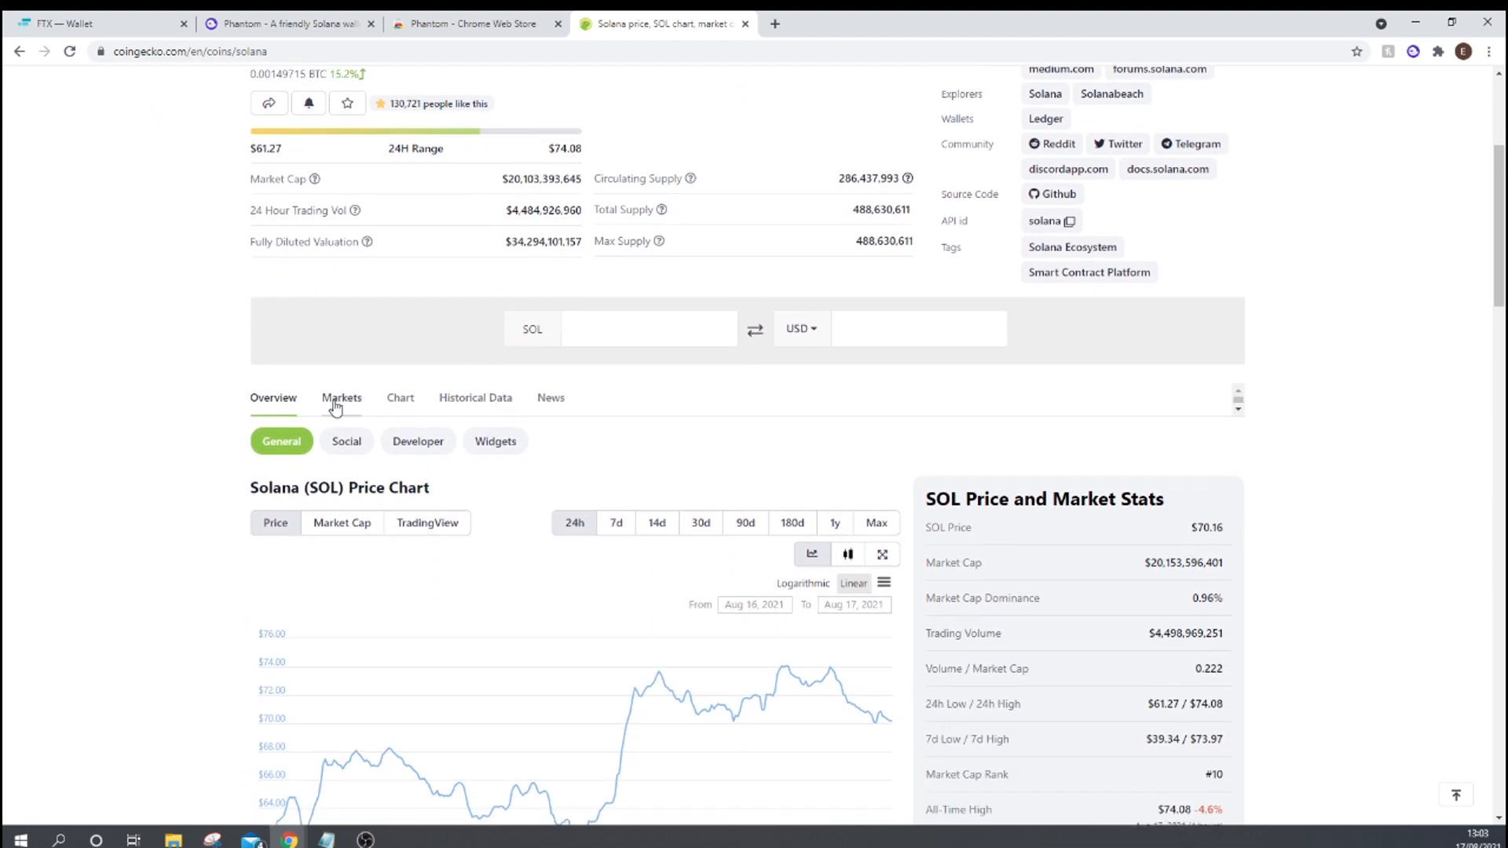
click(341, 397)
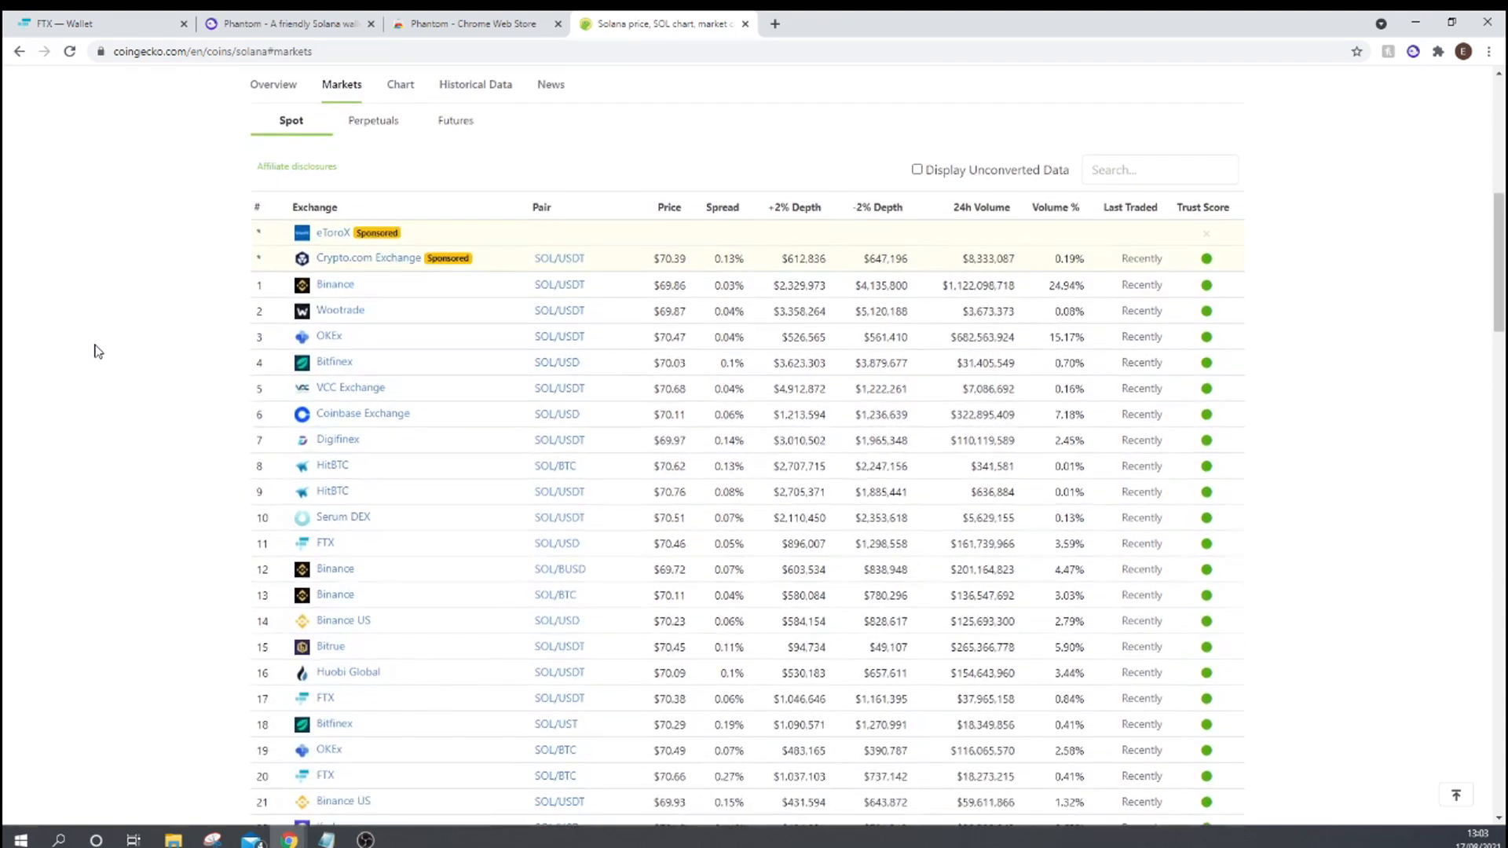
scroll(down, 3)
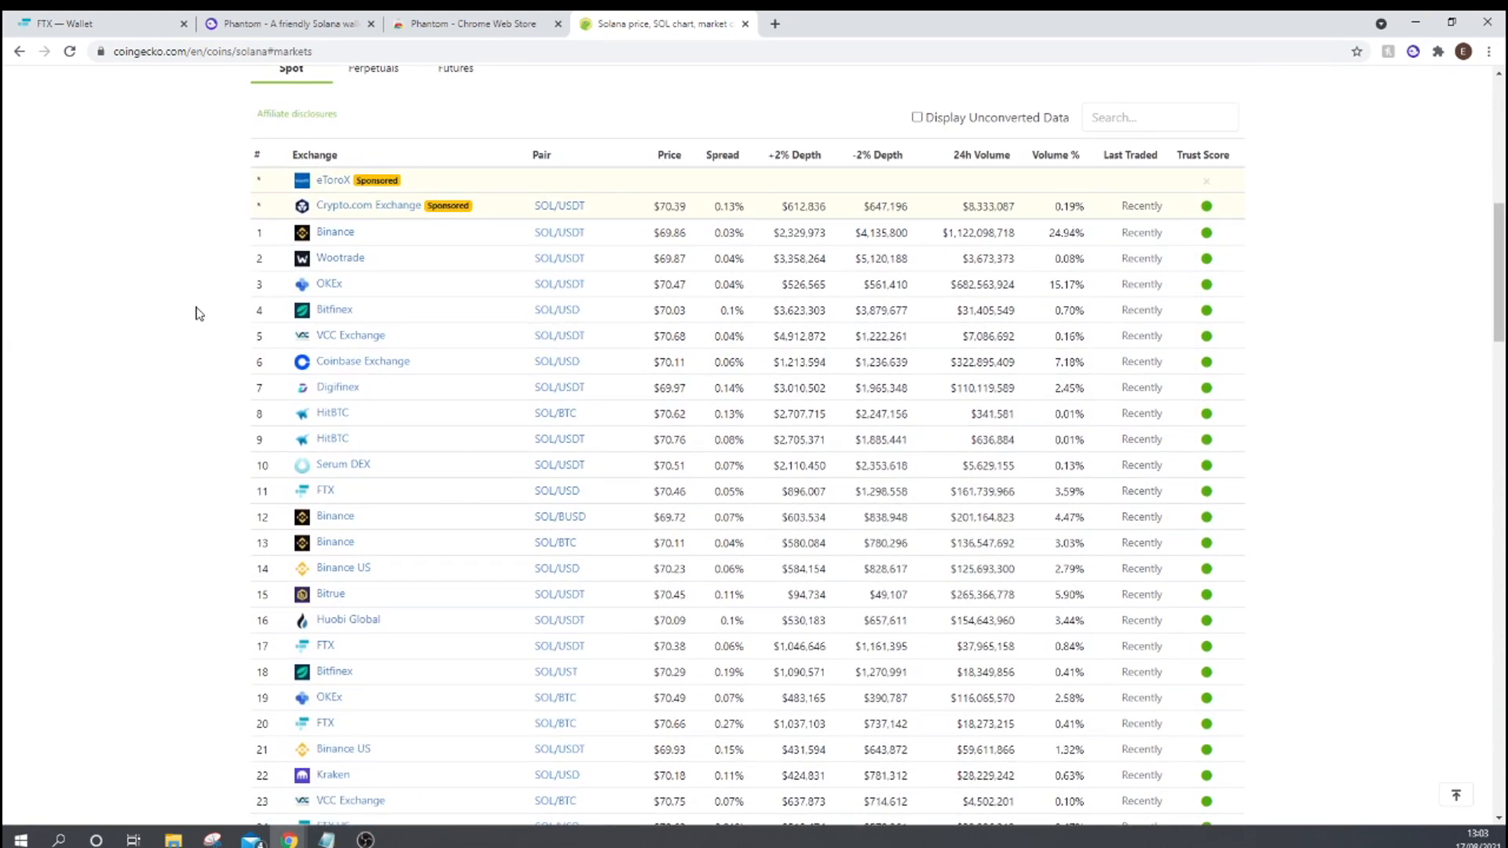
mouse_move(230, 333)
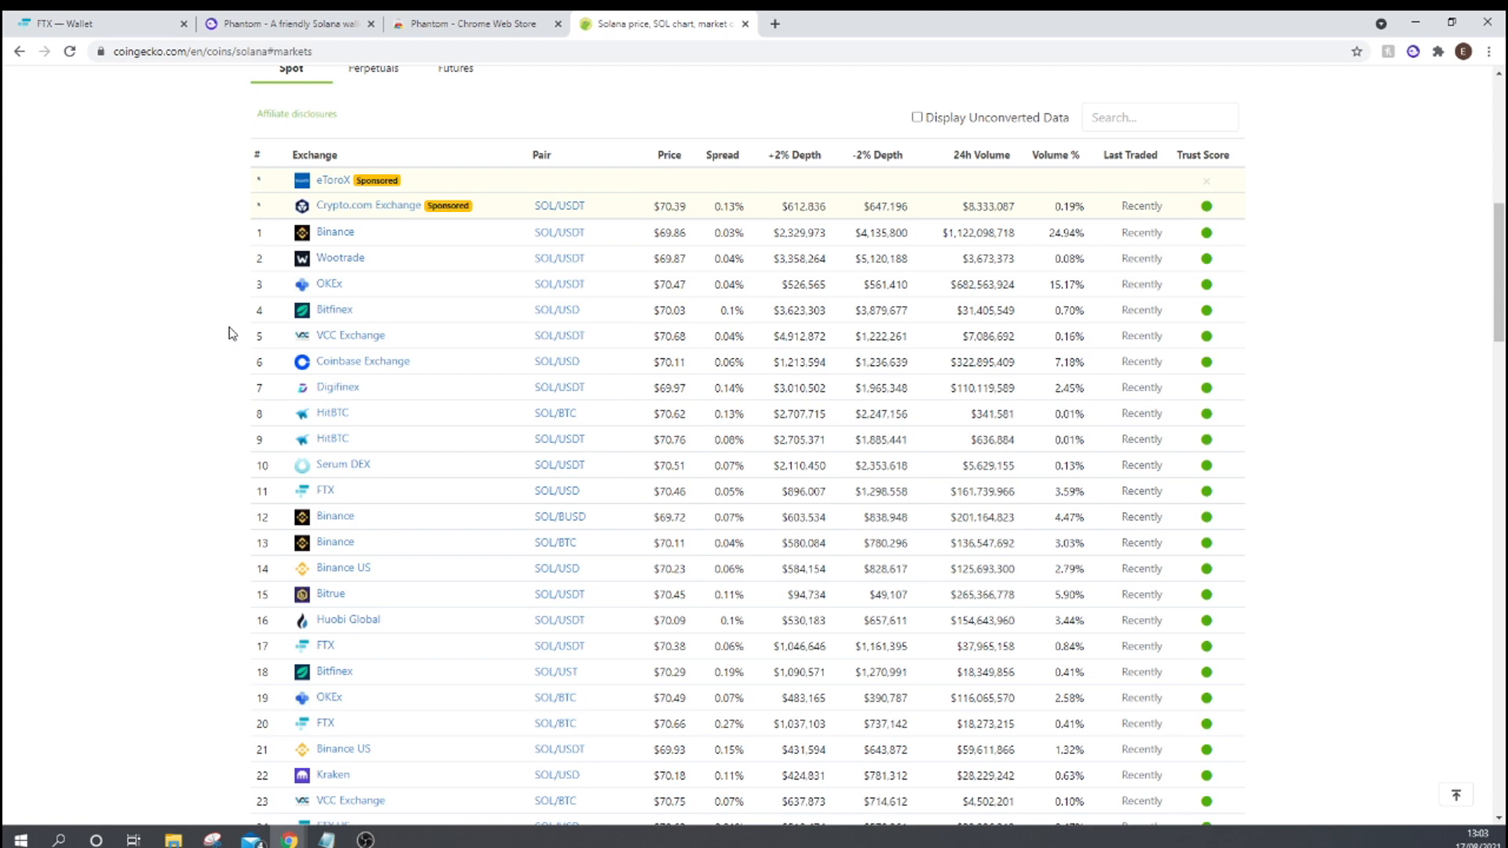
scroll(up, 3)
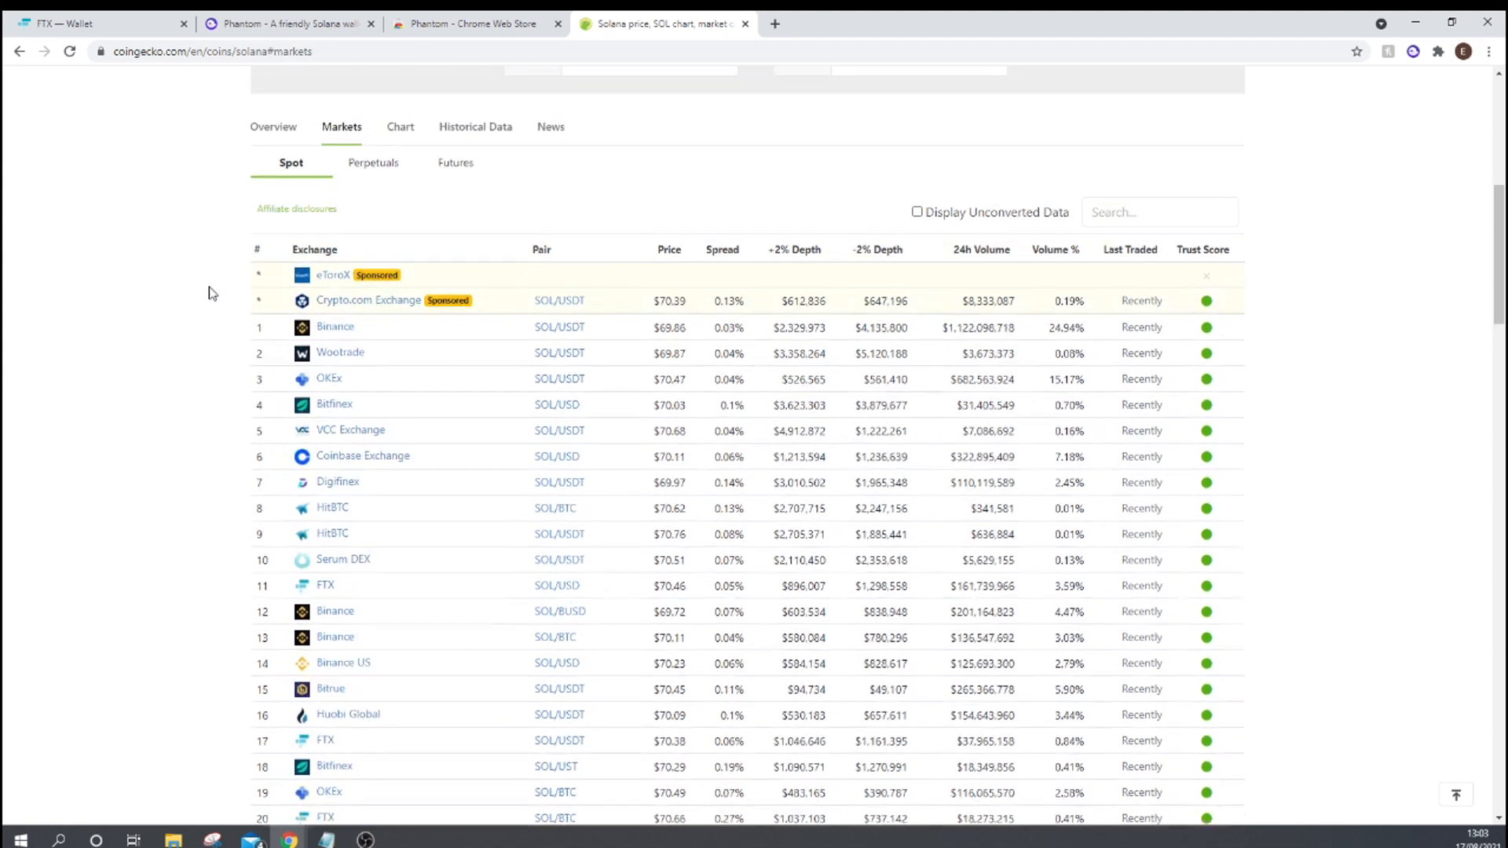
scroll(up, 3)
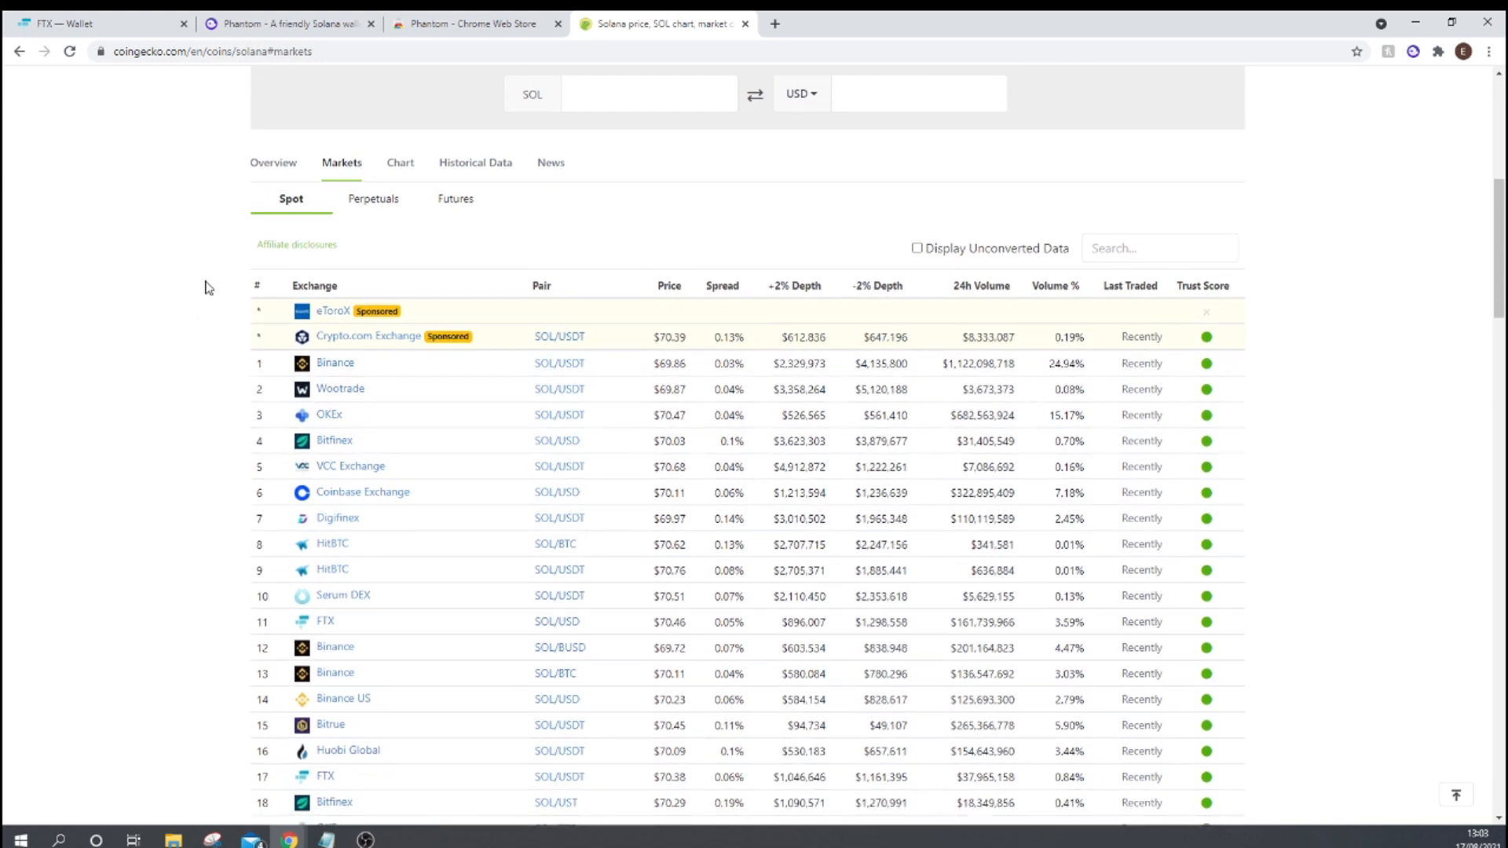
scroll(down, 3)
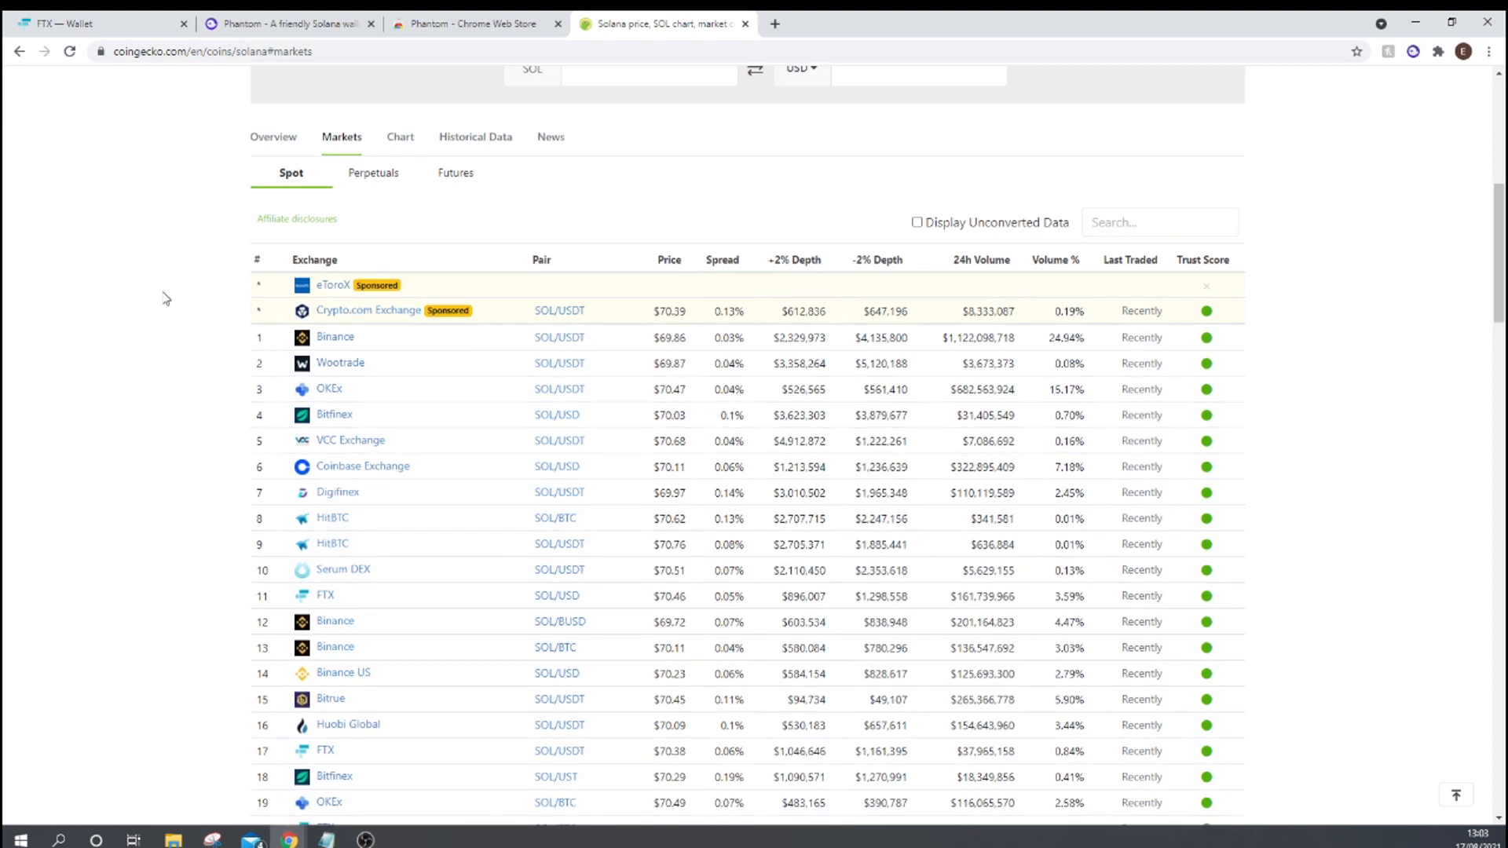
scroll(up, 3)
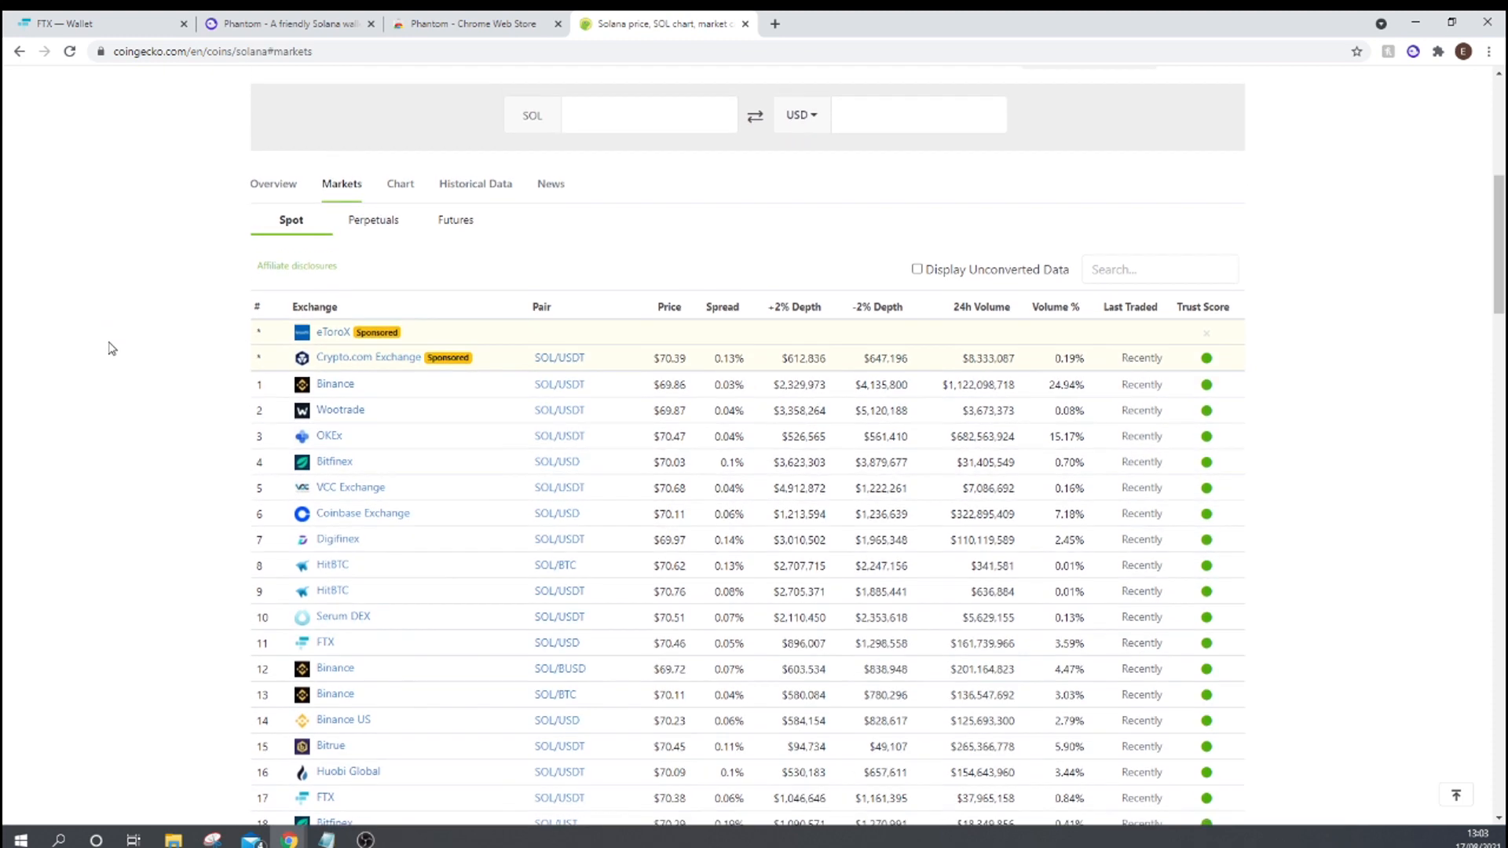
scroll(up, 3)
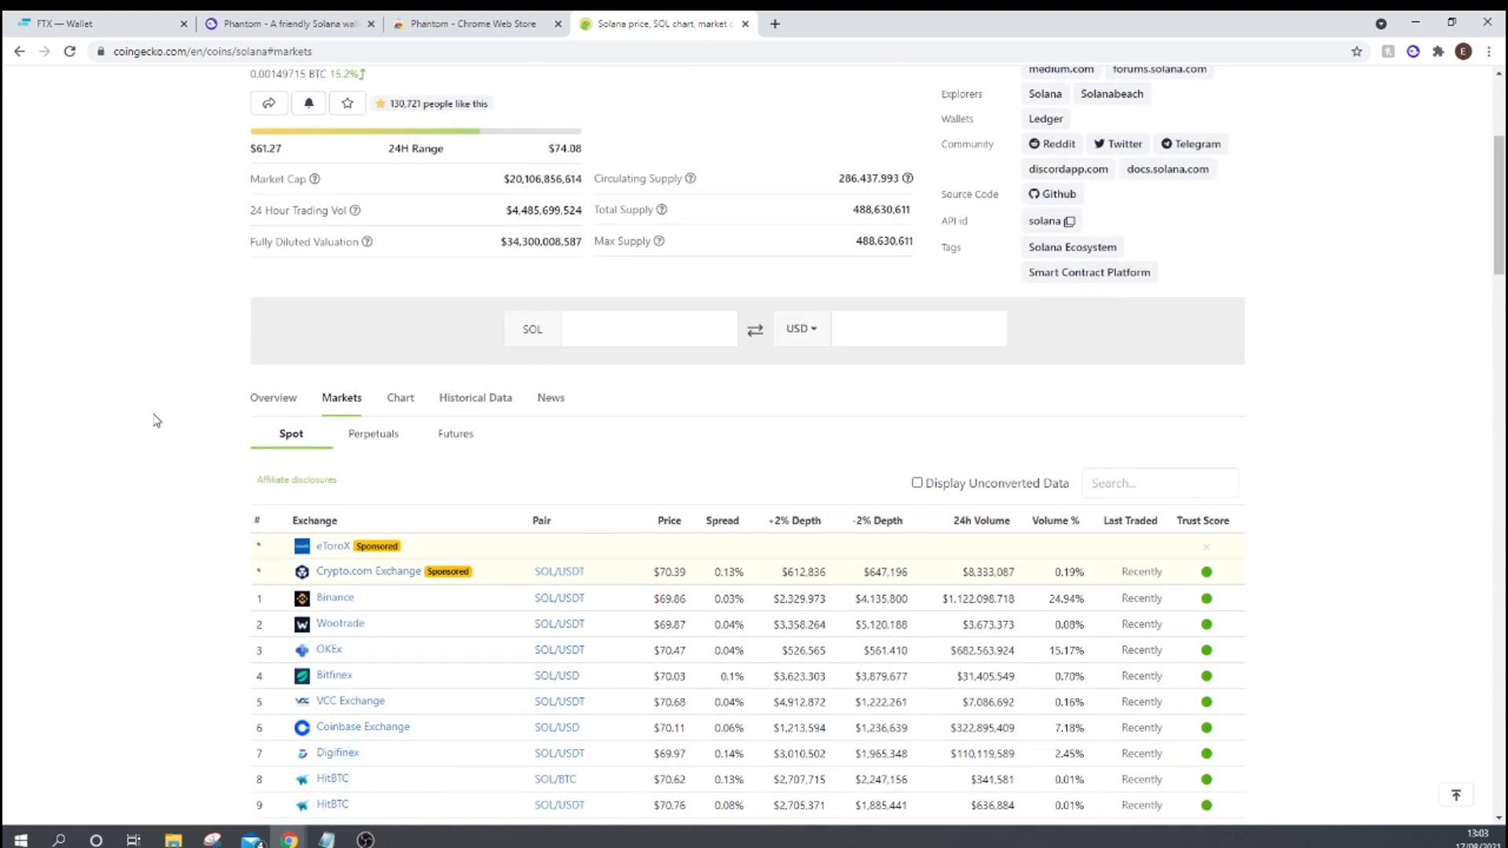
mouse_move(144, 432)
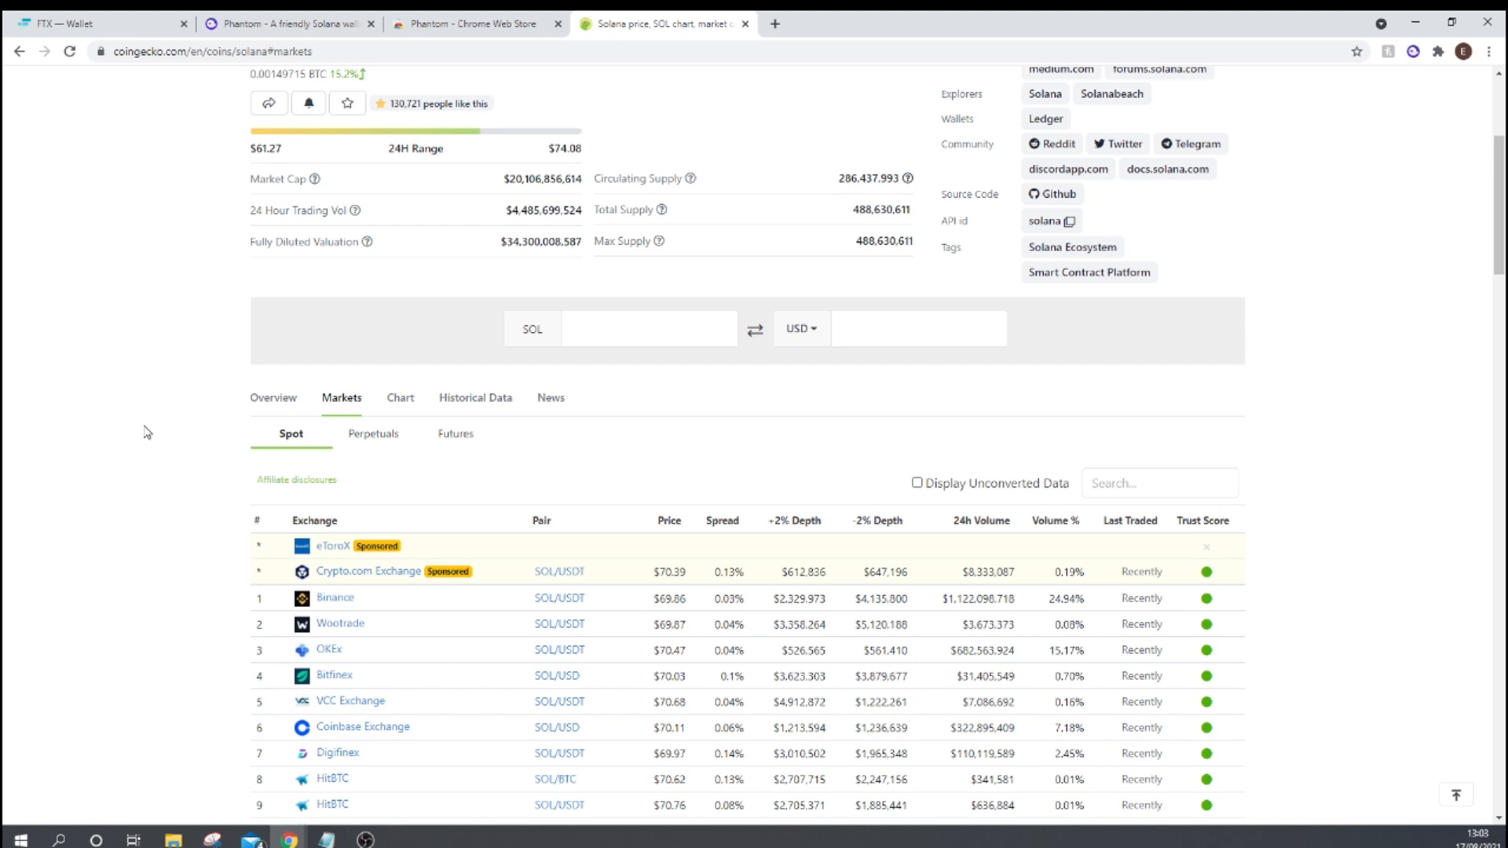
mouse_move(173, 311)
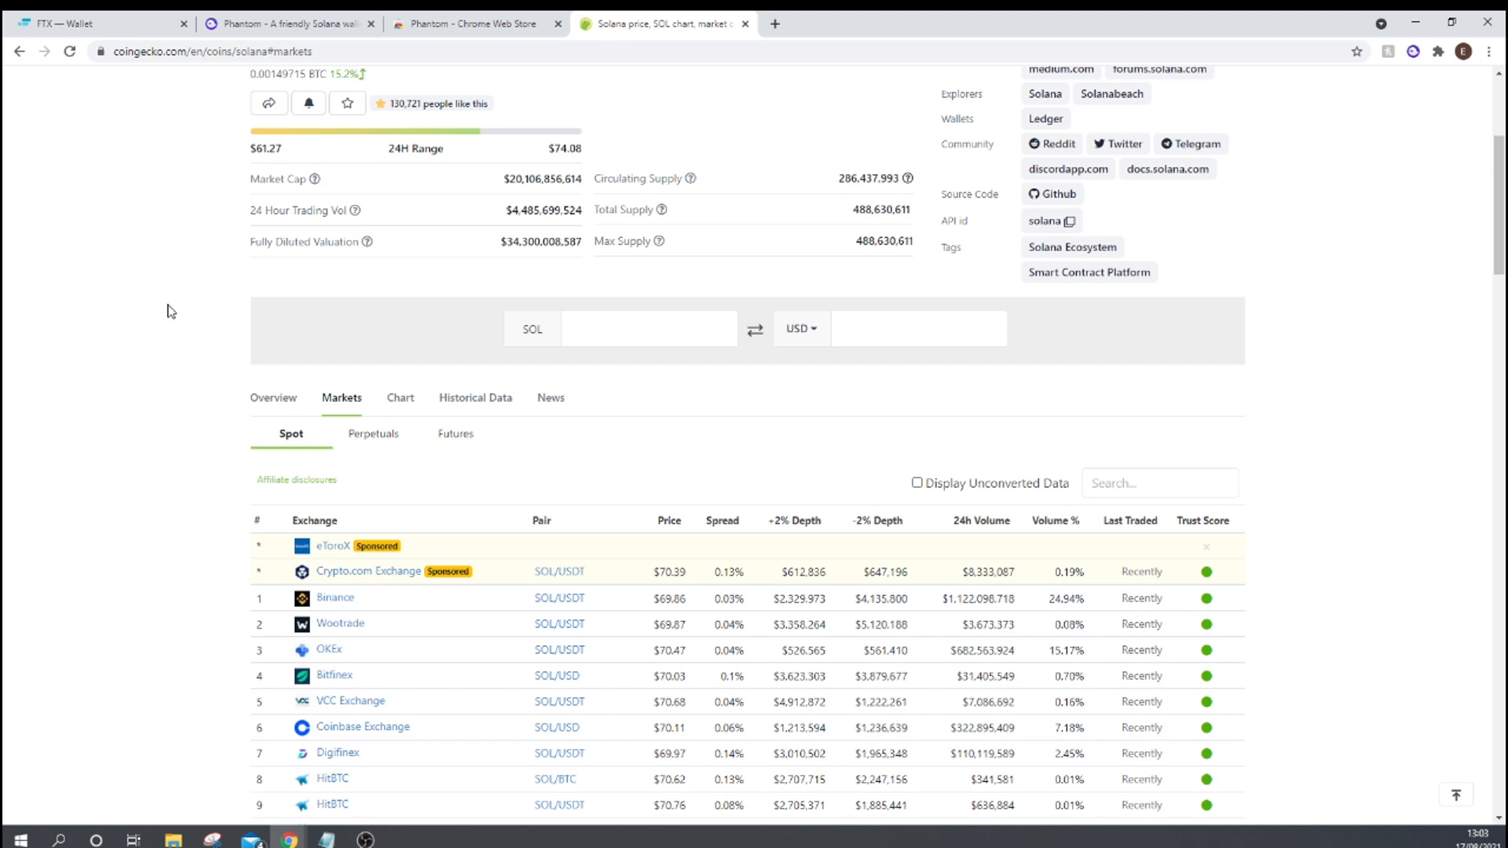
View FTX wallet balances listing $500 USD and about 0.098 SOL worth $6.88
click(96, 24)
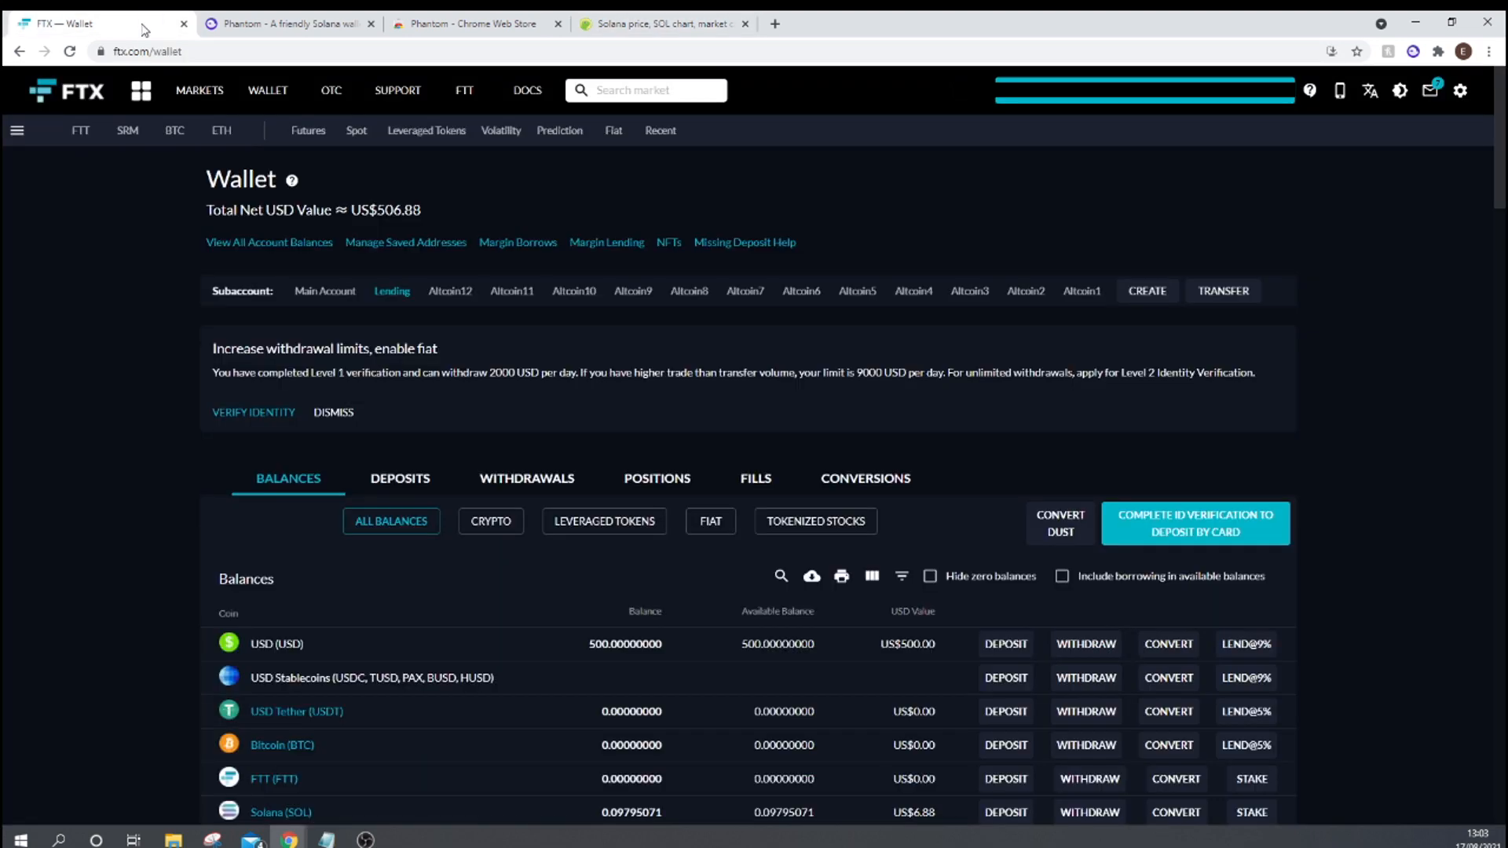
scroll(down, 3)
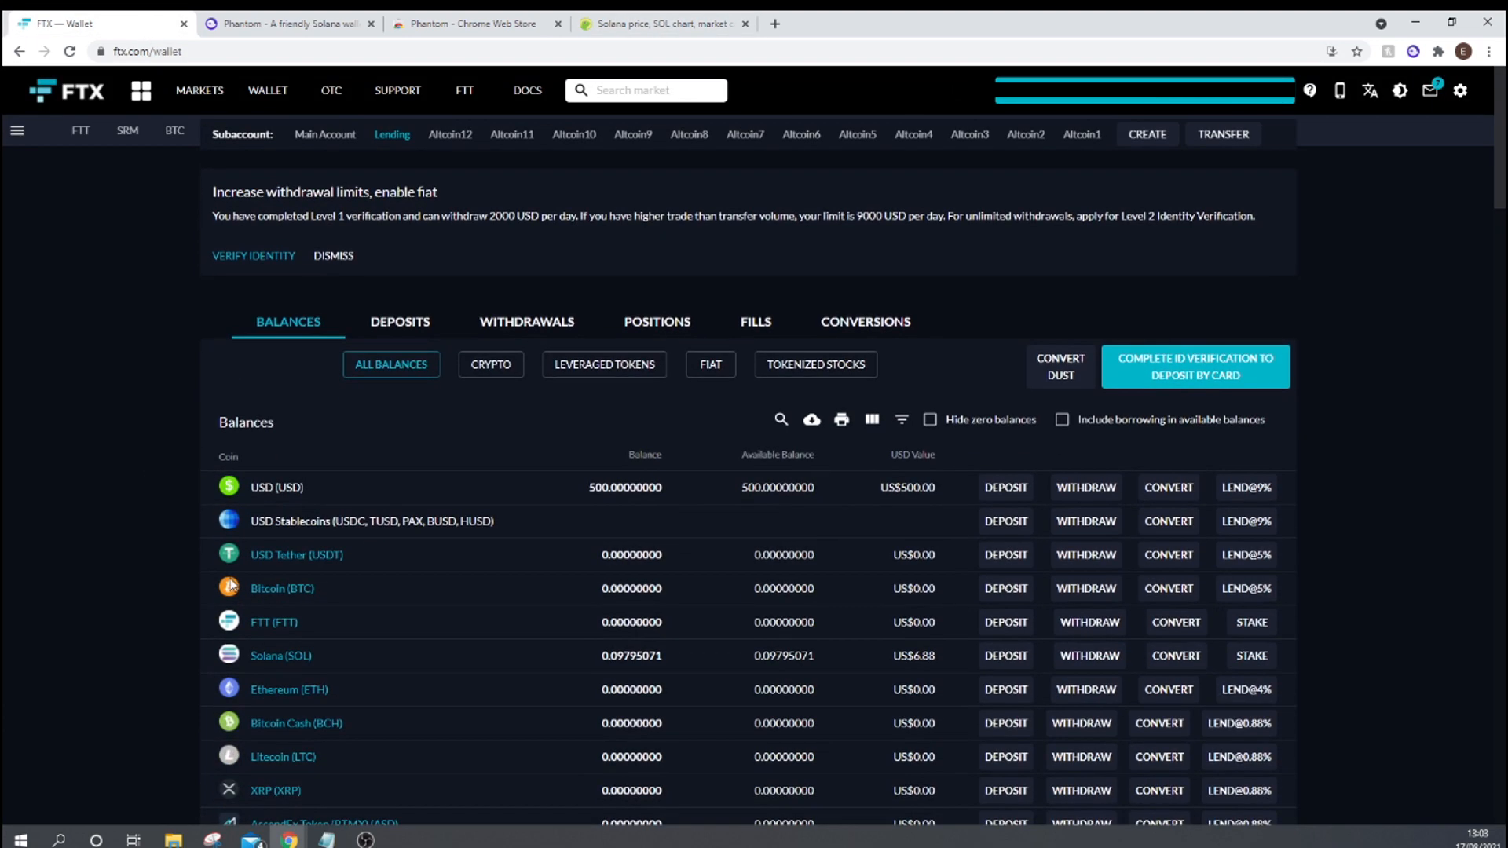
scroll(down, 3)
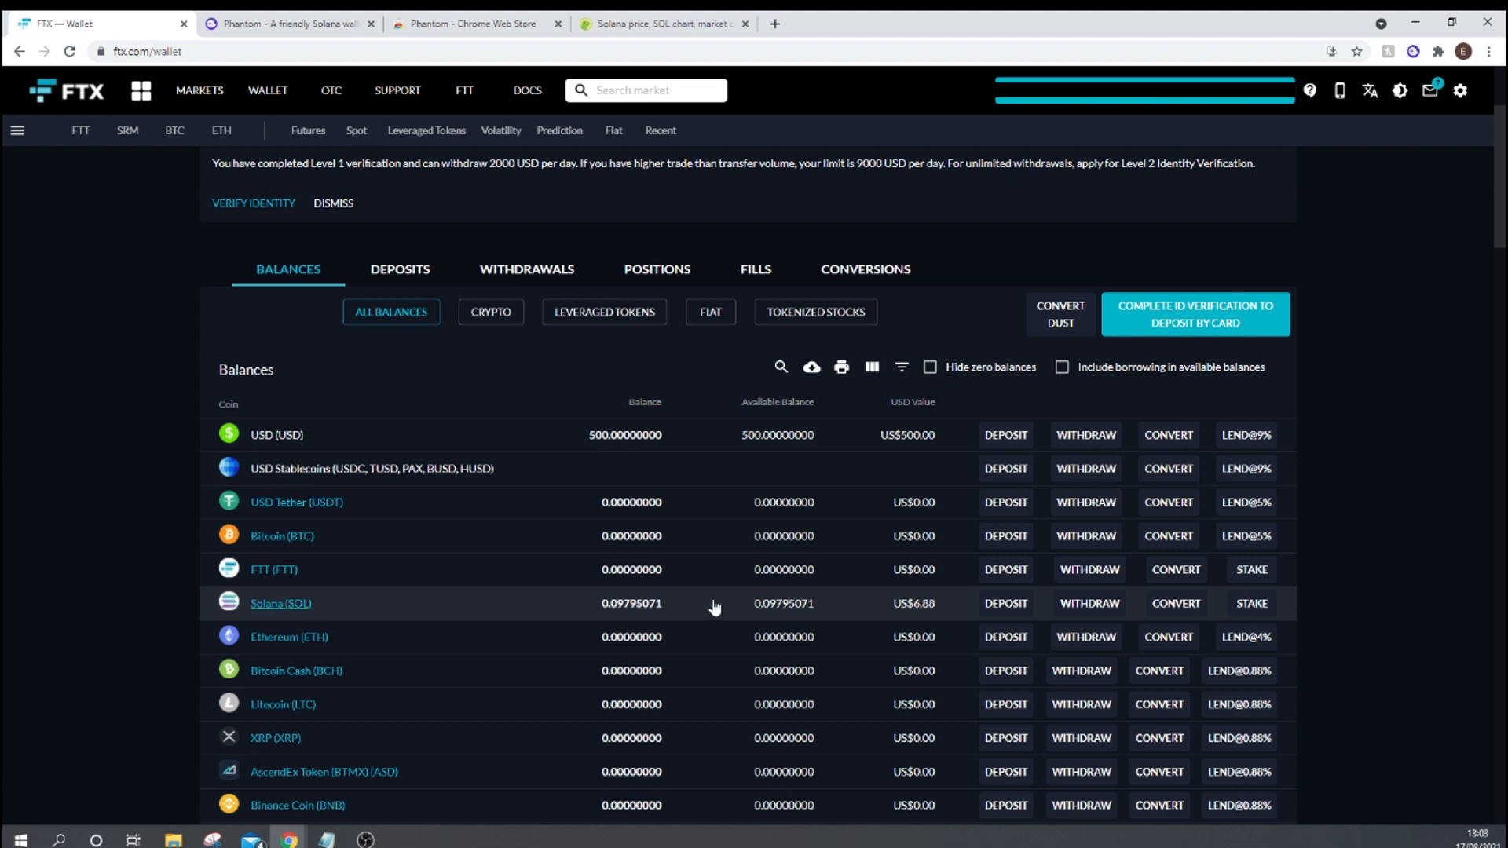
mouse_move(830, 607)
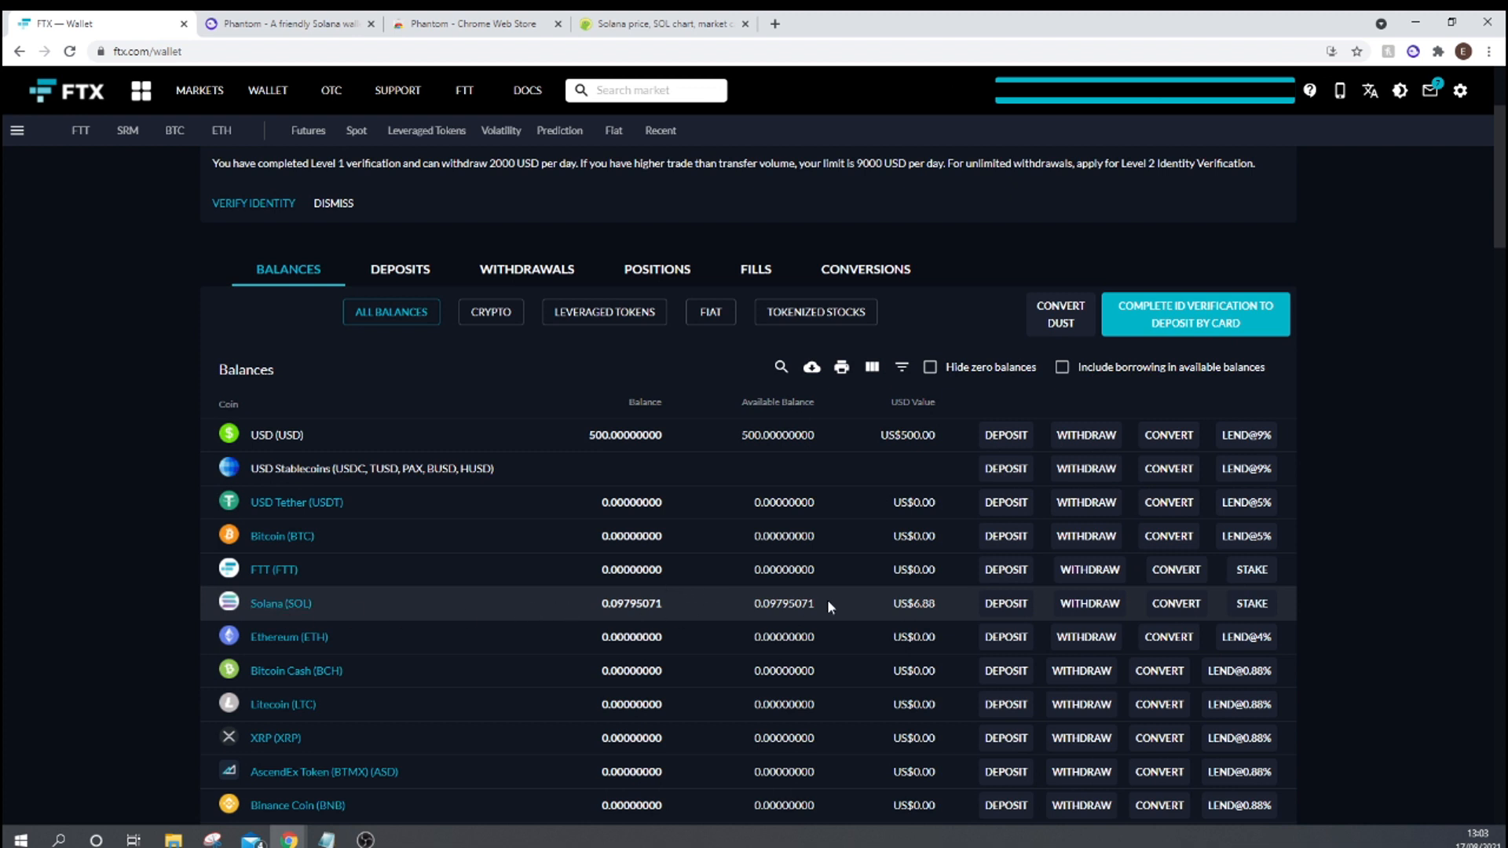
mouse_move(688, 654)
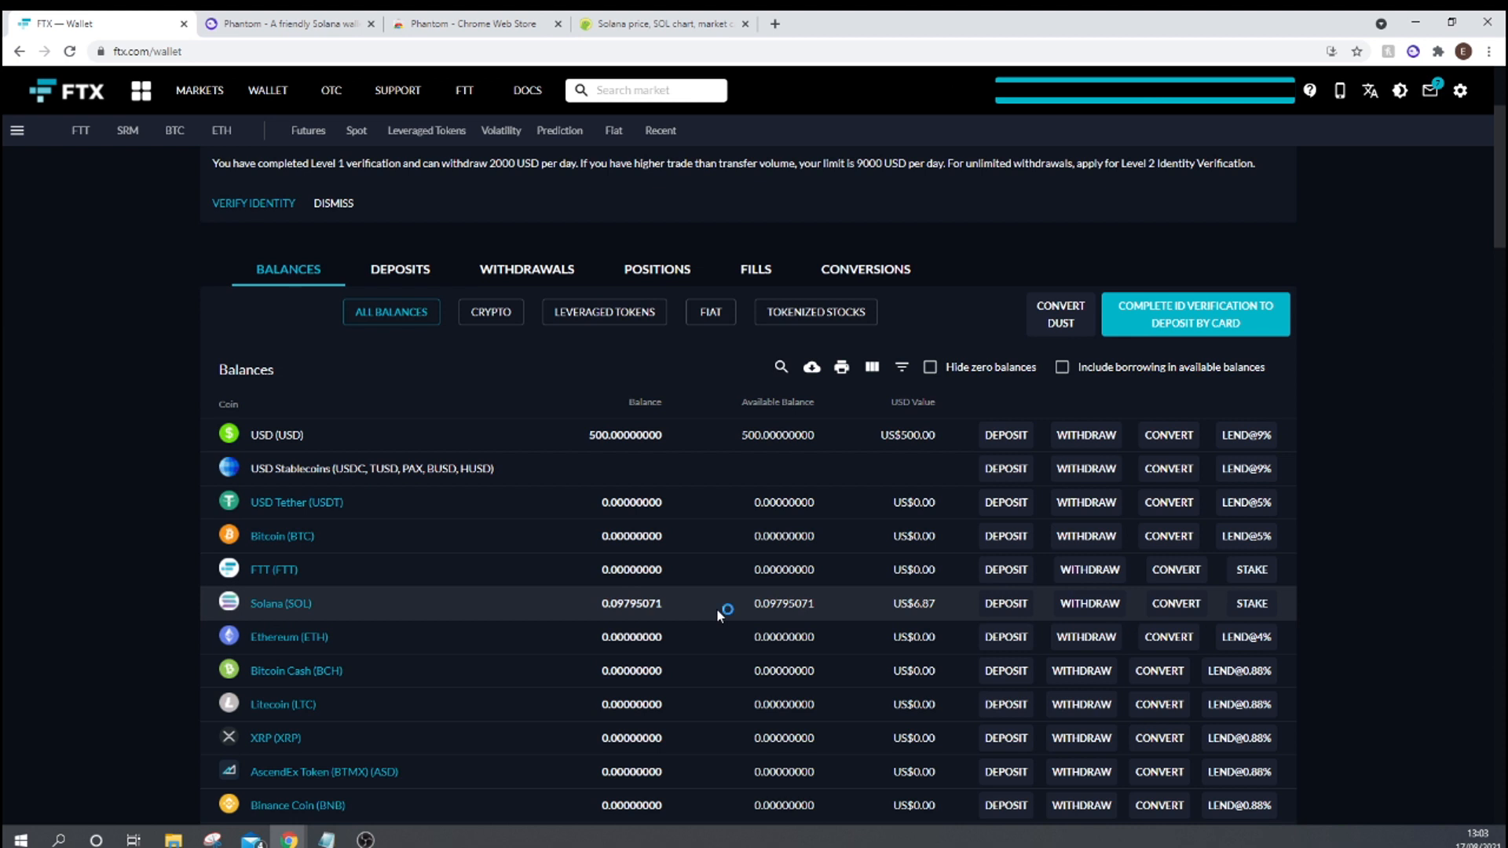
mouse_move(717, 616)
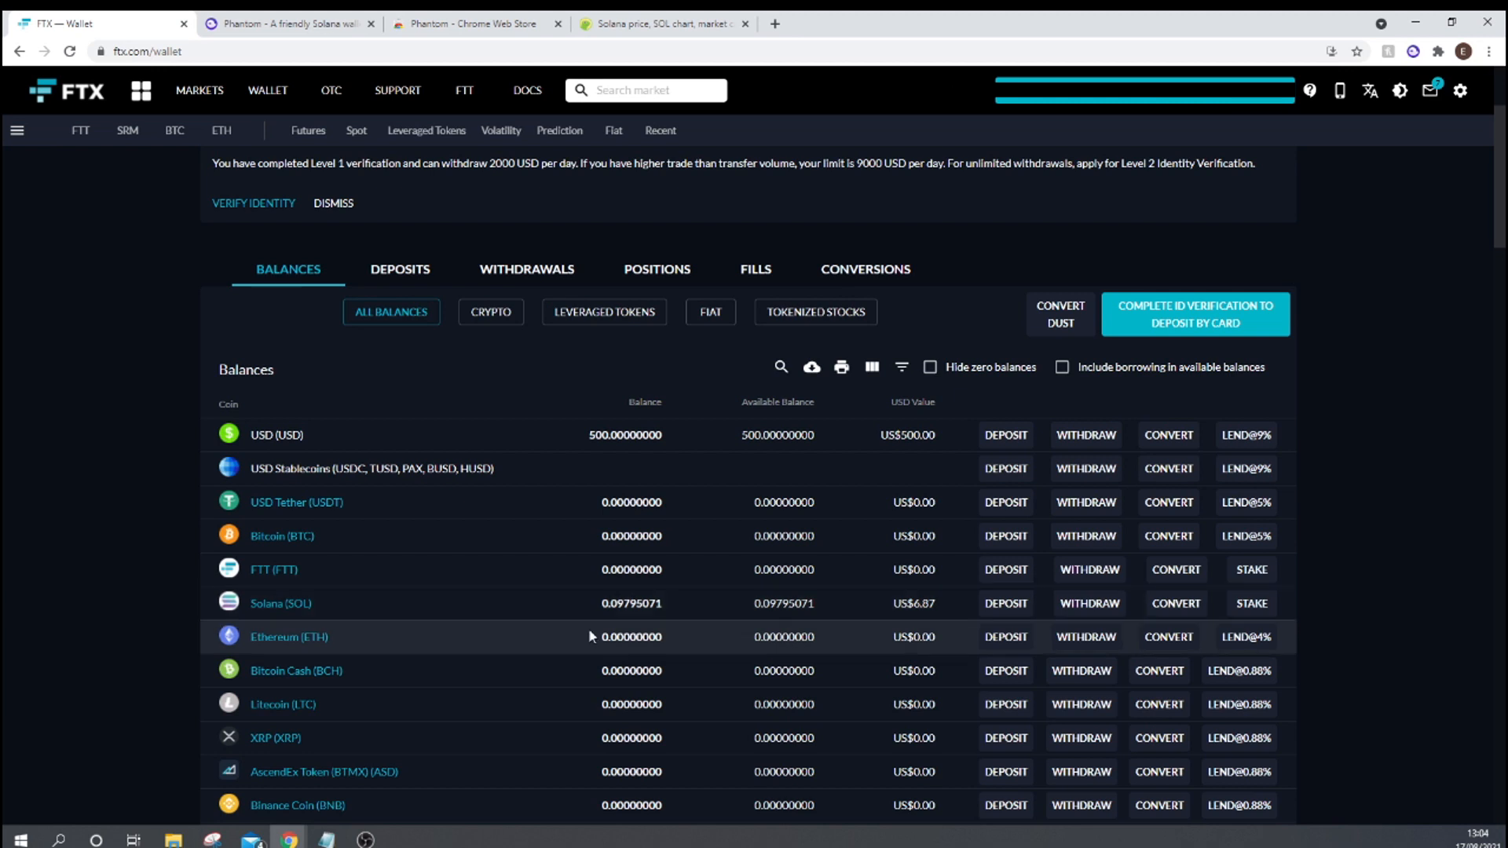
mouse_move(619, 624)
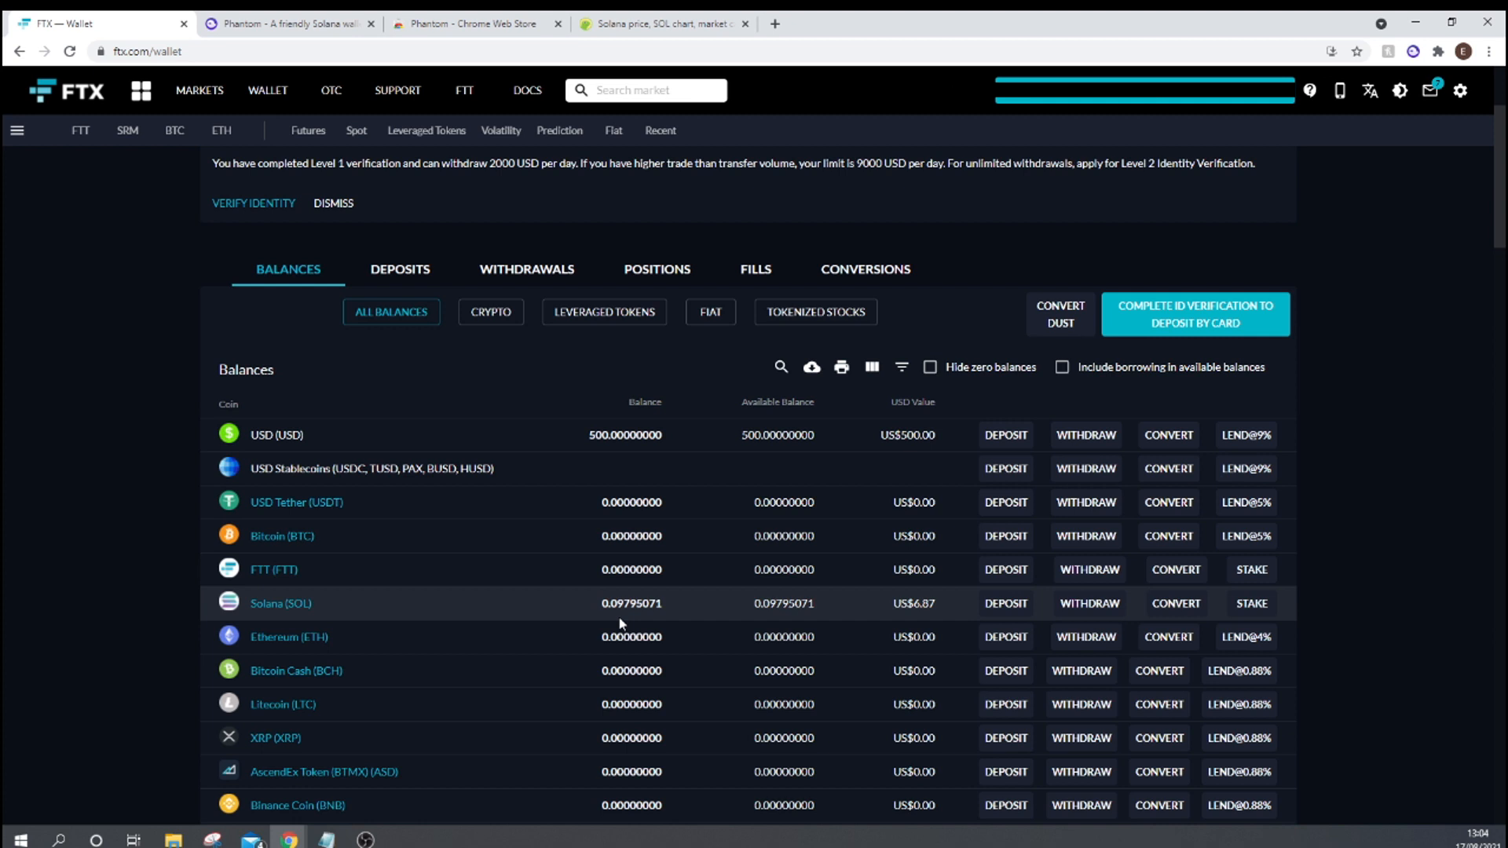
mouse_move(337, 610)
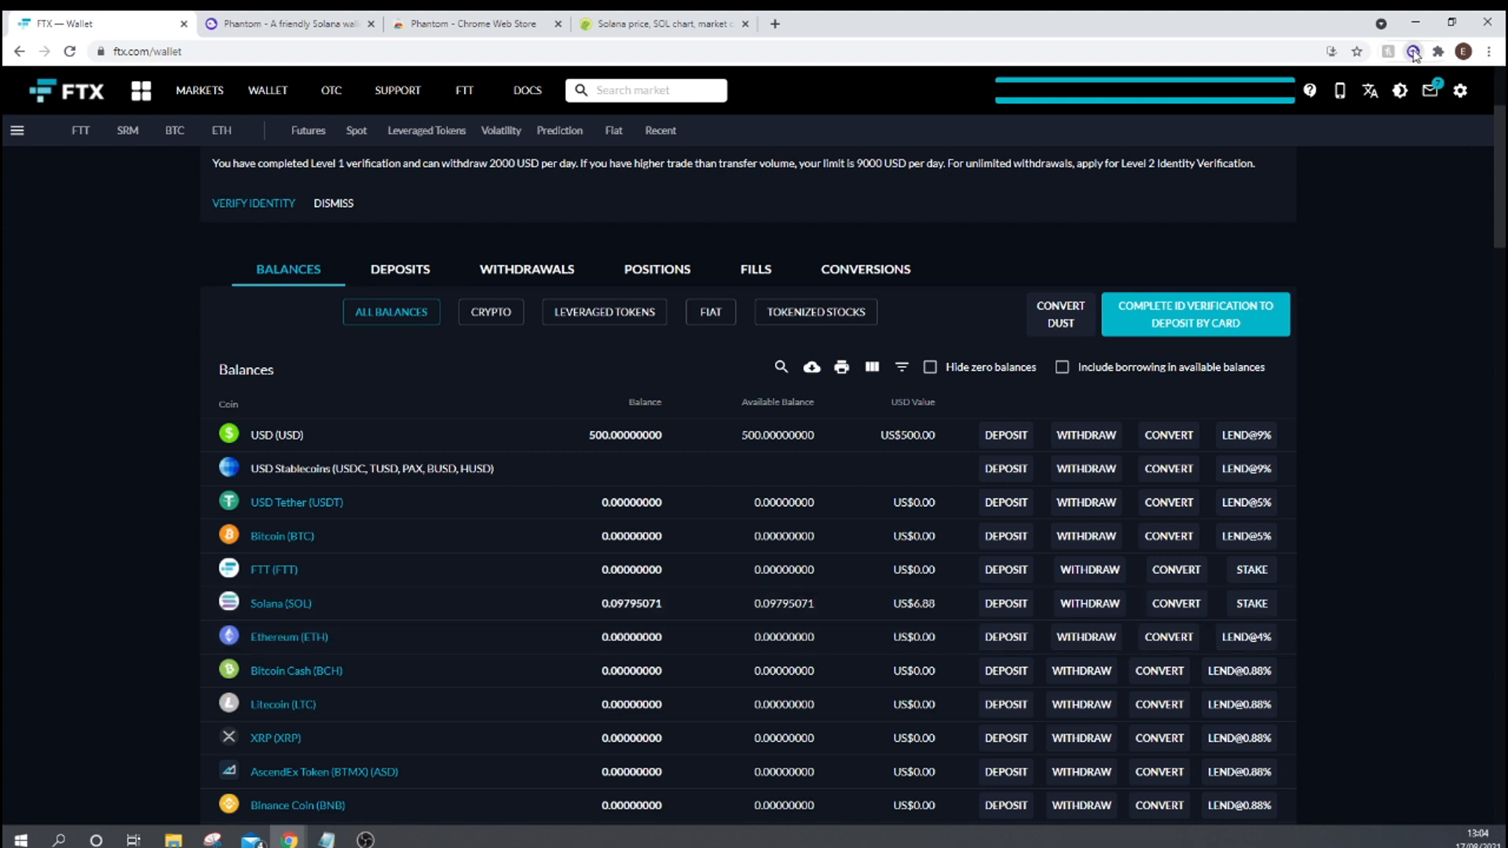
Copy Wallet 1's Solana receive address from Phantom and return to the FTX balances
click(1414, 52)
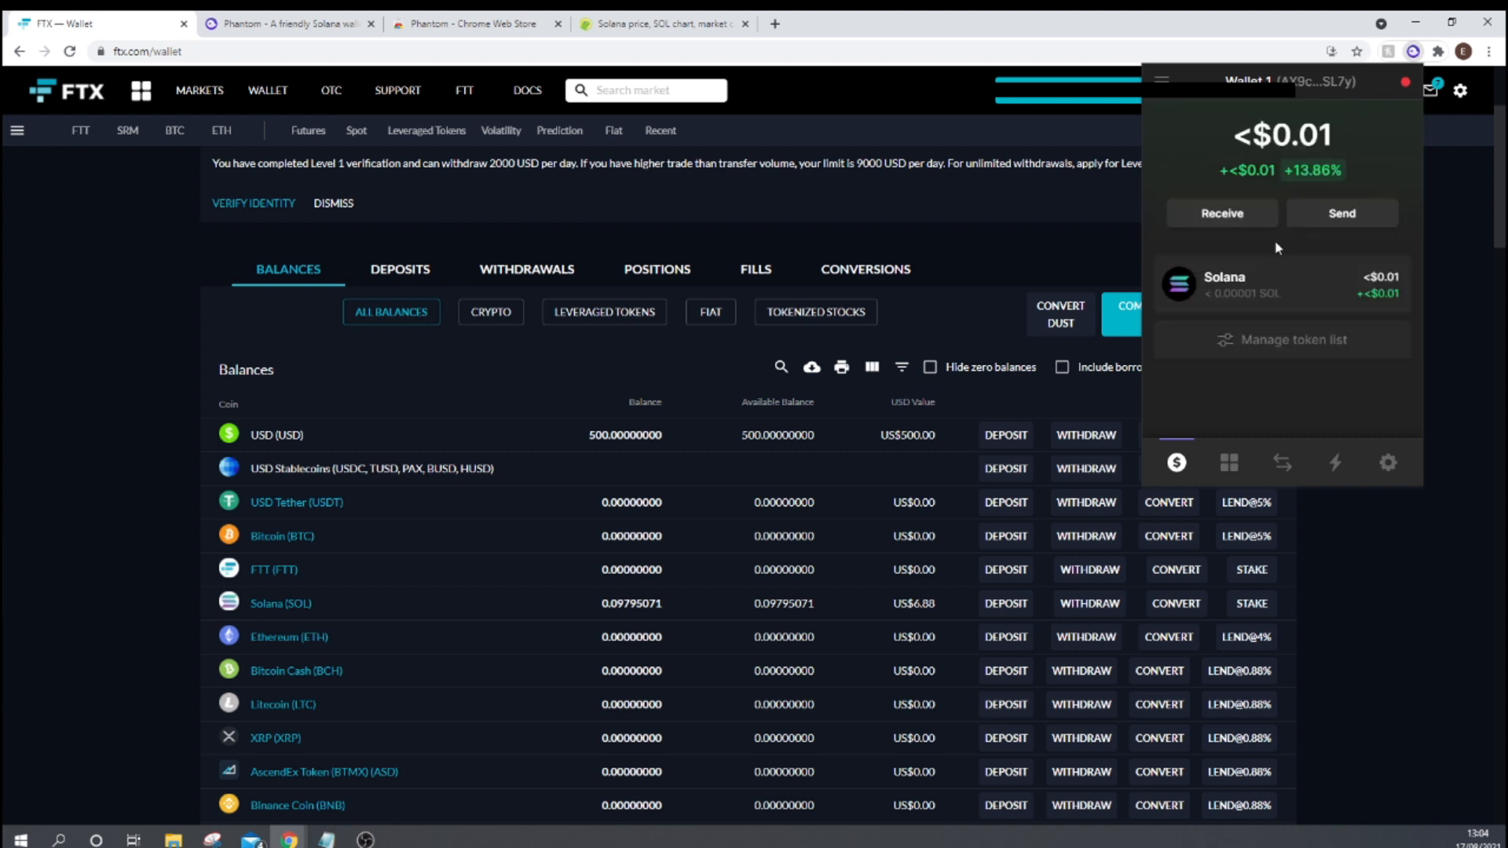
click(1282, 339)
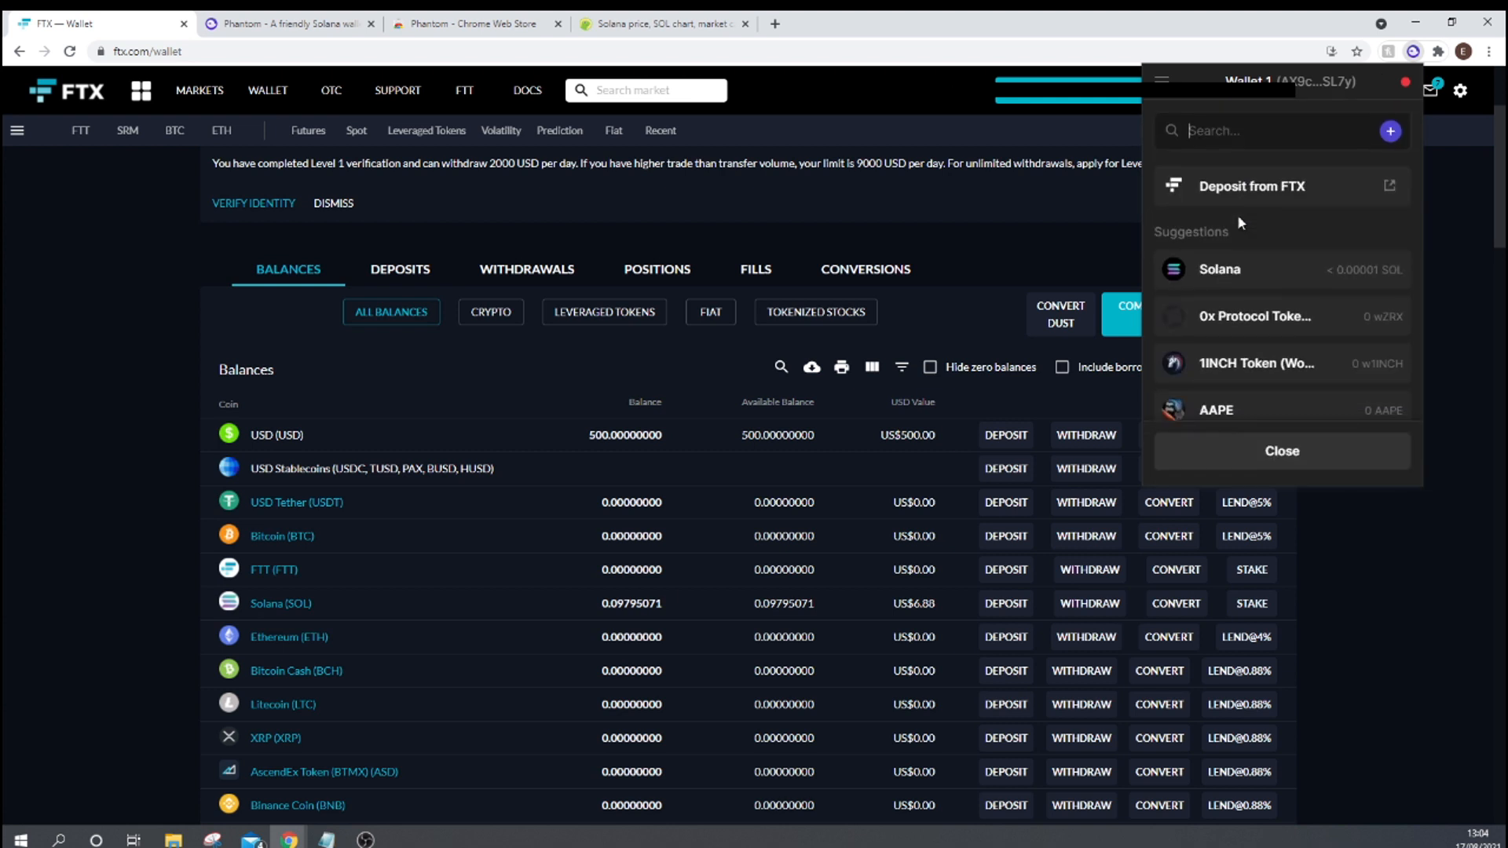
click(1219, 268)
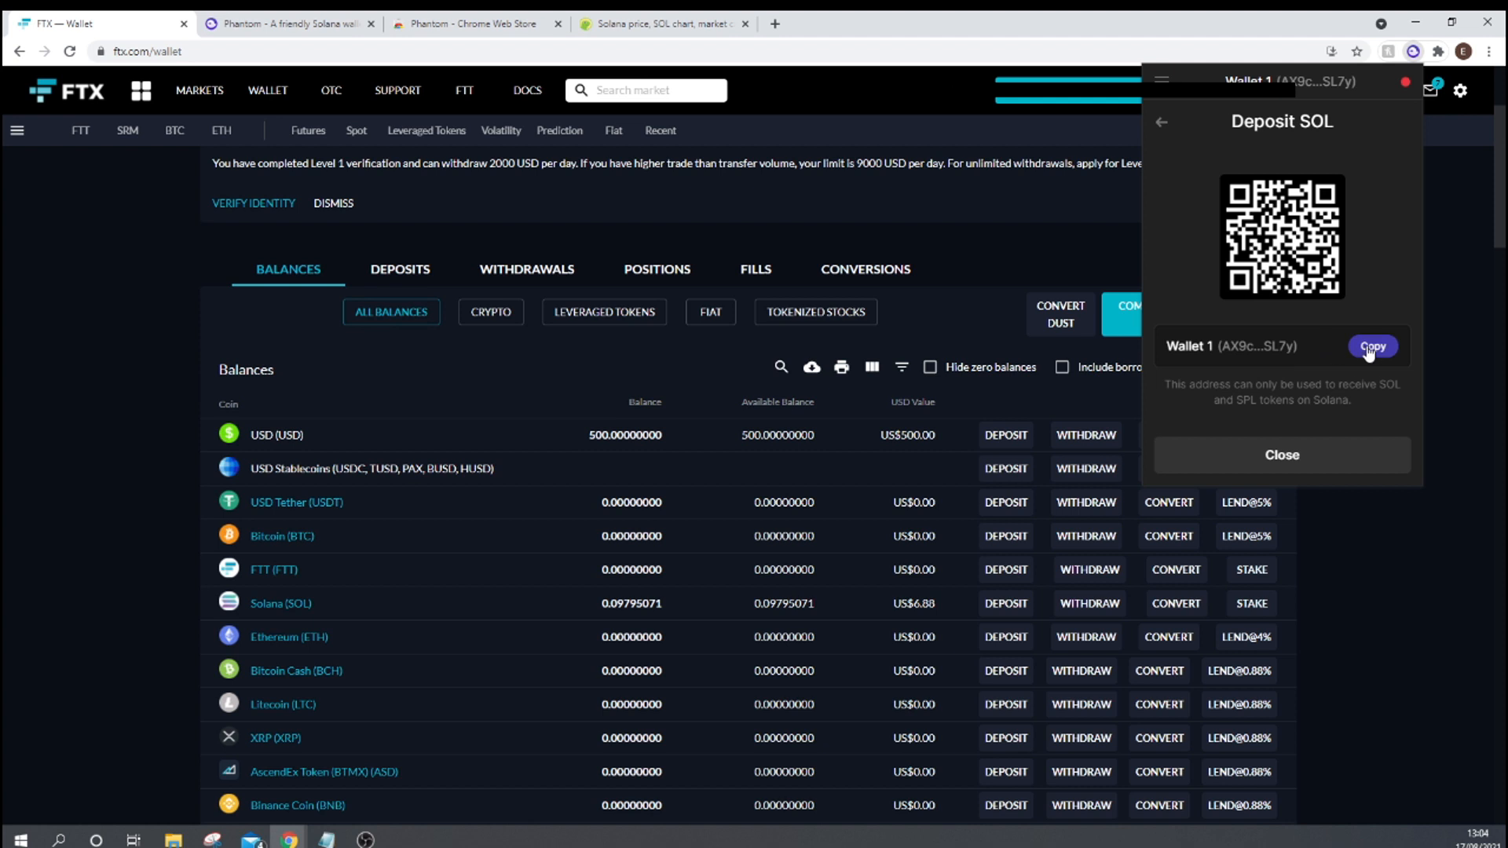
click(1374, 345)
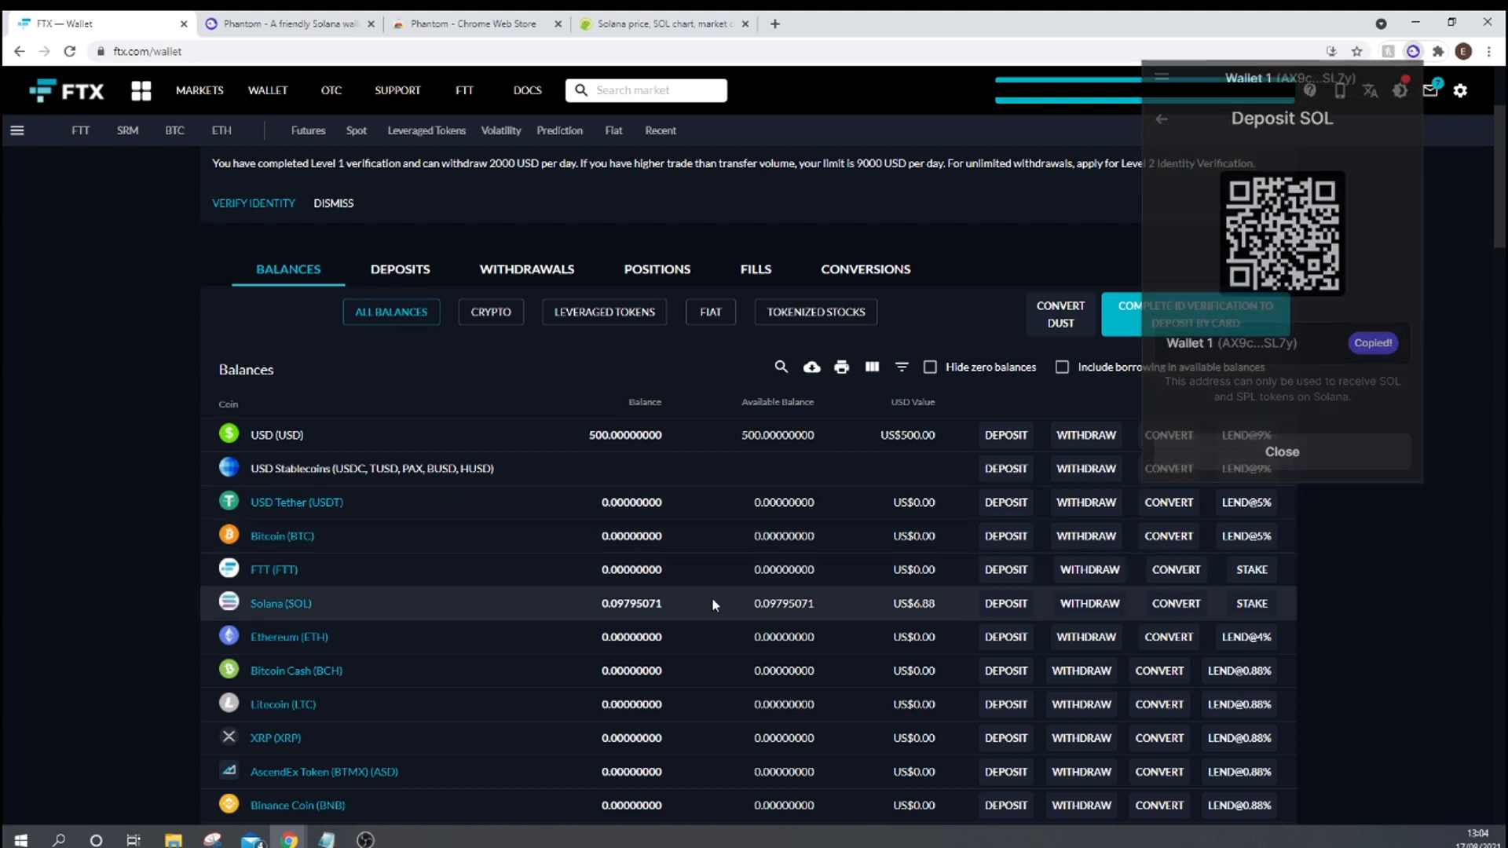
click(1280, 452)
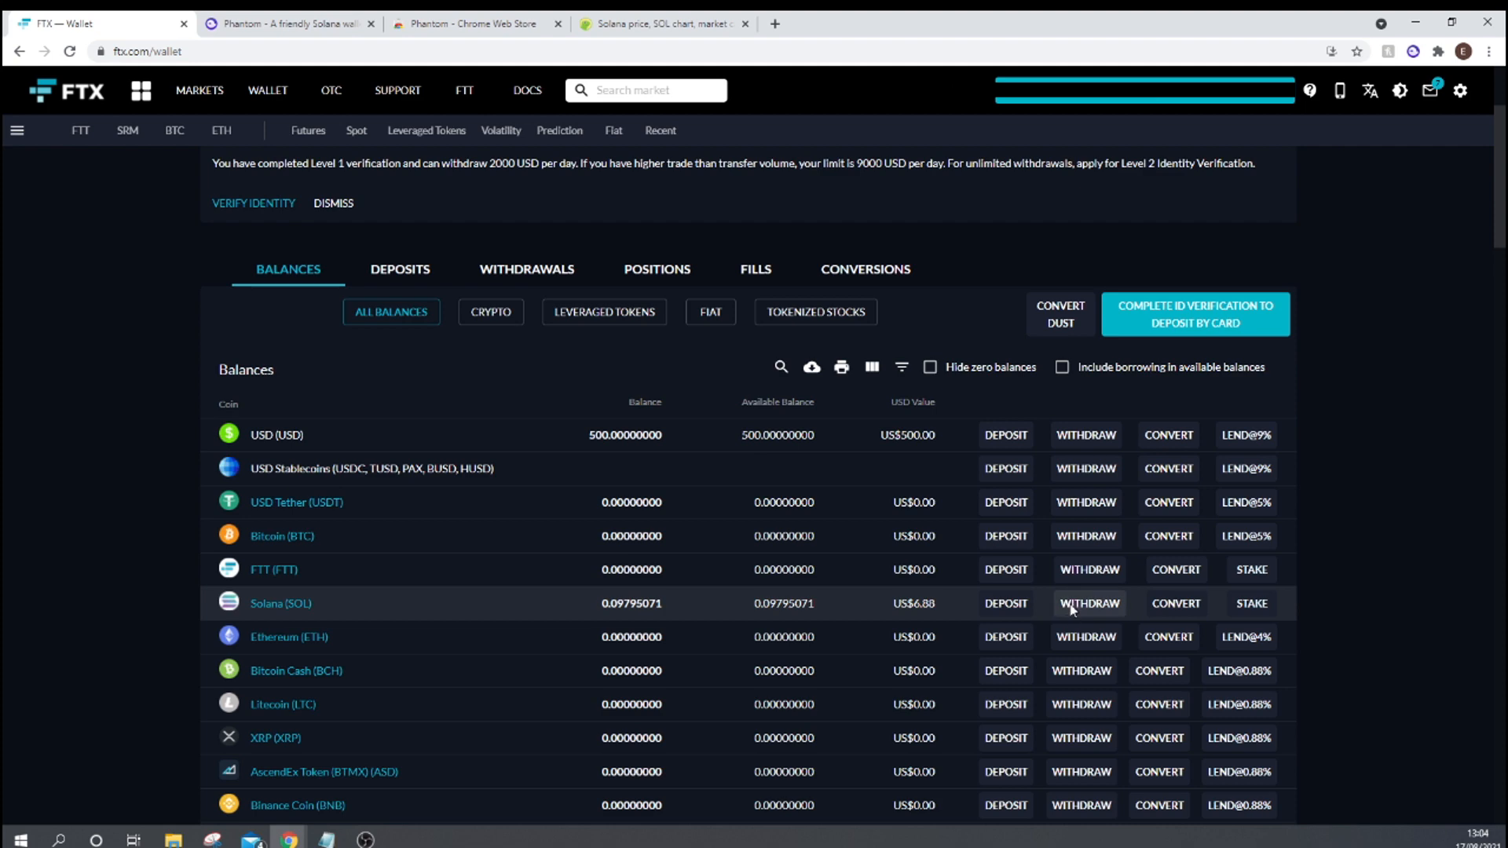
click(1087, 604)
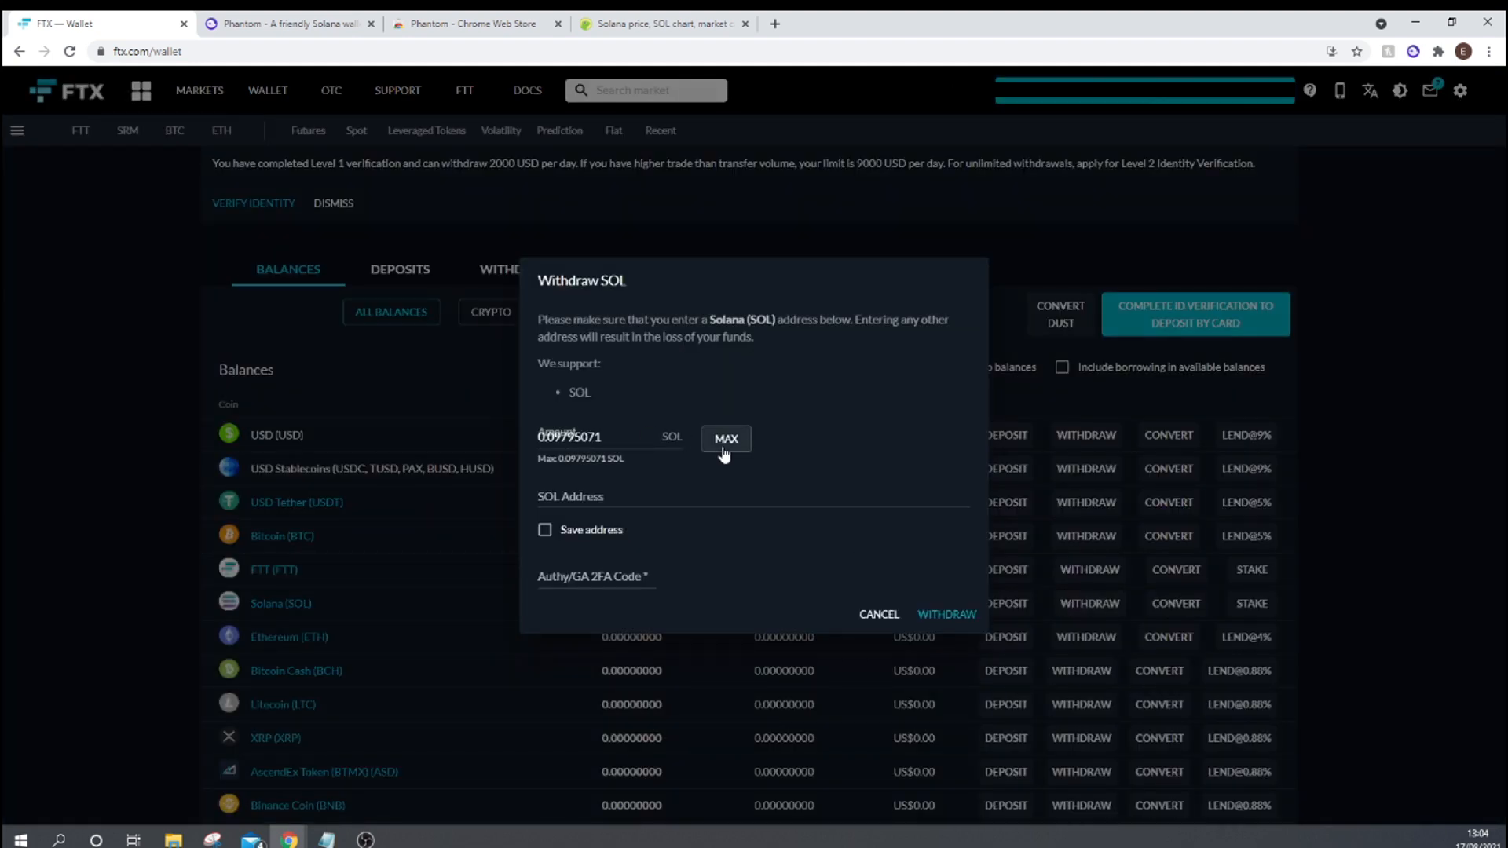
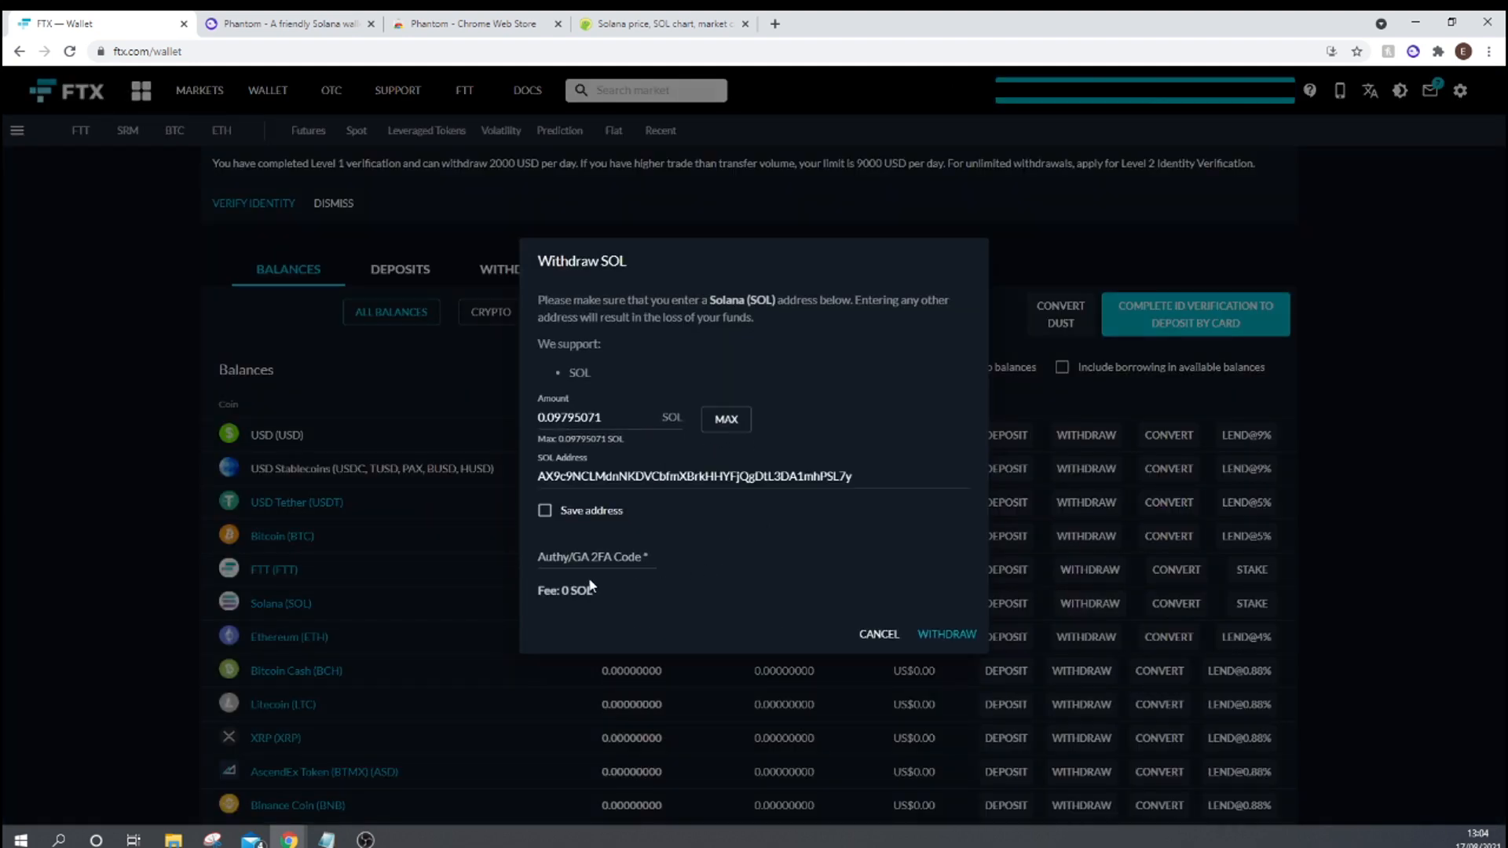
click(945, 633)
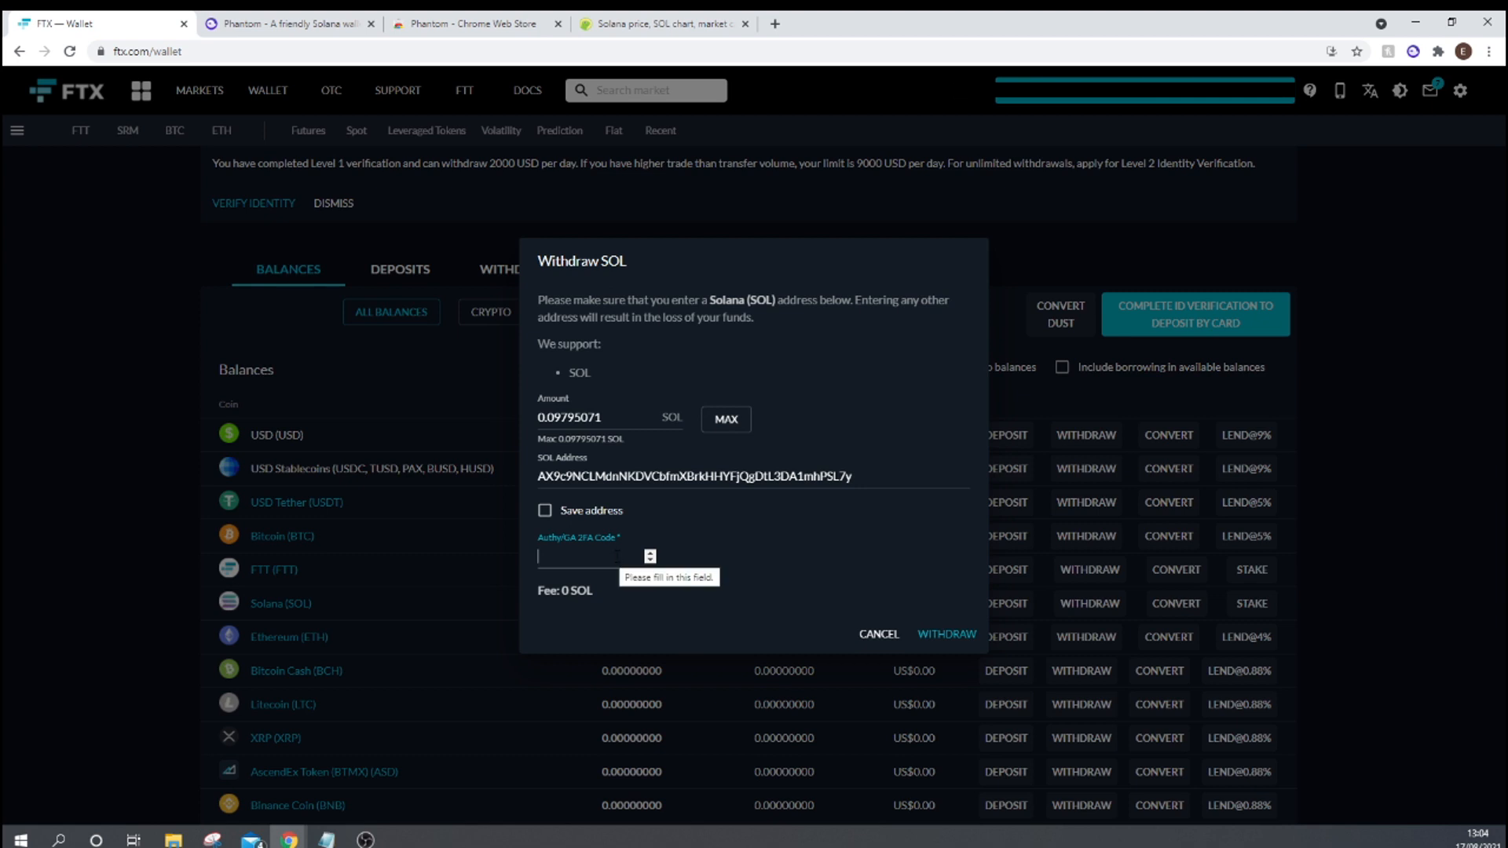
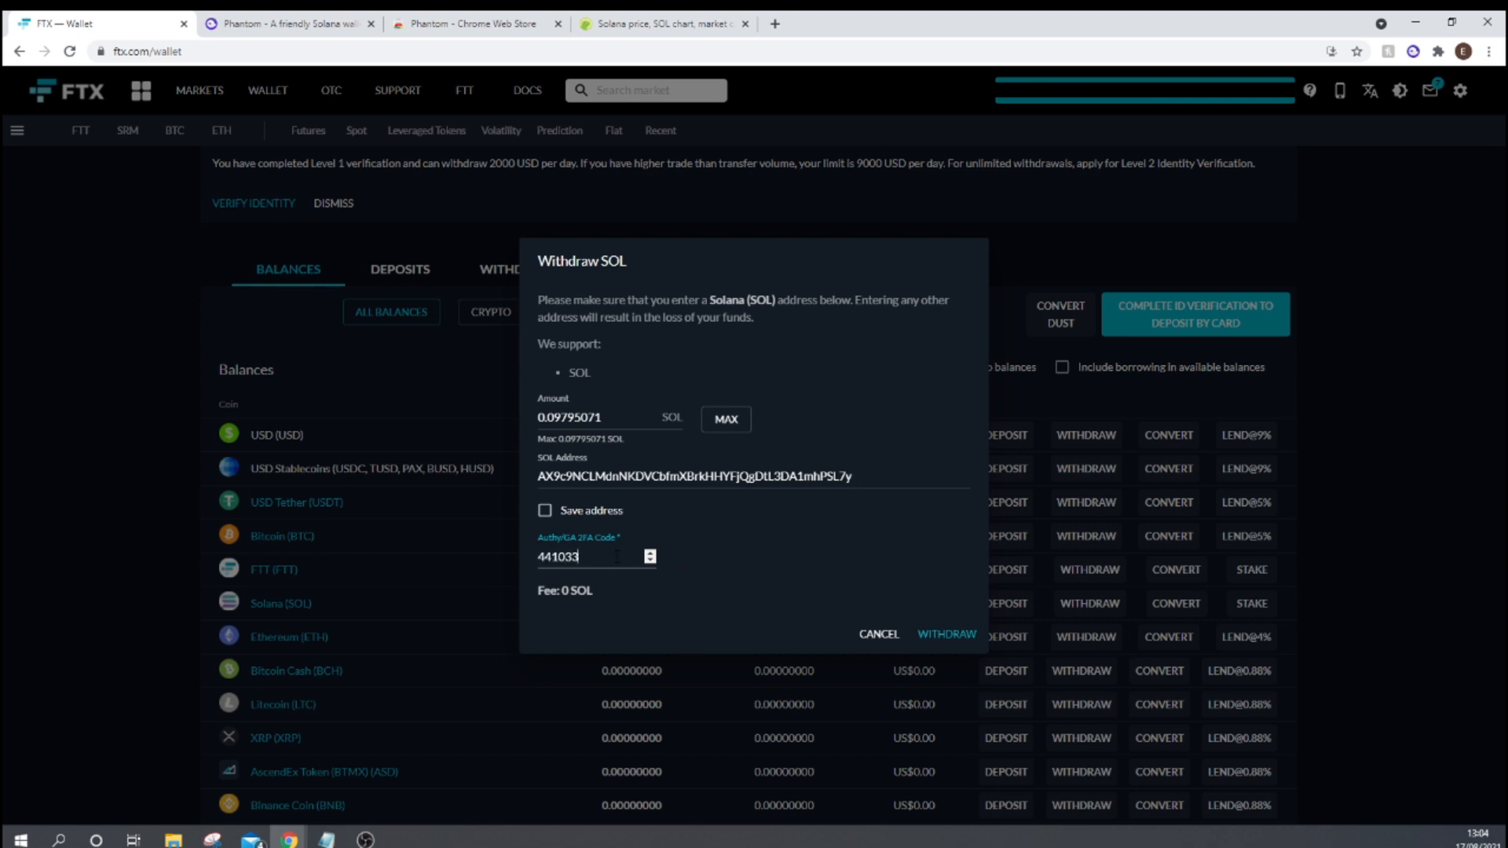
mouse_move(946, 634)
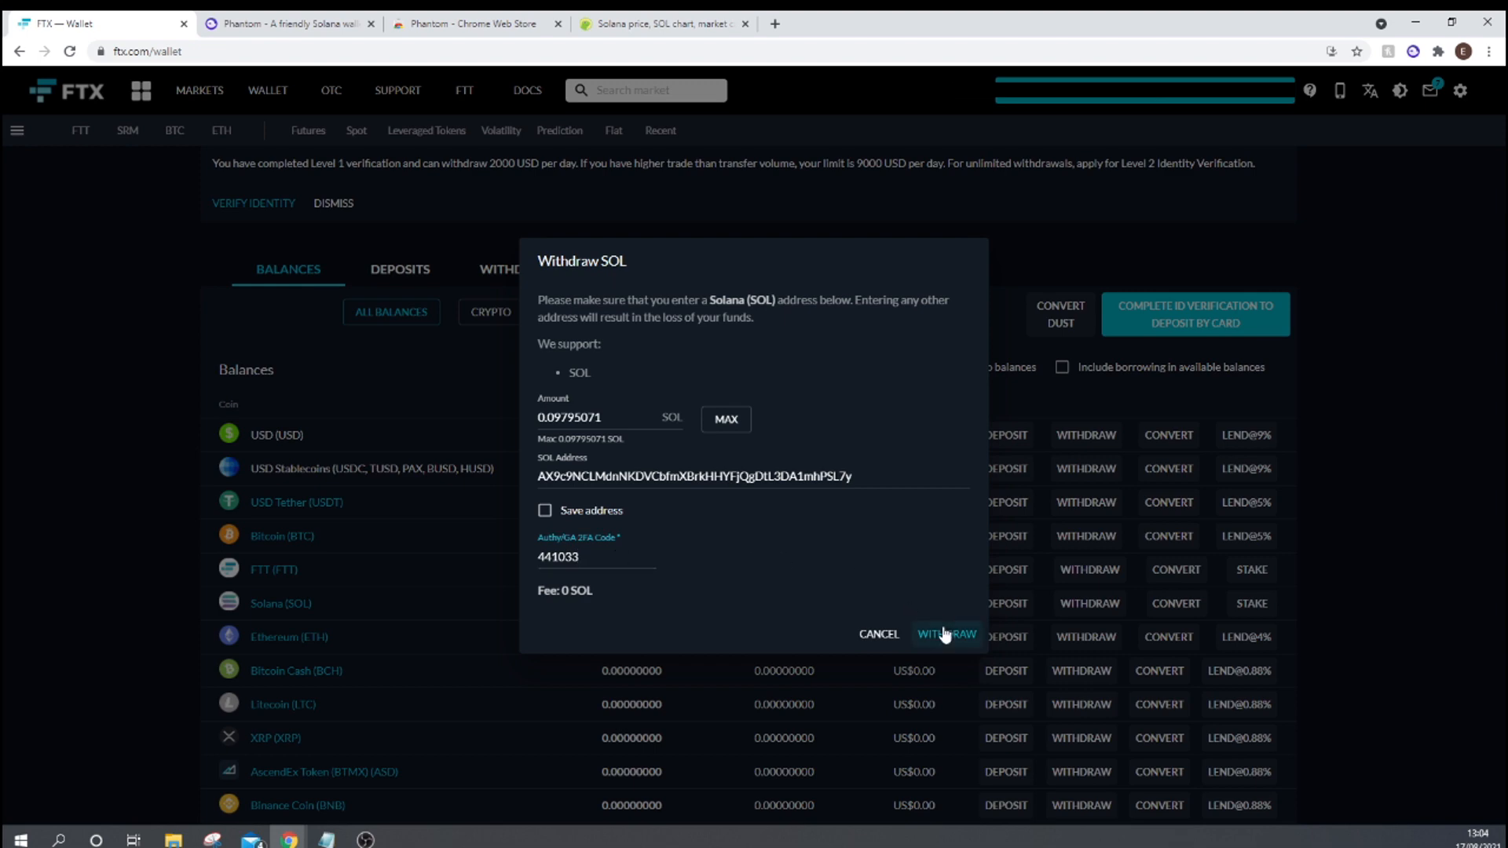
click(946, 634)
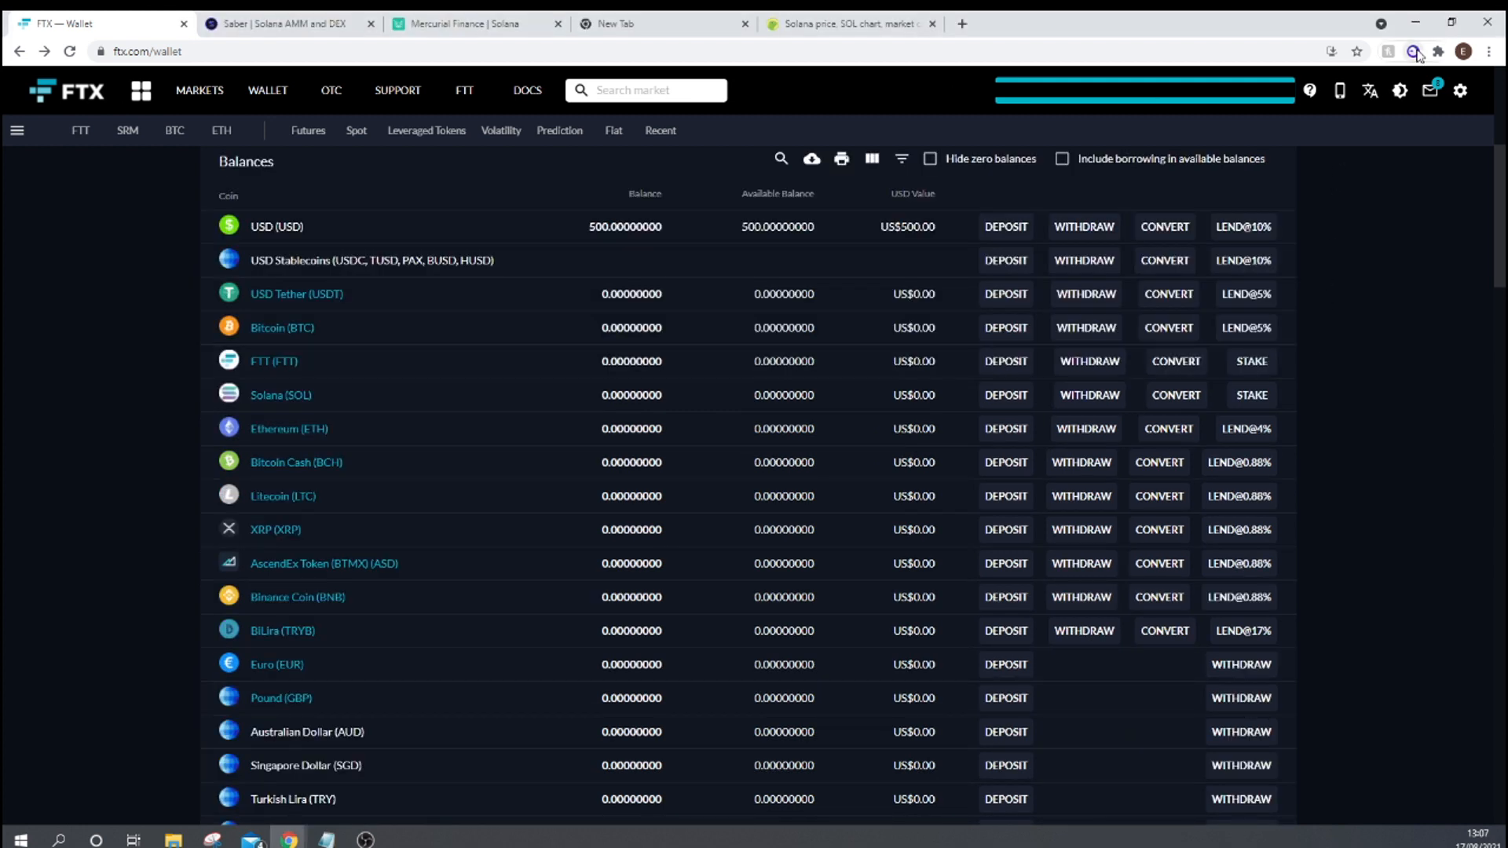
click(1414, 52)
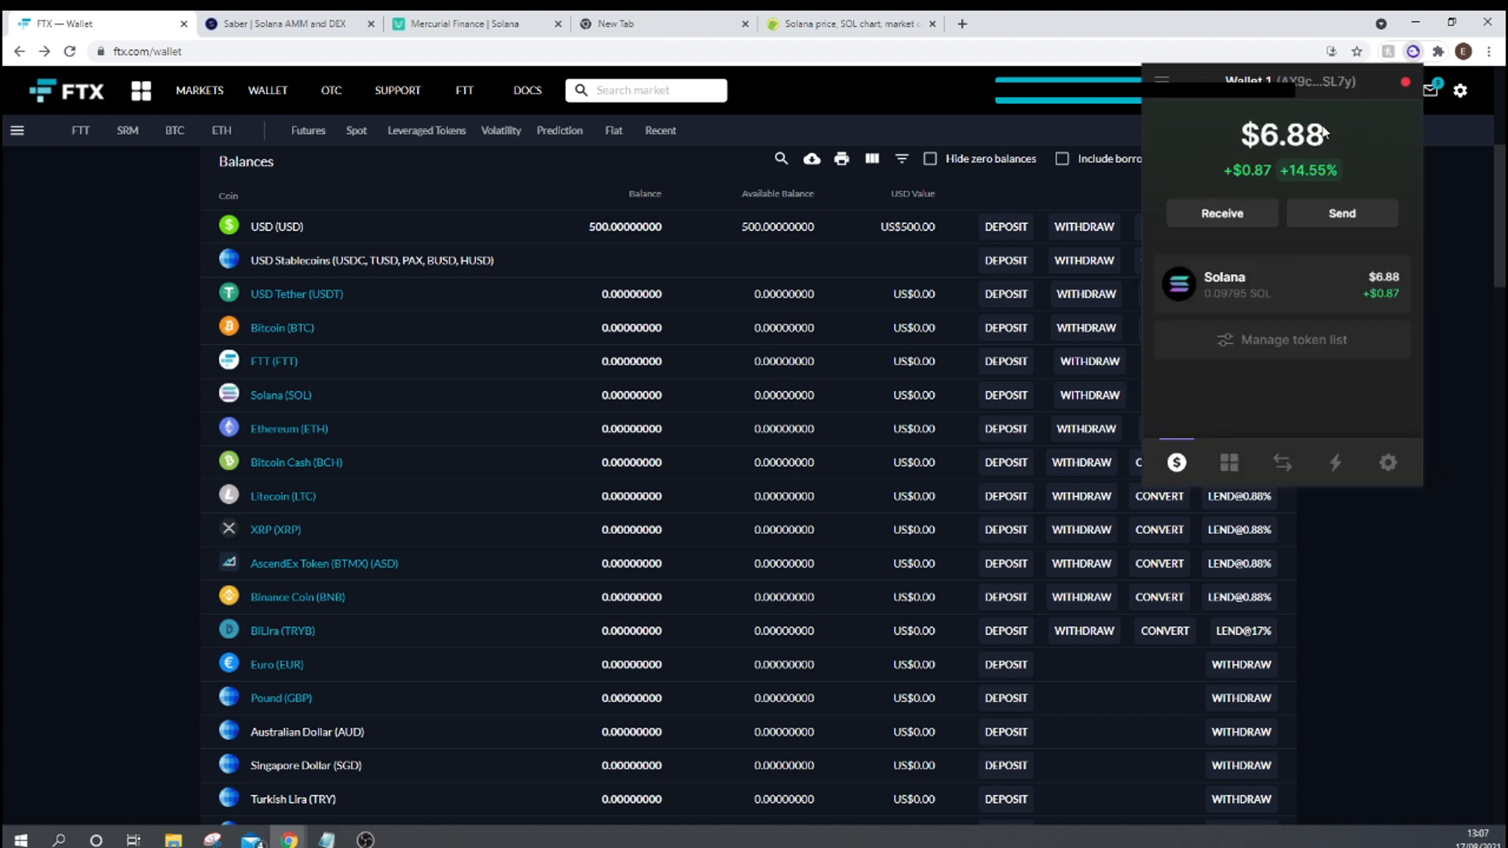
mouse_move(1351, 133)
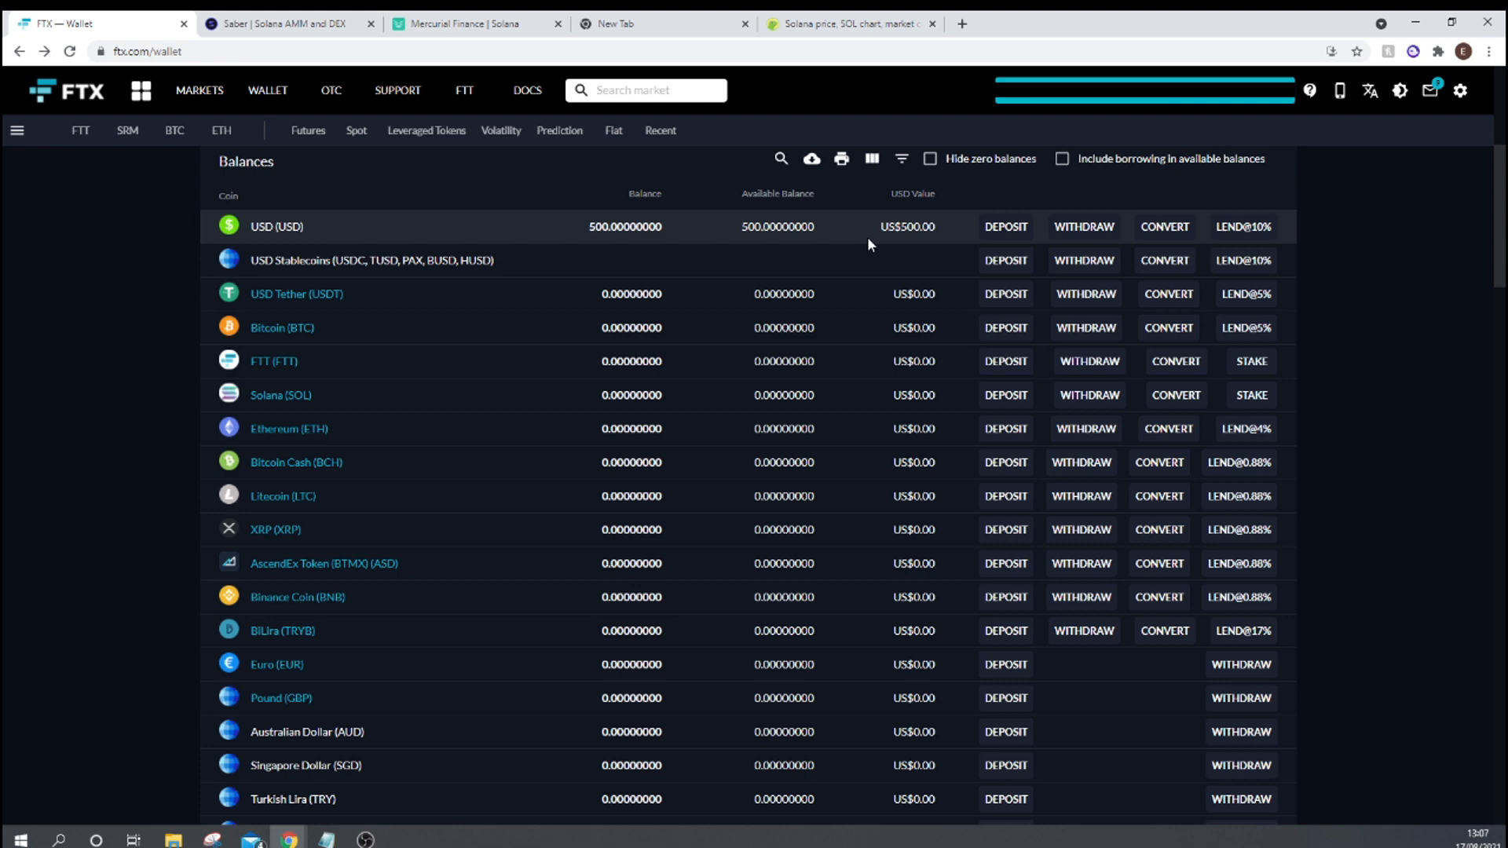
Withdraw 490 of the USD balance as USDC over Solana SPL to Phantom, then go to Saber
click(1083, 226)
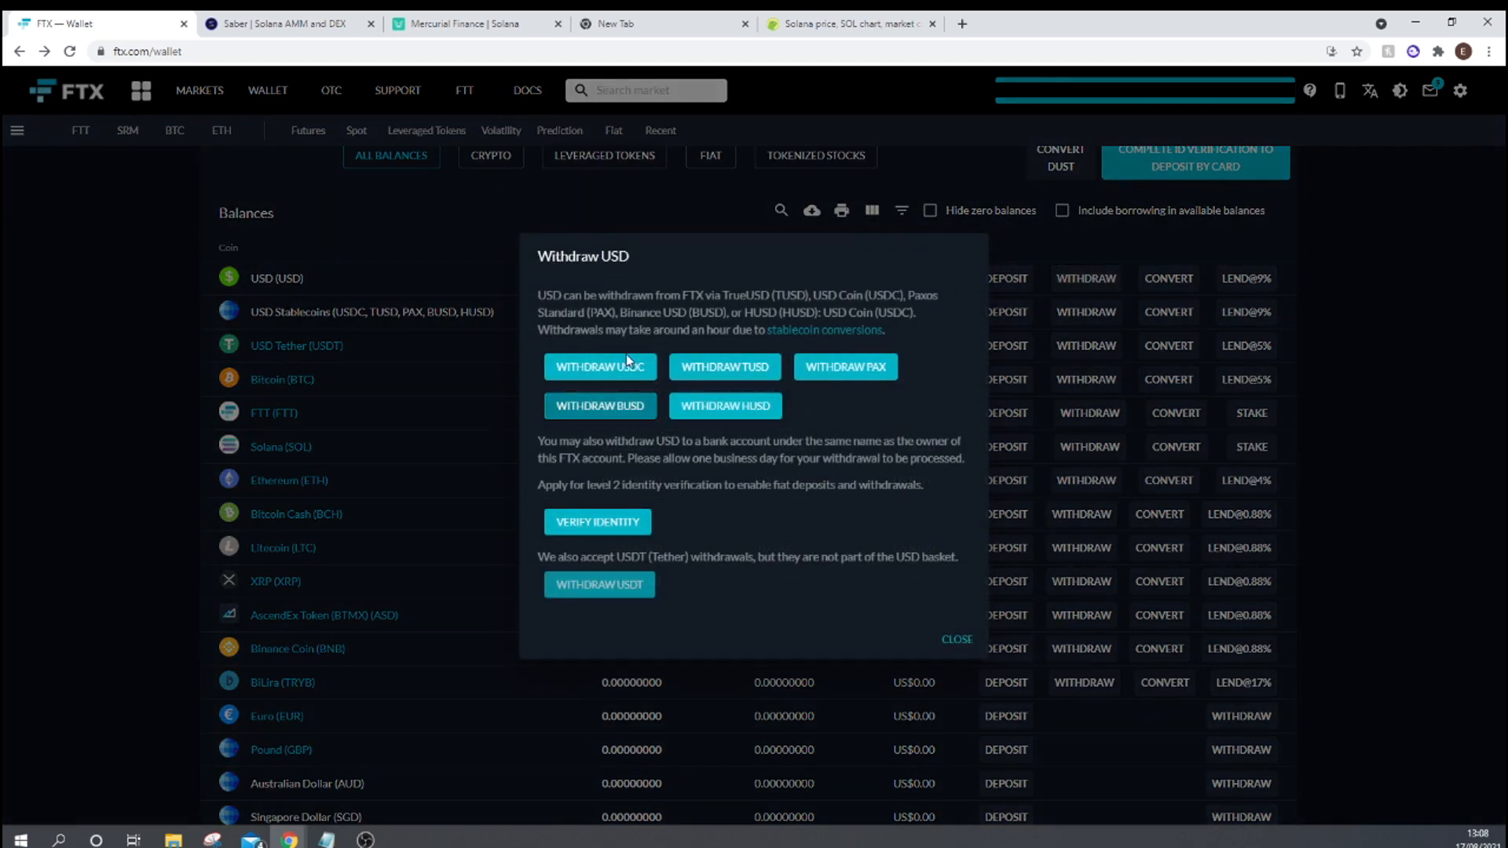
click(598, 366)
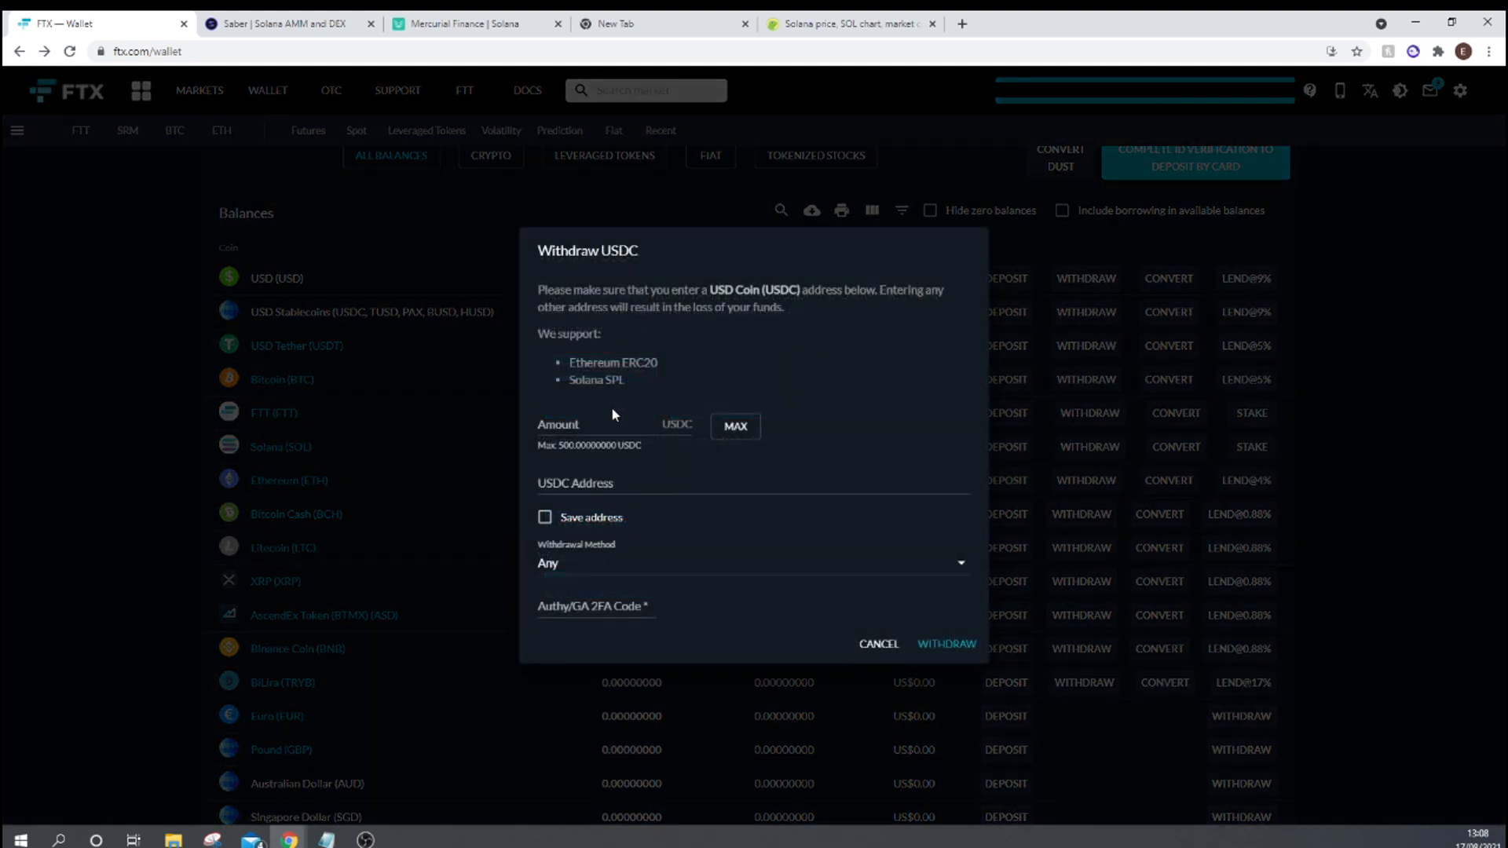
click(593, 424)
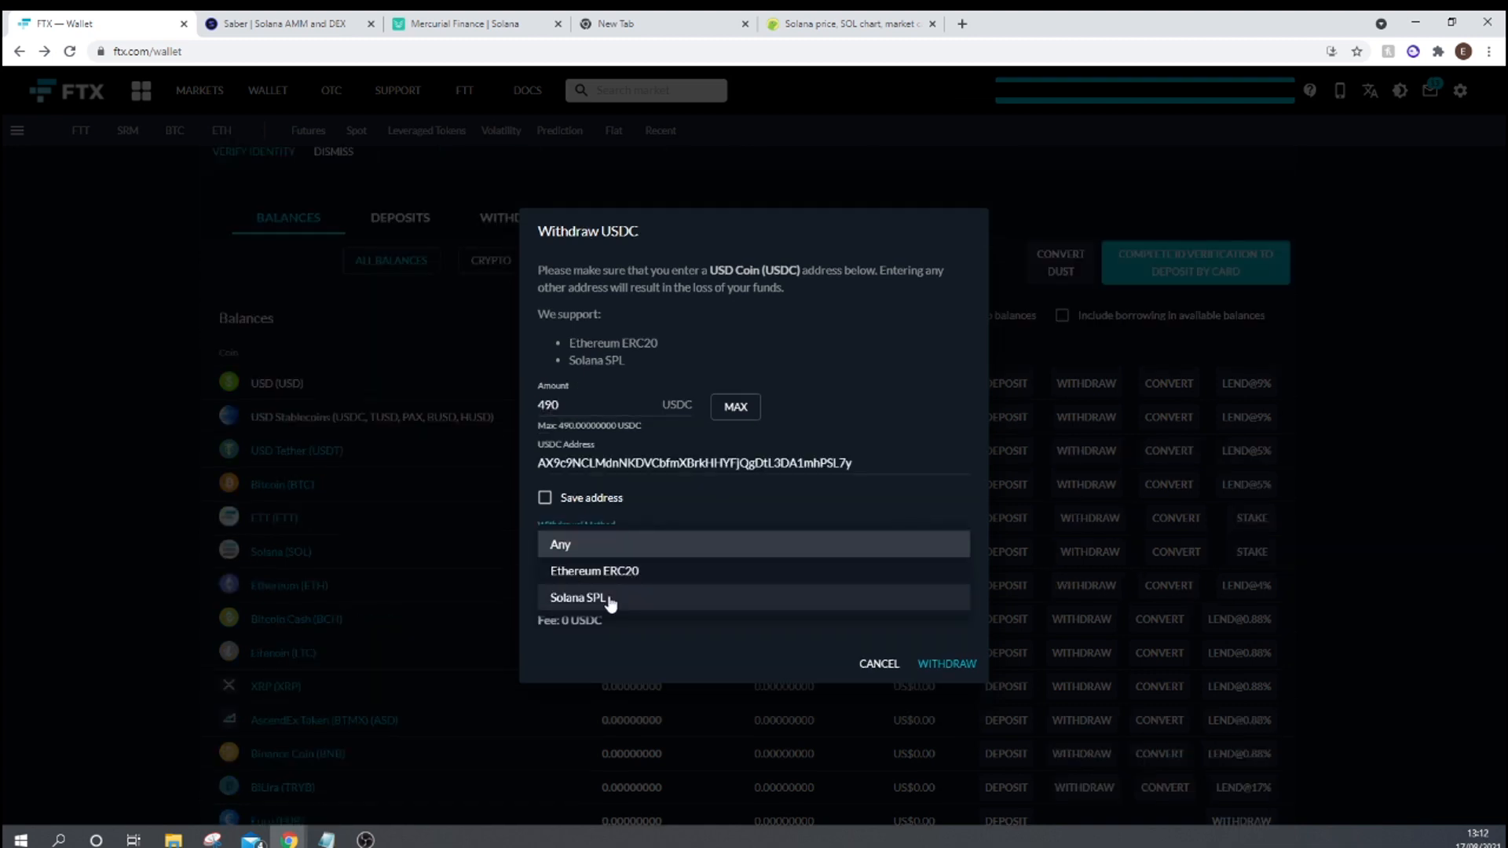
click(576, 597)
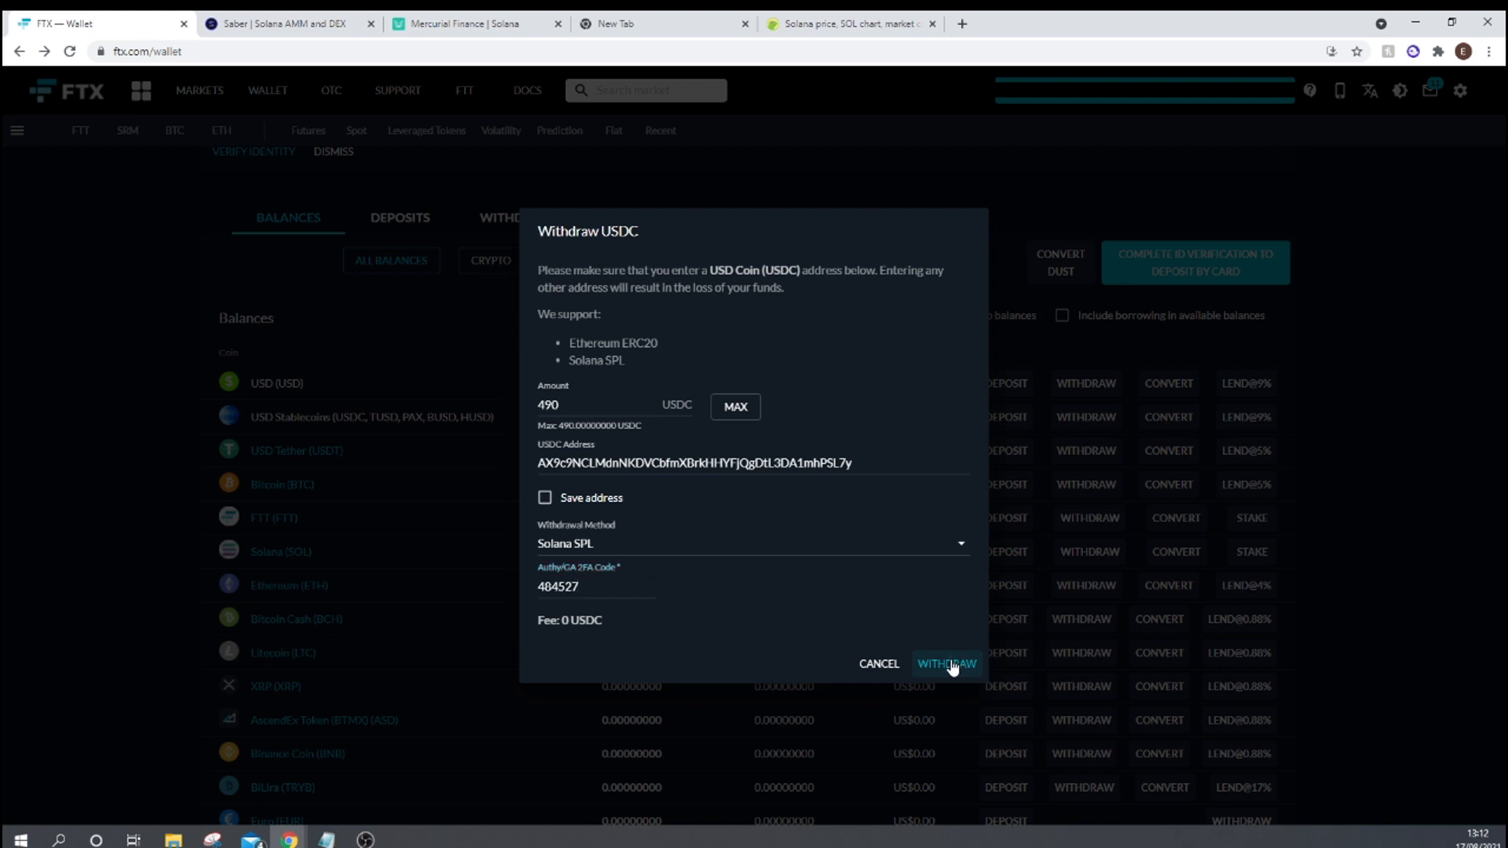
click(944, 663)
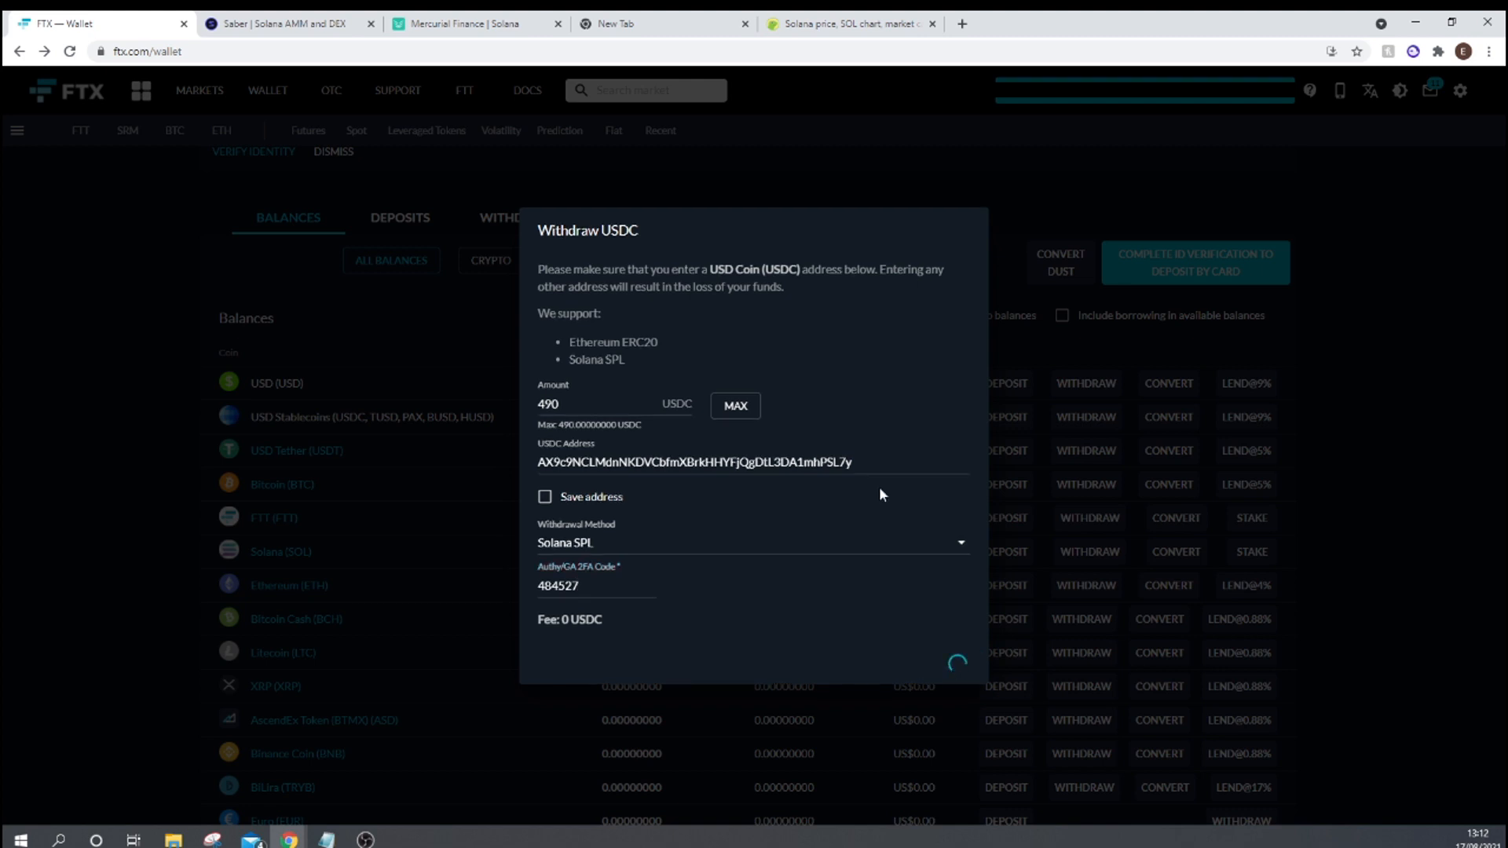
click(279, 24)
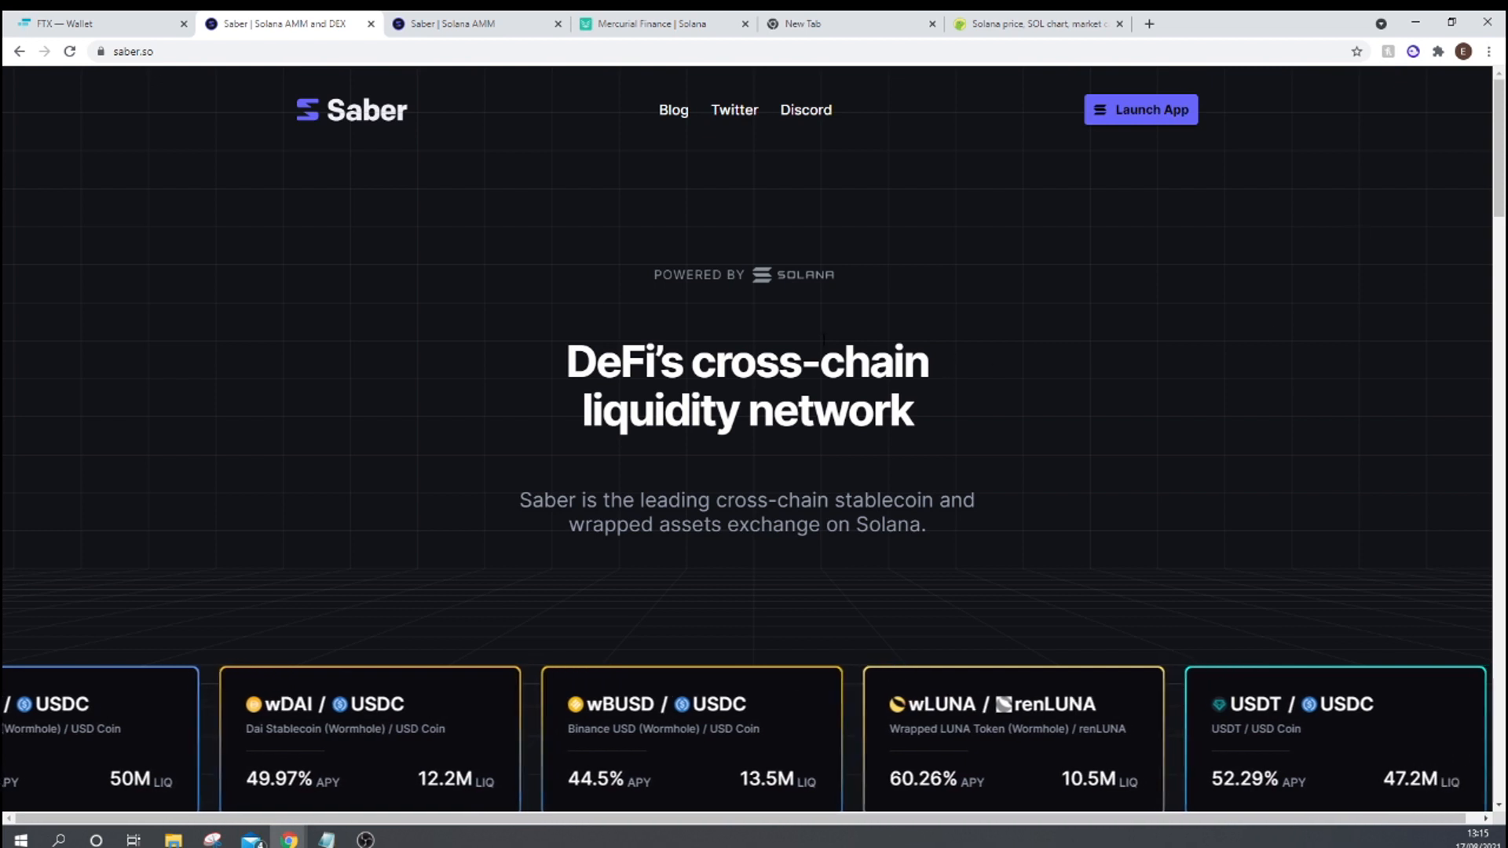
View Saber's Swap page with the 500 USDC wallet connected, then its Farms list (USDT-USDC 52% APY)
click(1141, 108)
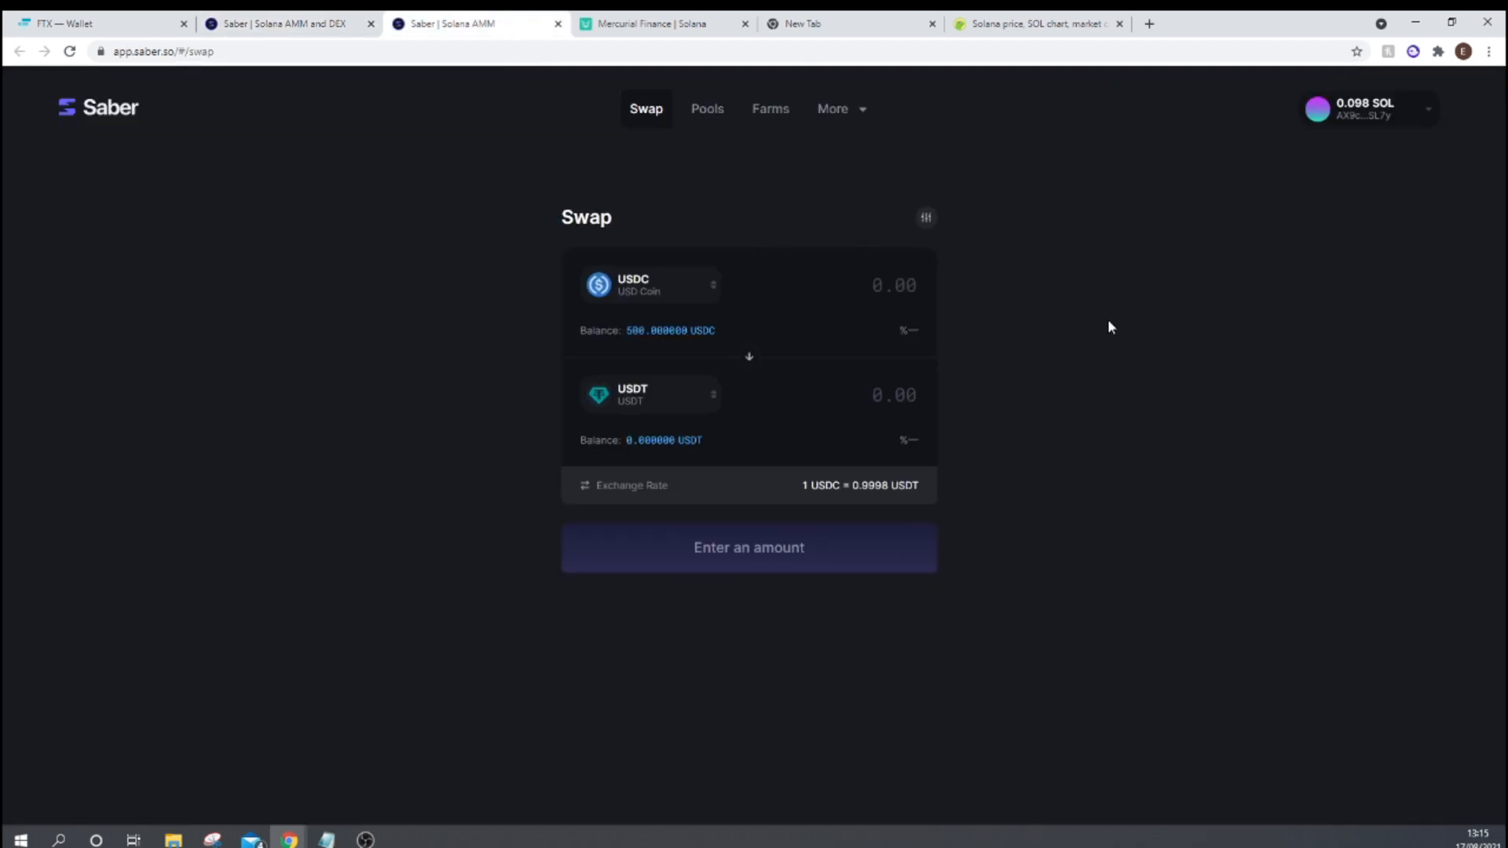
mouse_move(1076, 337)
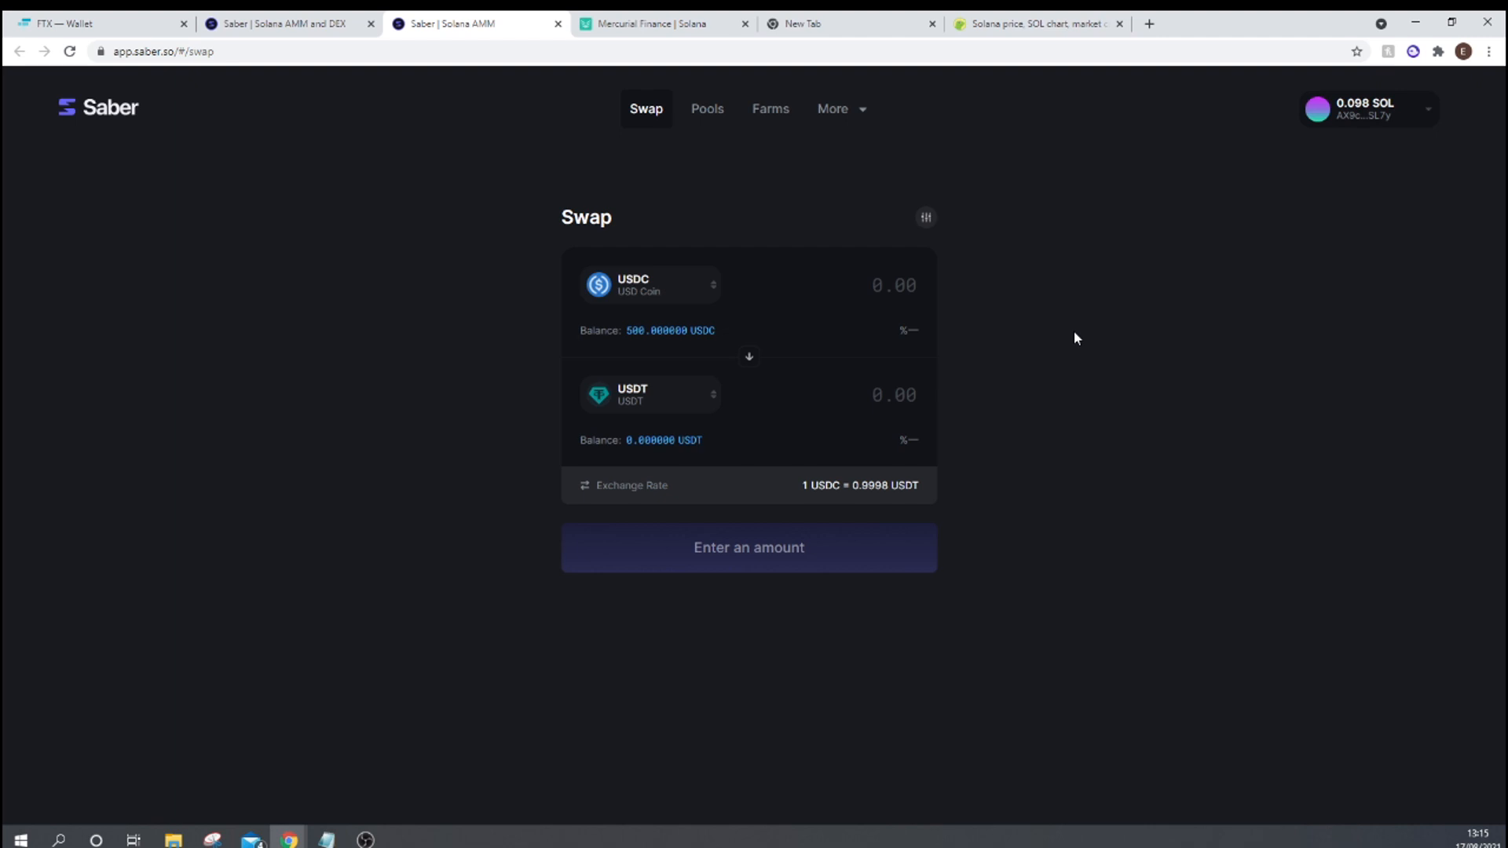
click(770, 109)
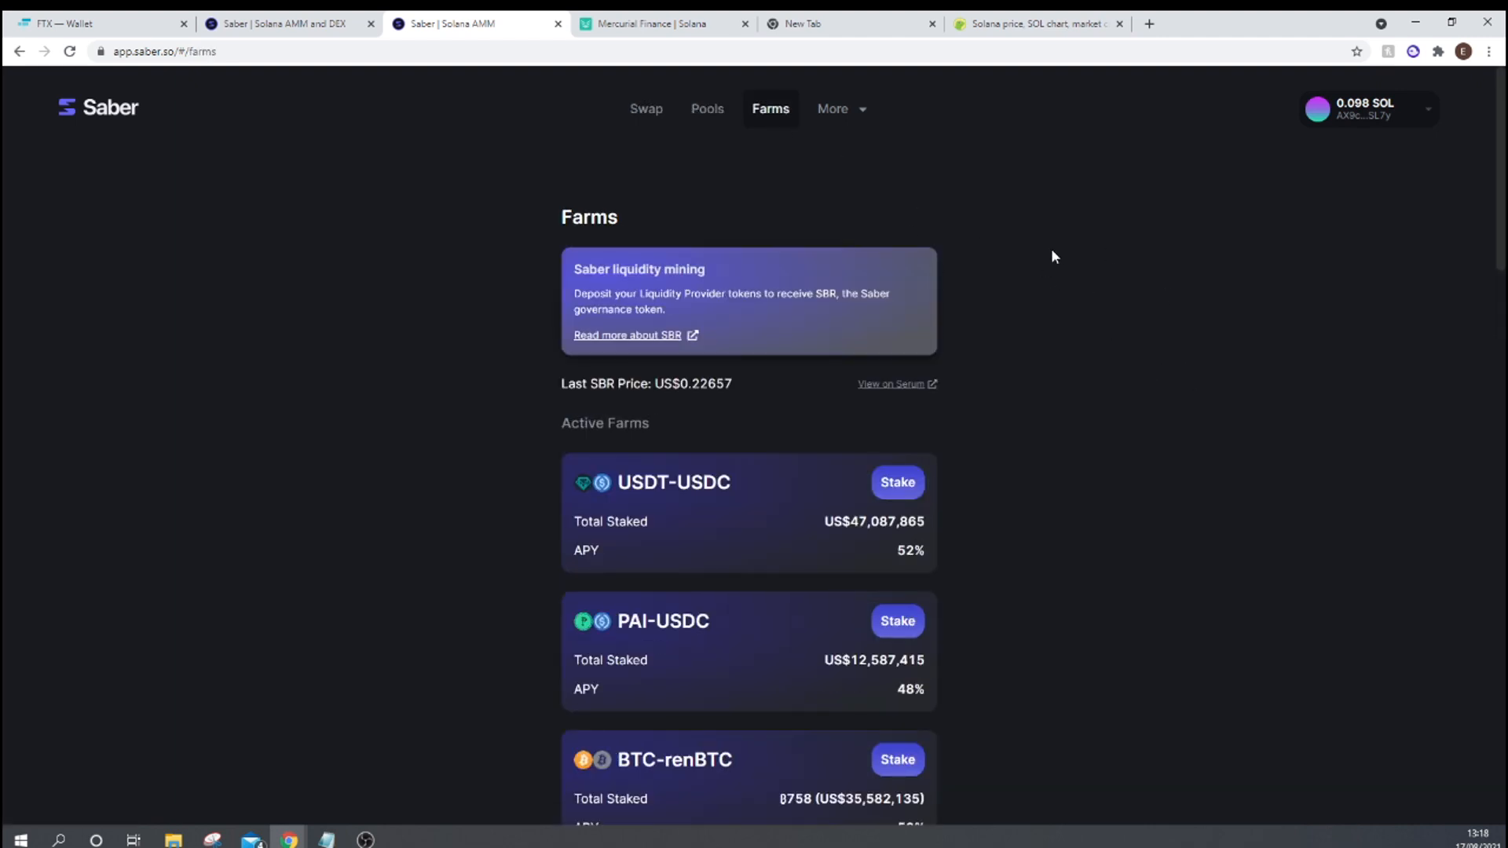
mouse_move(707, 108)
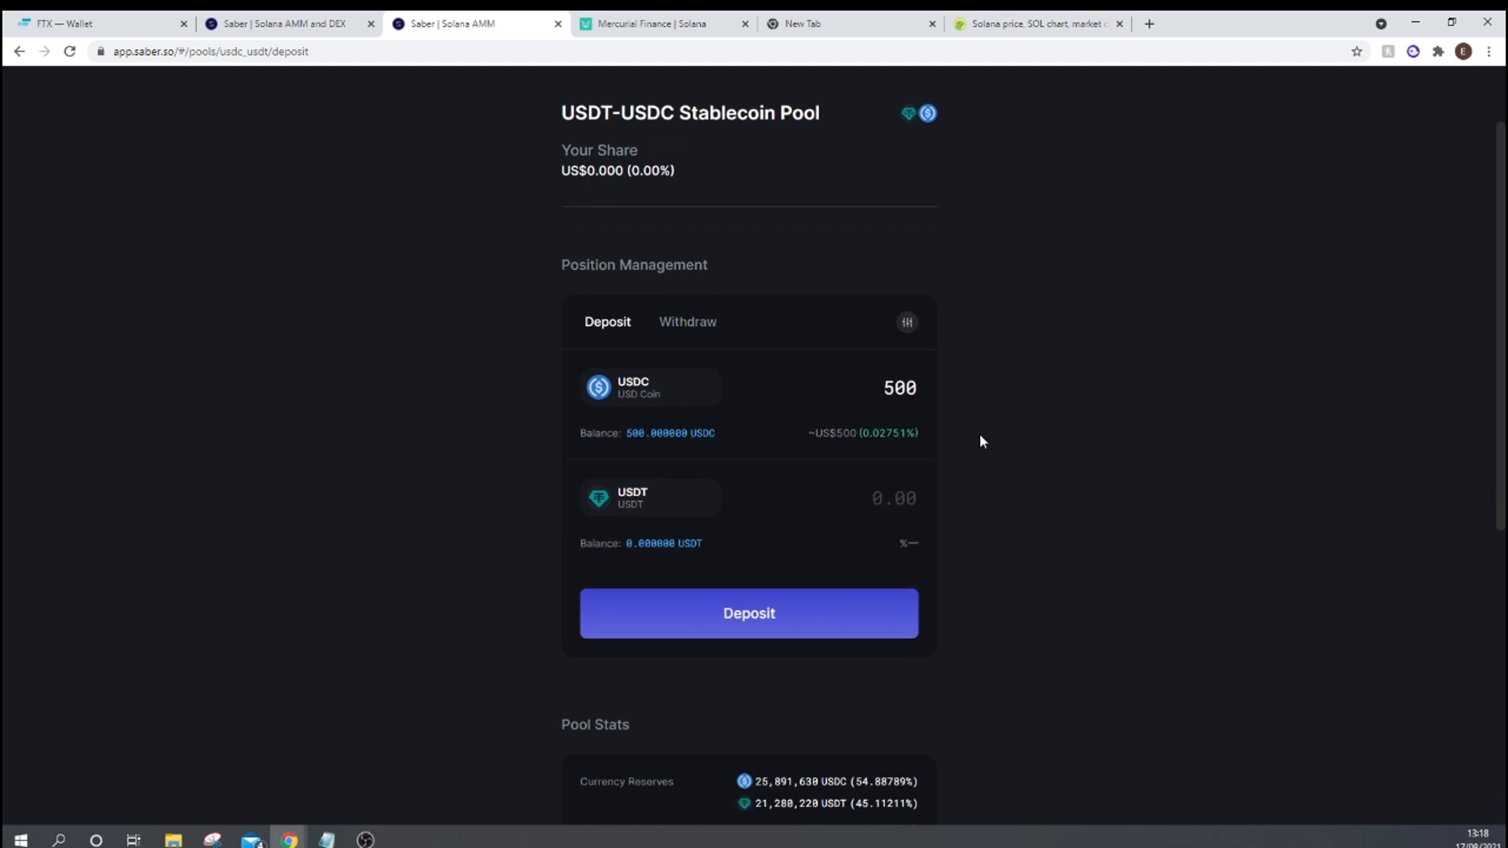
Review the USDT-USDC pool's reserves and fee stats with a 500 USDC deposit entered
scroll(down, 3)
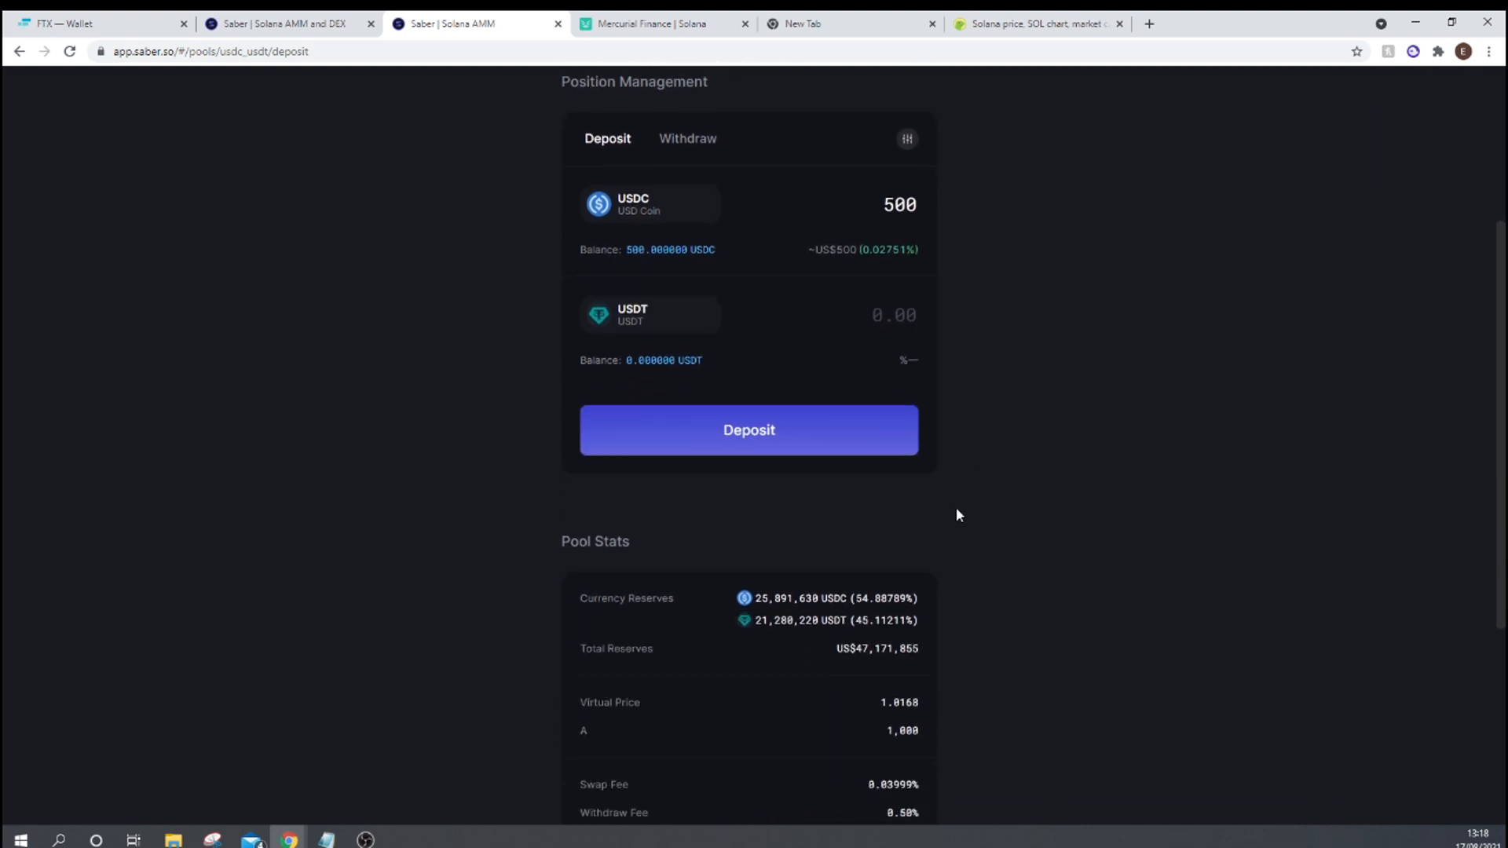
mouse_move(941, 534)
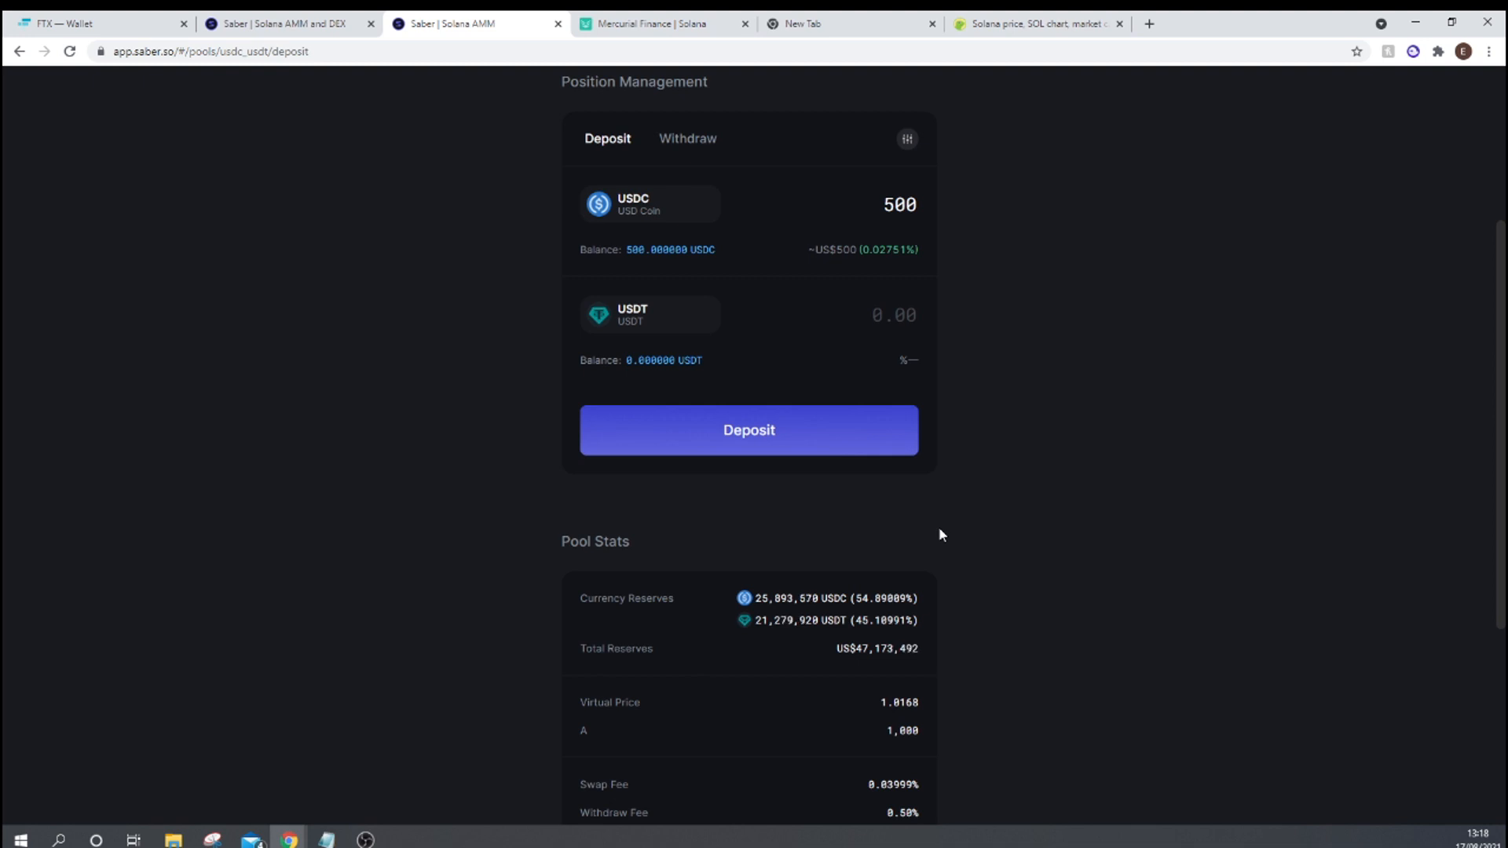
scroll(down, 3)
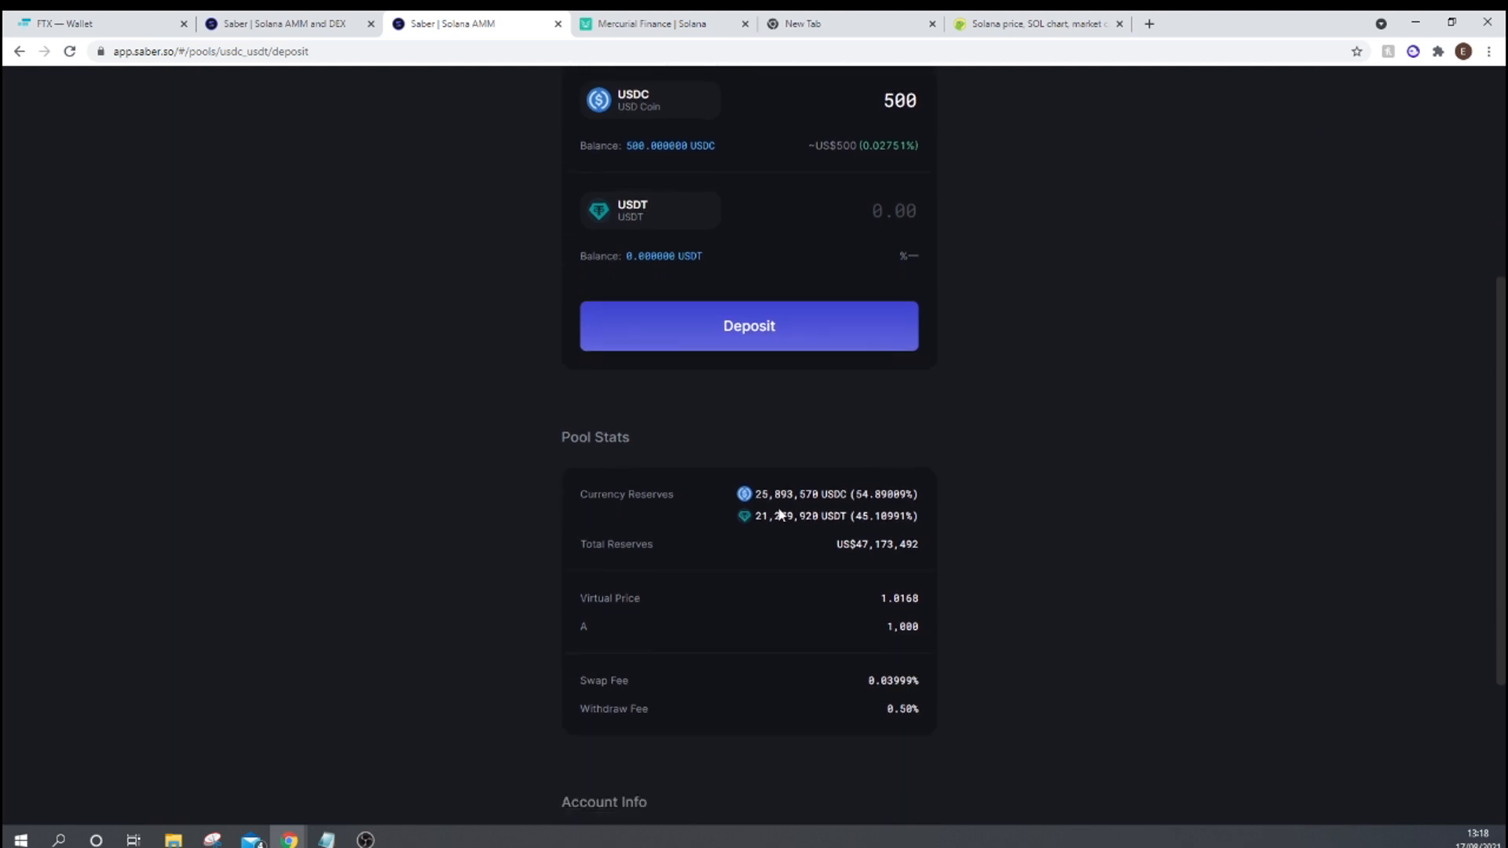
mouse_move(869, 509)
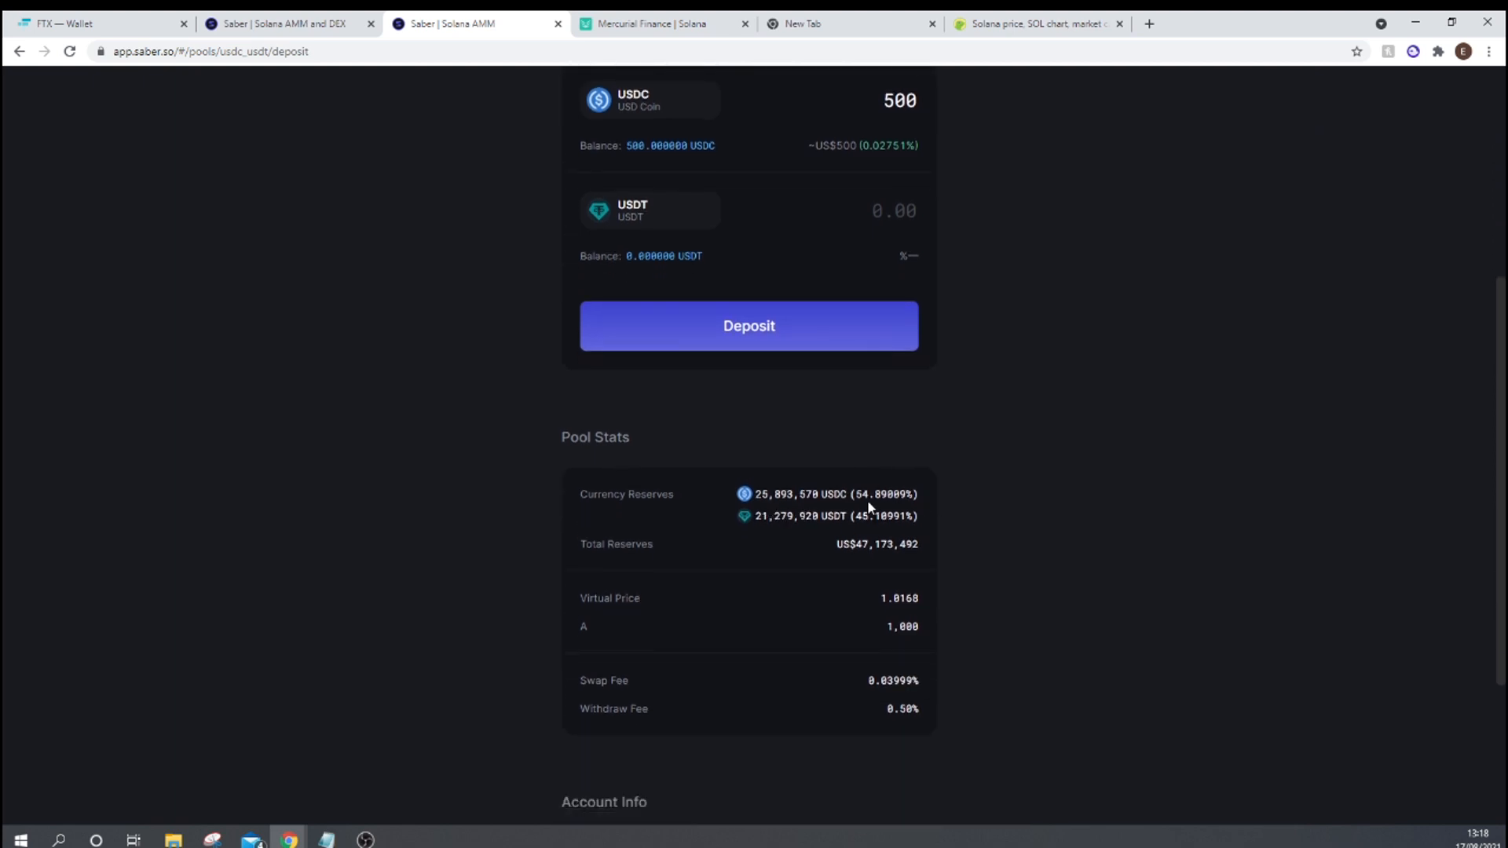
scroll(up, 3)
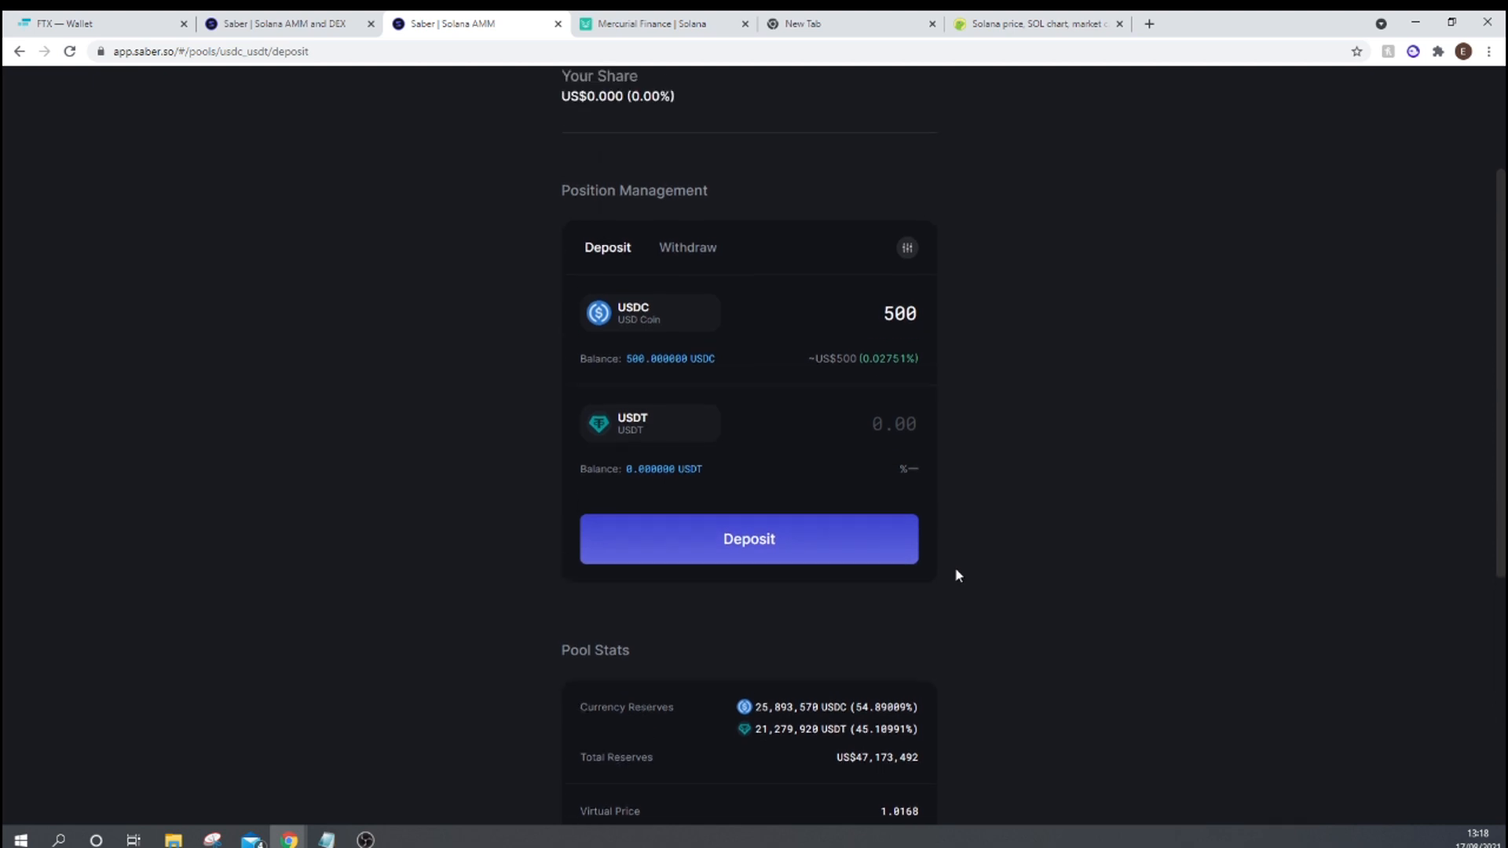
scroll(down, 3)
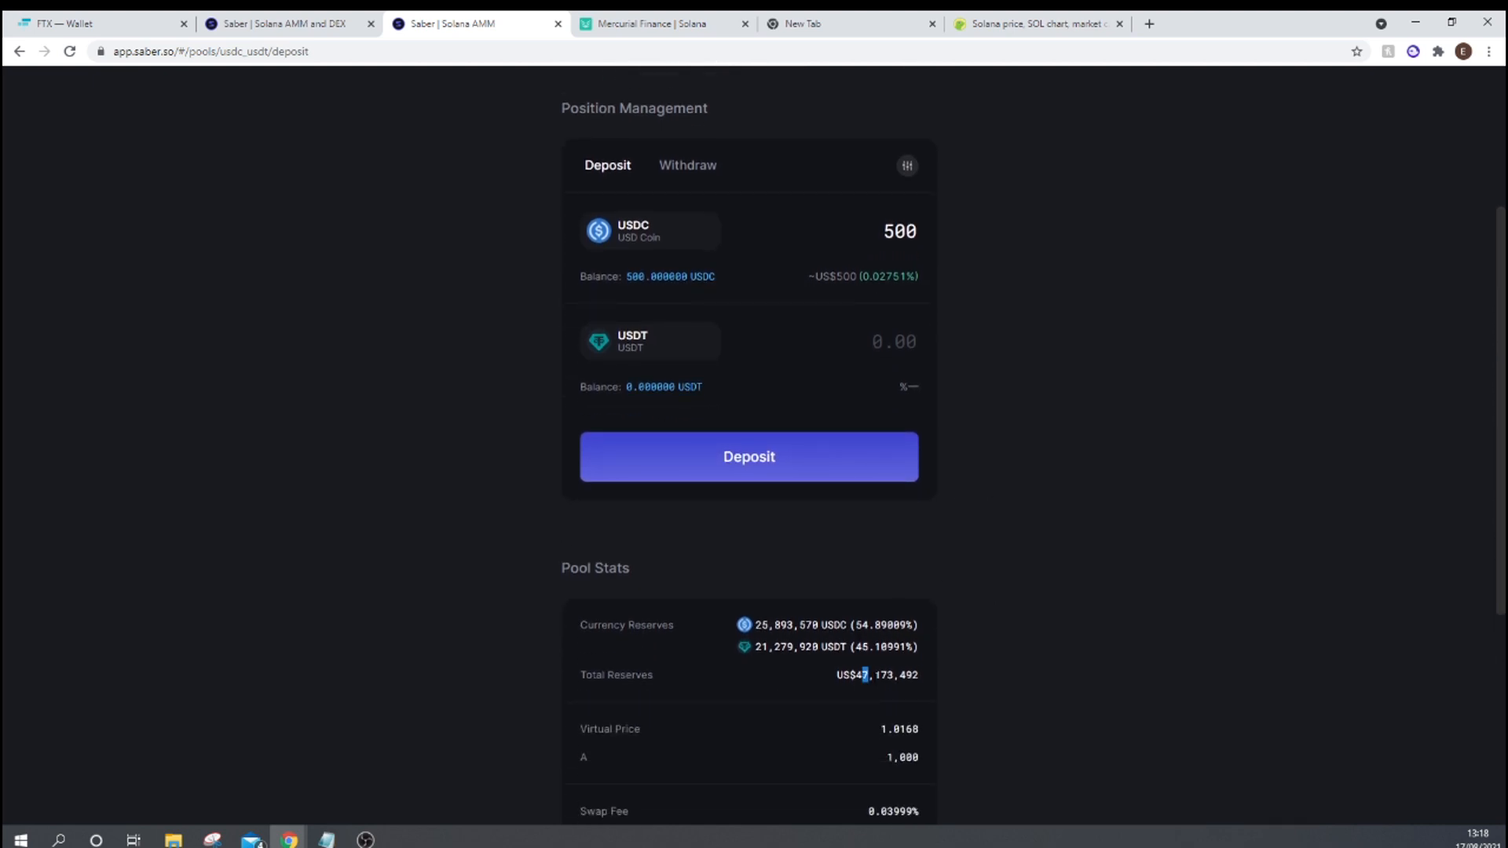
scroll(up, 3)
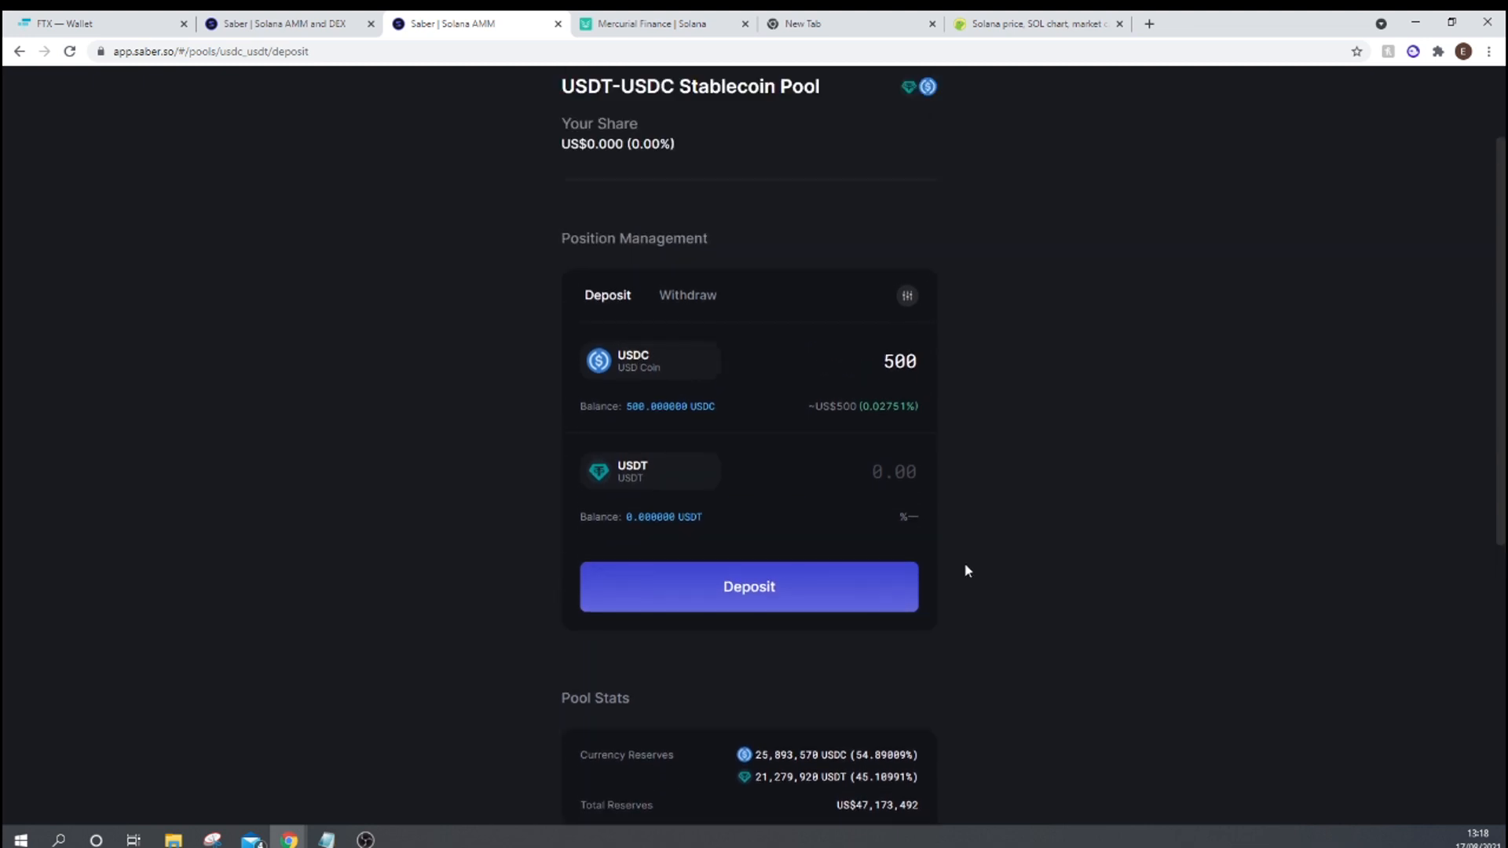
Confirm the 500 USDC deposit into the USDT-USDC pool and approve it in Phantom
click(748, 586)
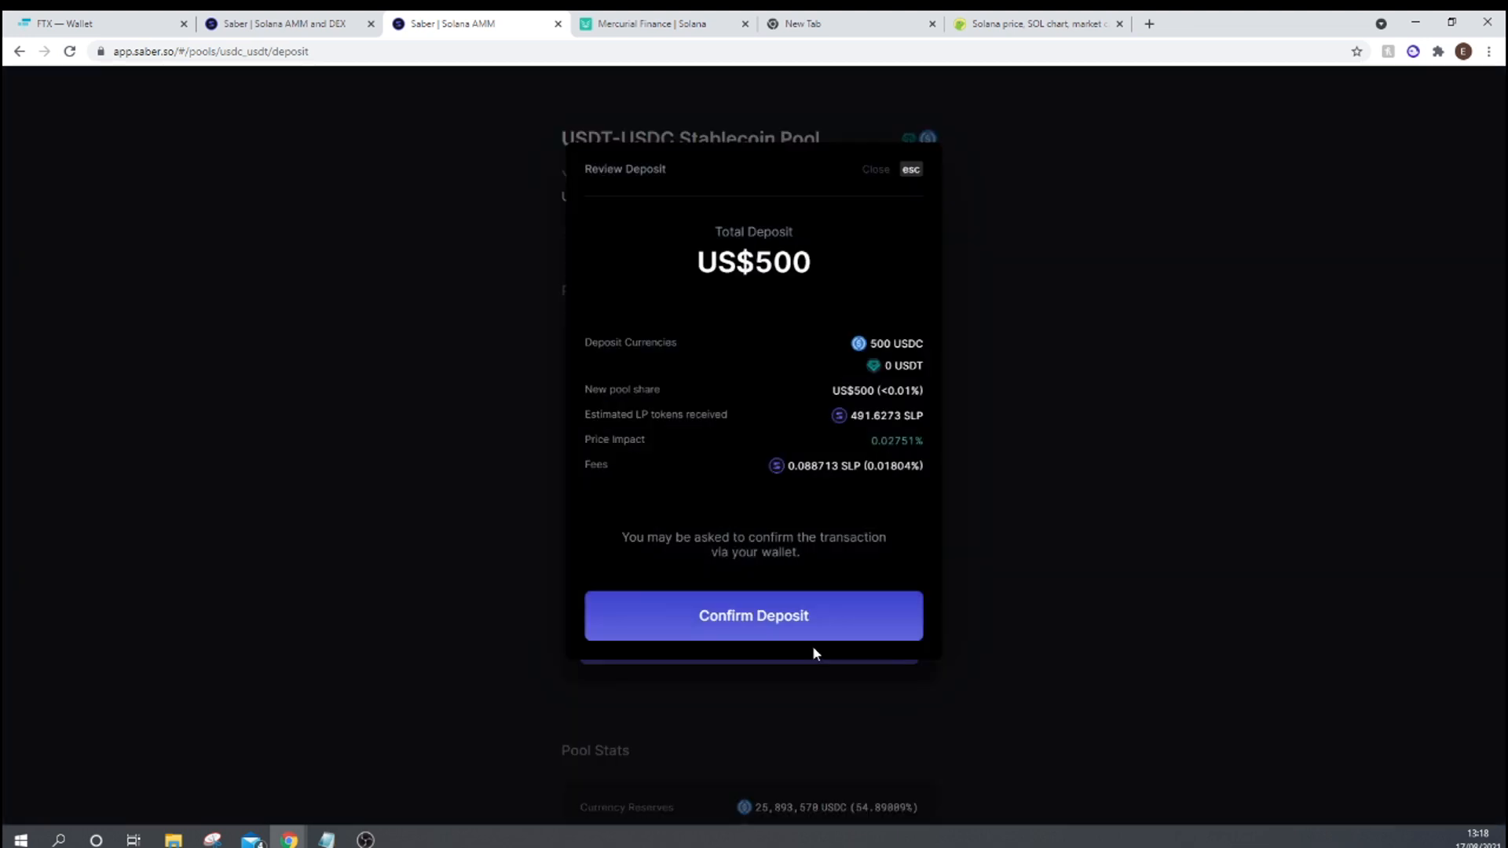
click(752, 616)
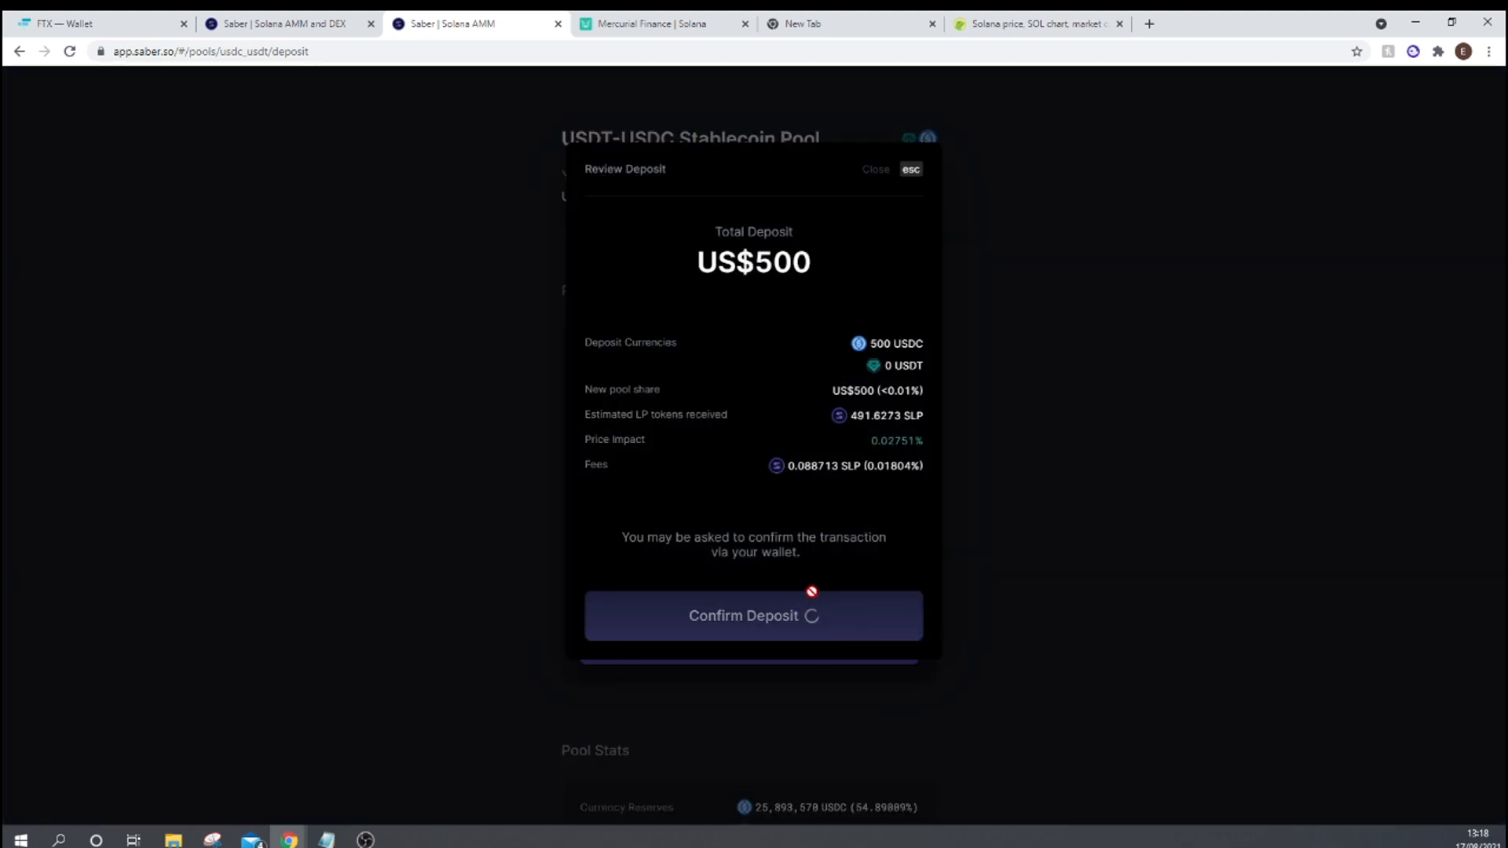
click(752, 616)
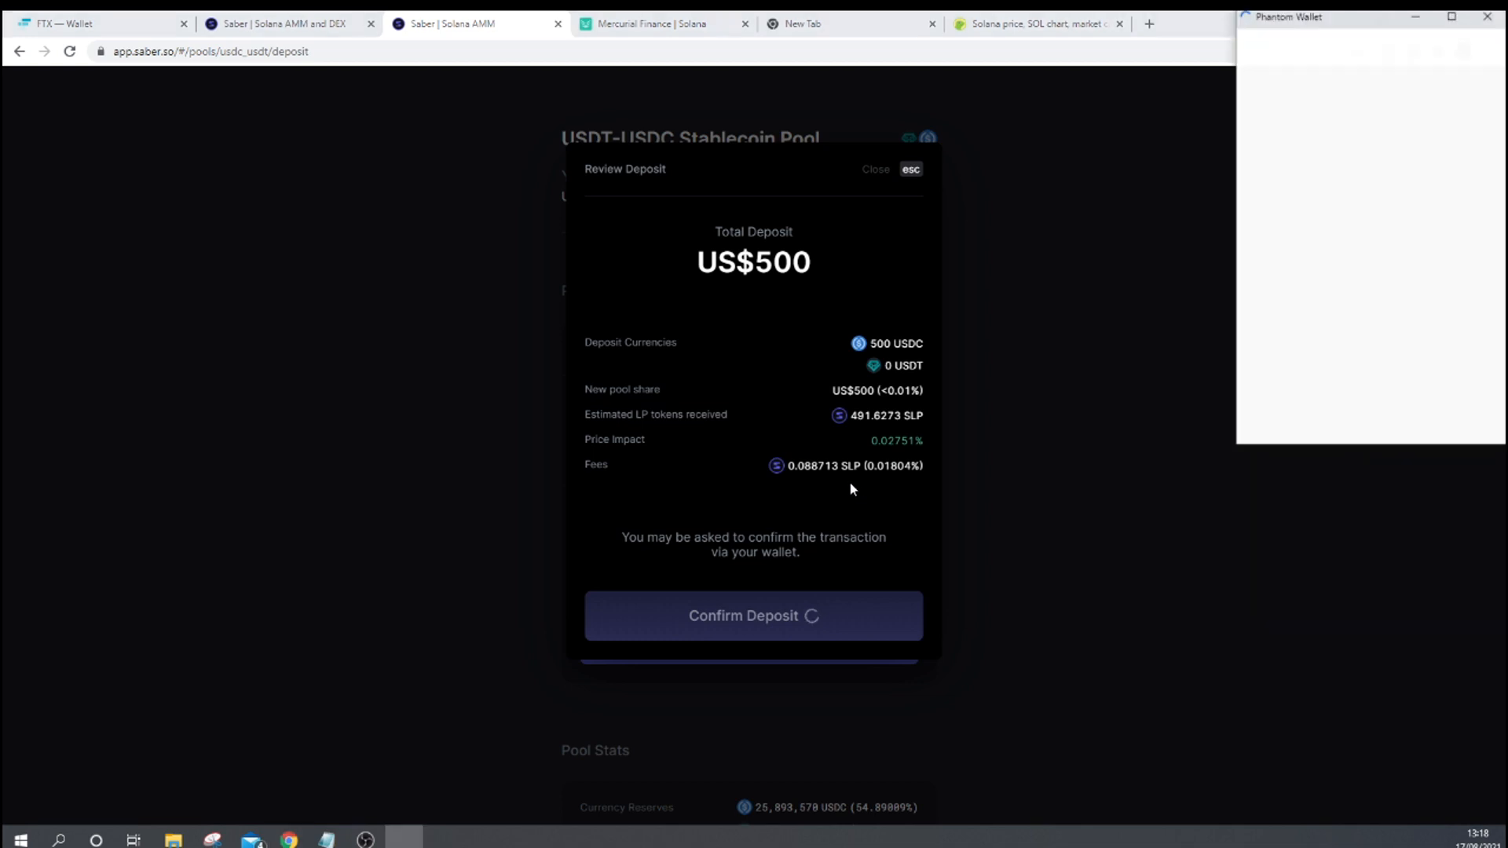
click(752, 616)
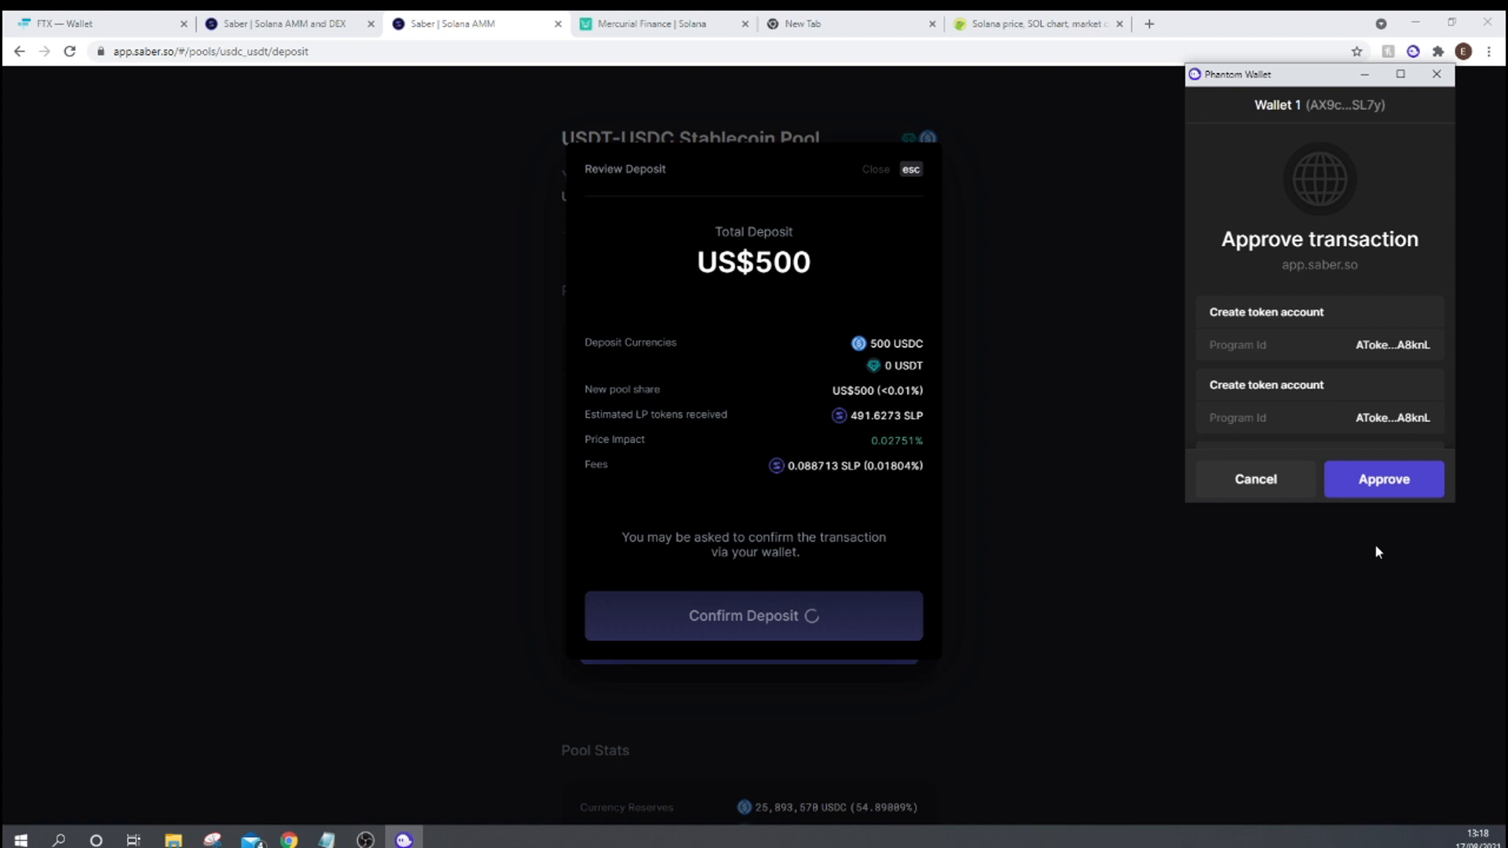
click(1383, 479)
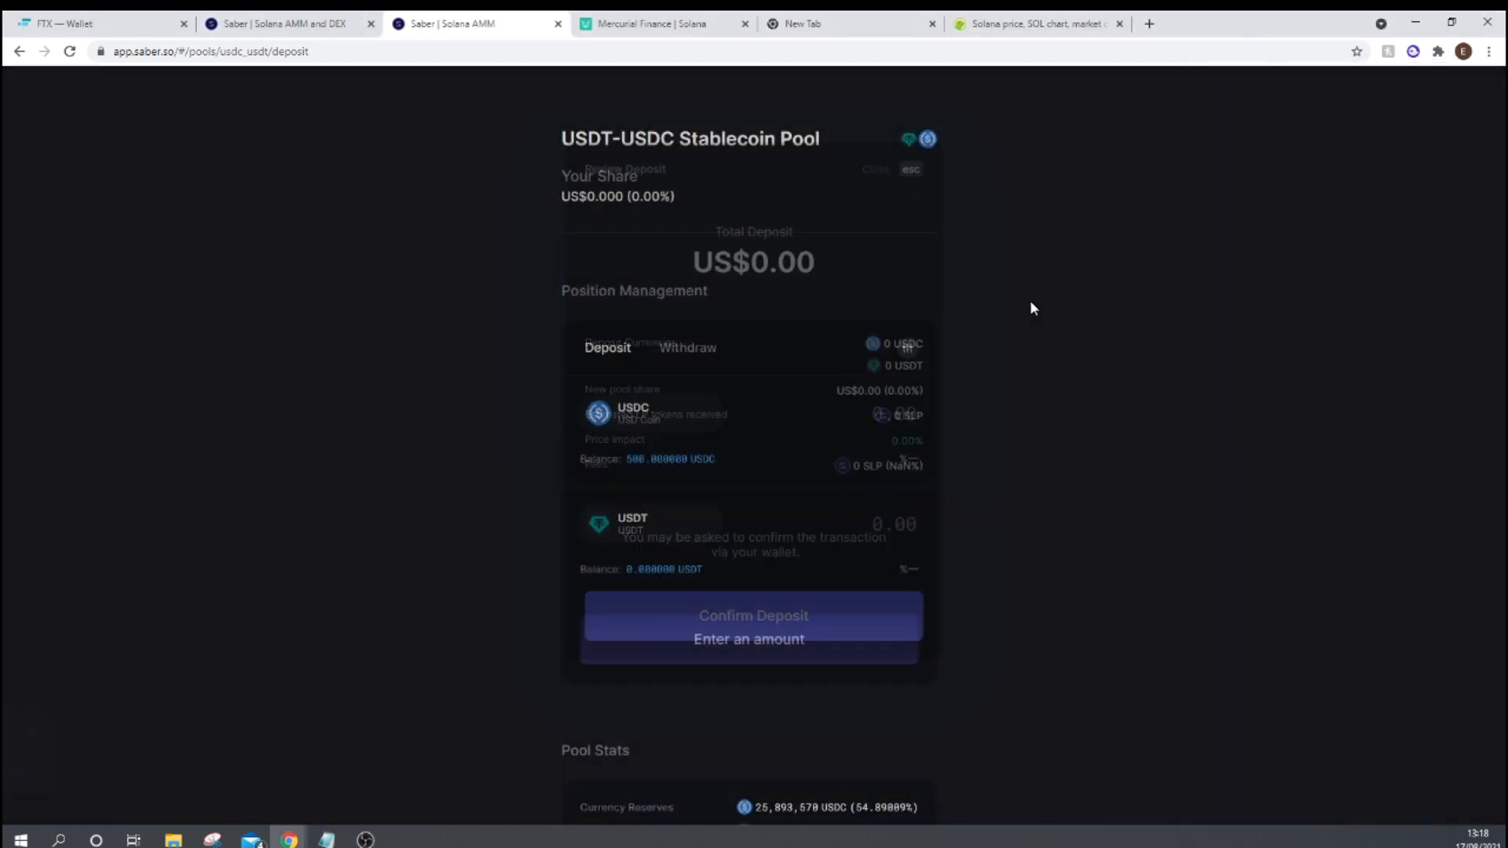
Check Your Share of US$499.862 and the 491.627291 unstaked LP tokens on the pool page
click(753, 616)
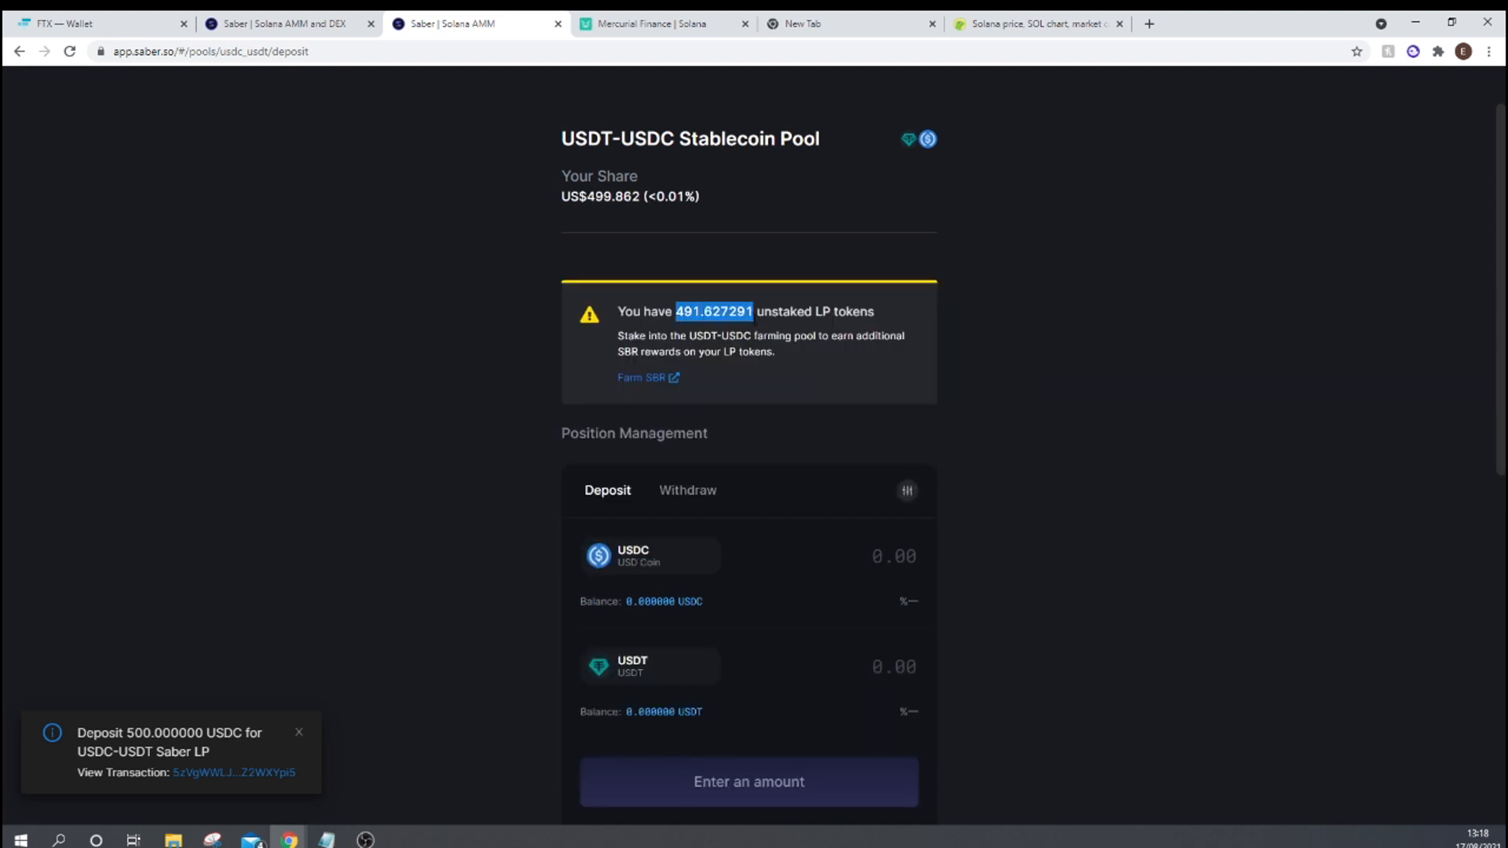
scroll(down, 3)
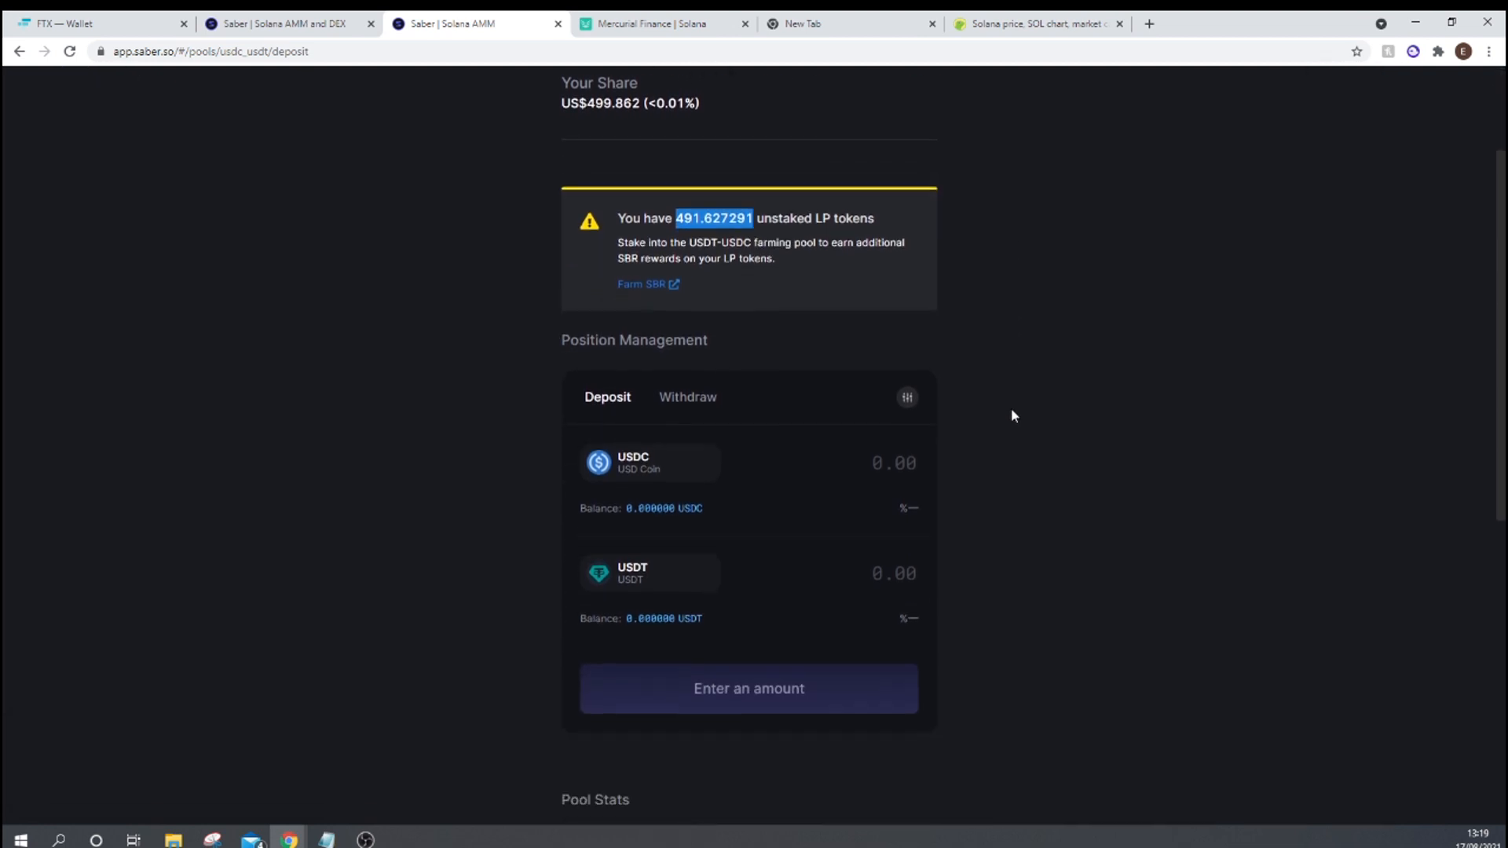
scroll(down, 3)
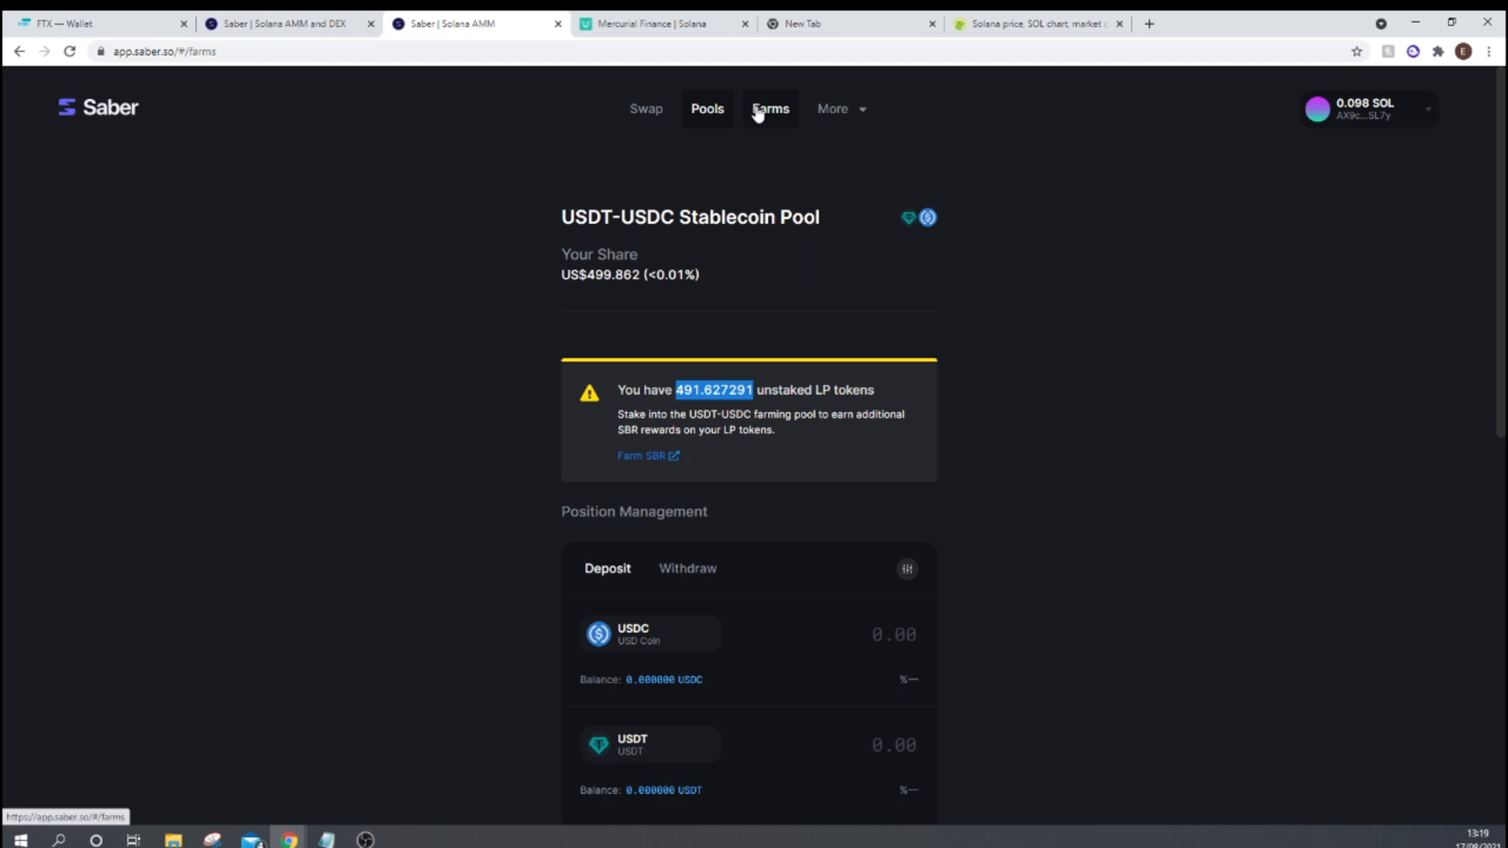
Stake the full 491.627291 SLP balance in the USDT-USDC farm and approve it in Phantom
click(769, 108)
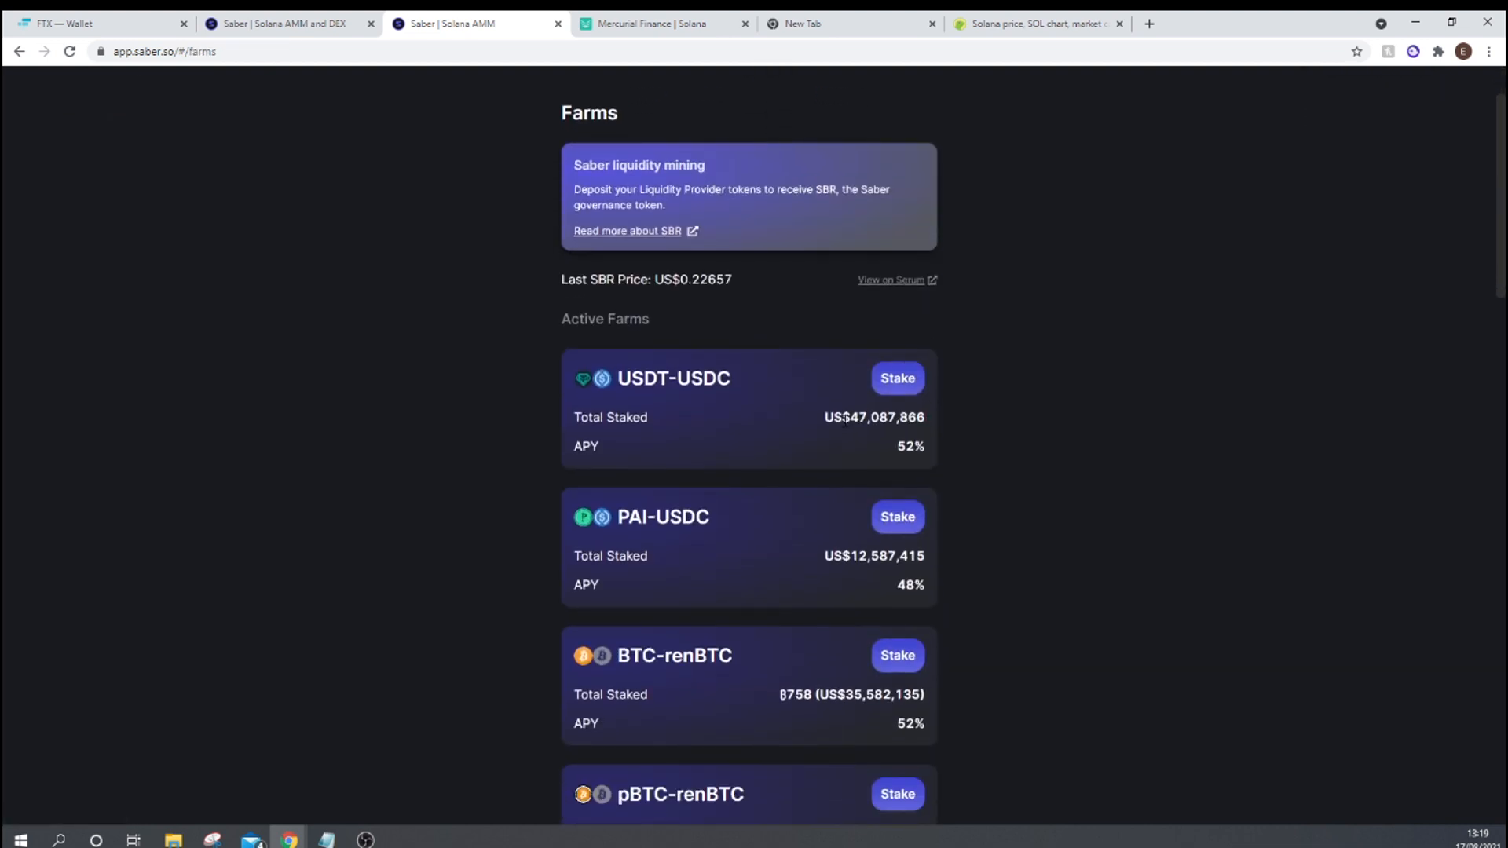
mouse_move(897, 377)
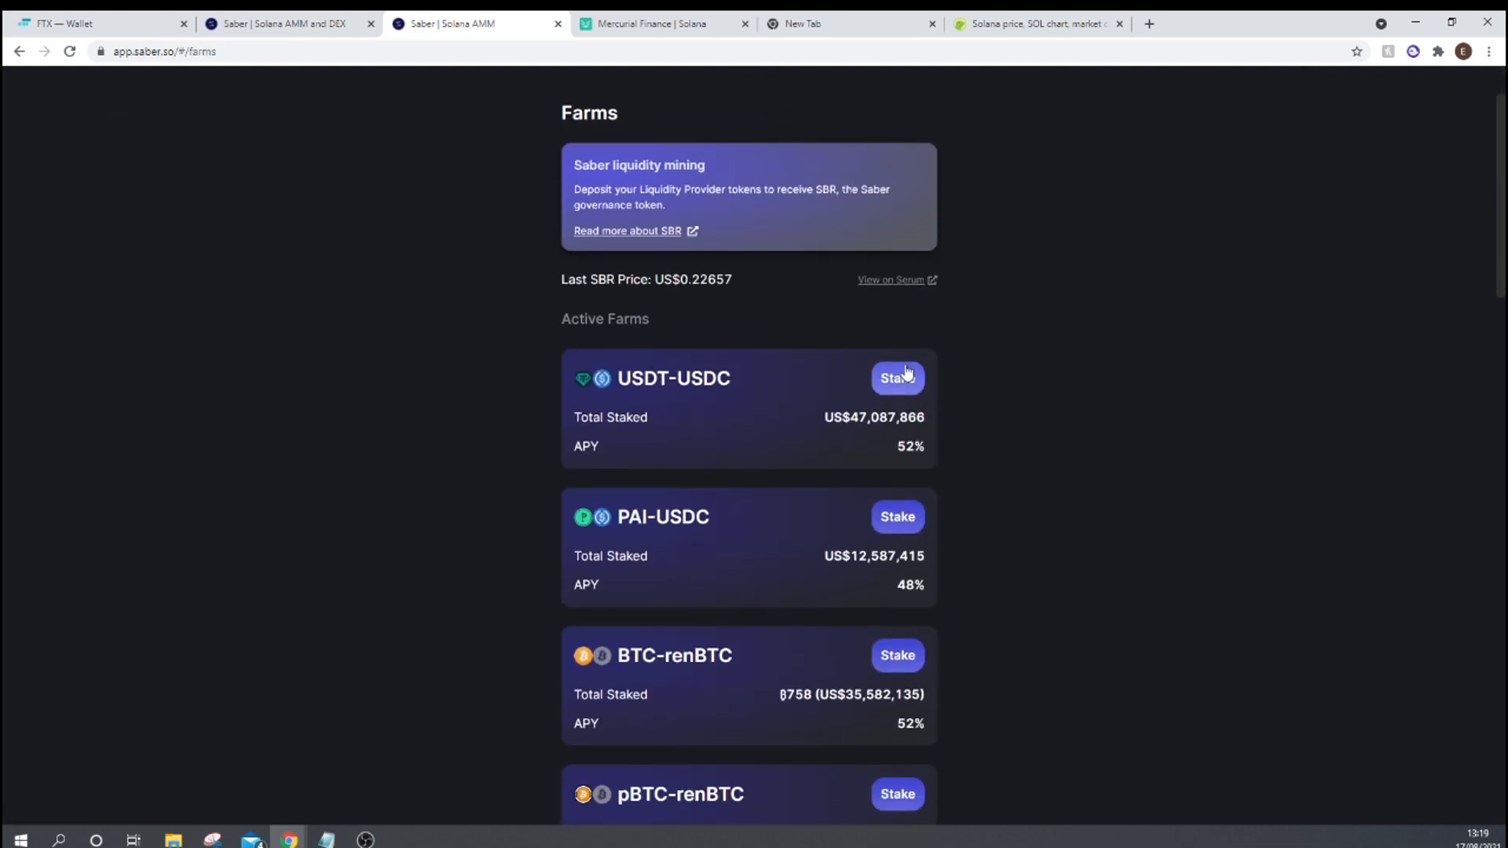
click(896, 377)
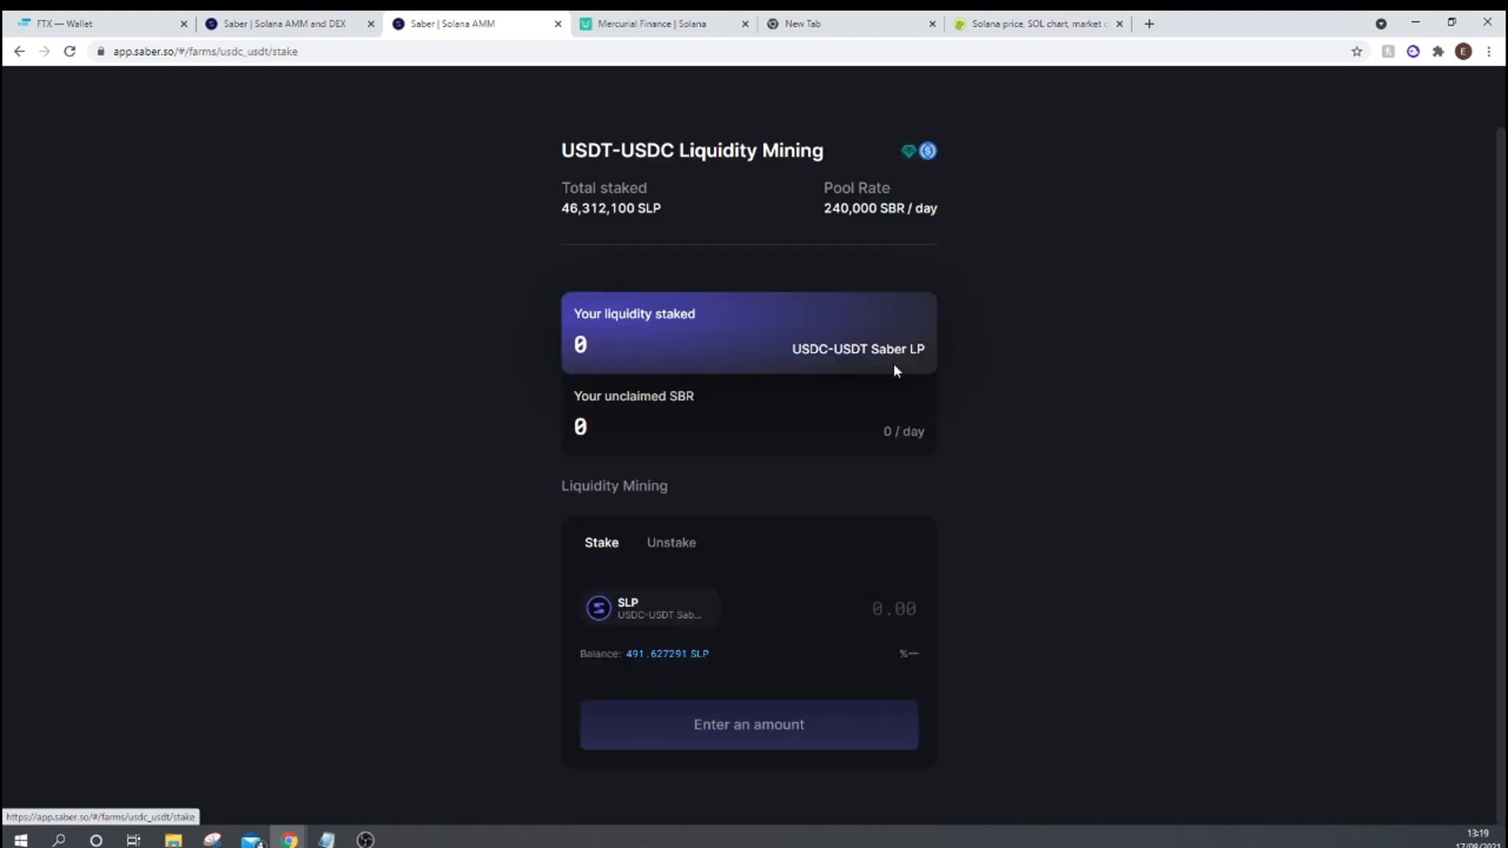
mouse_move(668, 654)
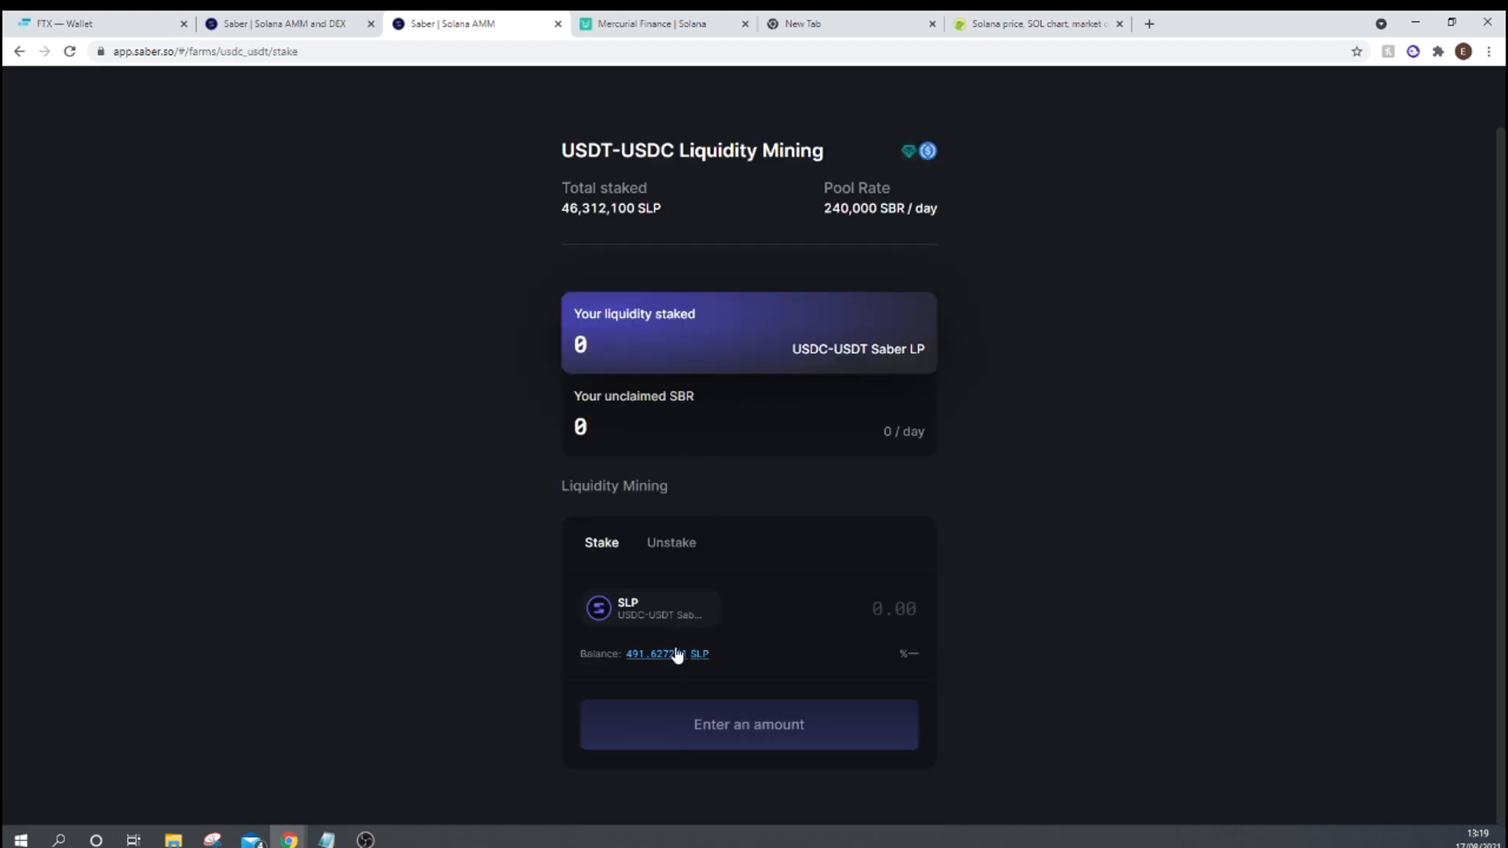
click(655, 654)
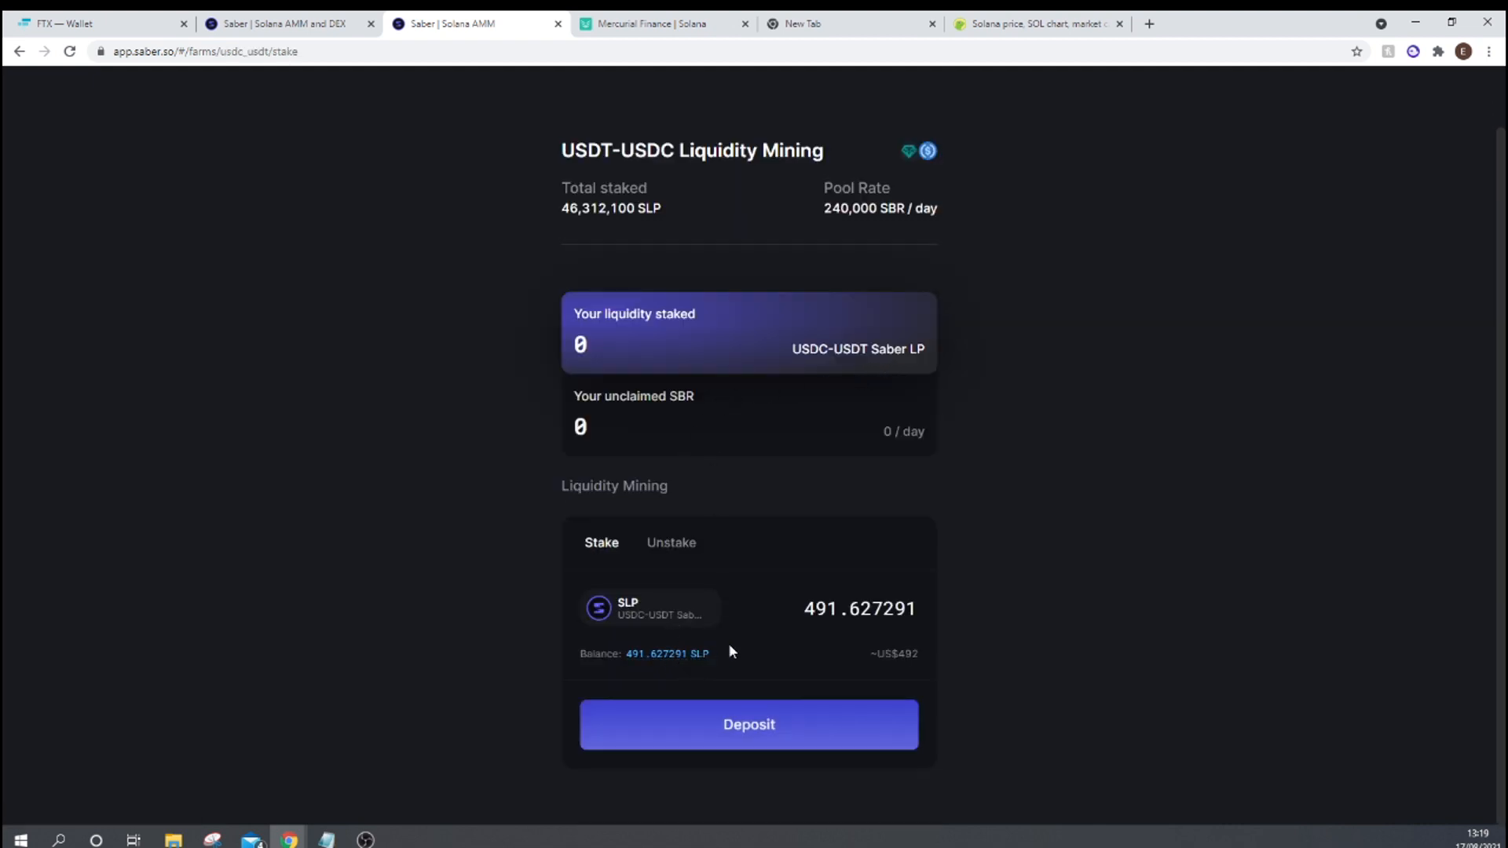
mouse_move(748, 725)
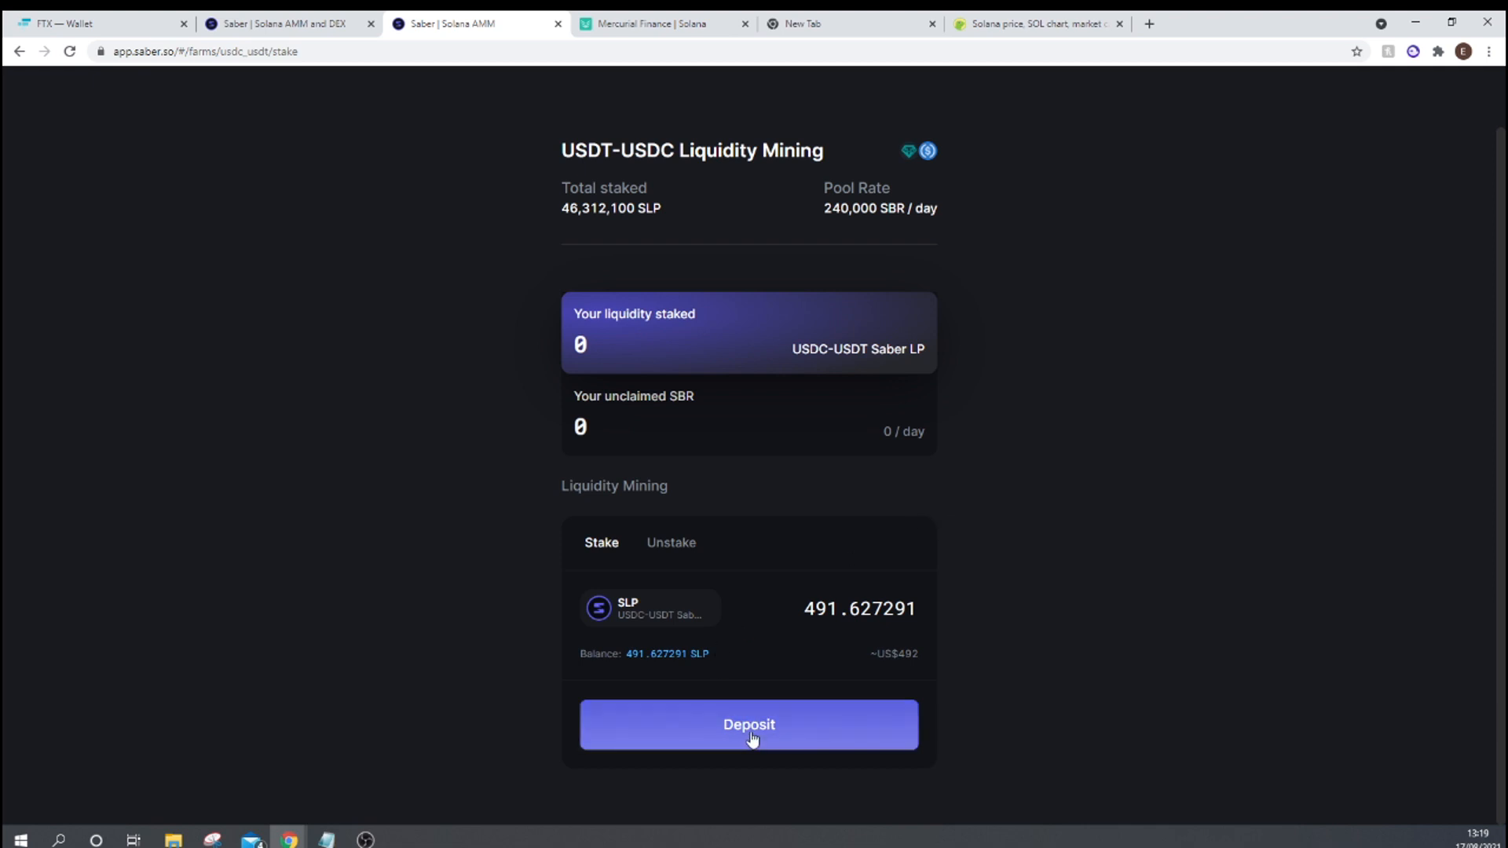
click(748, 725)
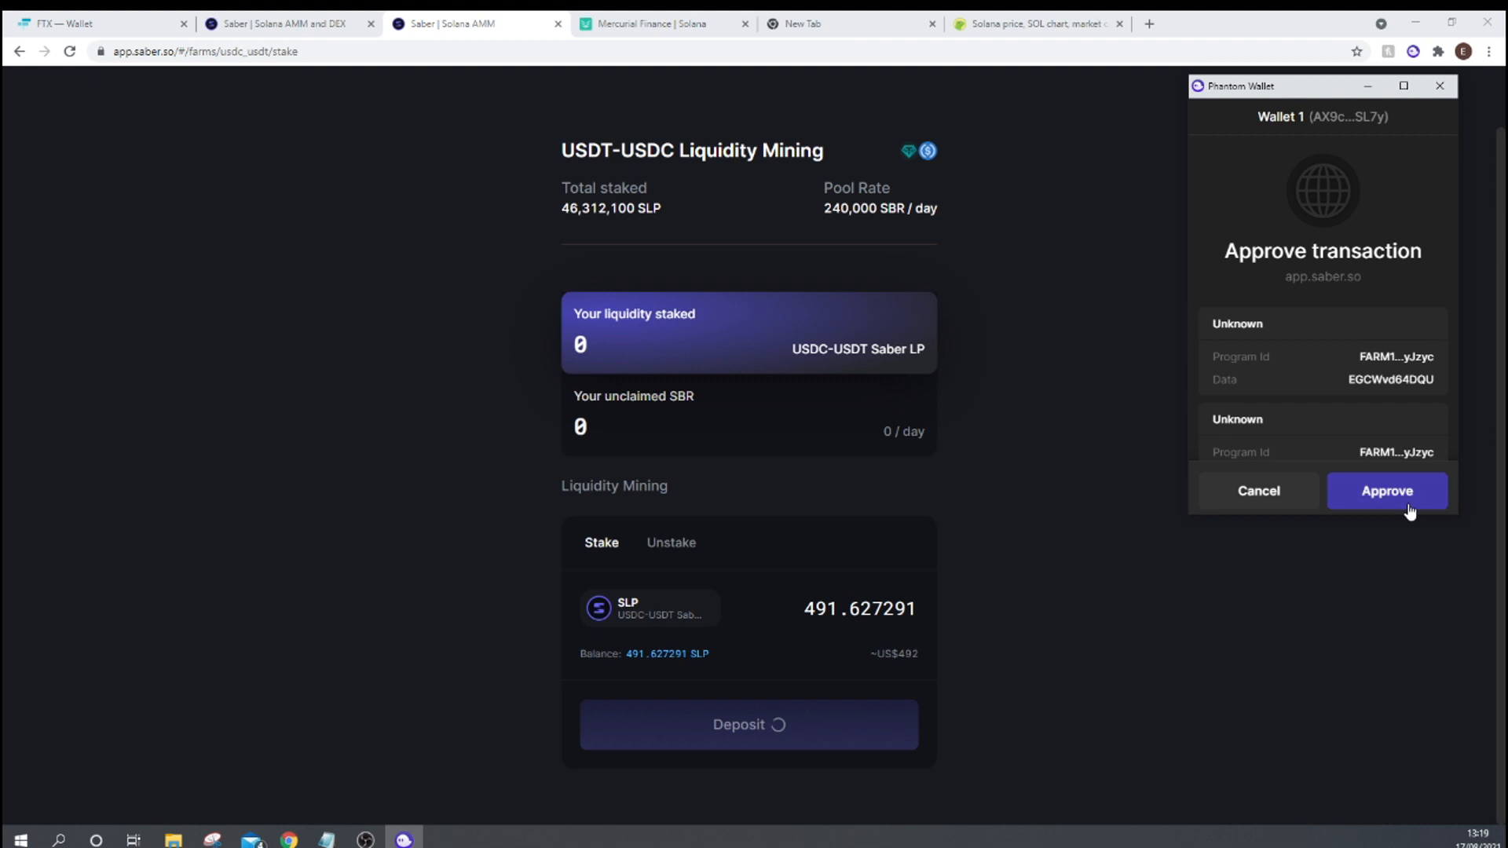
click(1386, 490)
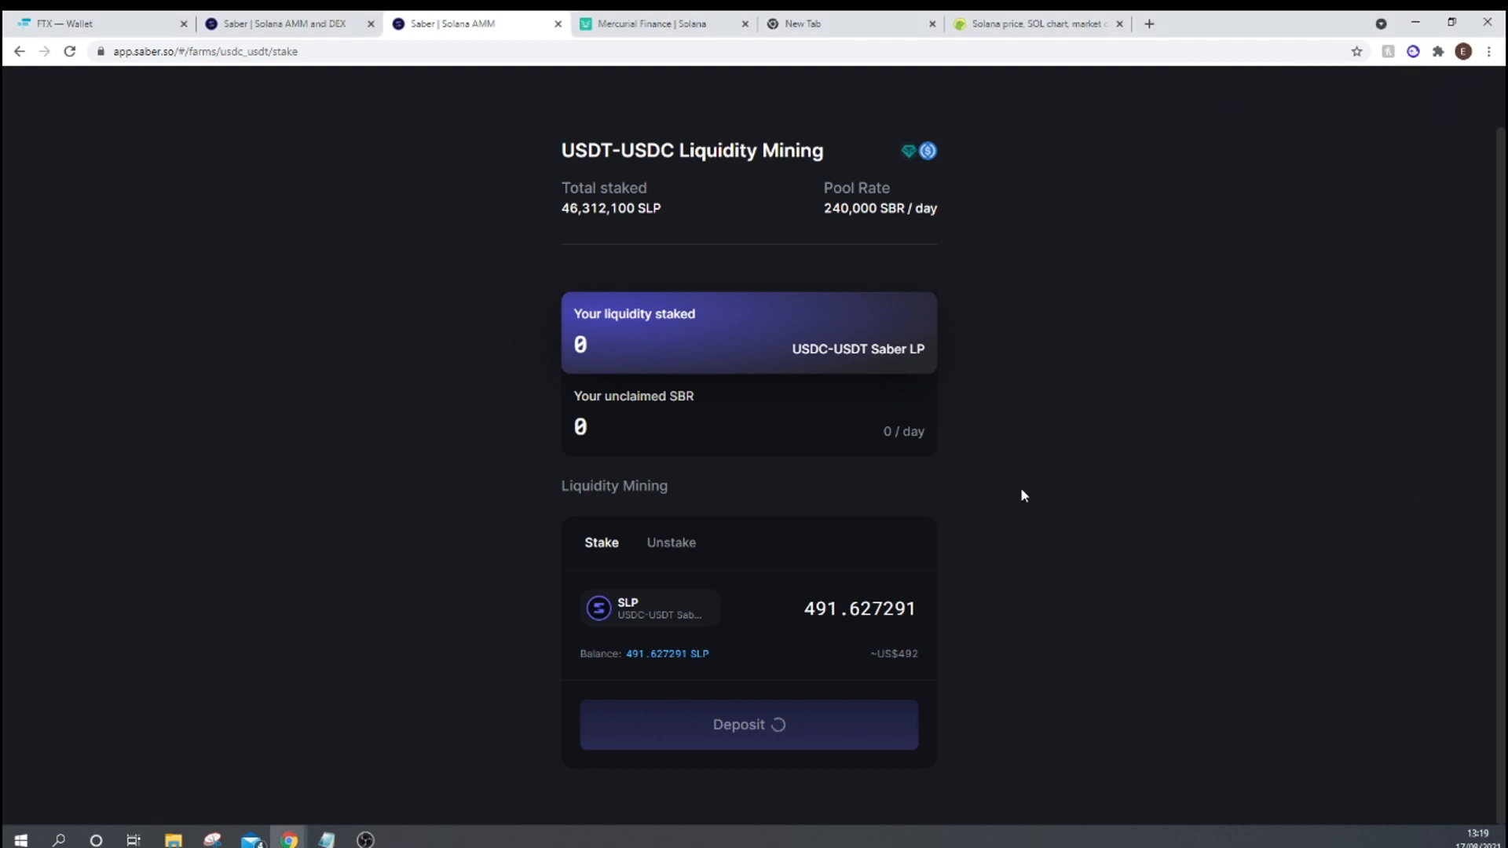
Watch the unclaimed SBR counter on the 491.6273 LP stake, then go back to the farms list
click(748, 724)
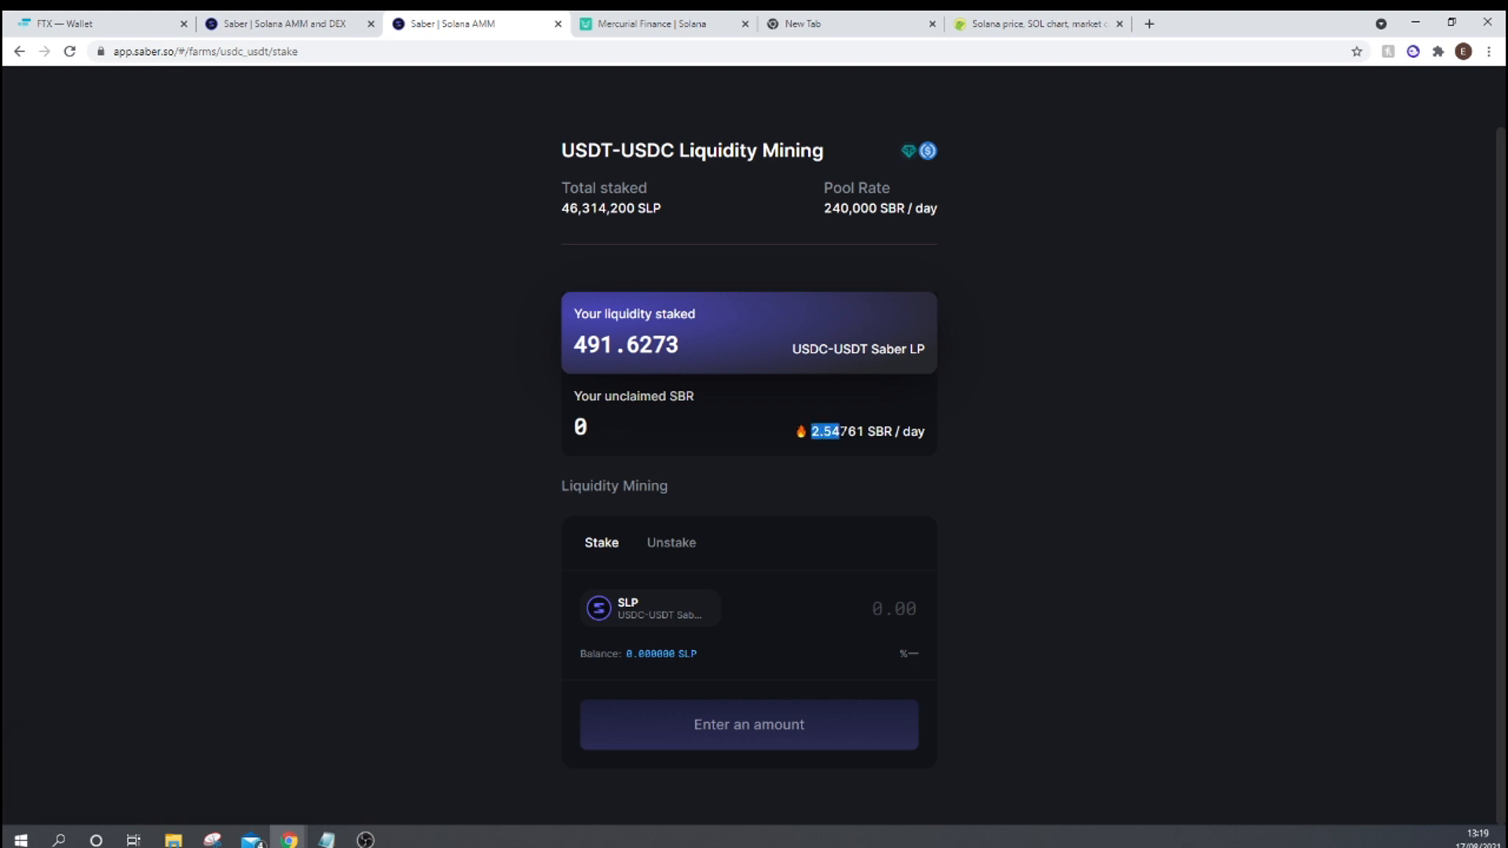
mouse_move(1056, 404)
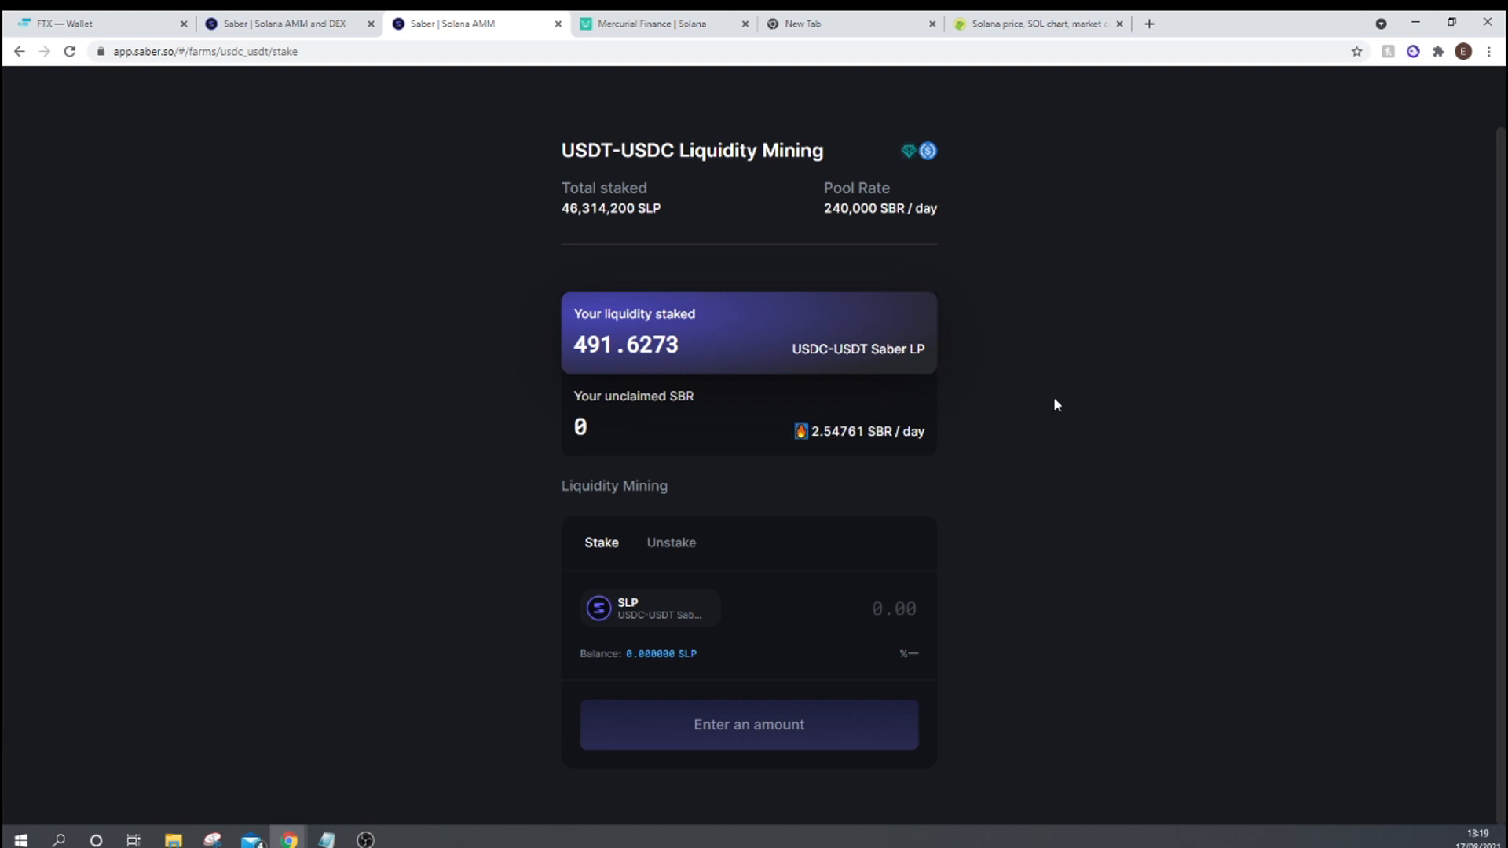
mouse_move(726, 443)
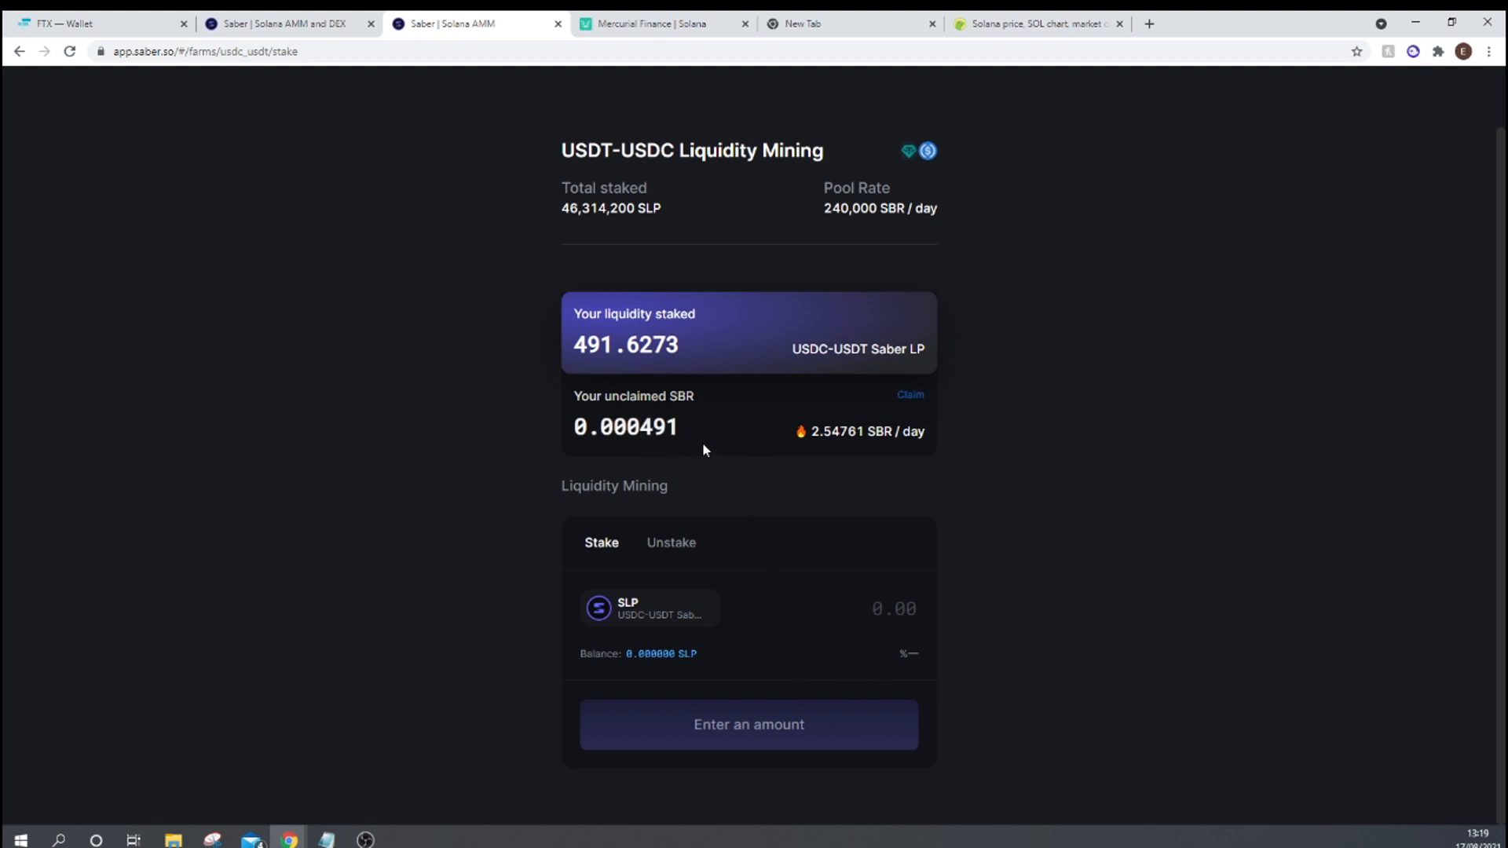
mouse_move(910, 396)
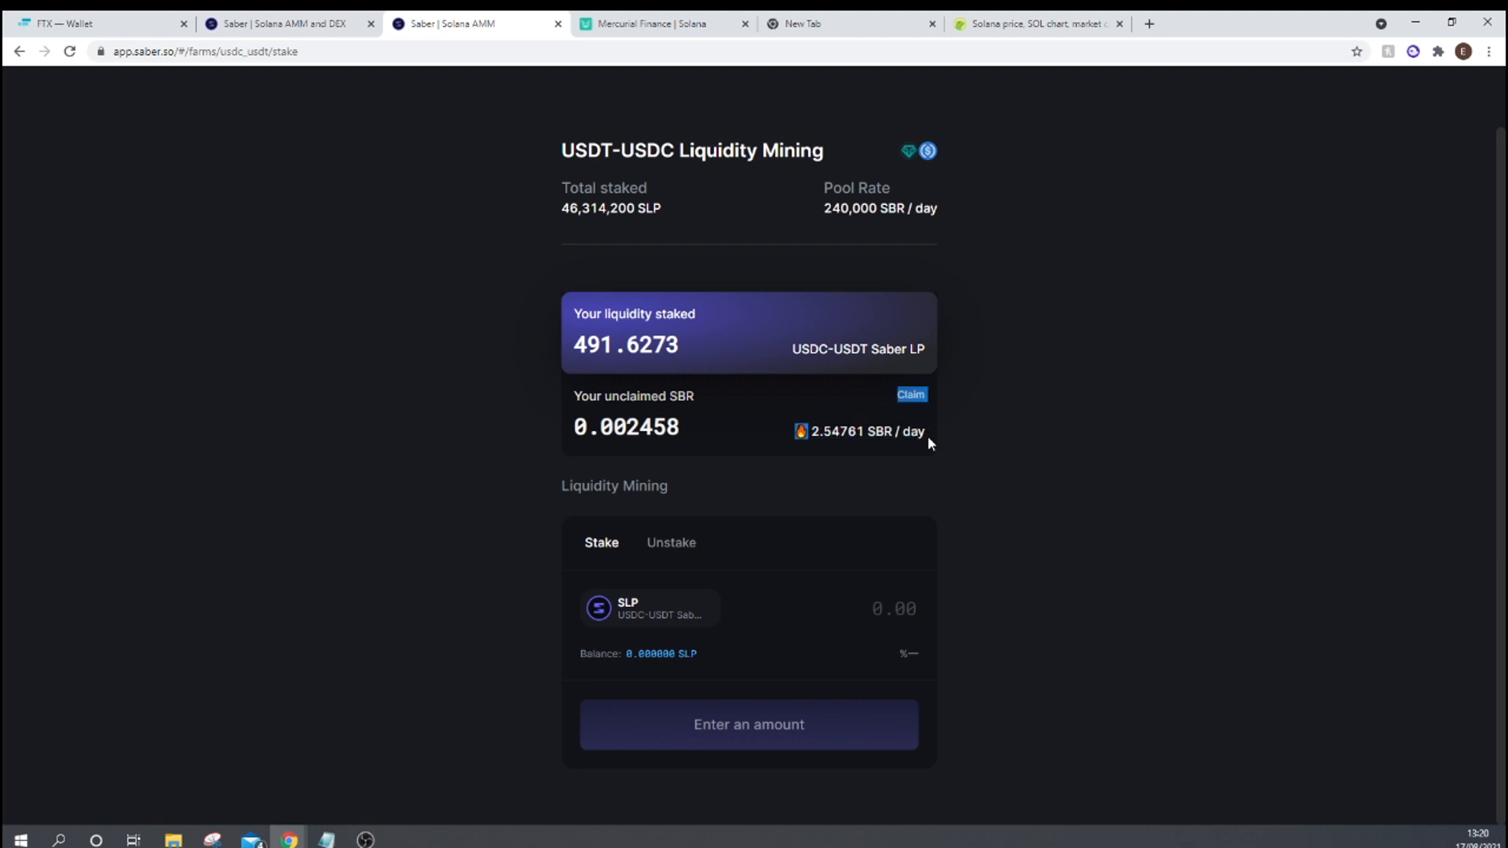
mouse_move(897, 462)
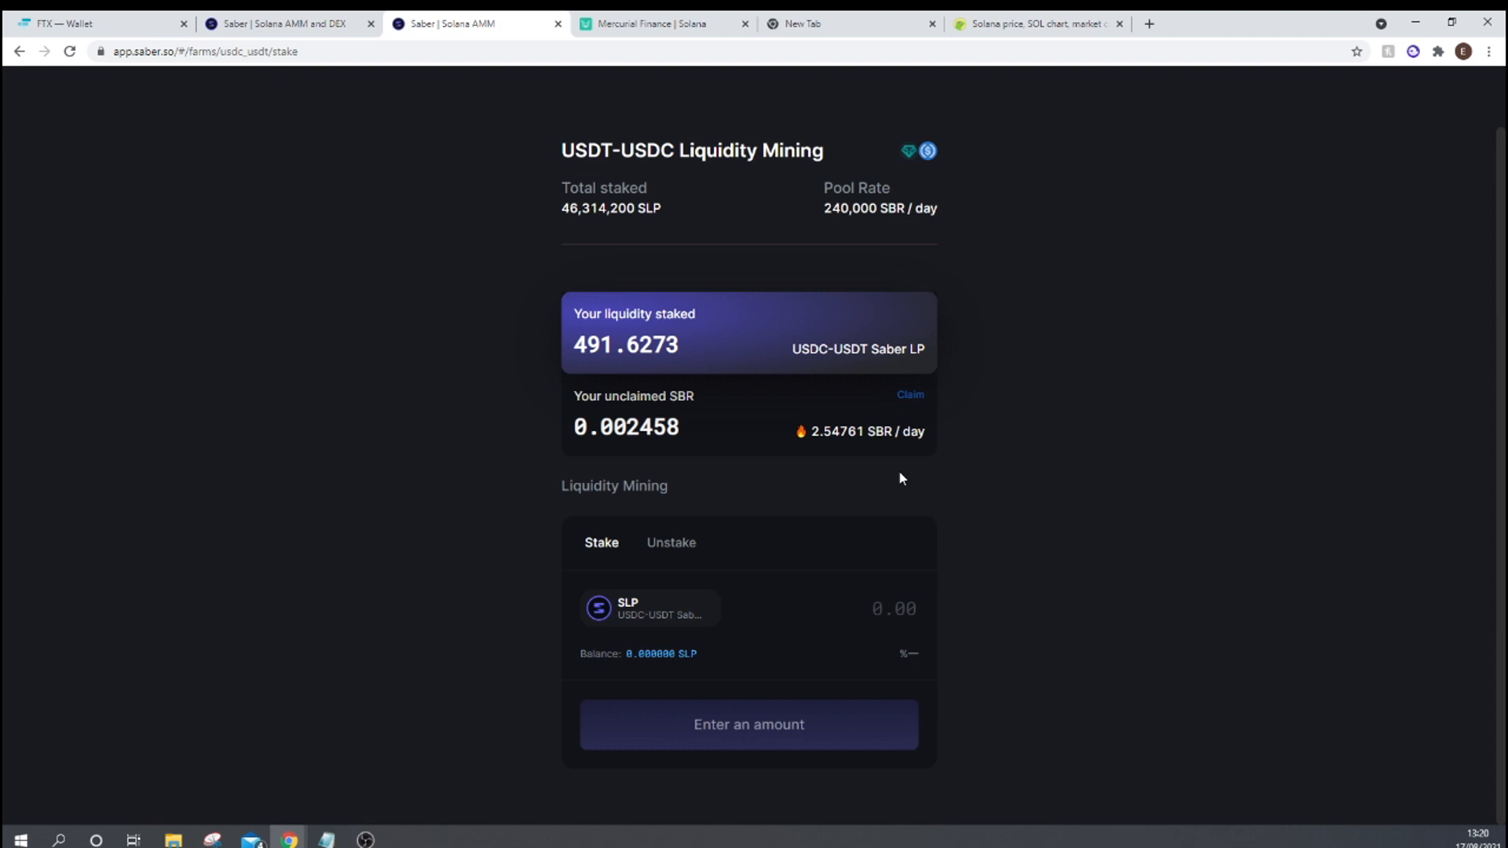
mouse_move(928, 465)
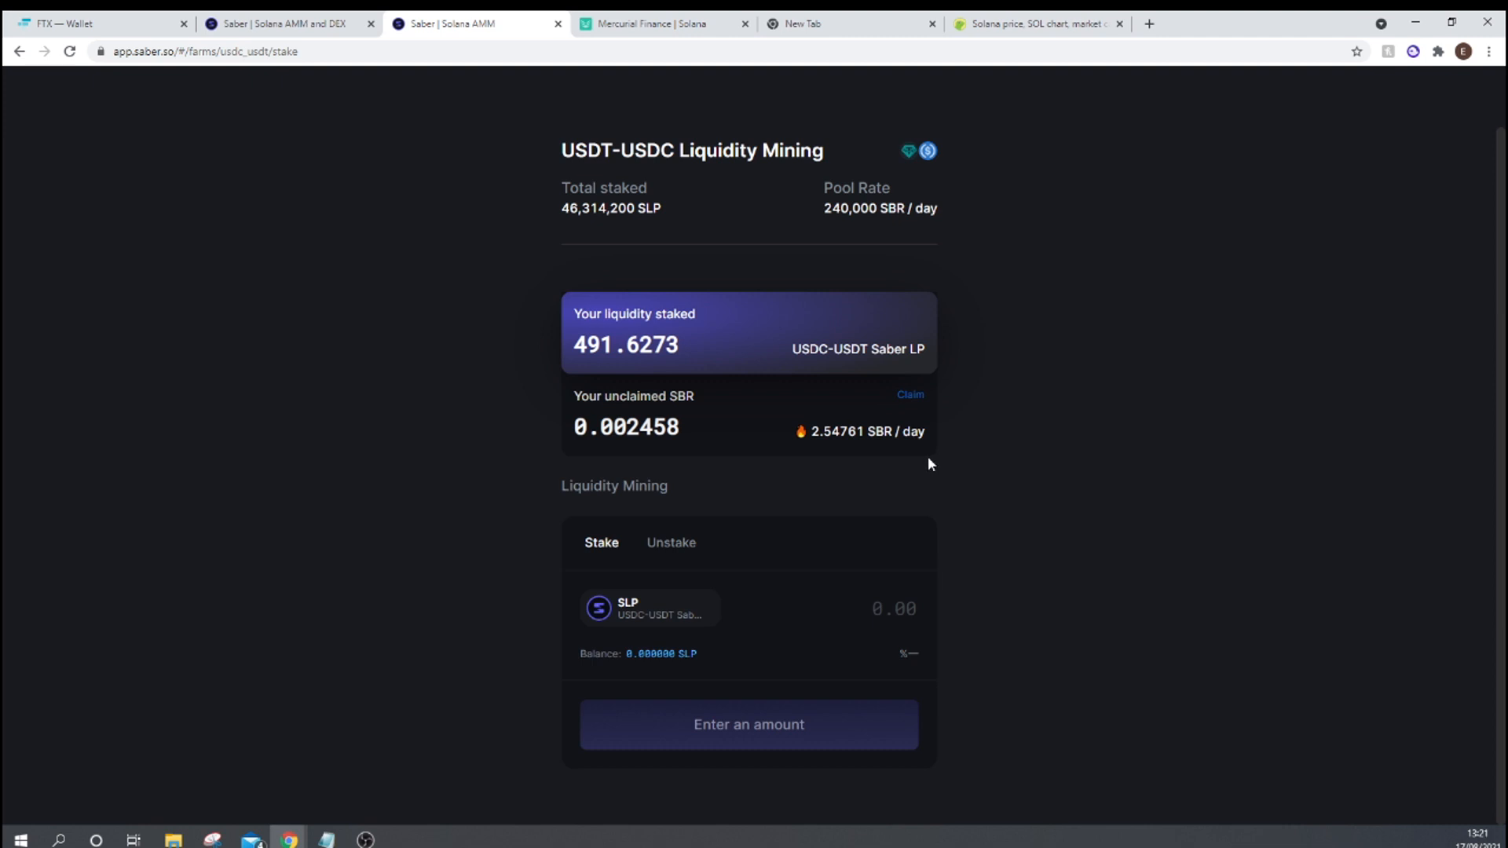
mouse_move(1000, 471)
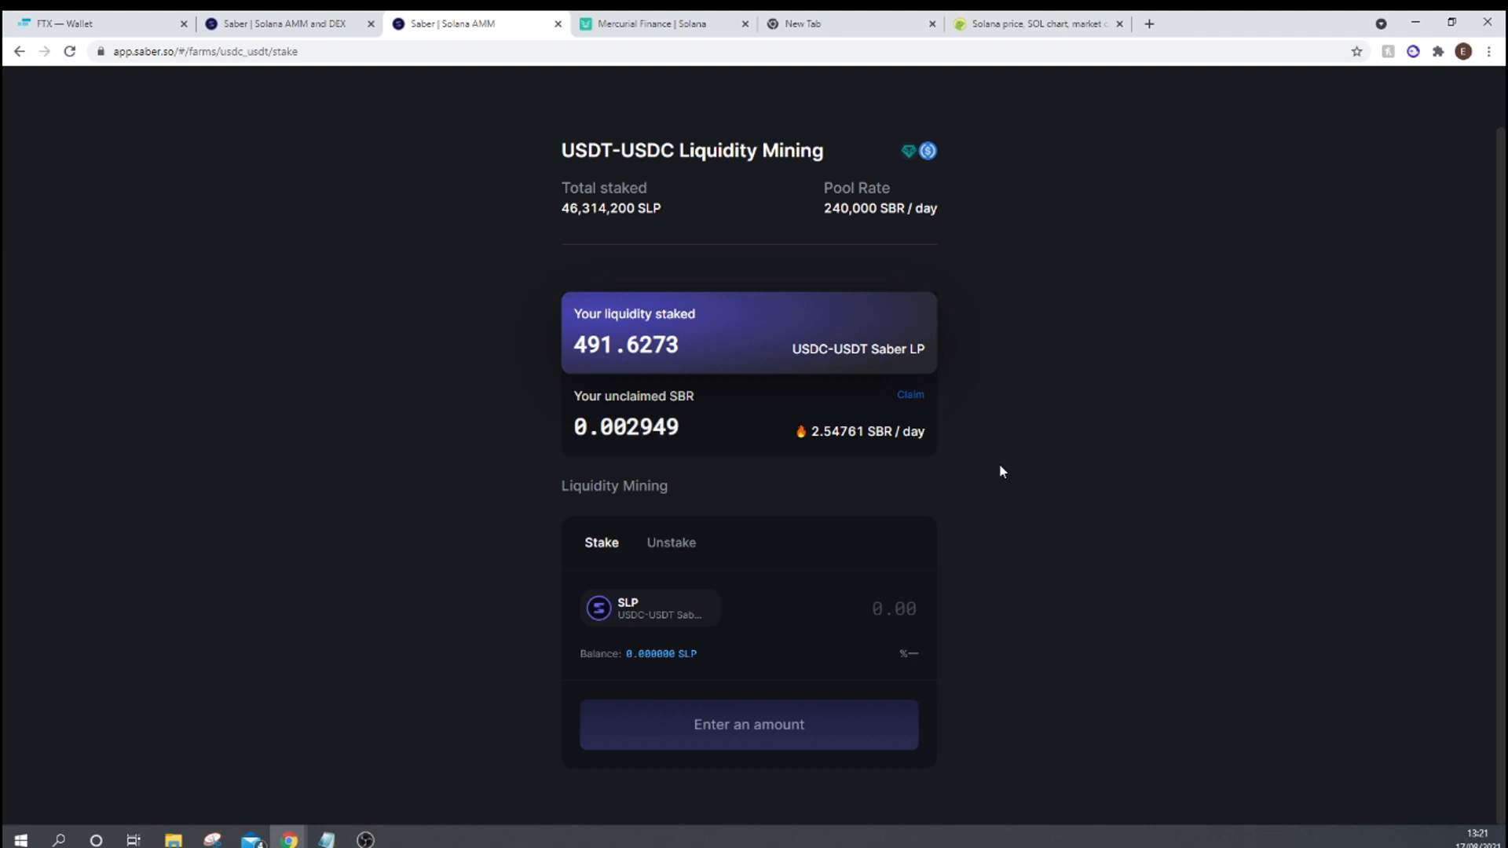
click(770, 108)
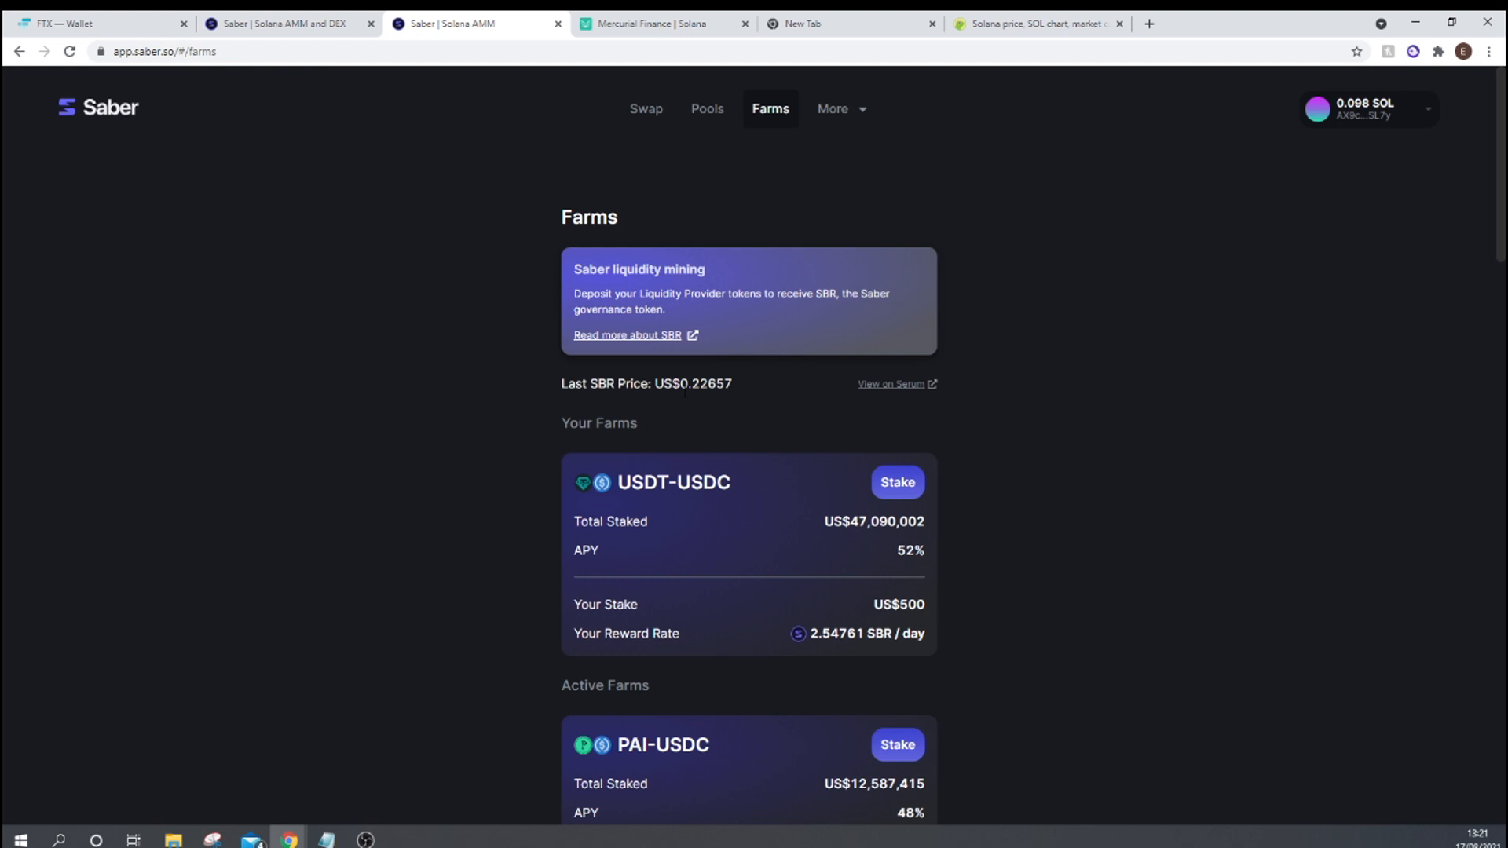
mouse_move(778, 374)
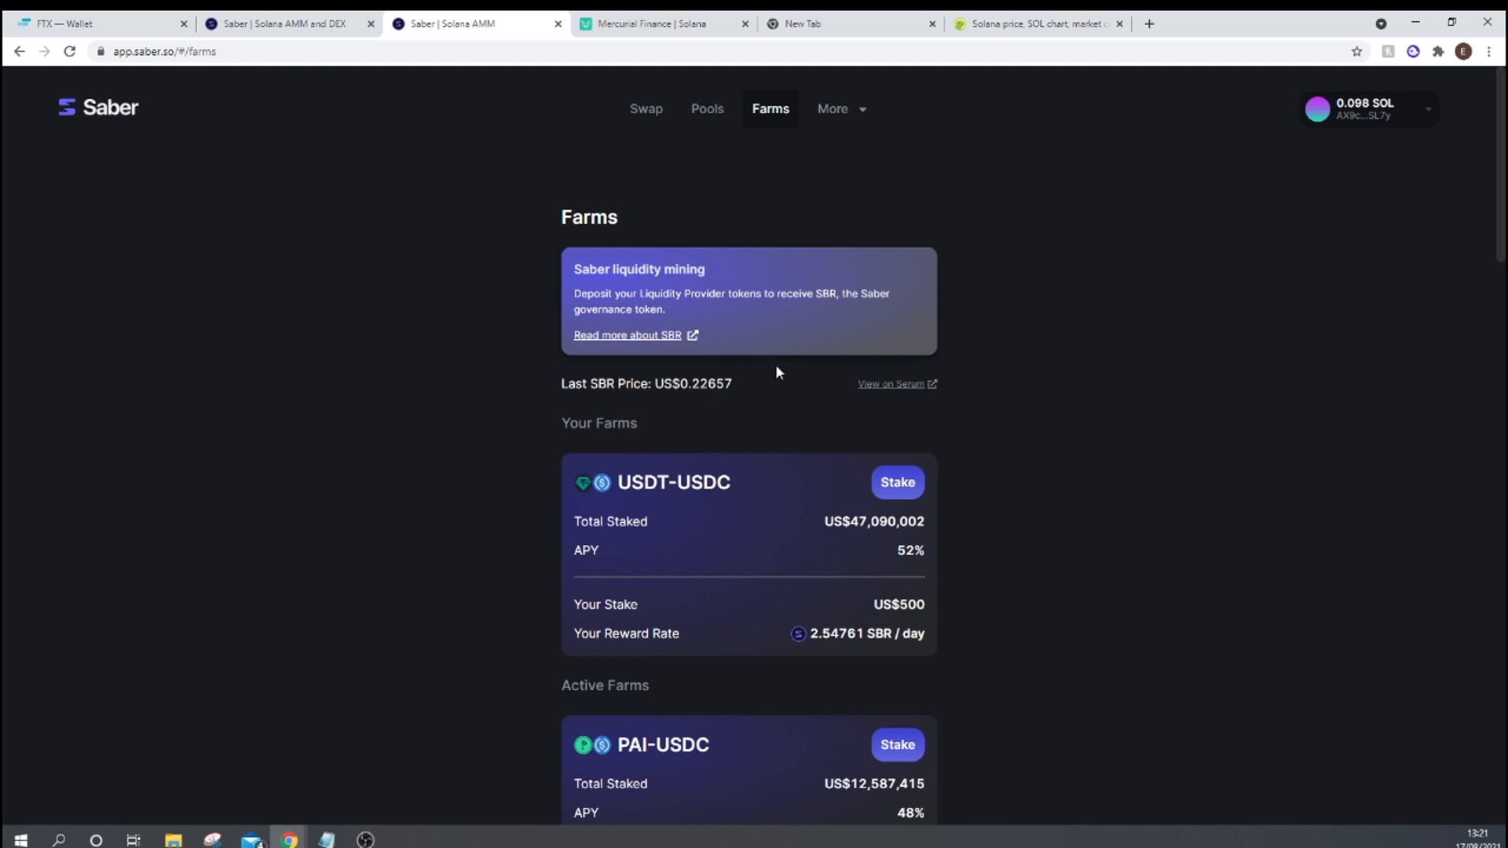
mouse_move(1024, 385)
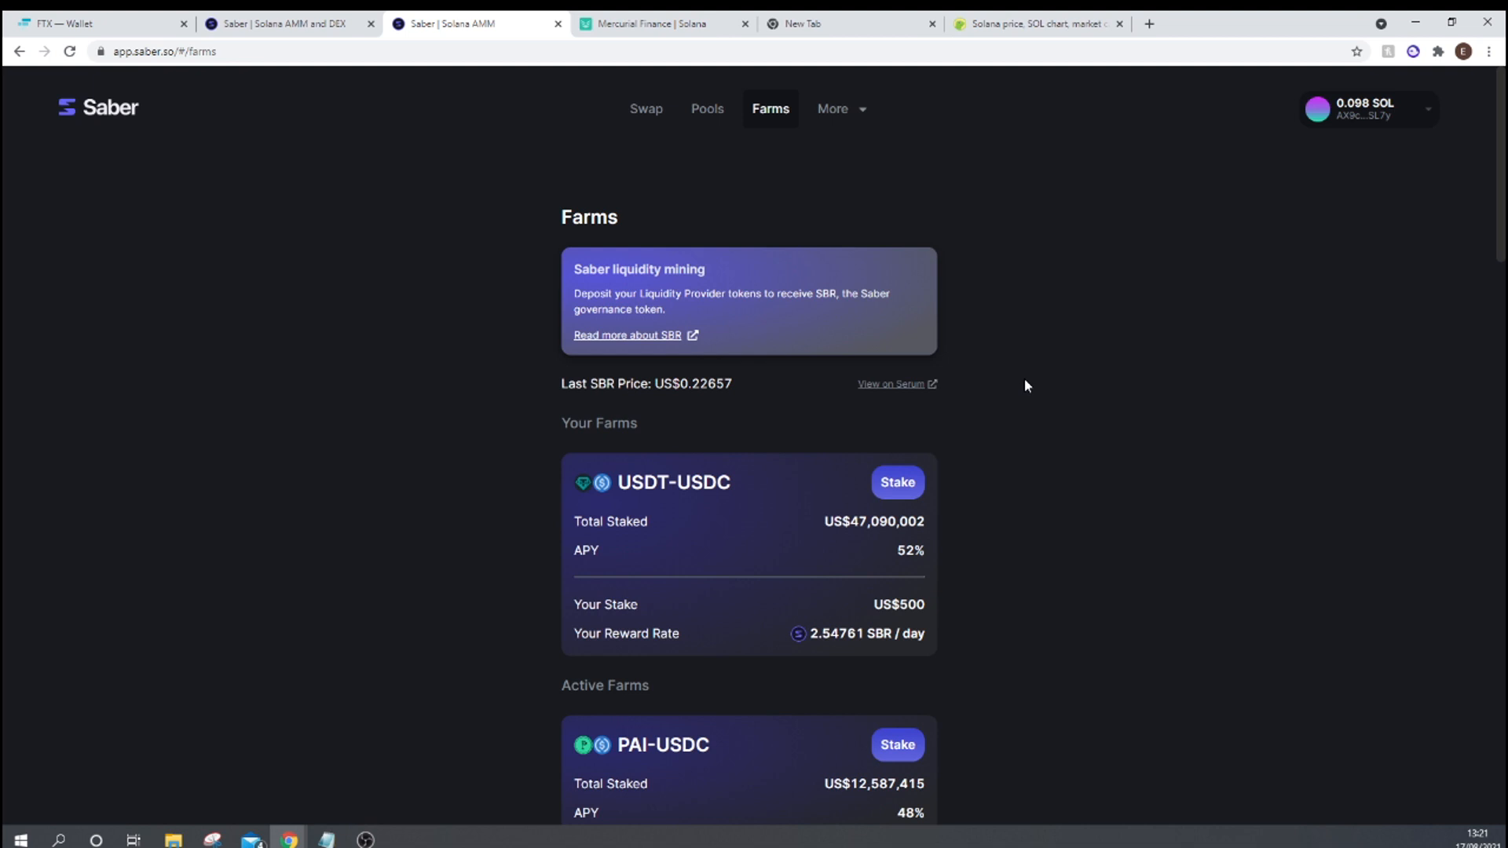
mouse_move(781, 182)
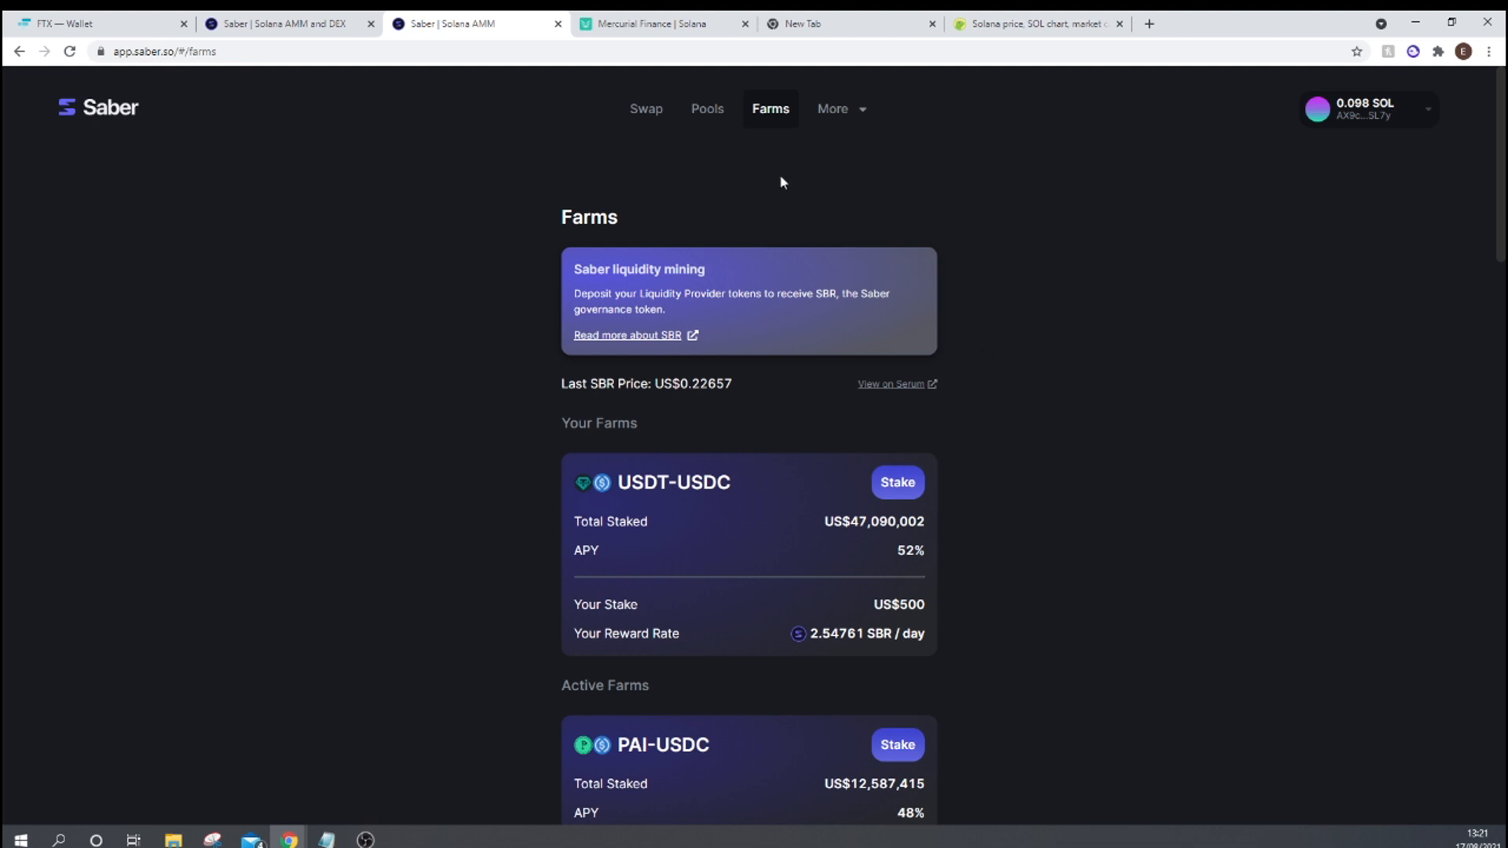
Review the Mercurial exchange and pools and list the pay tokens USDC, USDT, PAI and wUST
click(661, 24)
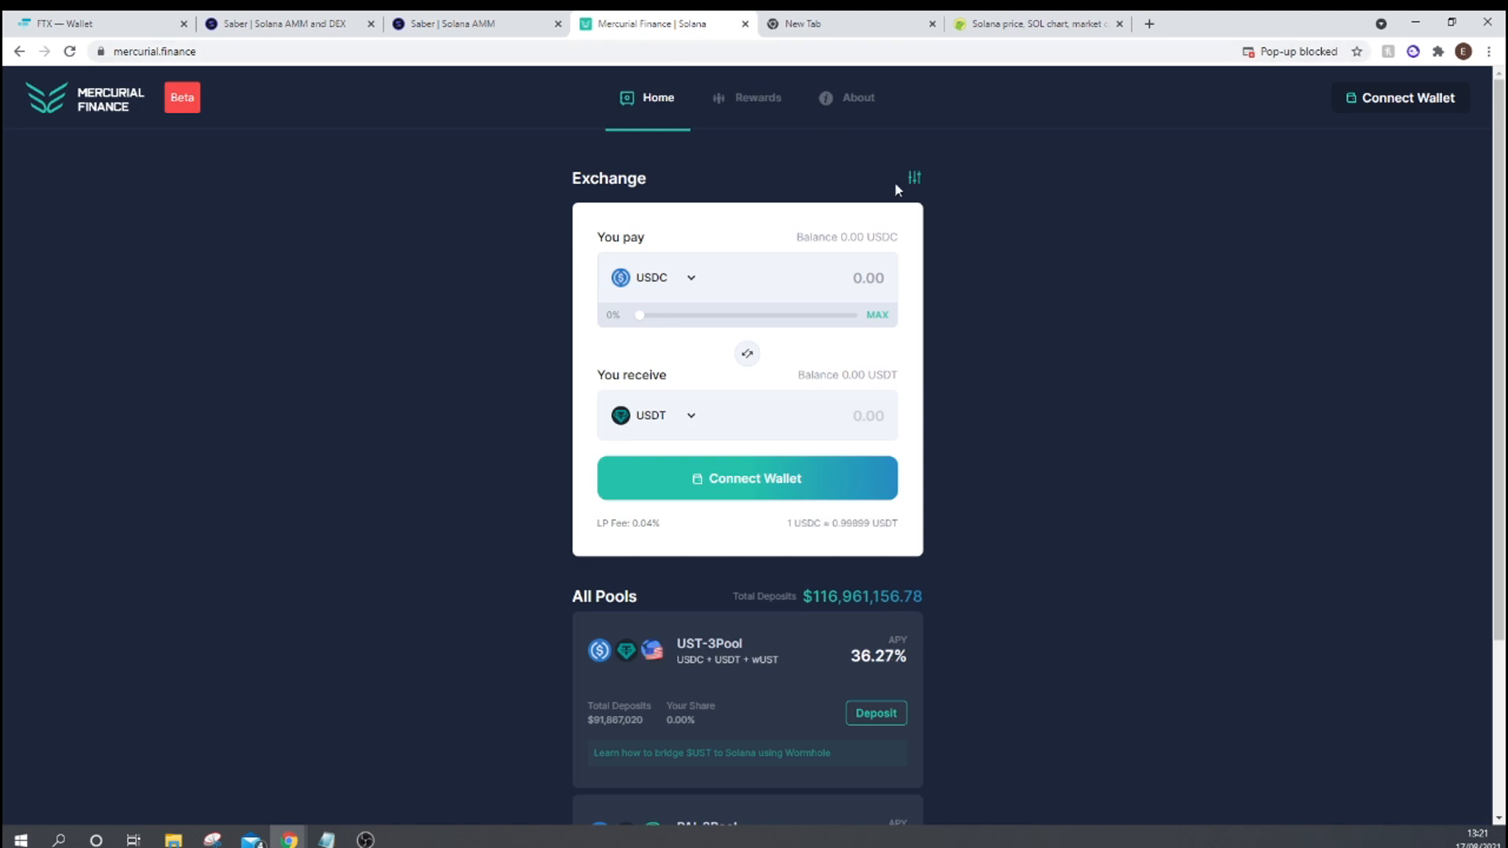
mouse_move(1048, 311)
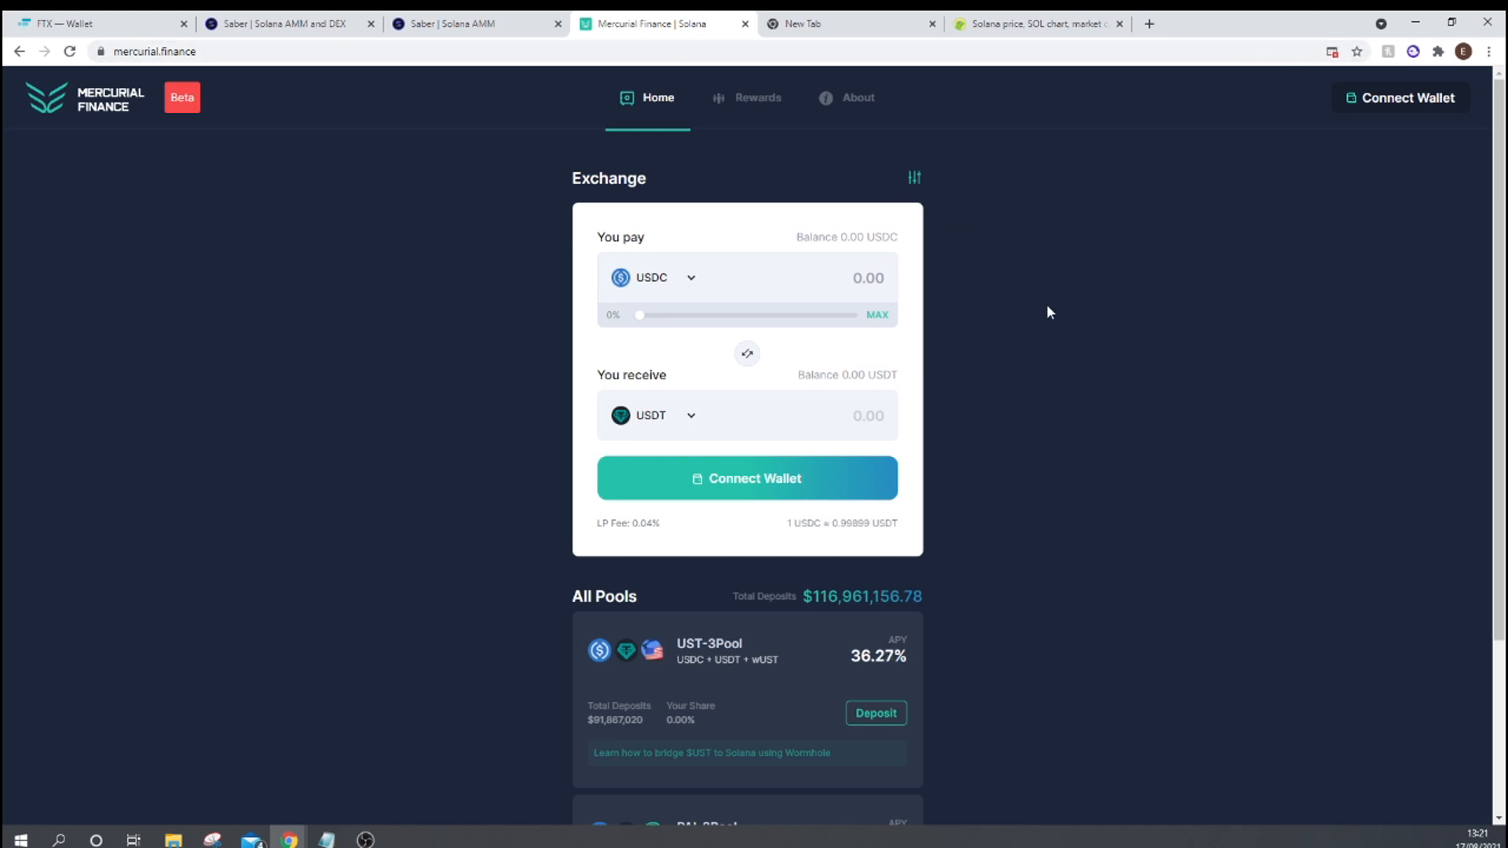
scroll(down, 3)
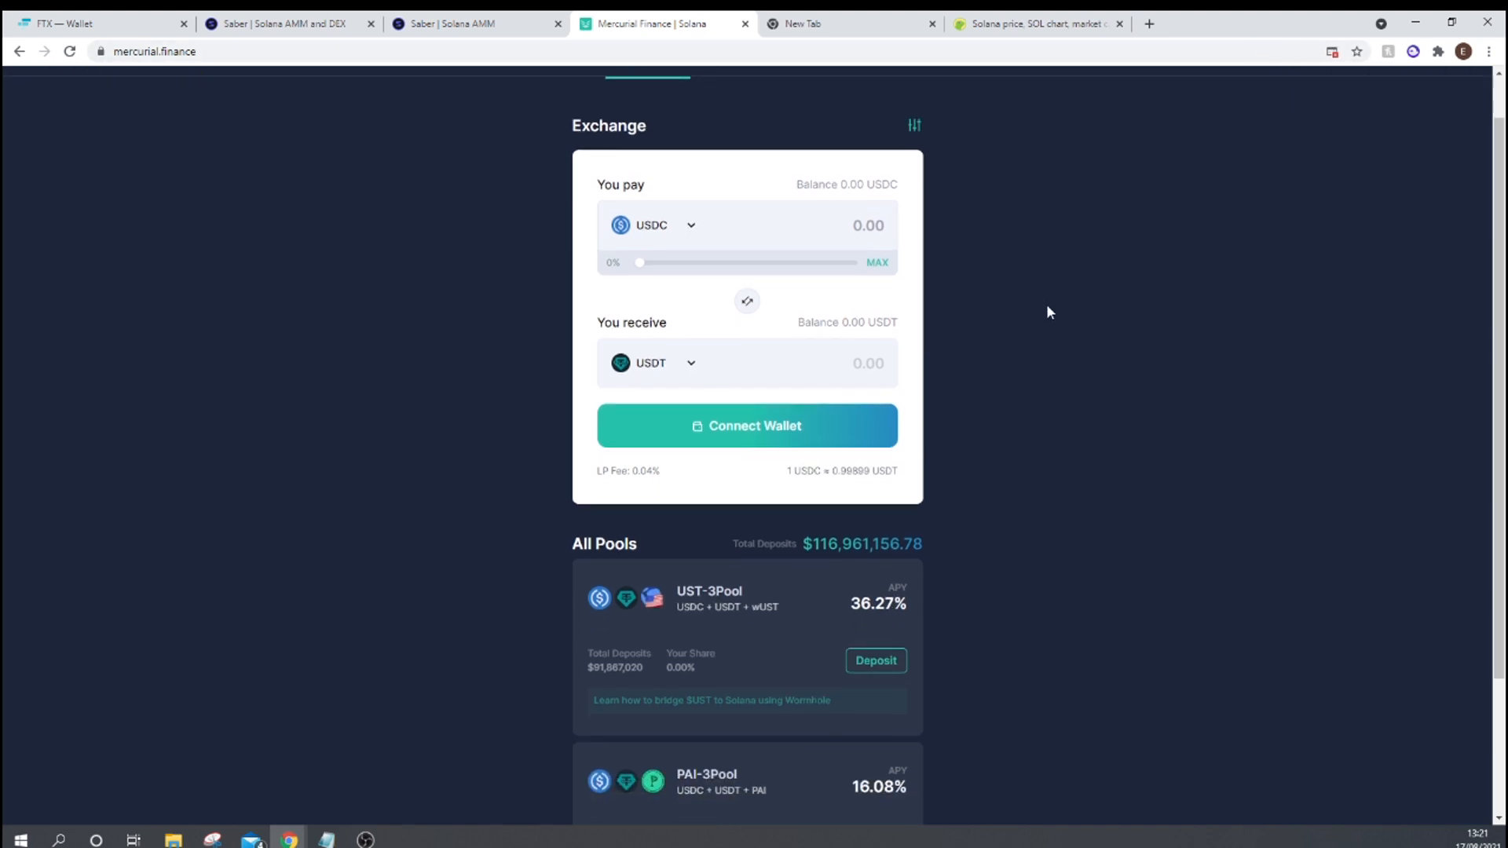
scroll(up, 3)
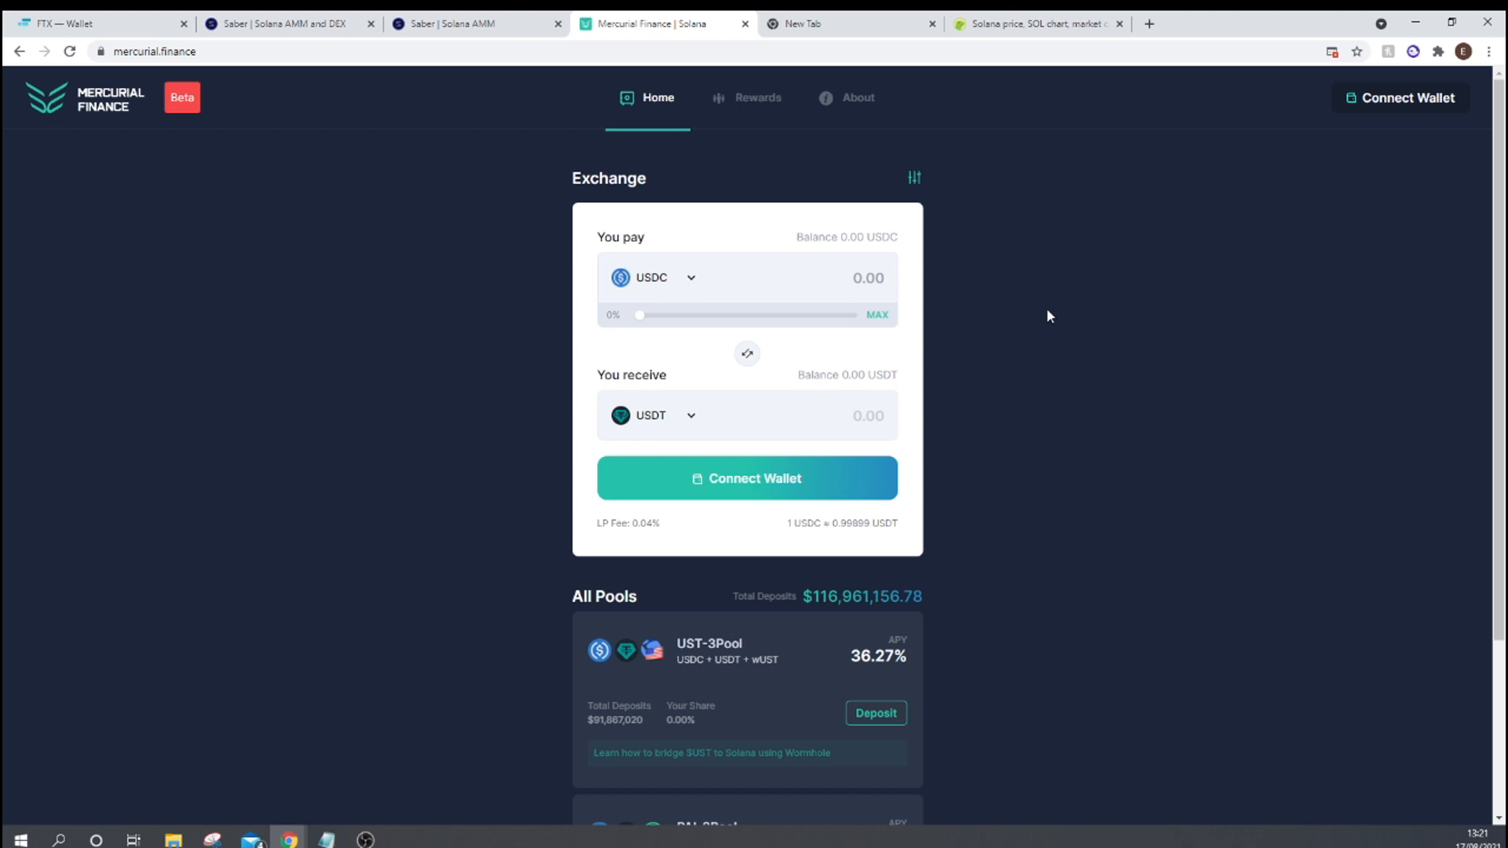
click(660, 278)
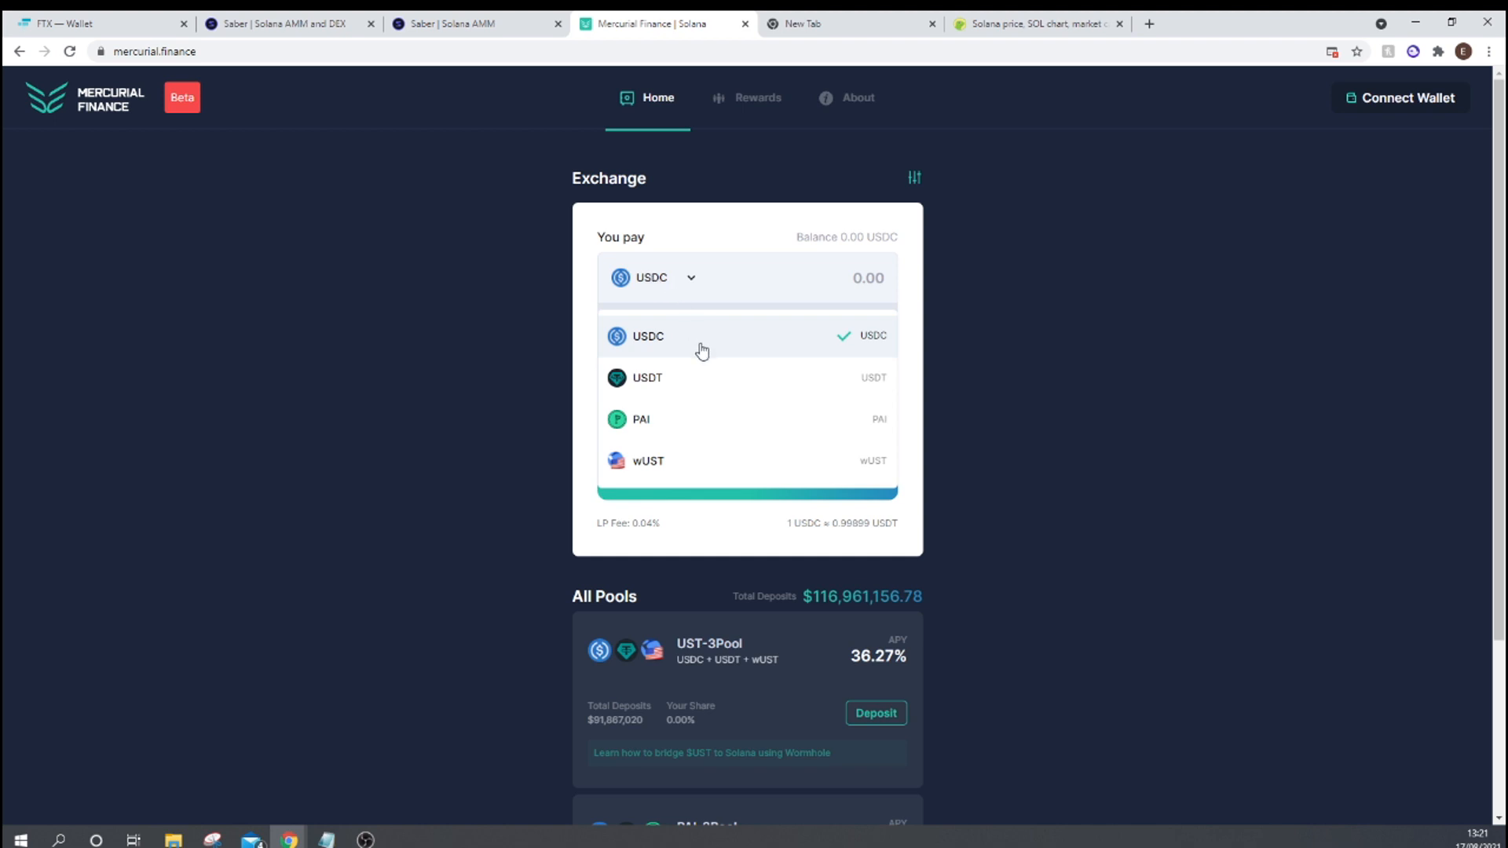
mouse_move(1020, 407)
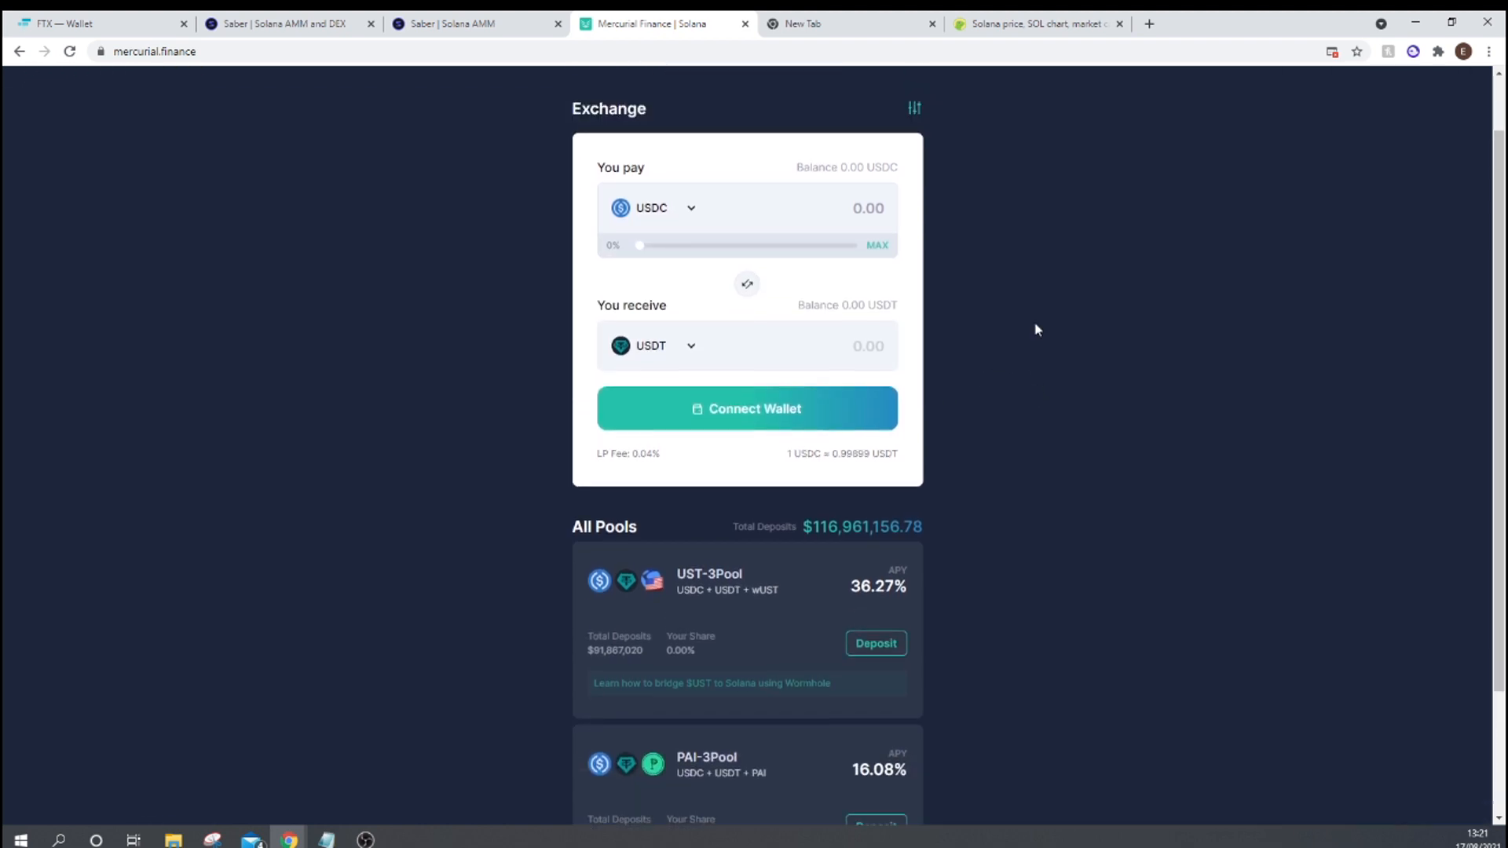
scroll(down, 3)
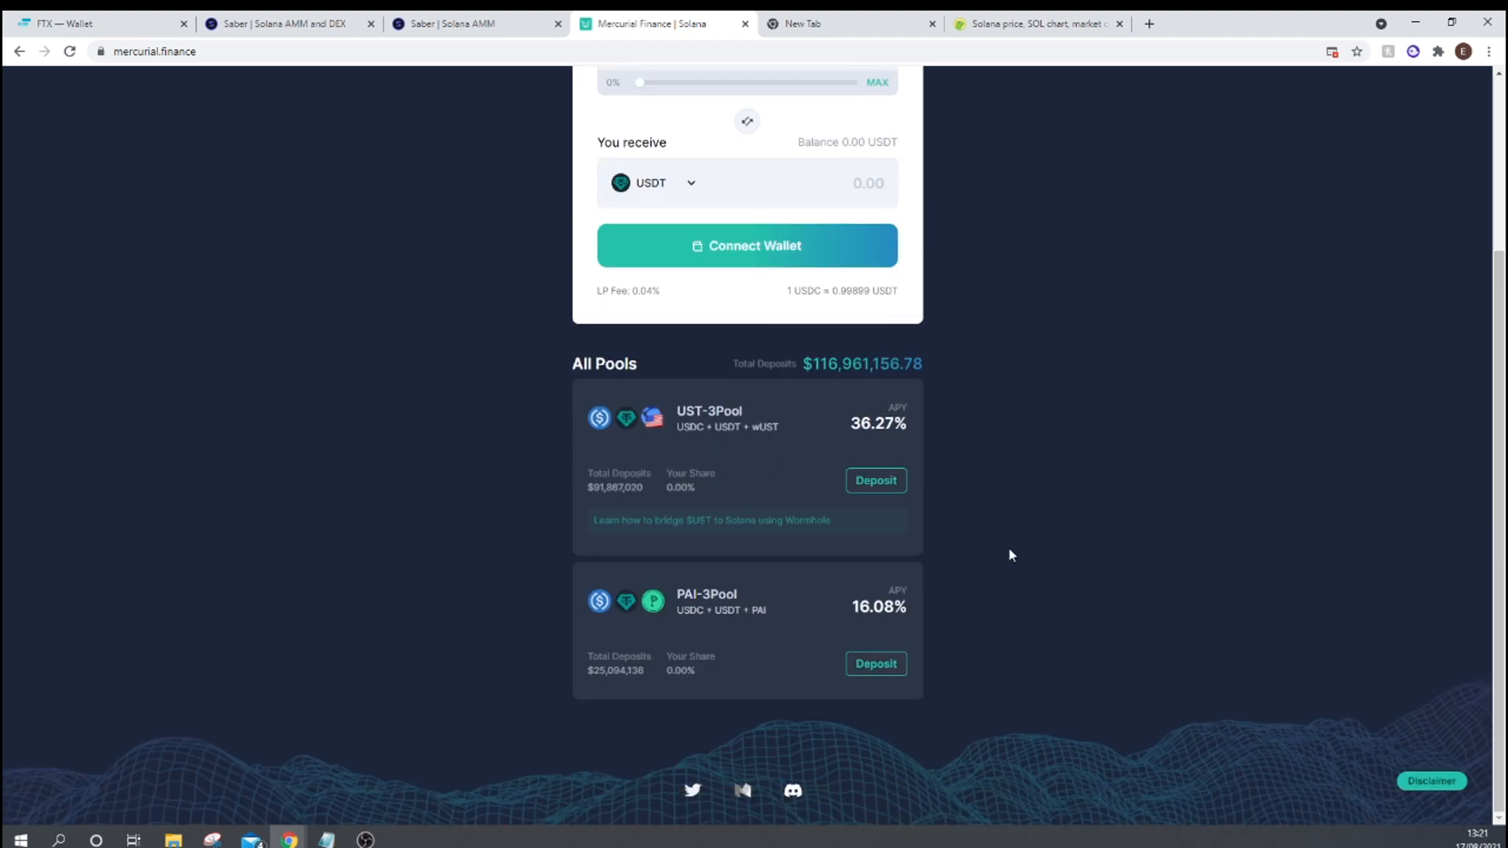
scroll(up, 3)
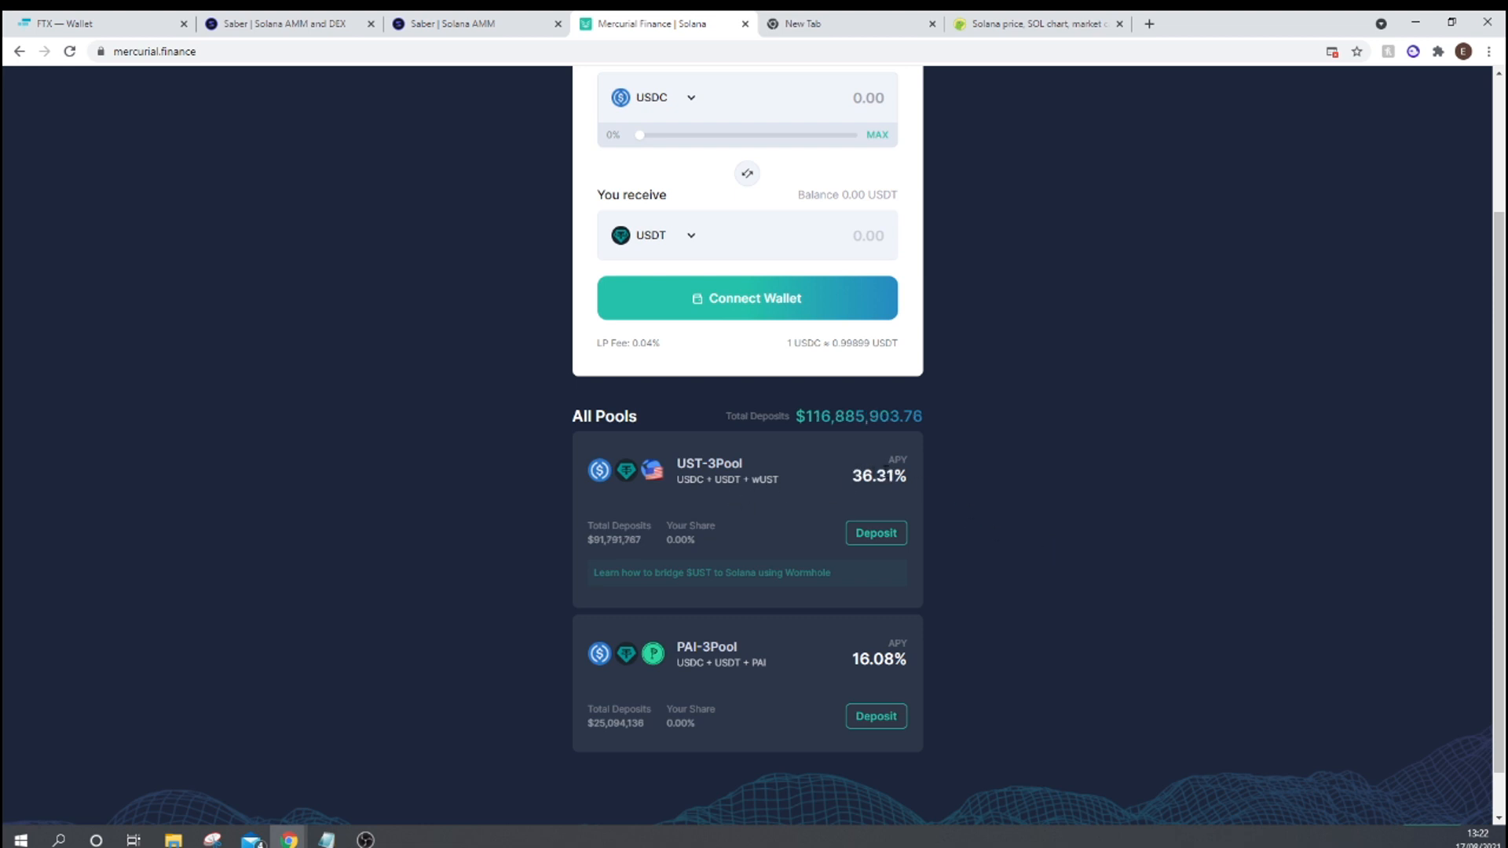
double_click(870, 474)
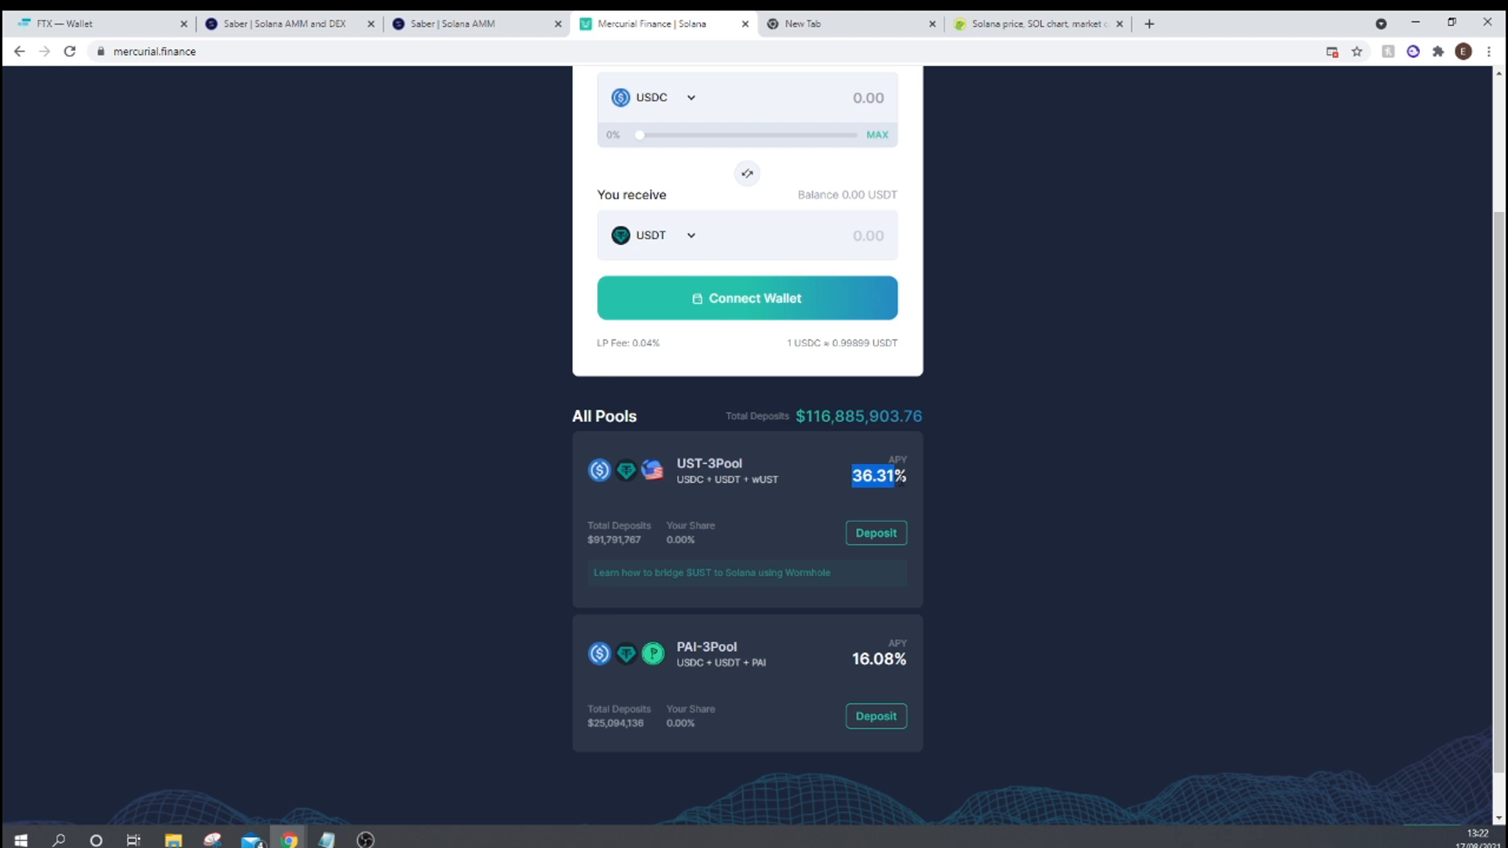
mouse_move(932, 493)
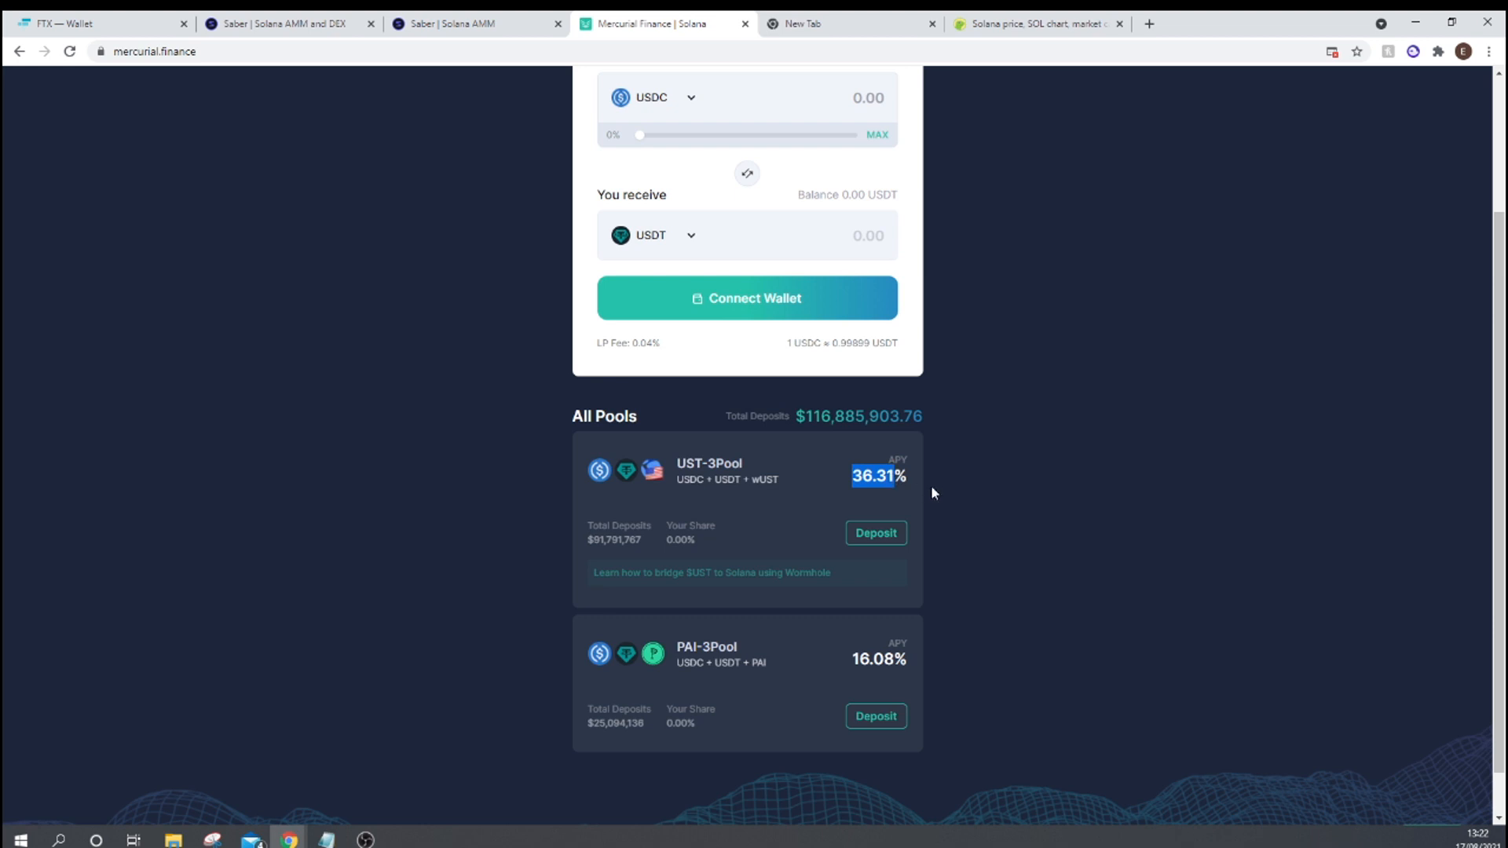
mouse_move(602, 403)
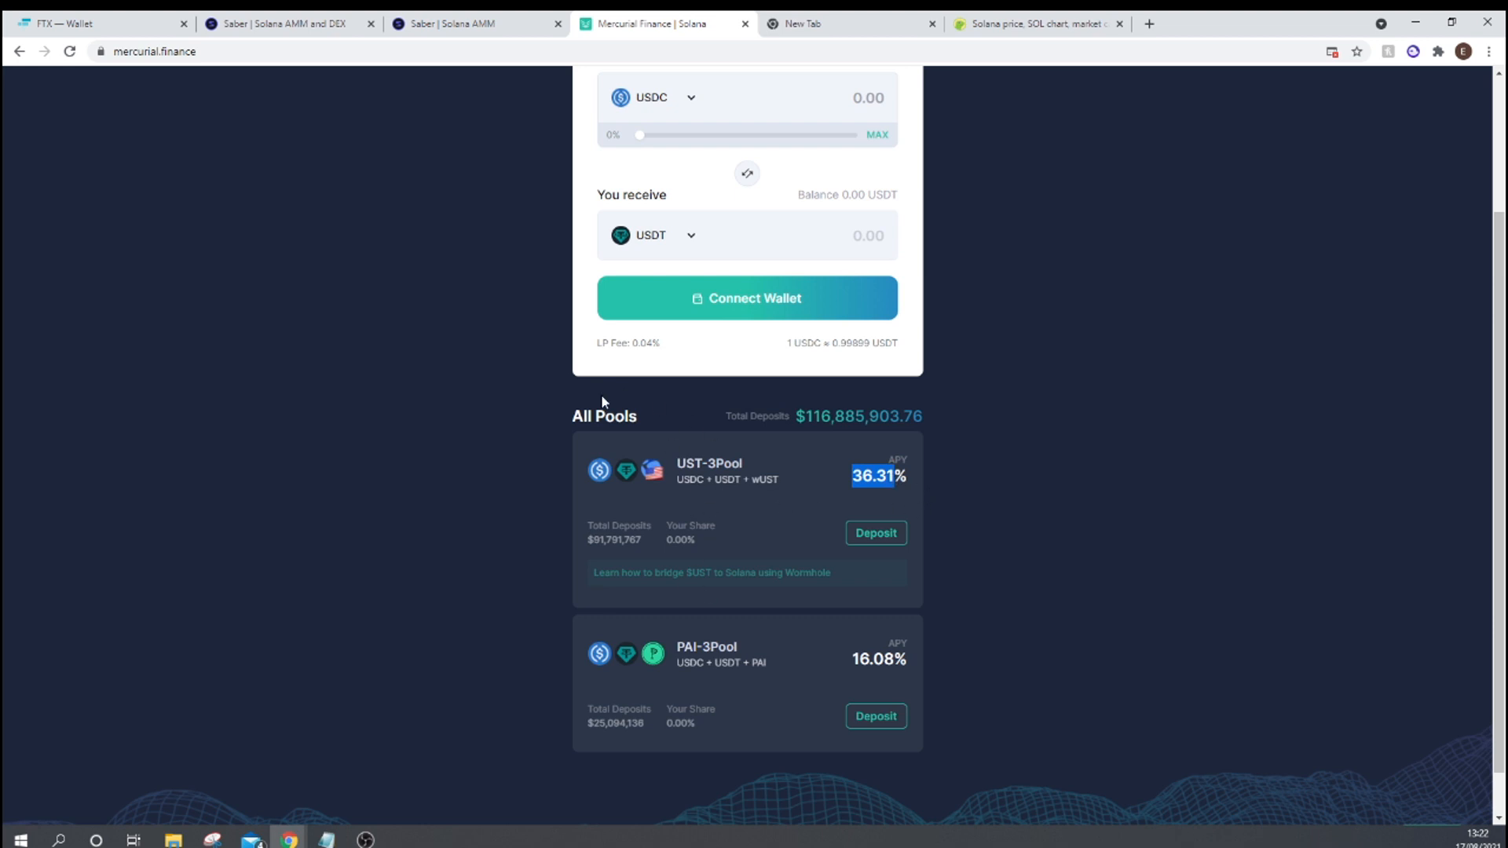
mouse_move(992, 492)
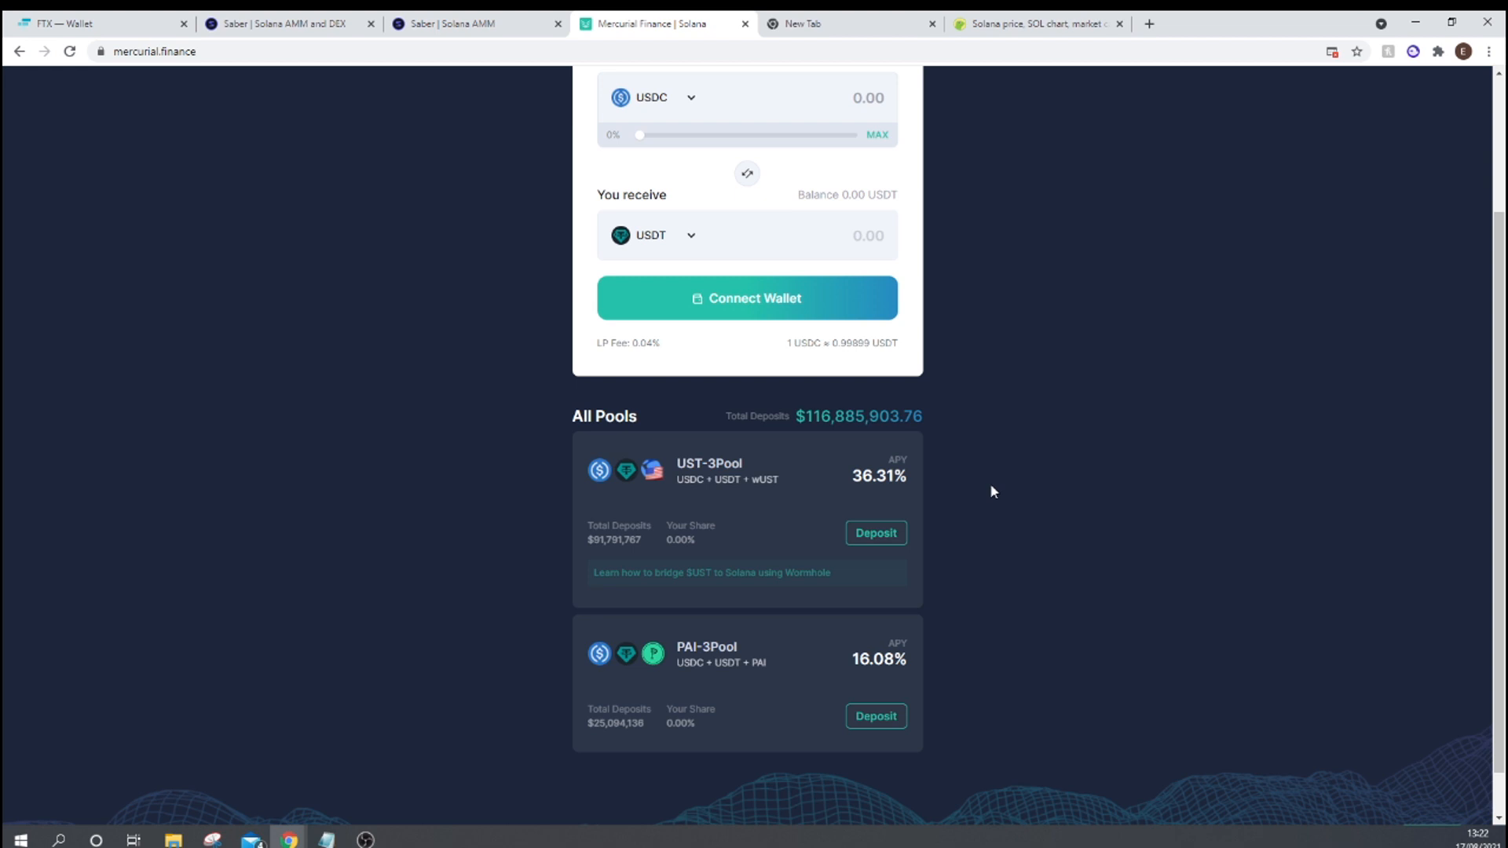
scroll(up, 3)
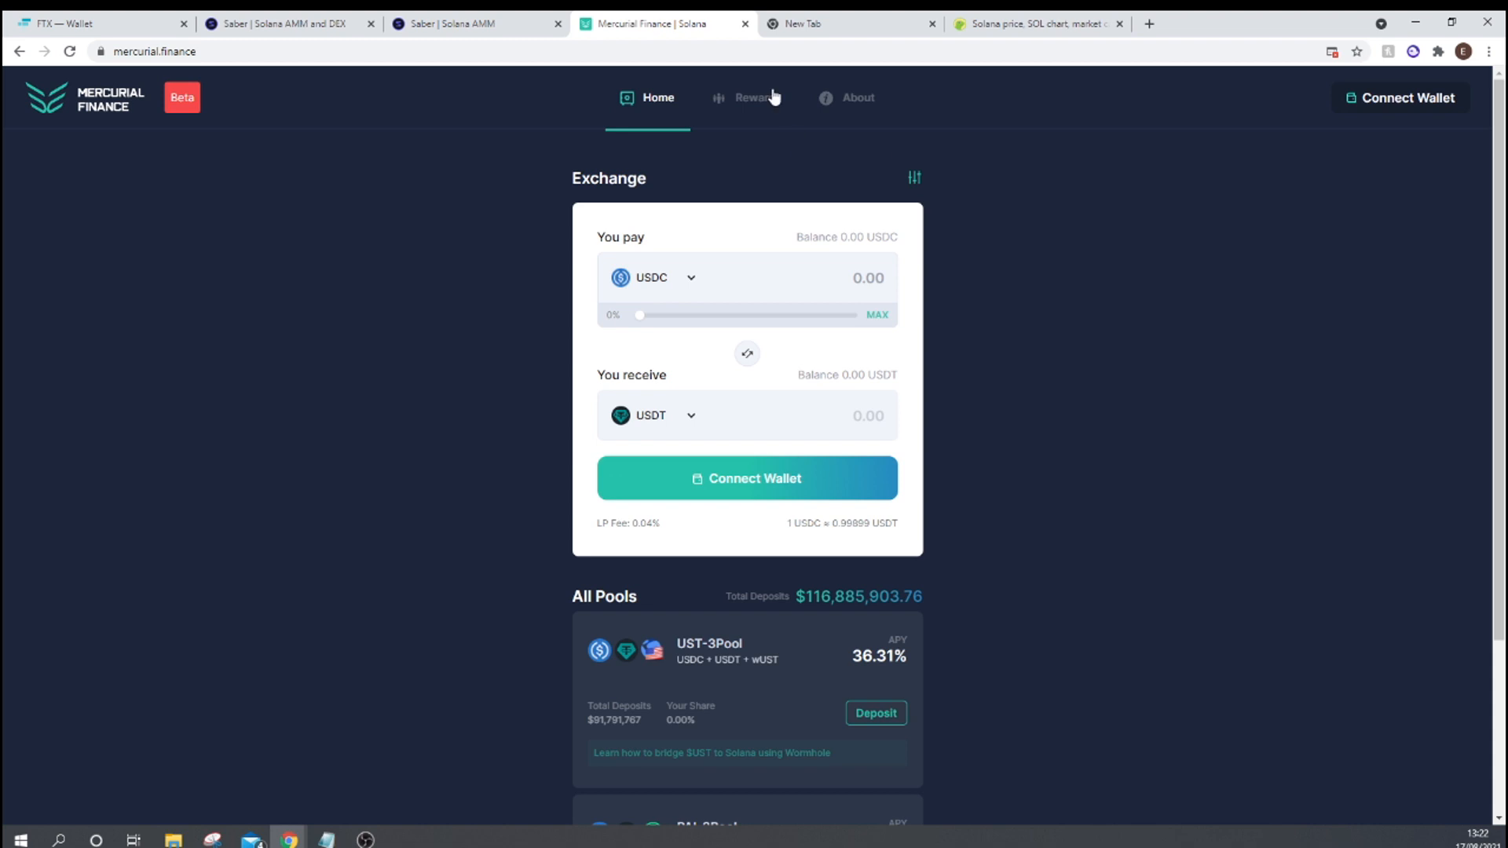
Review Mercurial's Rewards page showing no claims available, then leave for the empty tab
click(756, 98)
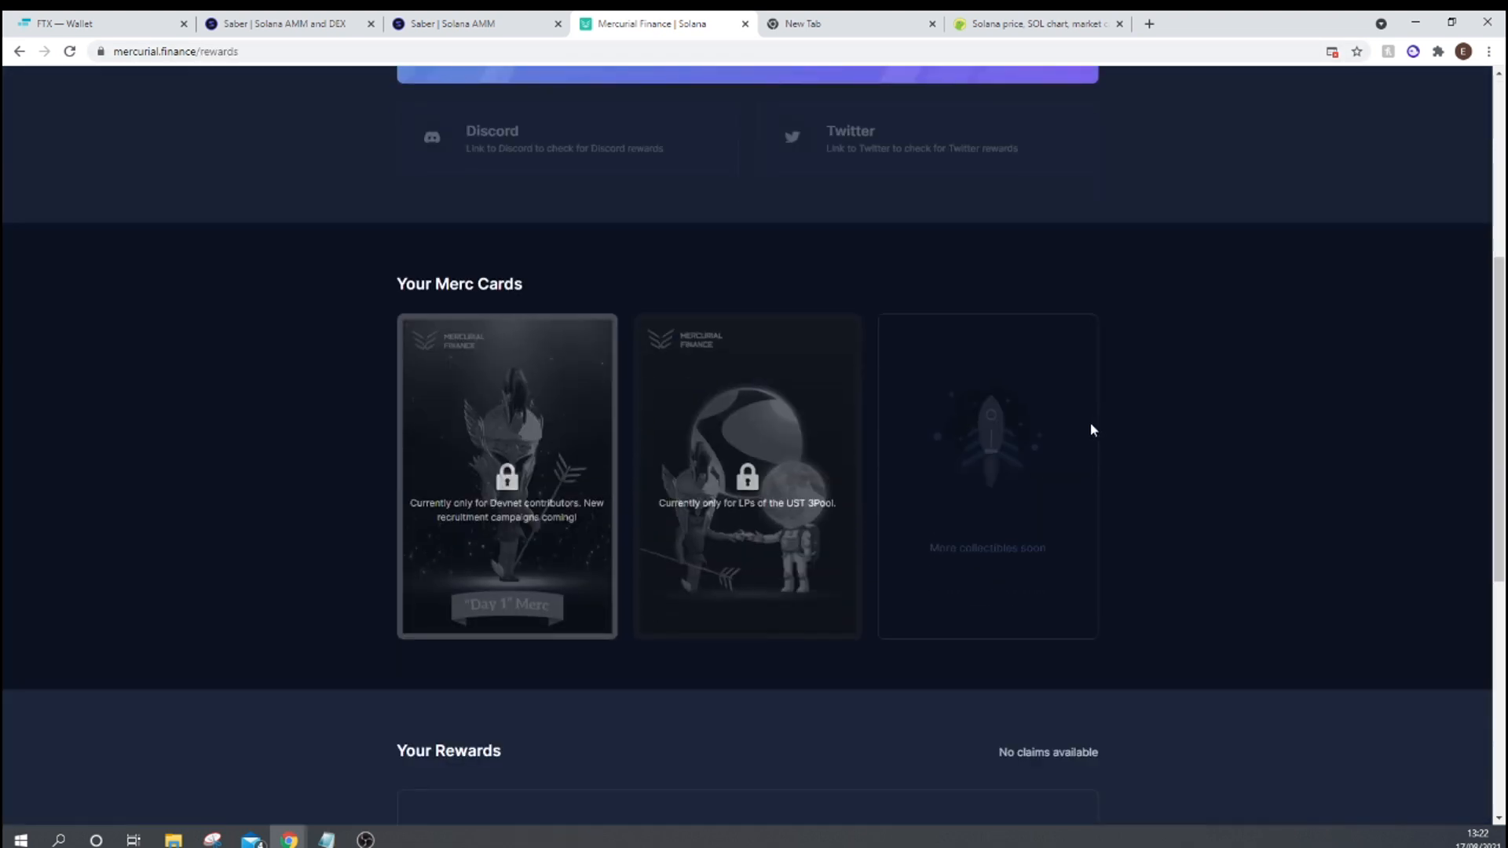
scroll(up, 3)
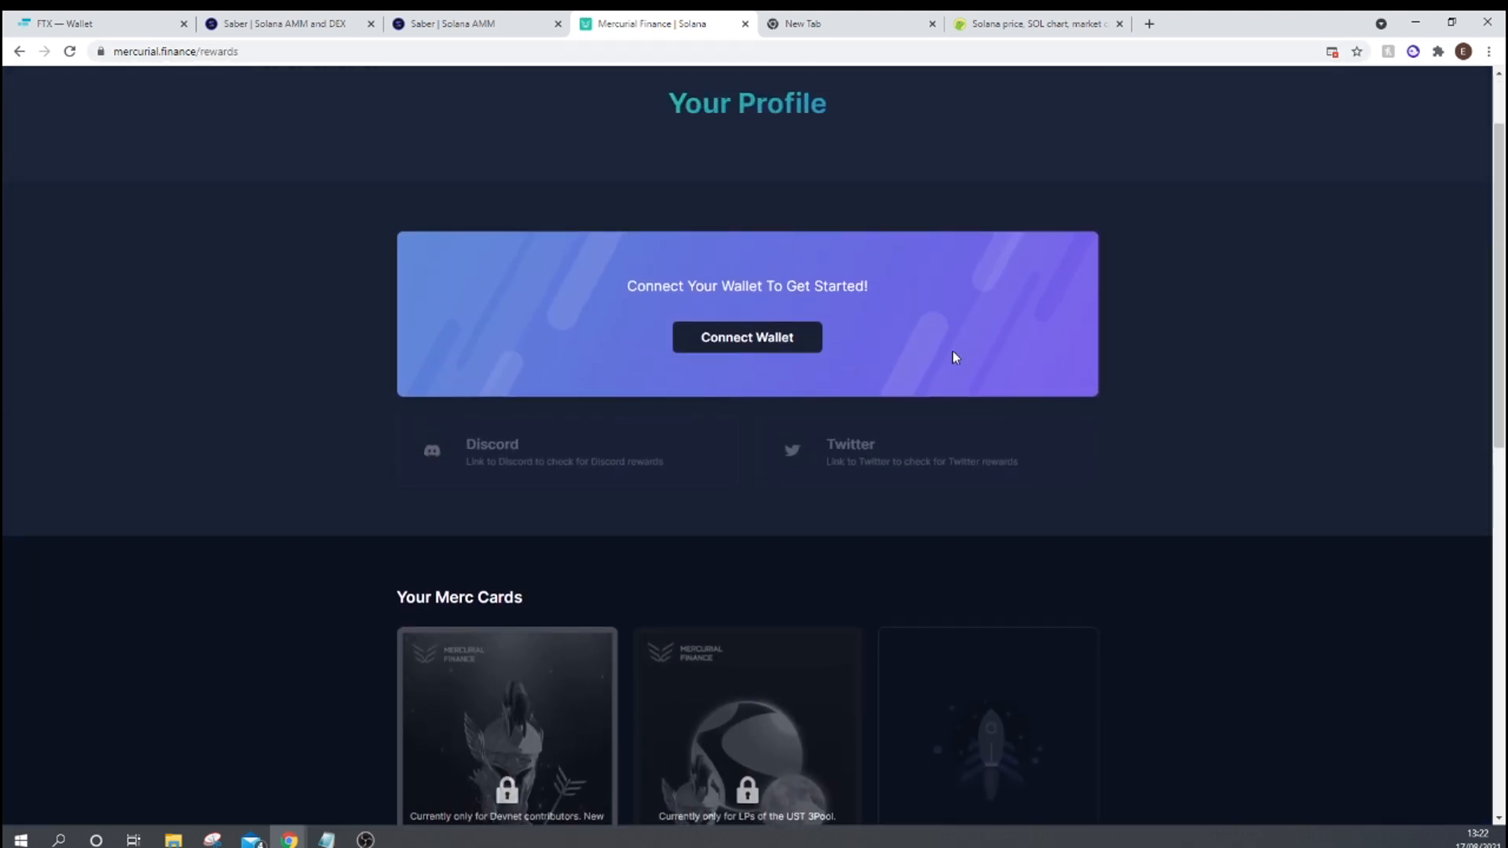
mouse_move(1038, 312)
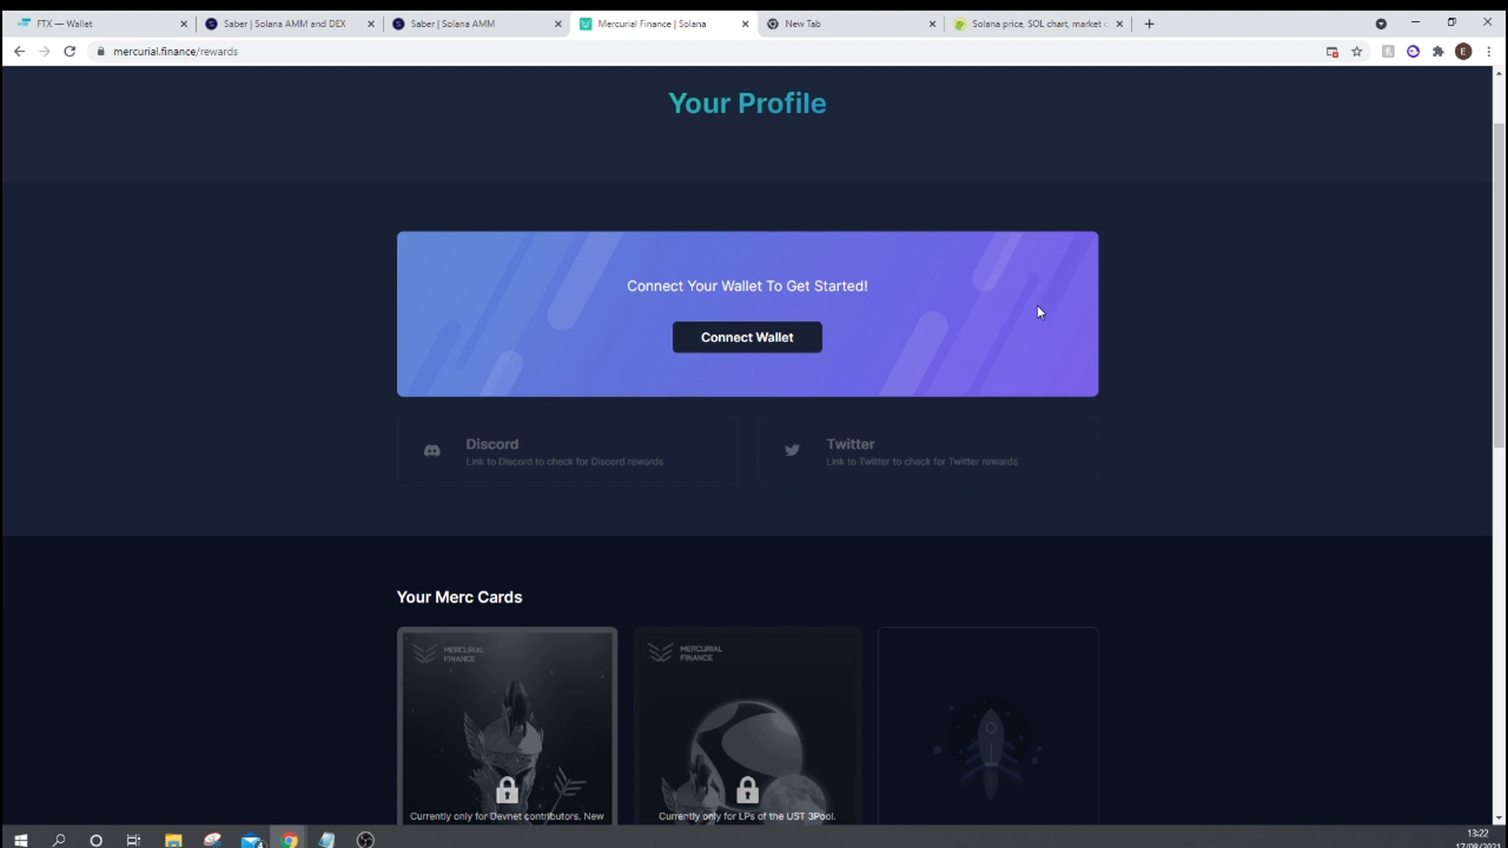
scroll(down, 3)
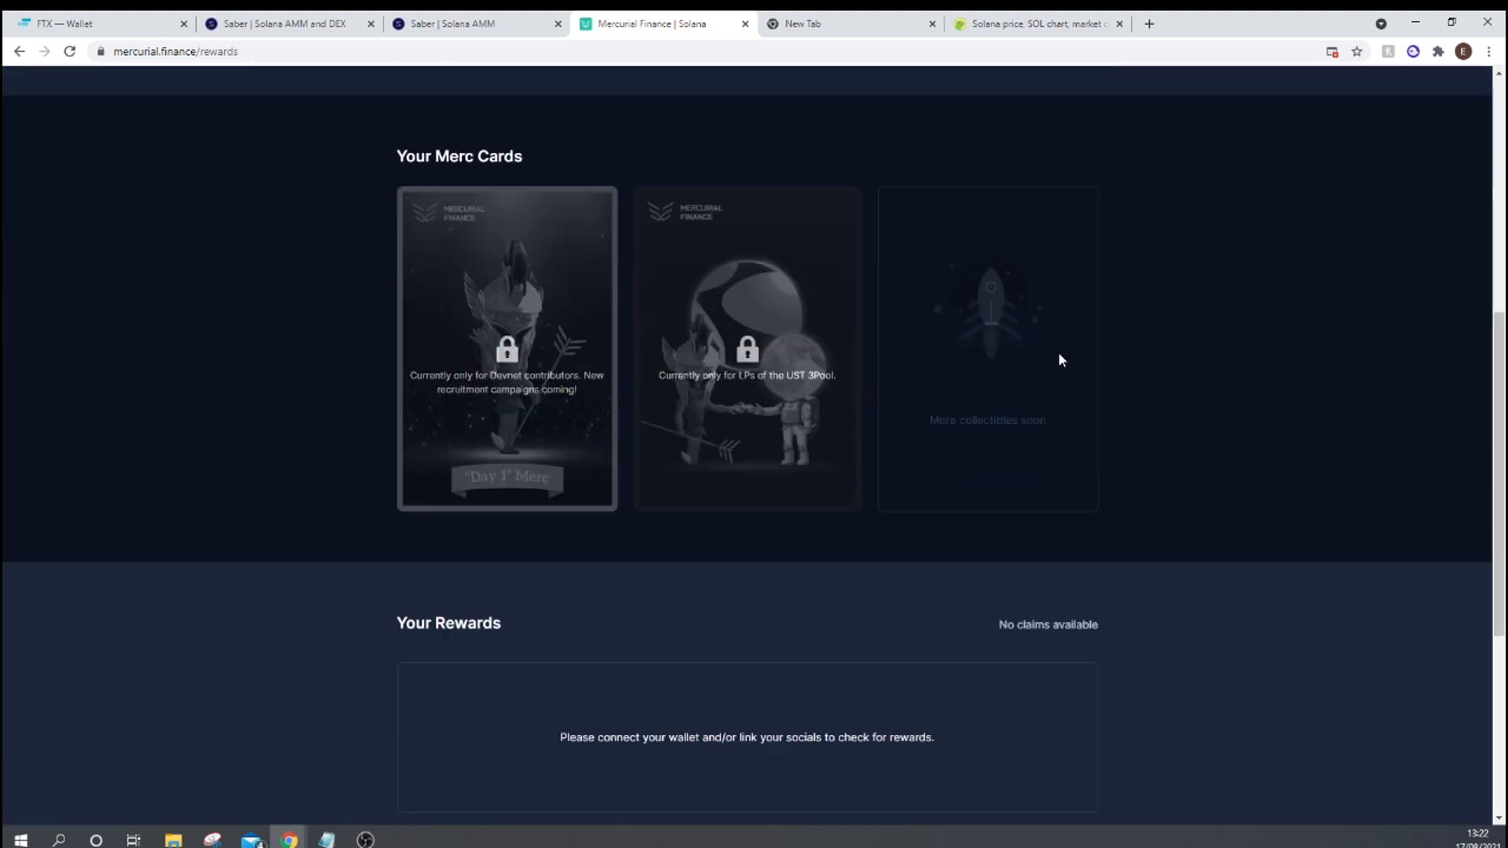
scroll(up, 3)
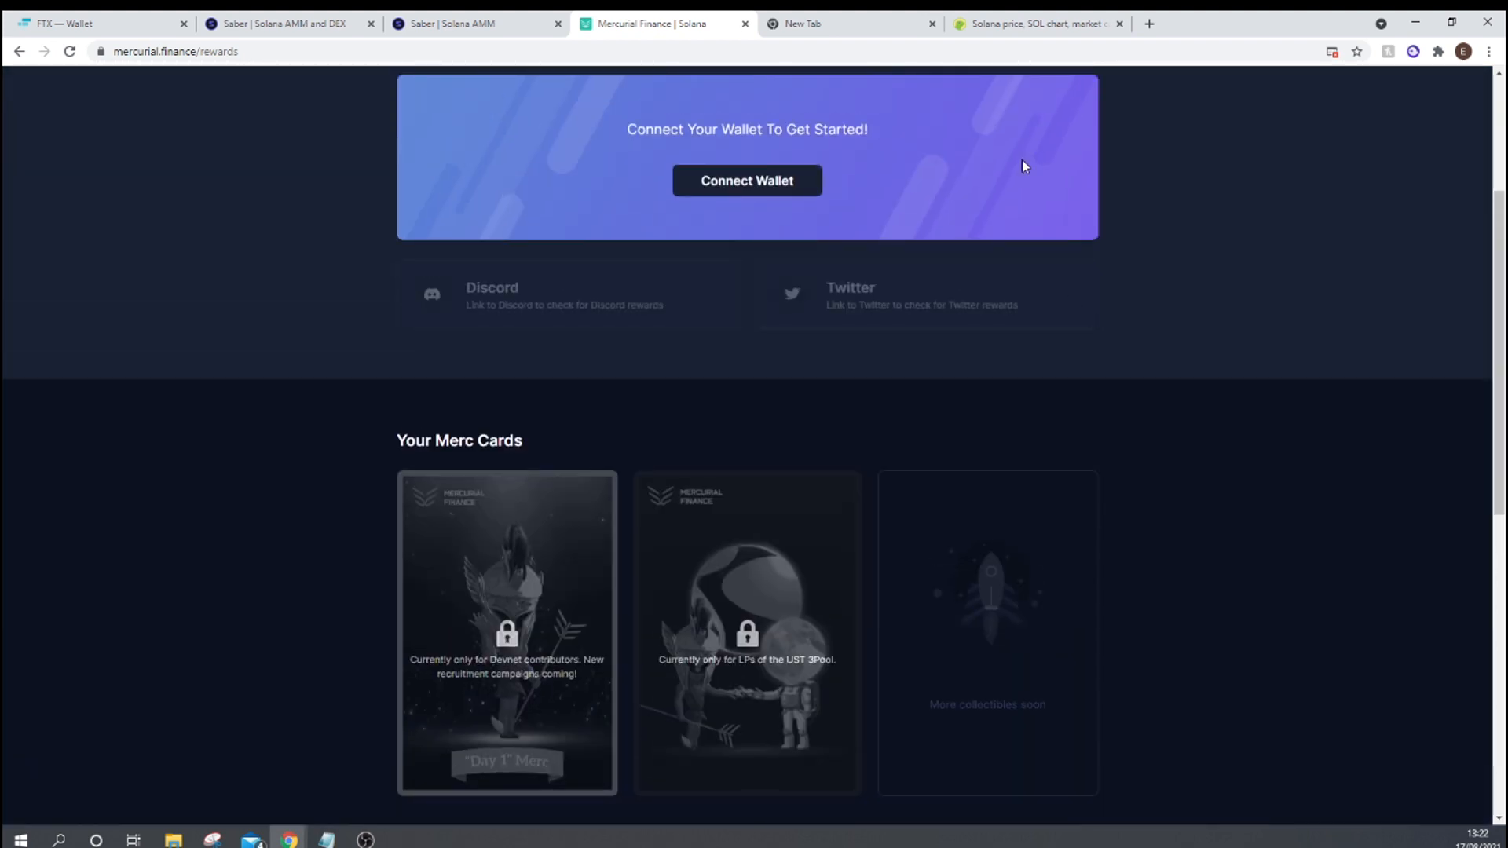
scroll(up, 3)
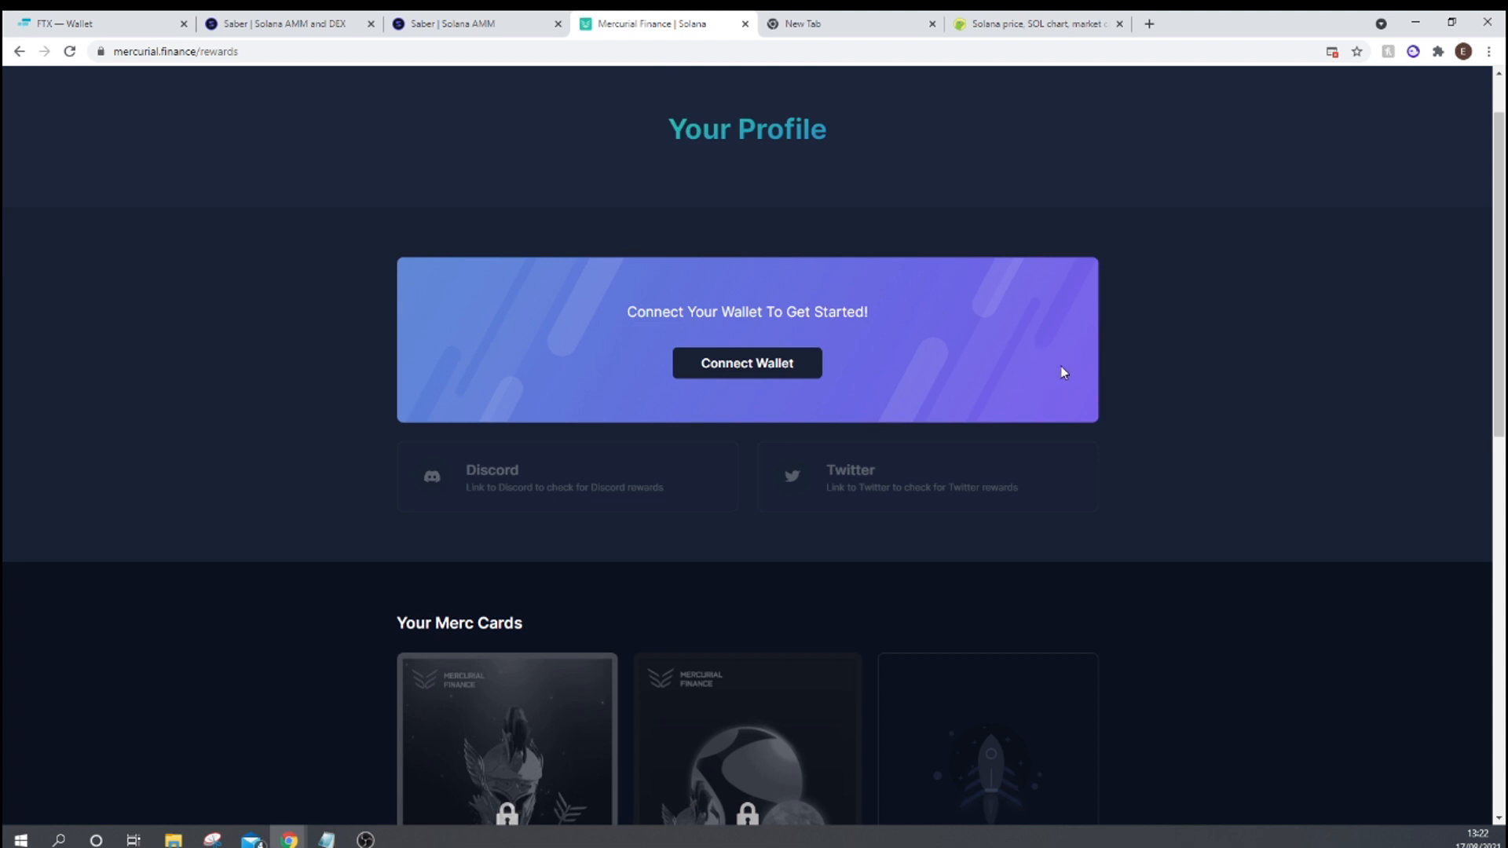
scroll(down, 3)
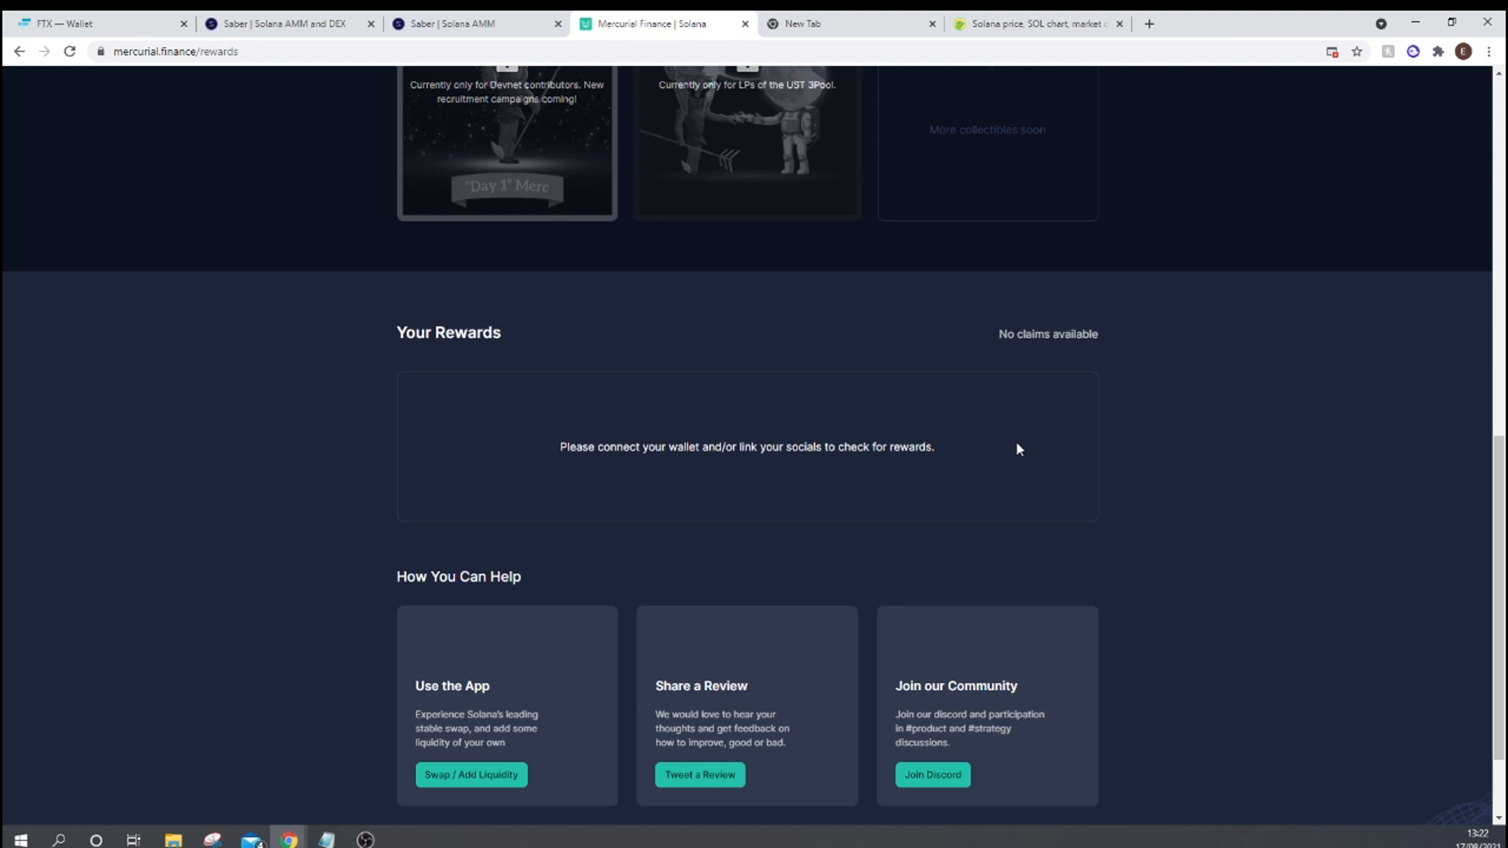
click(850, 23)
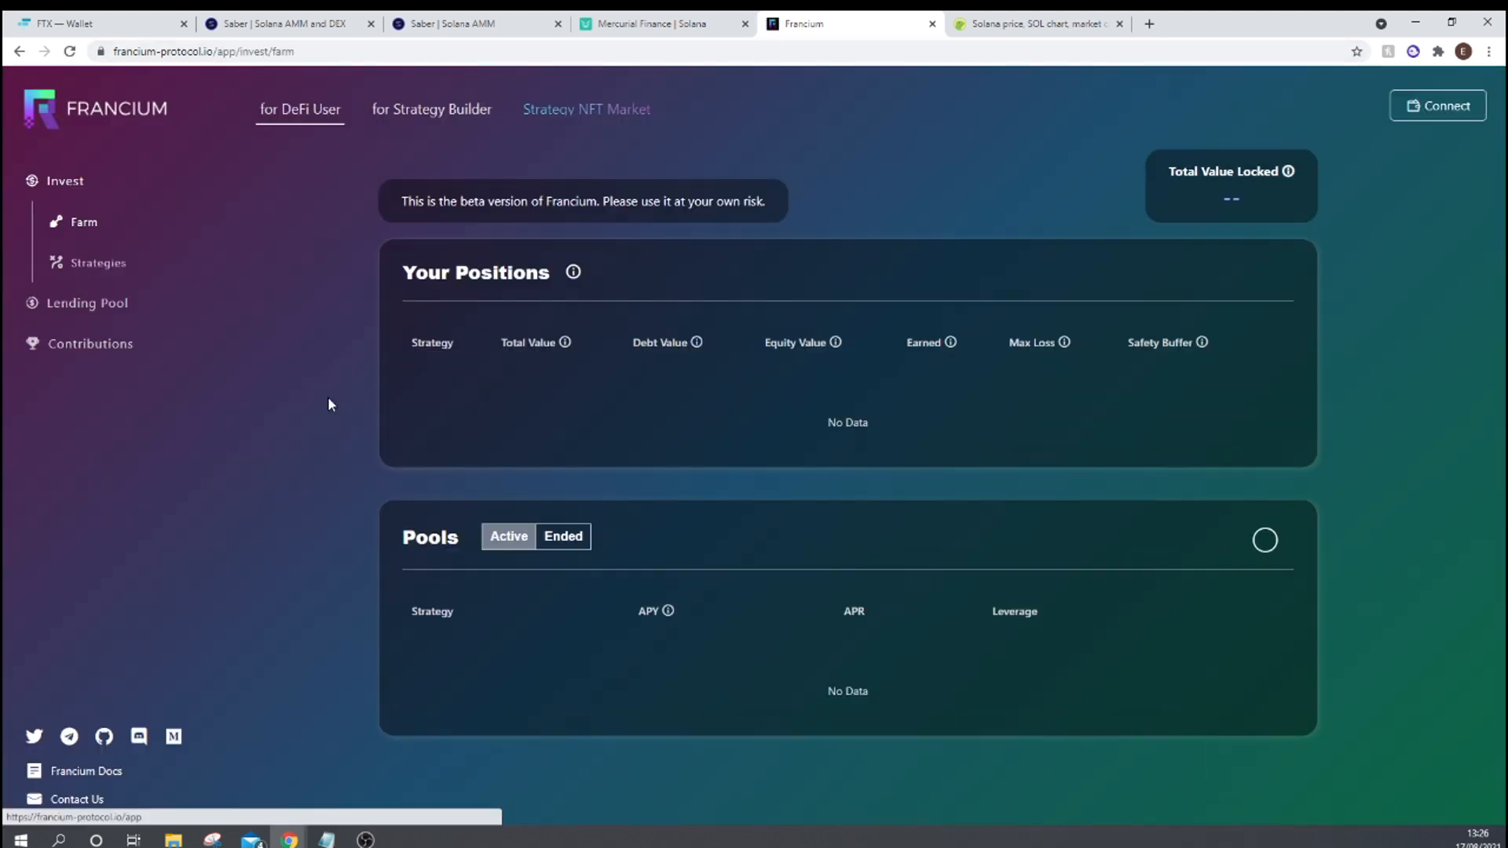
Scroll through Francium's Active Pools such as LIKE-USDC 21180.54% APY and SLRS-USDC 2290.03%
scroll(down, 3)
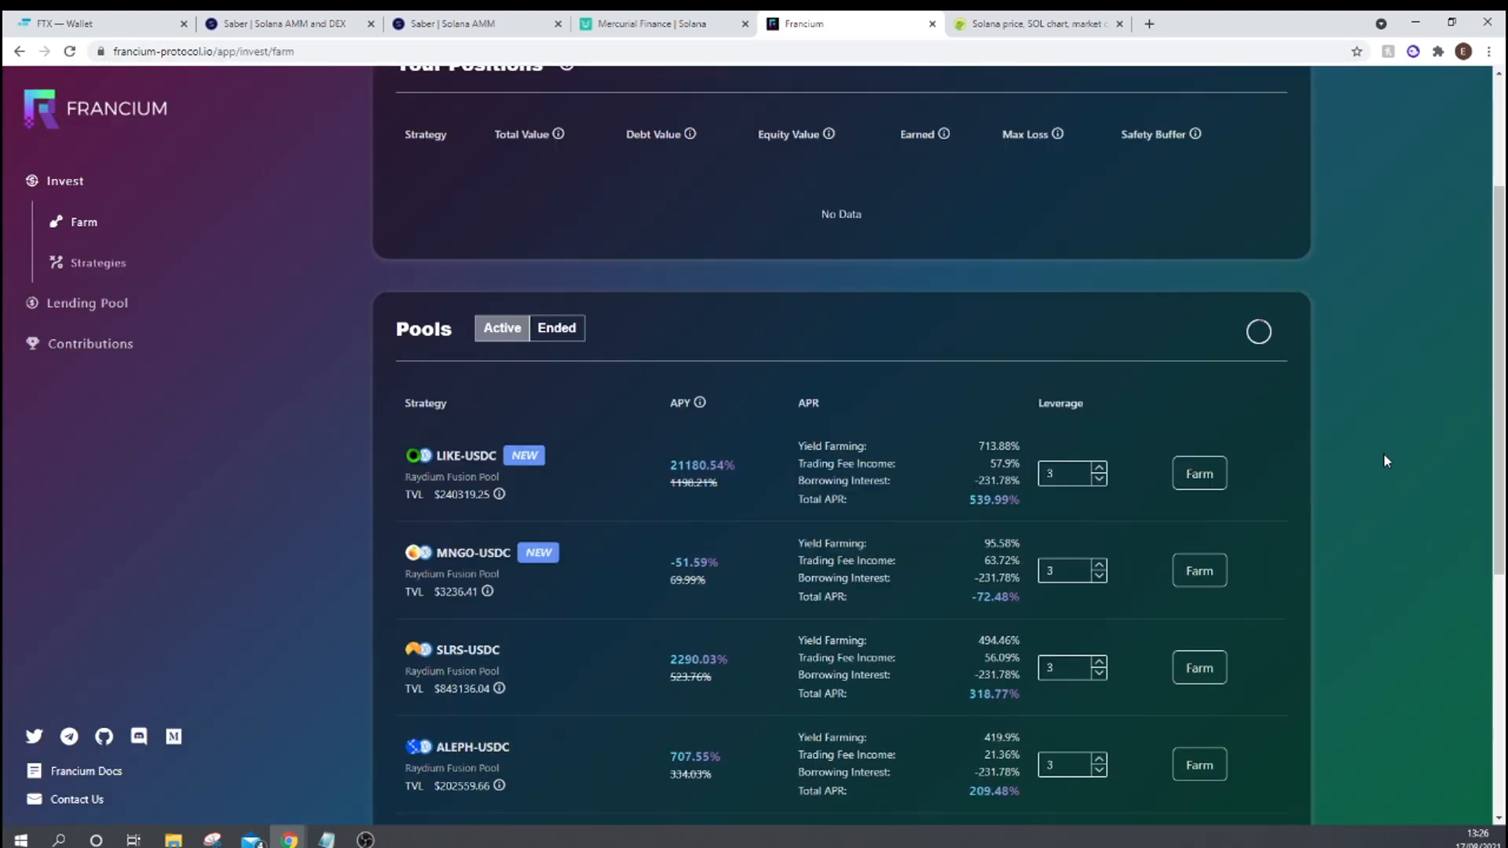
scroll(down, 3)
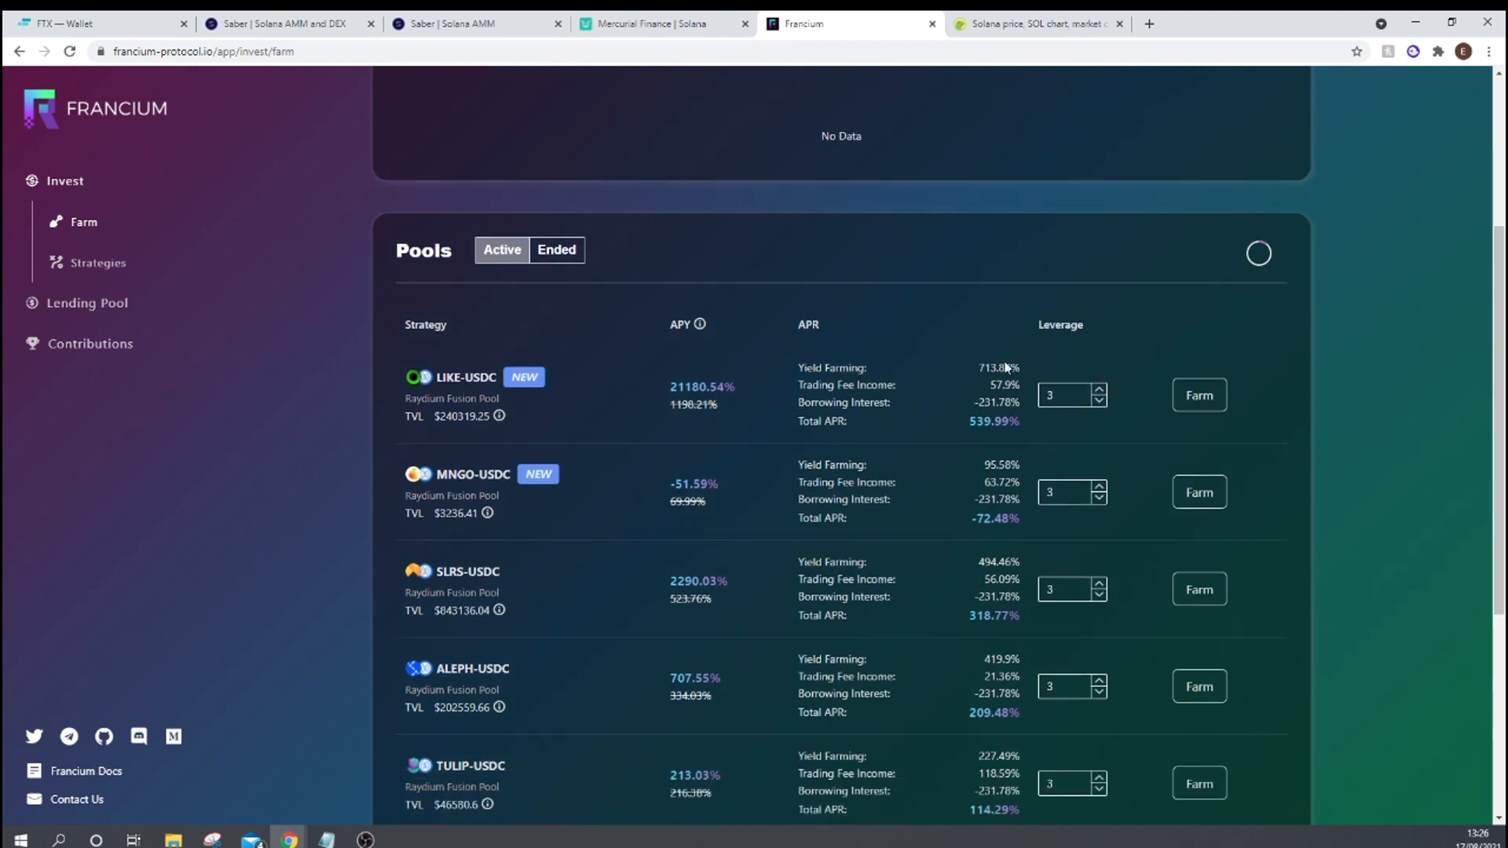
mouse_move(996, 454)
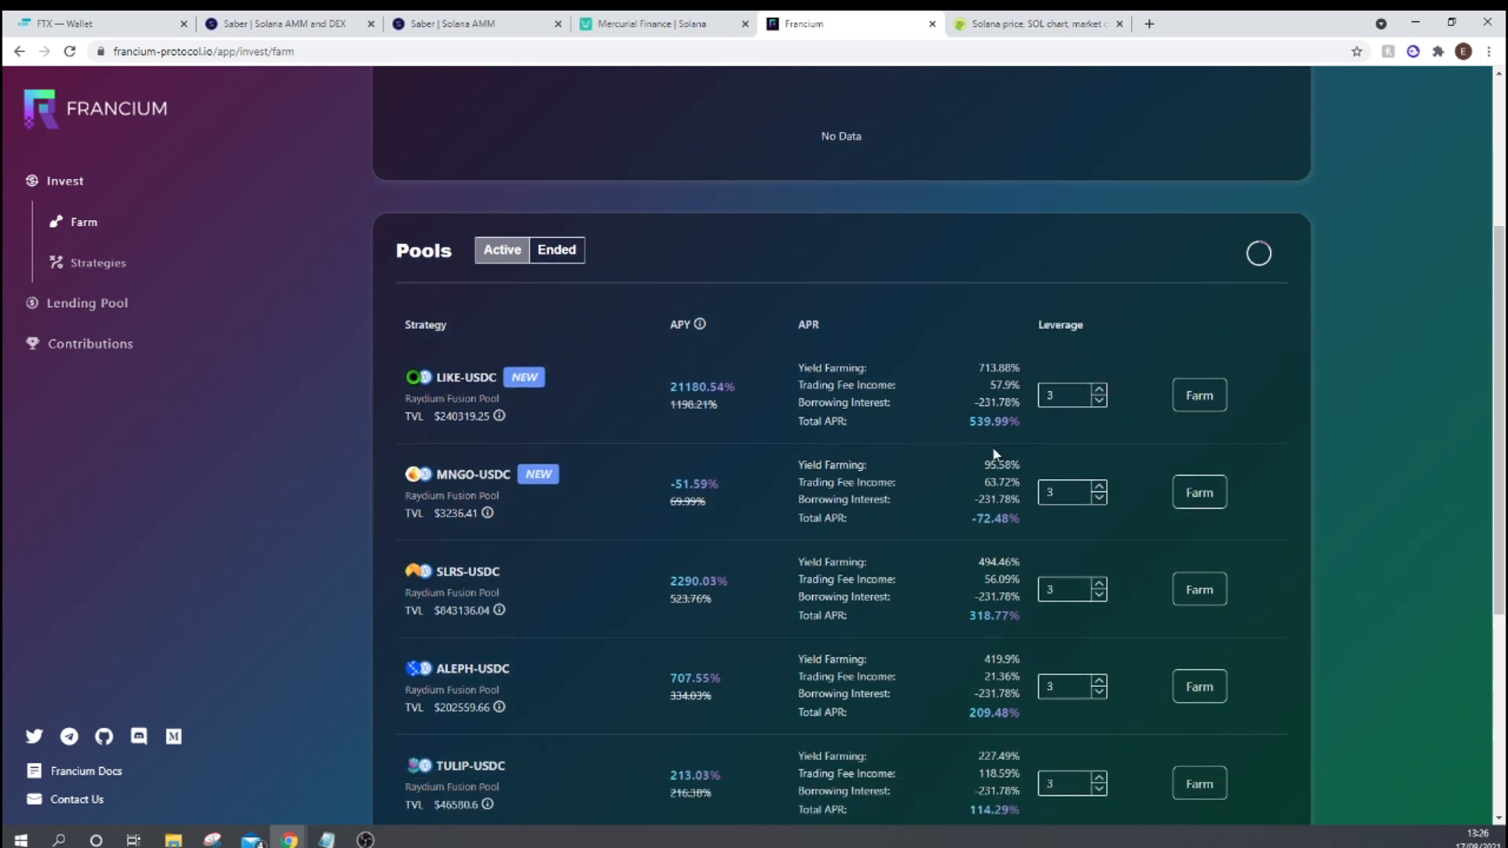
mouse_move(960, 438)
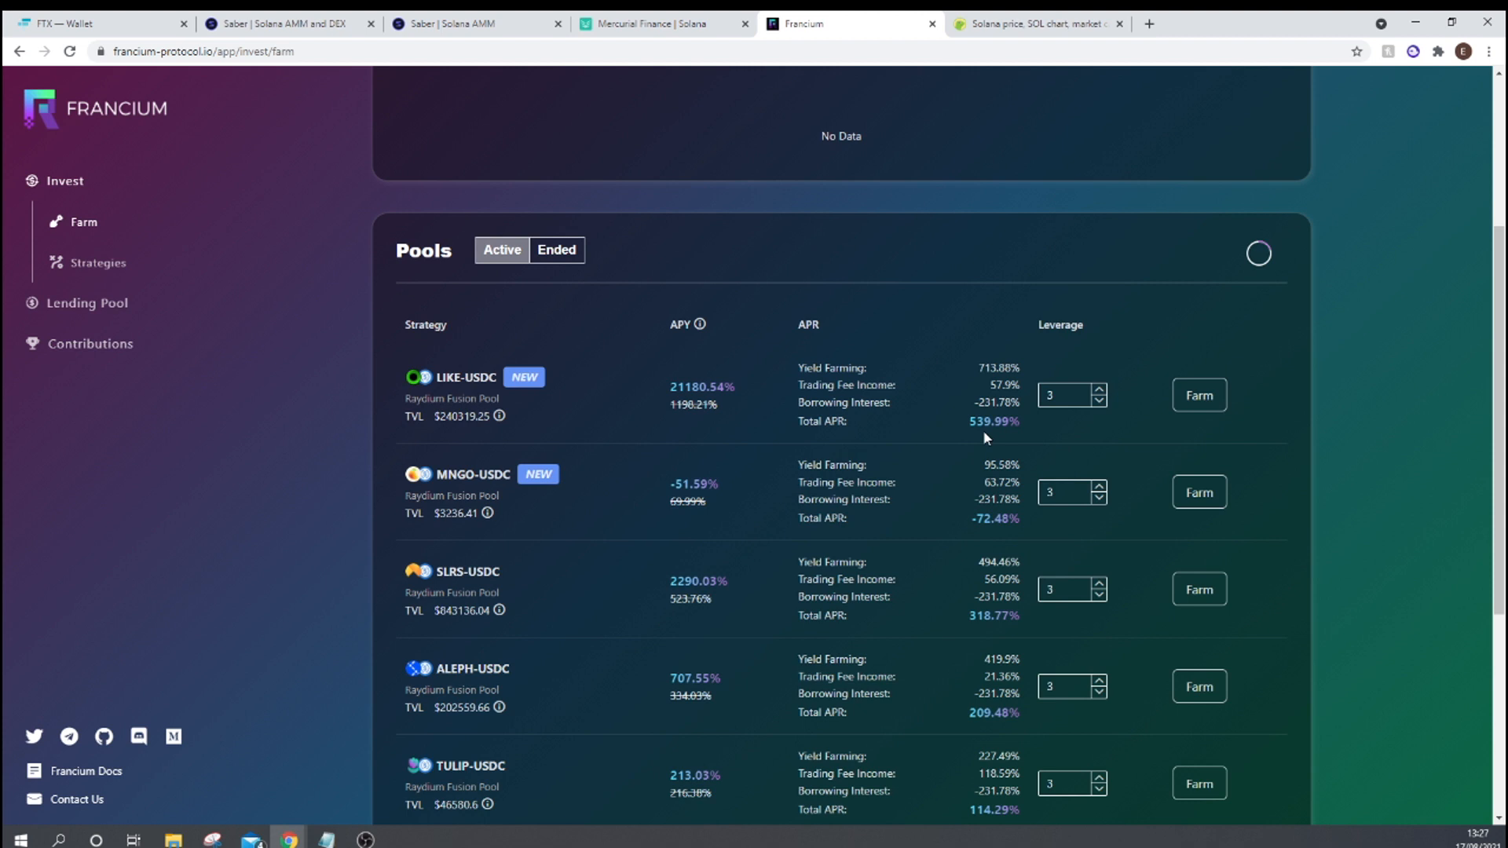
scroll(down, 3)
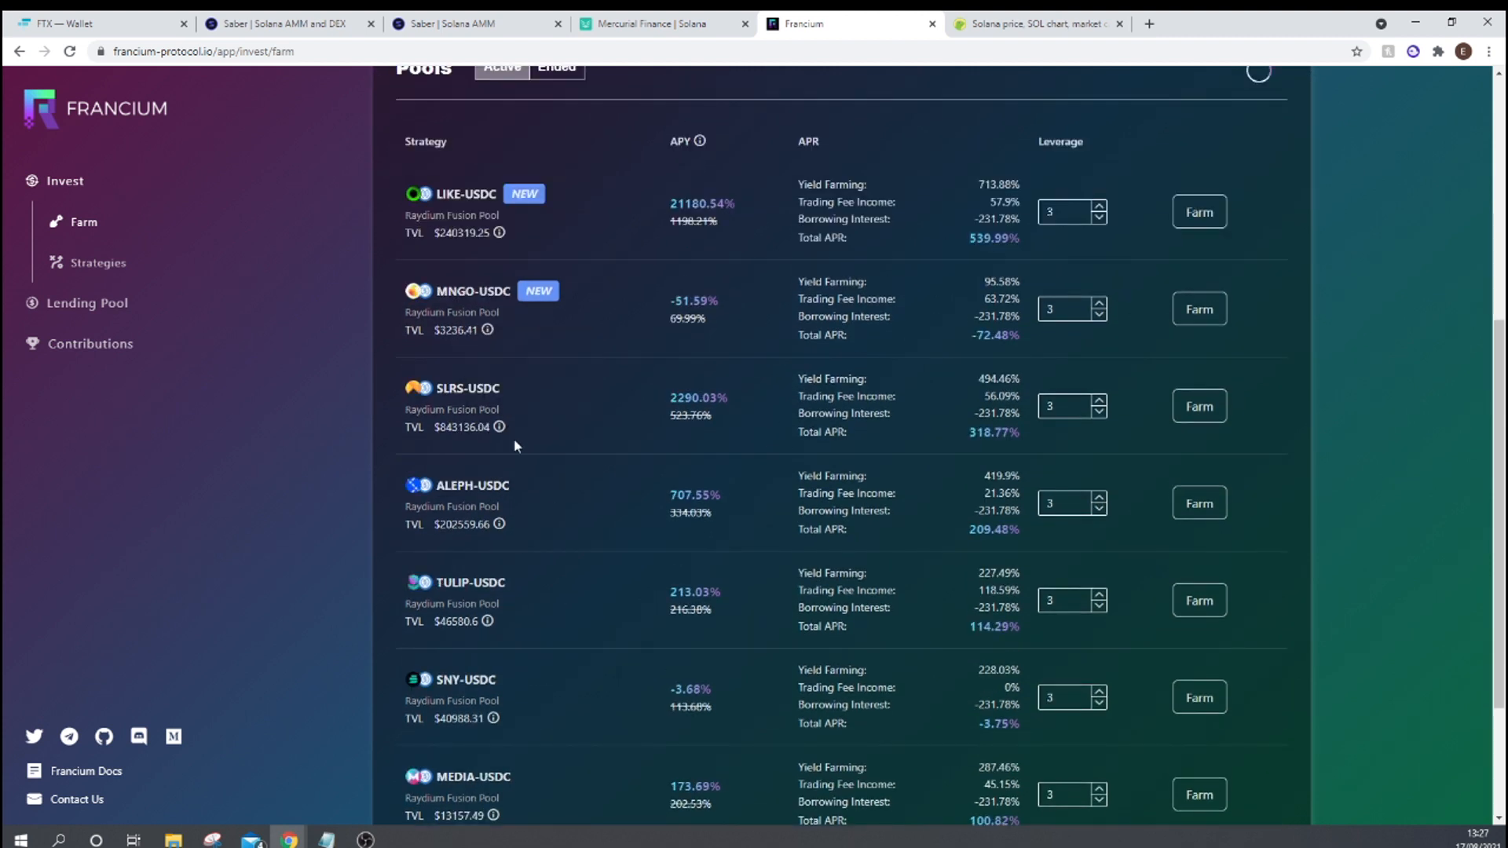
mouse_move(971, 443)
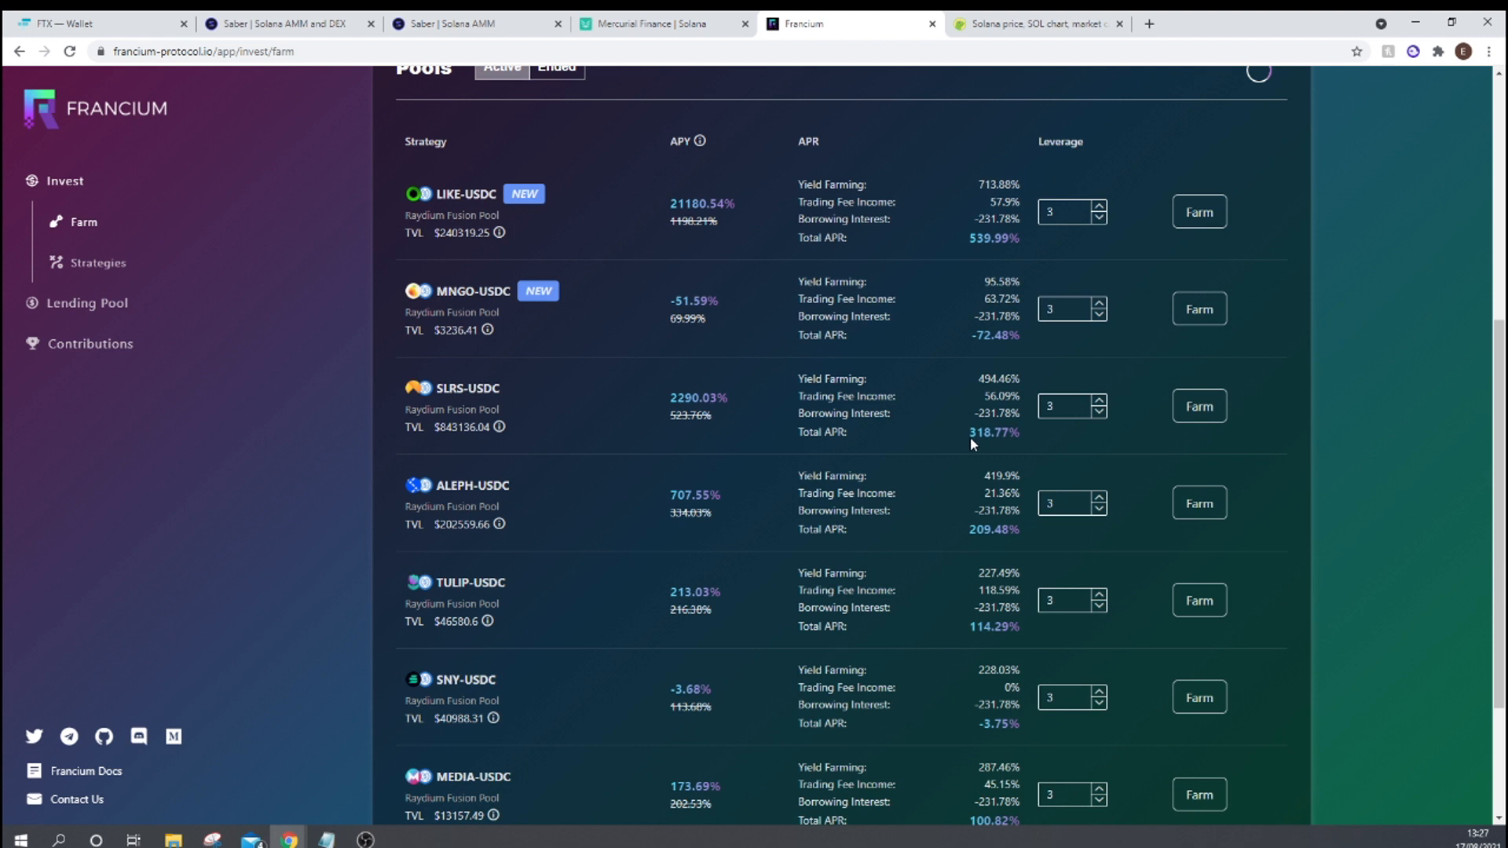
mouse_move(991, 453)
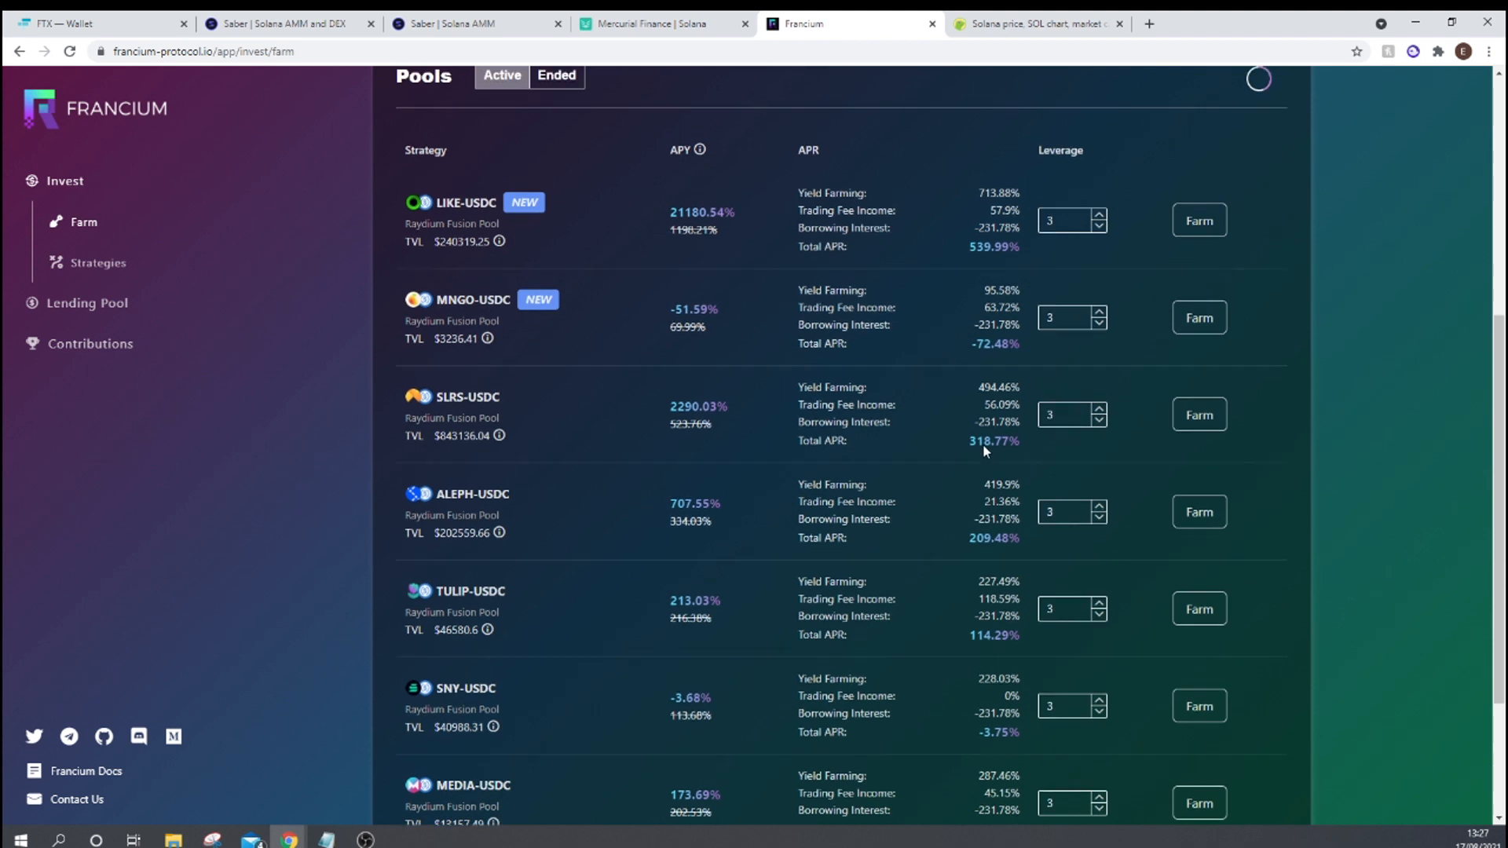
scroll(up, 3)
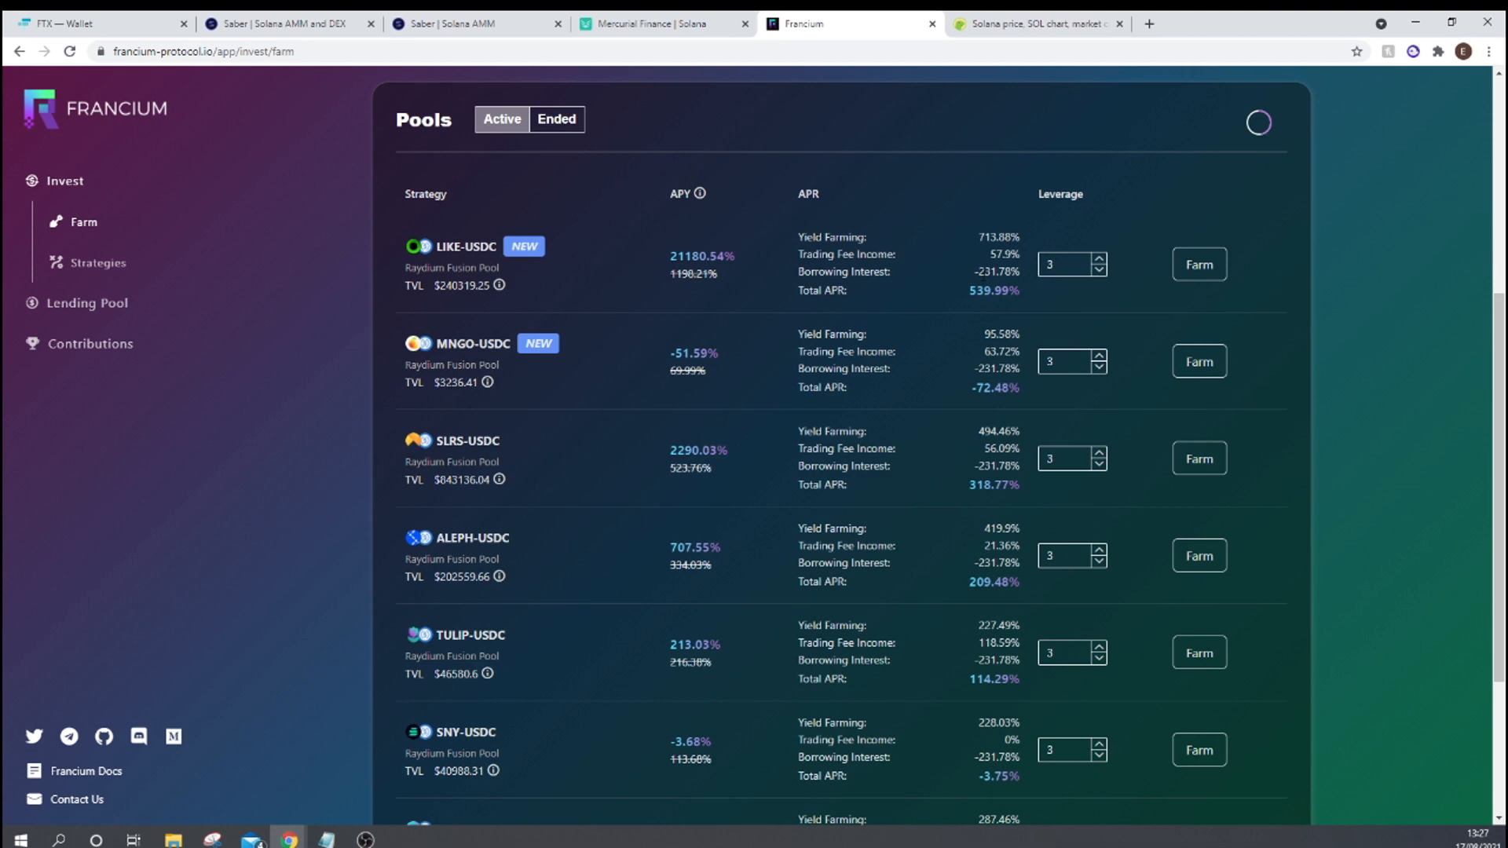
scroll(down, 3)
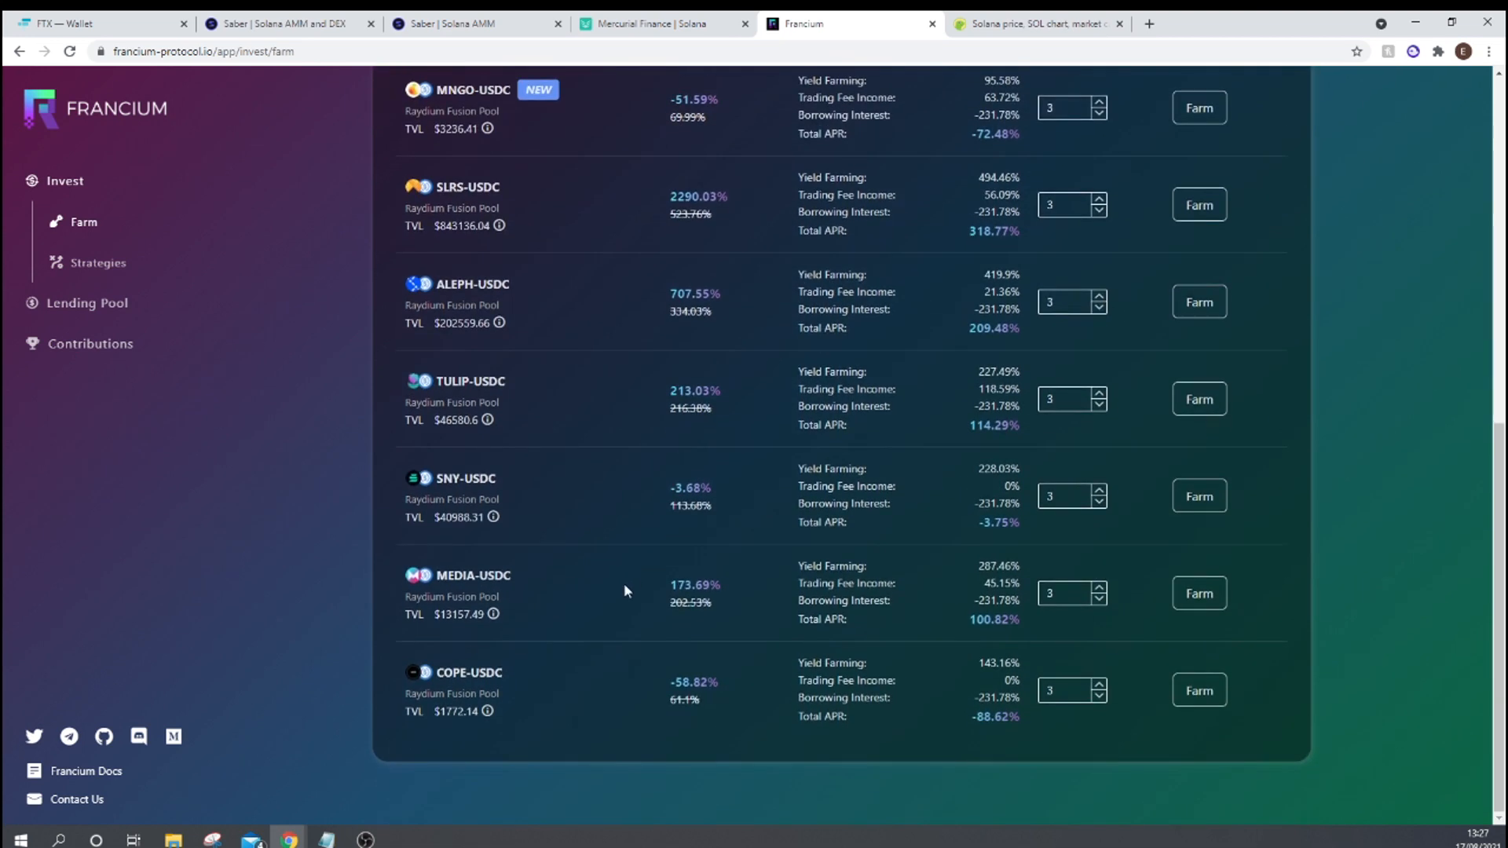
scroll(up, 3)
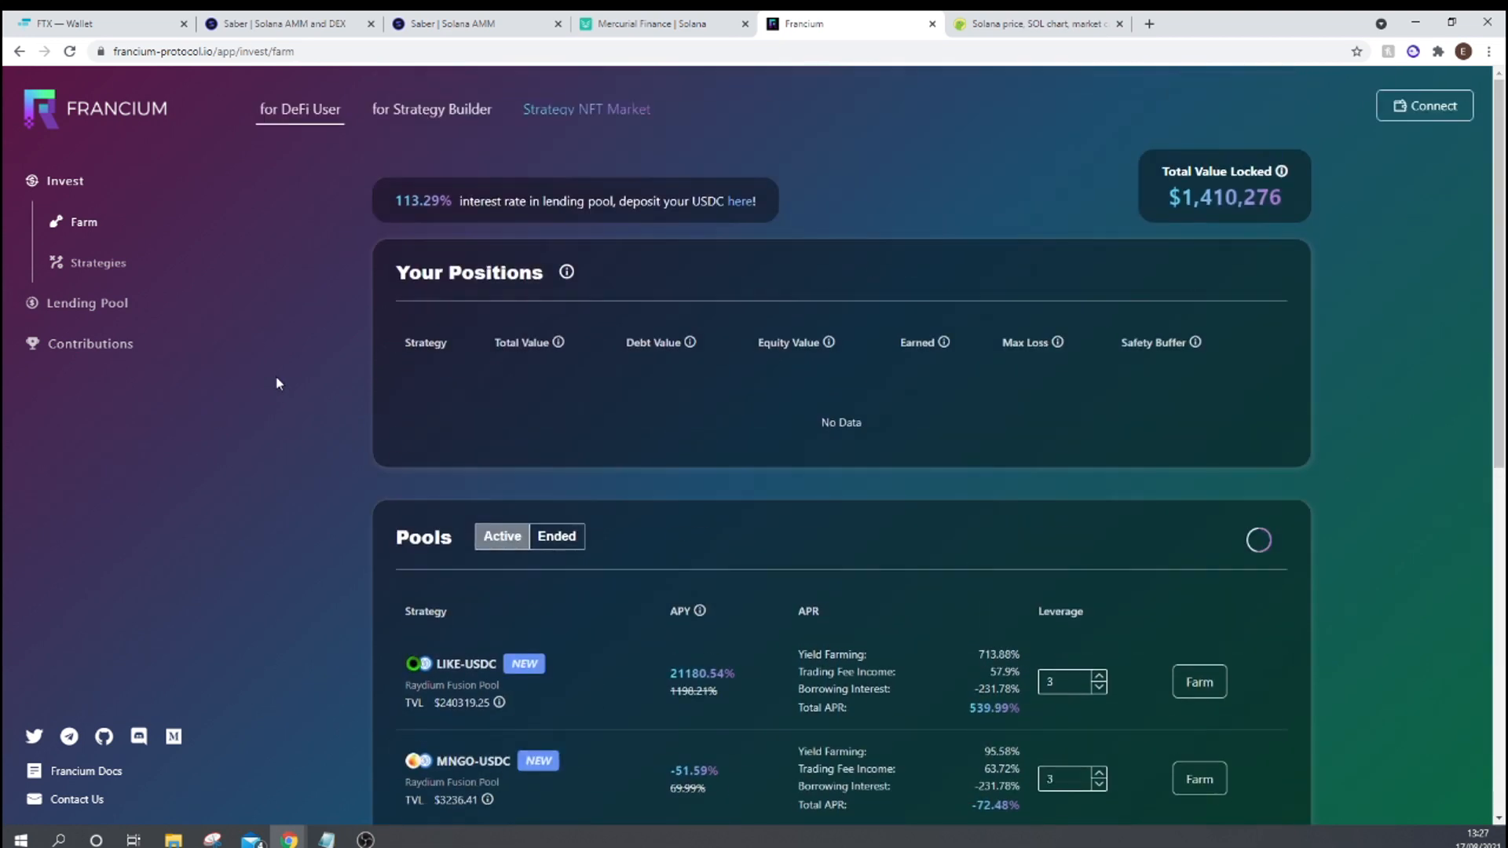
click(87, 303)
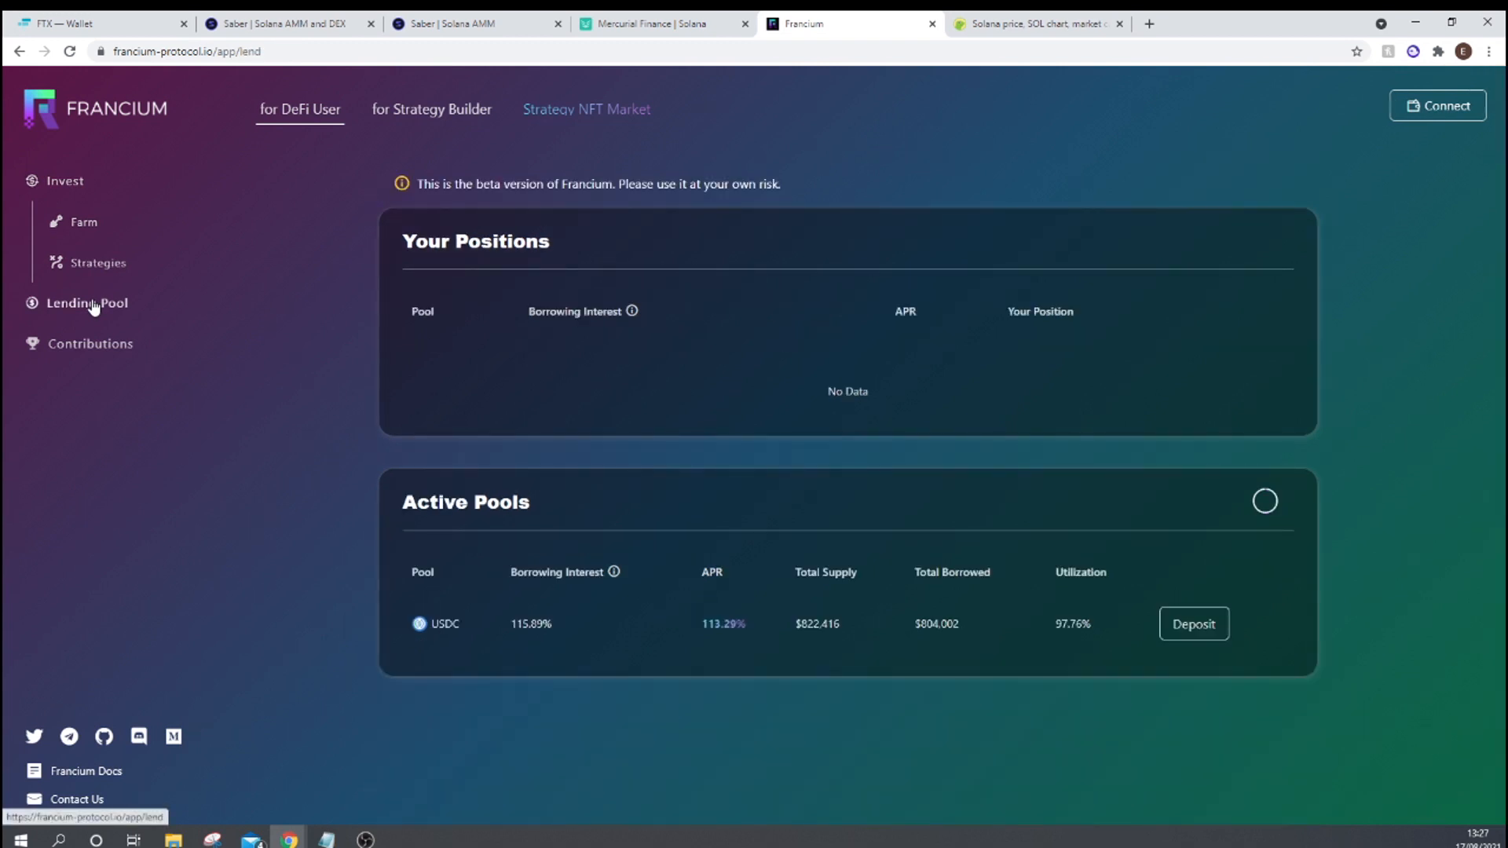
mouse_move(96, 309)
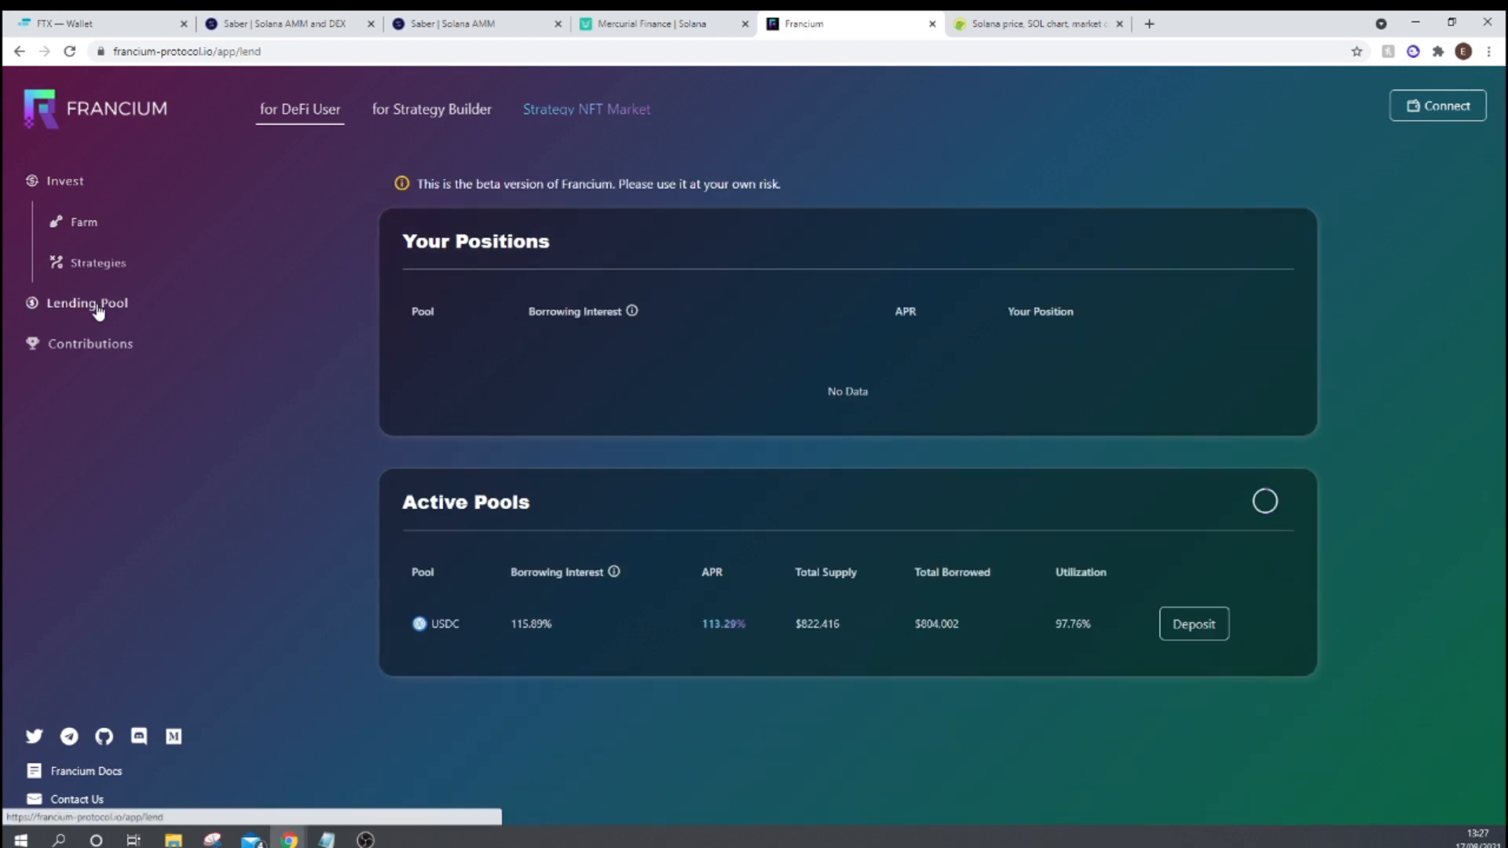
mouse_move(90, 344)
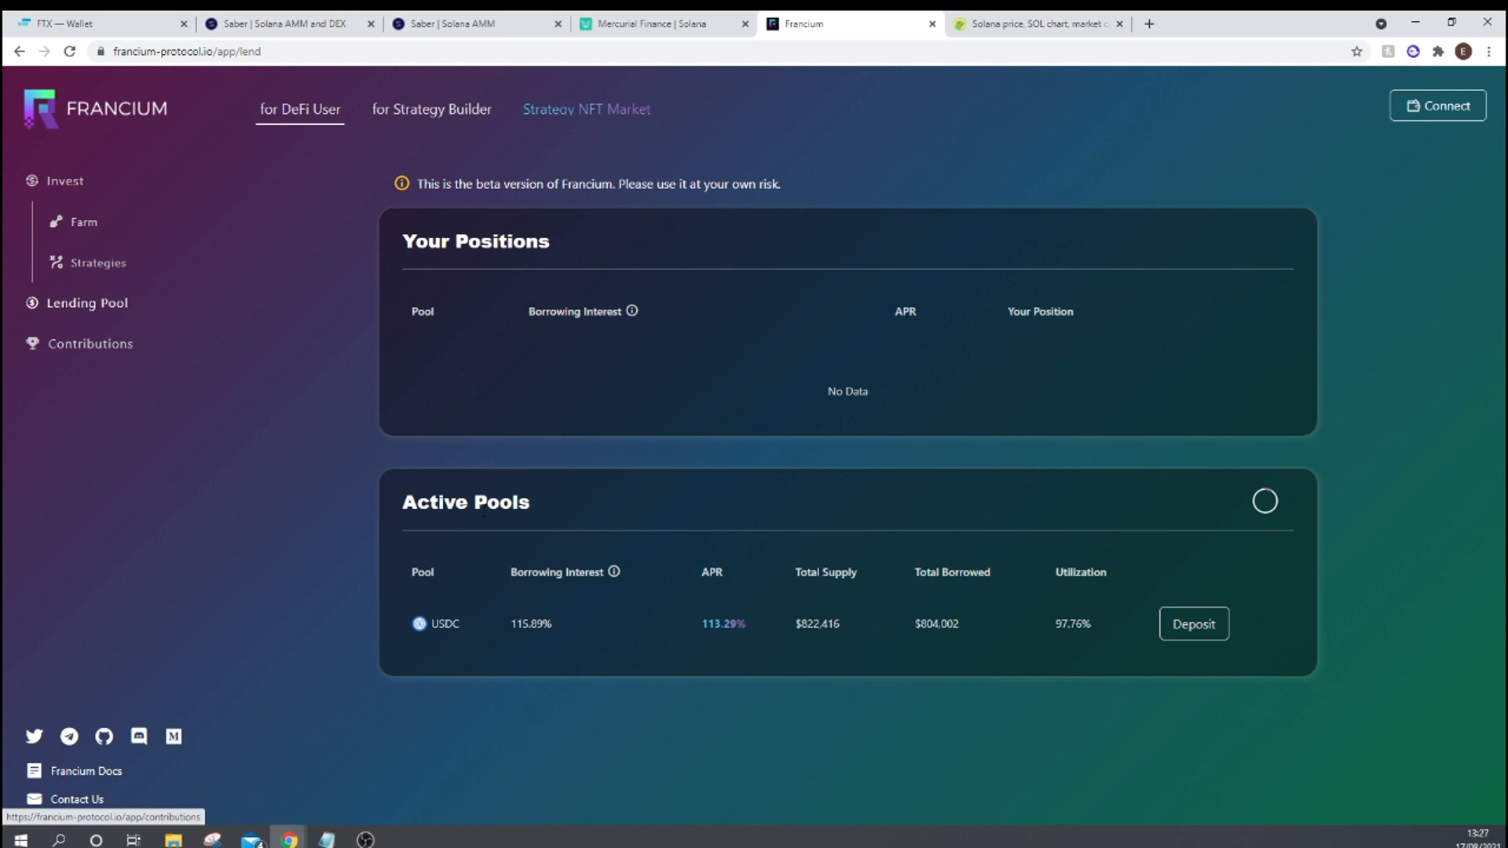
click(83, 221)
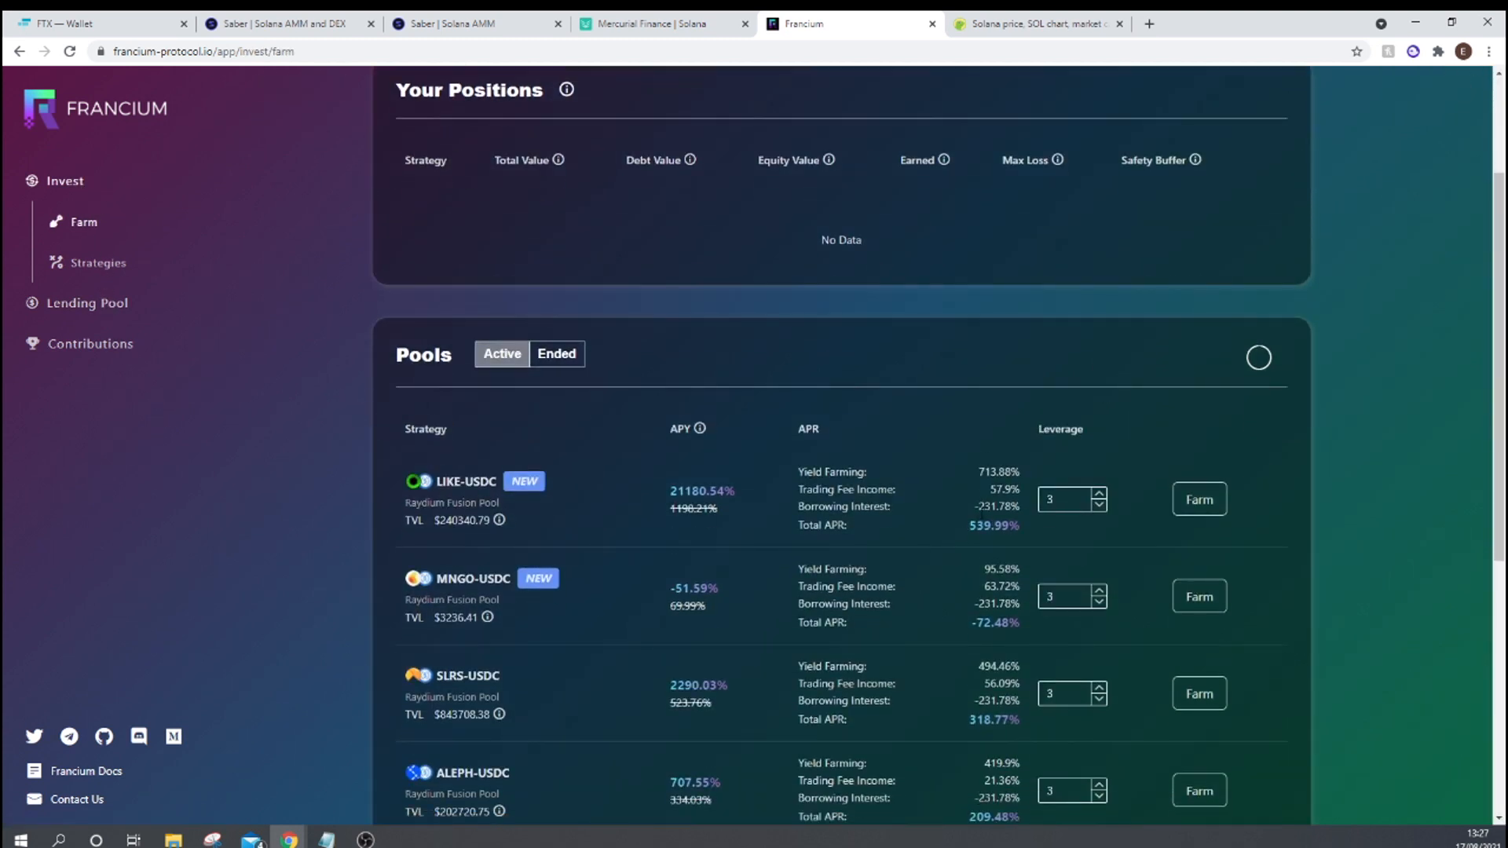
scroll(down, 3)
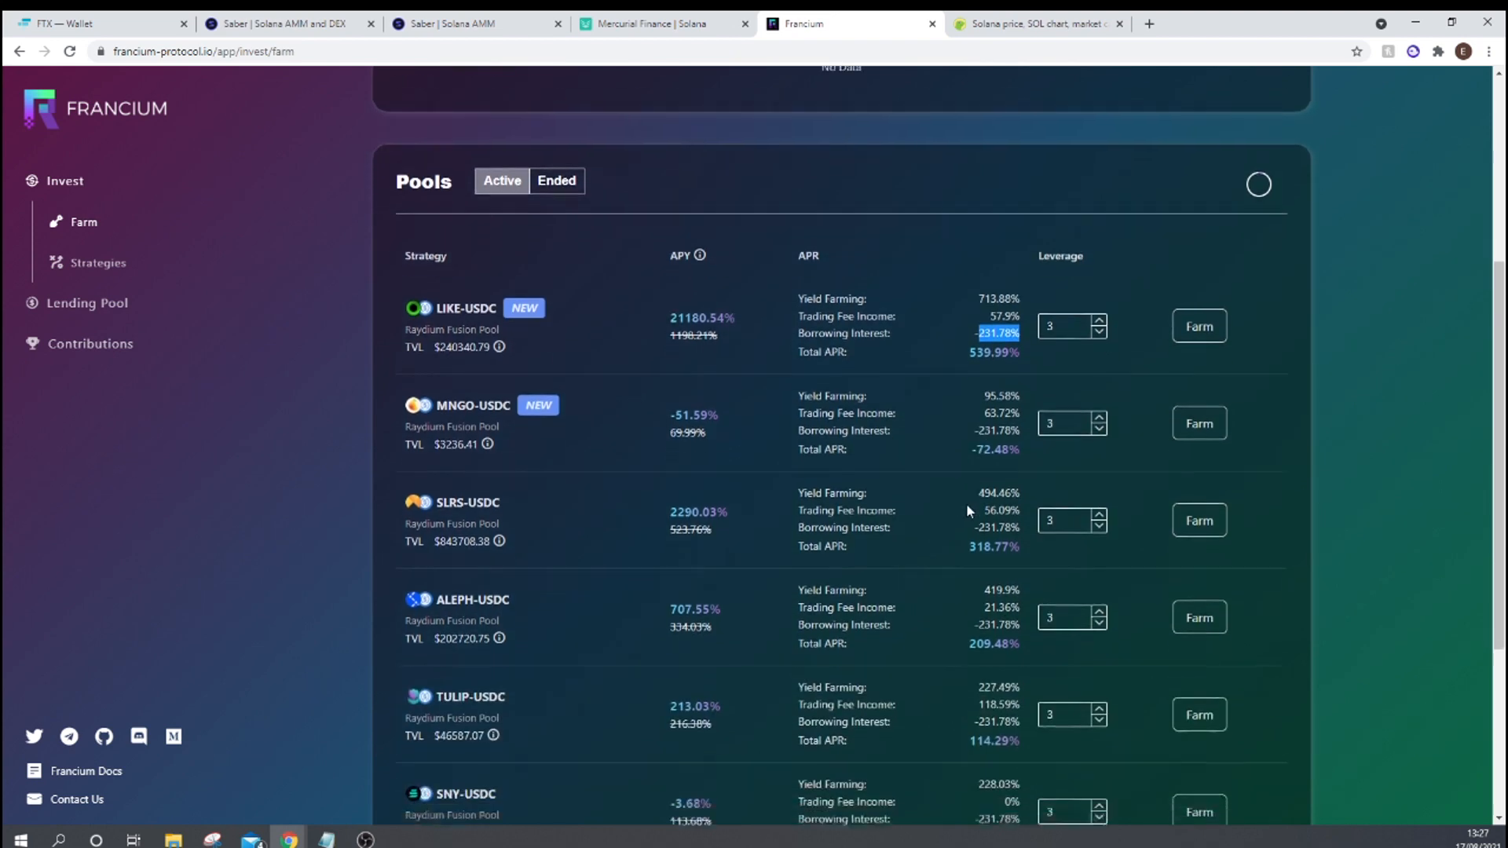
scroll(down, 3)
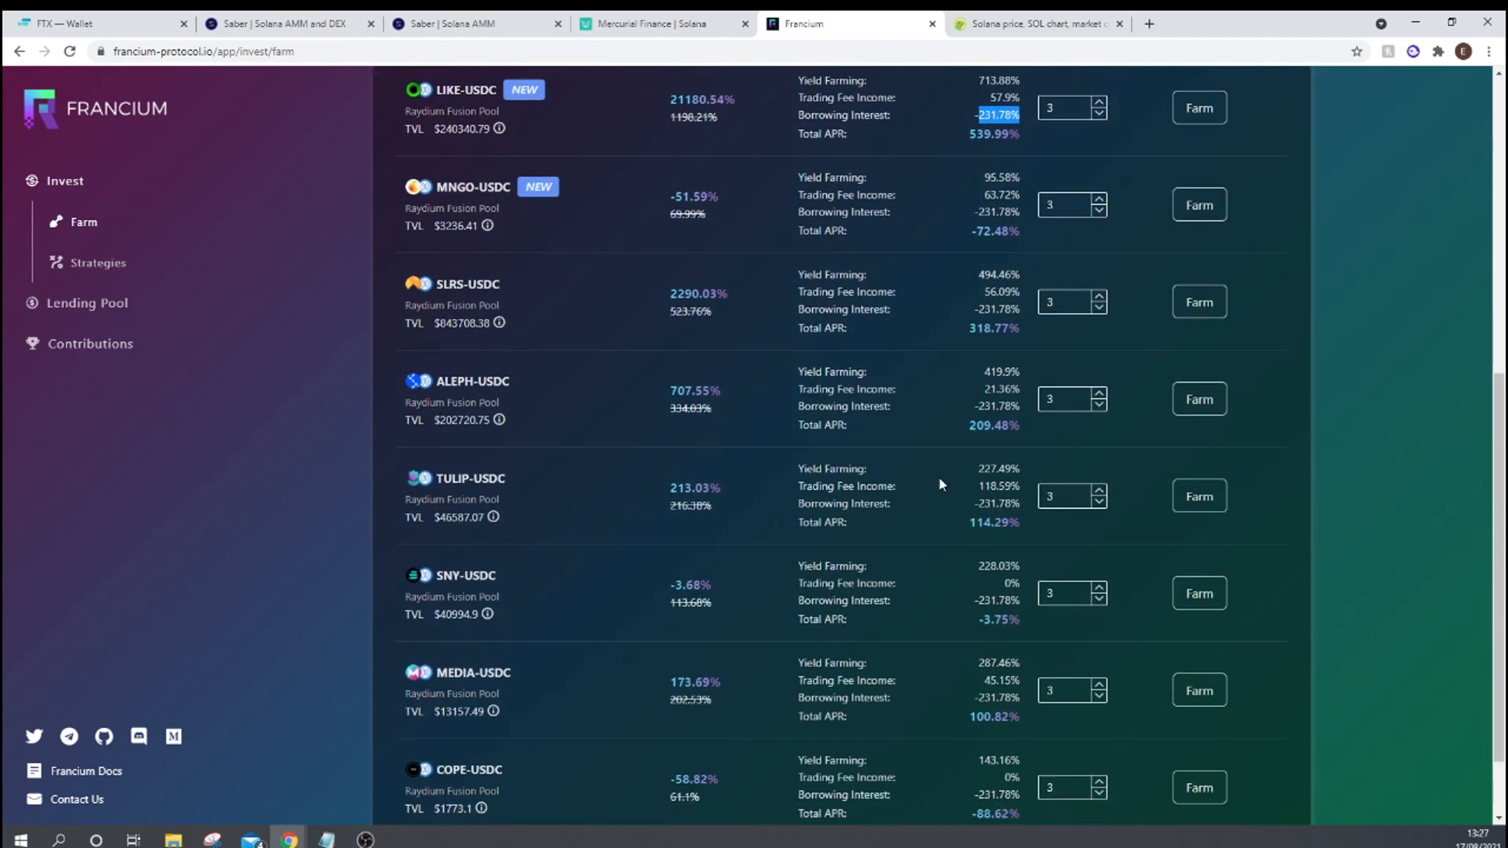
scroll(up, 3)
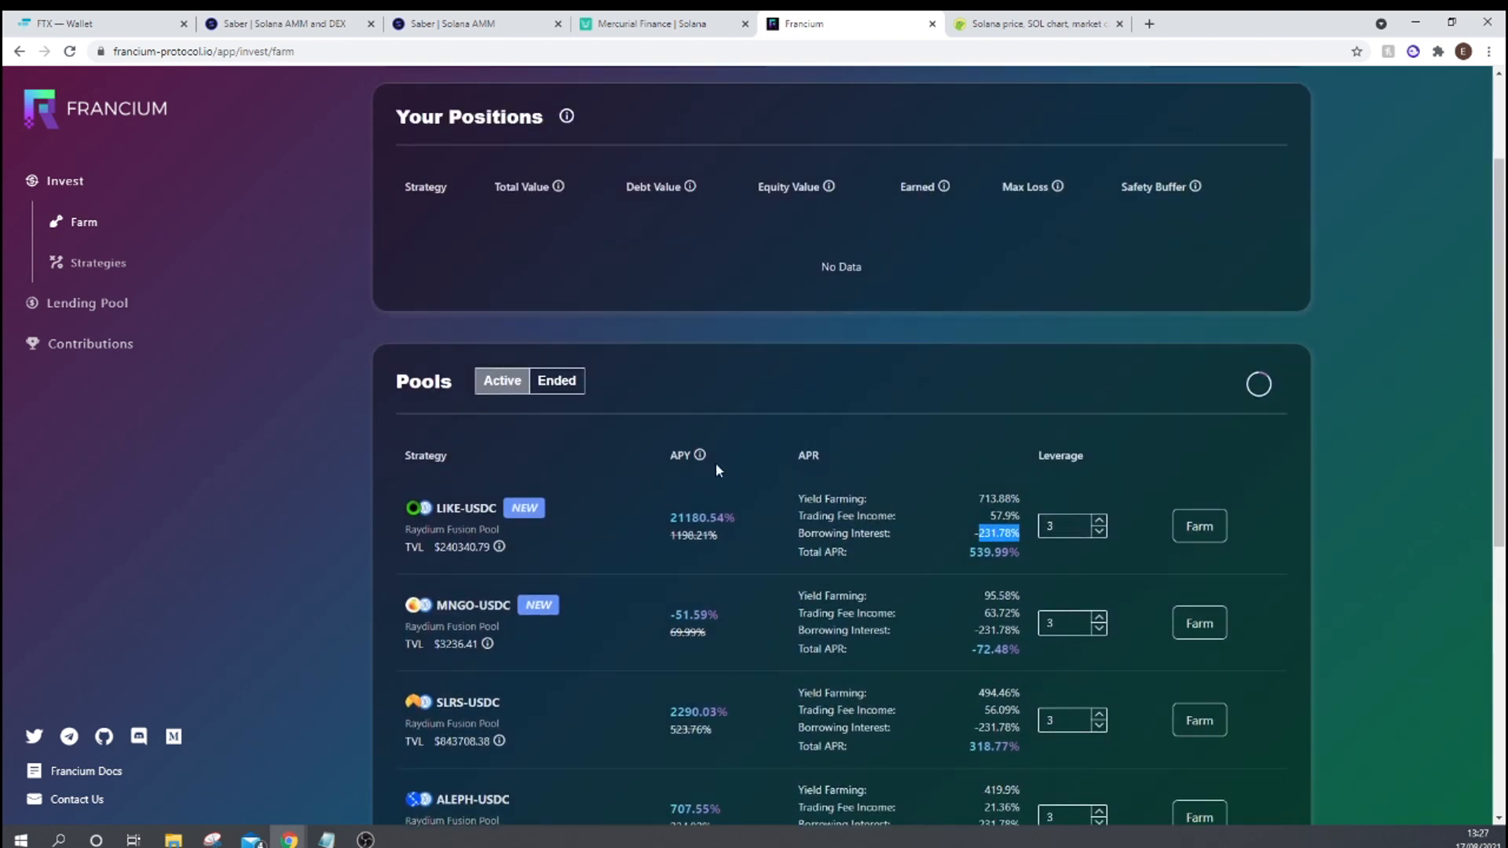
Show the Lending Pool page with the USDC pool at 113.29% APR and 97.76% utilization
click(86, 301)
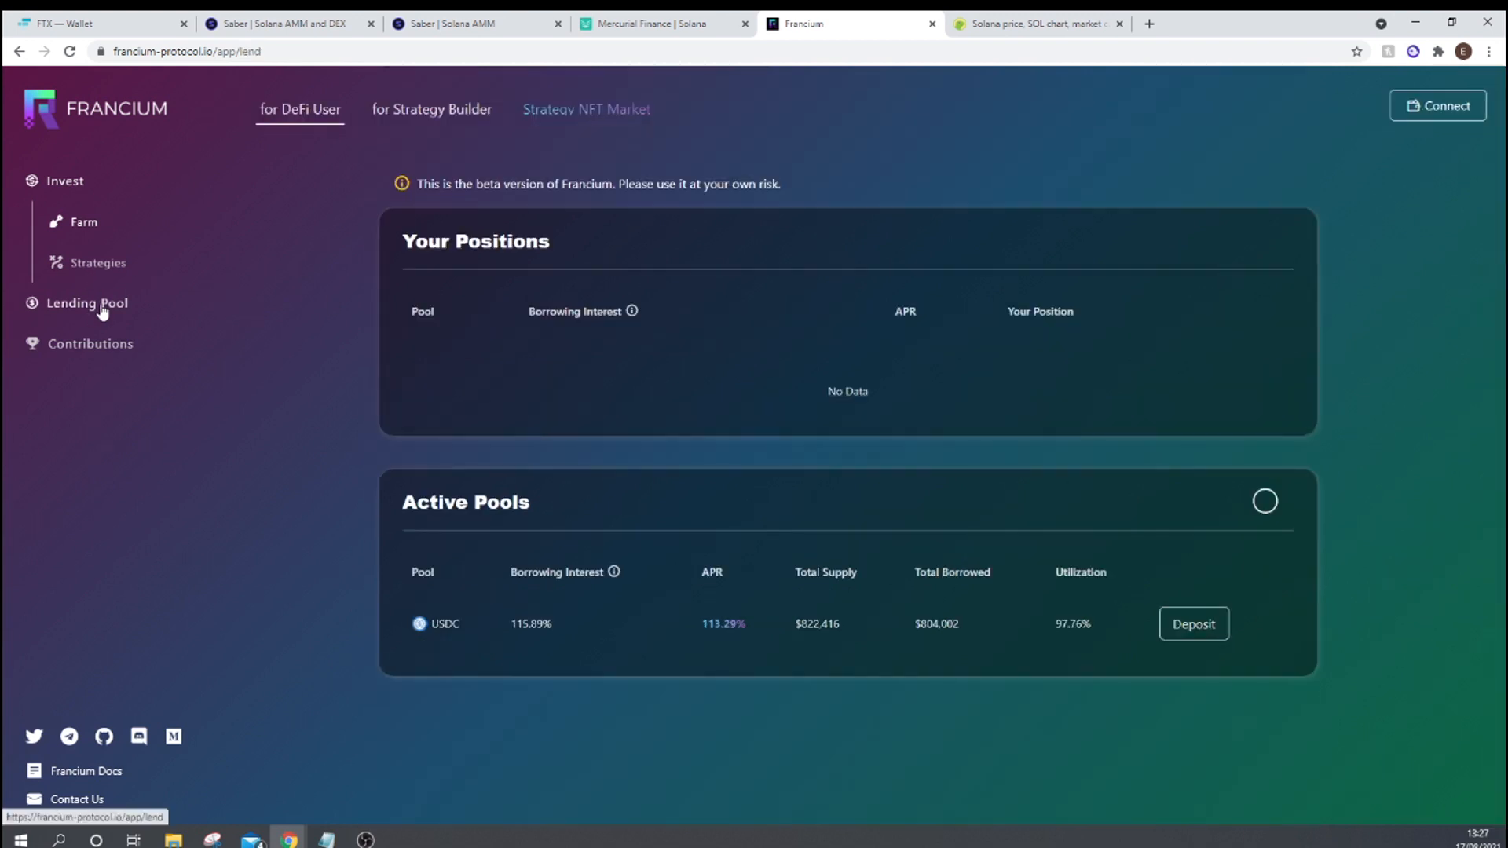
mouse_move(711, 648)
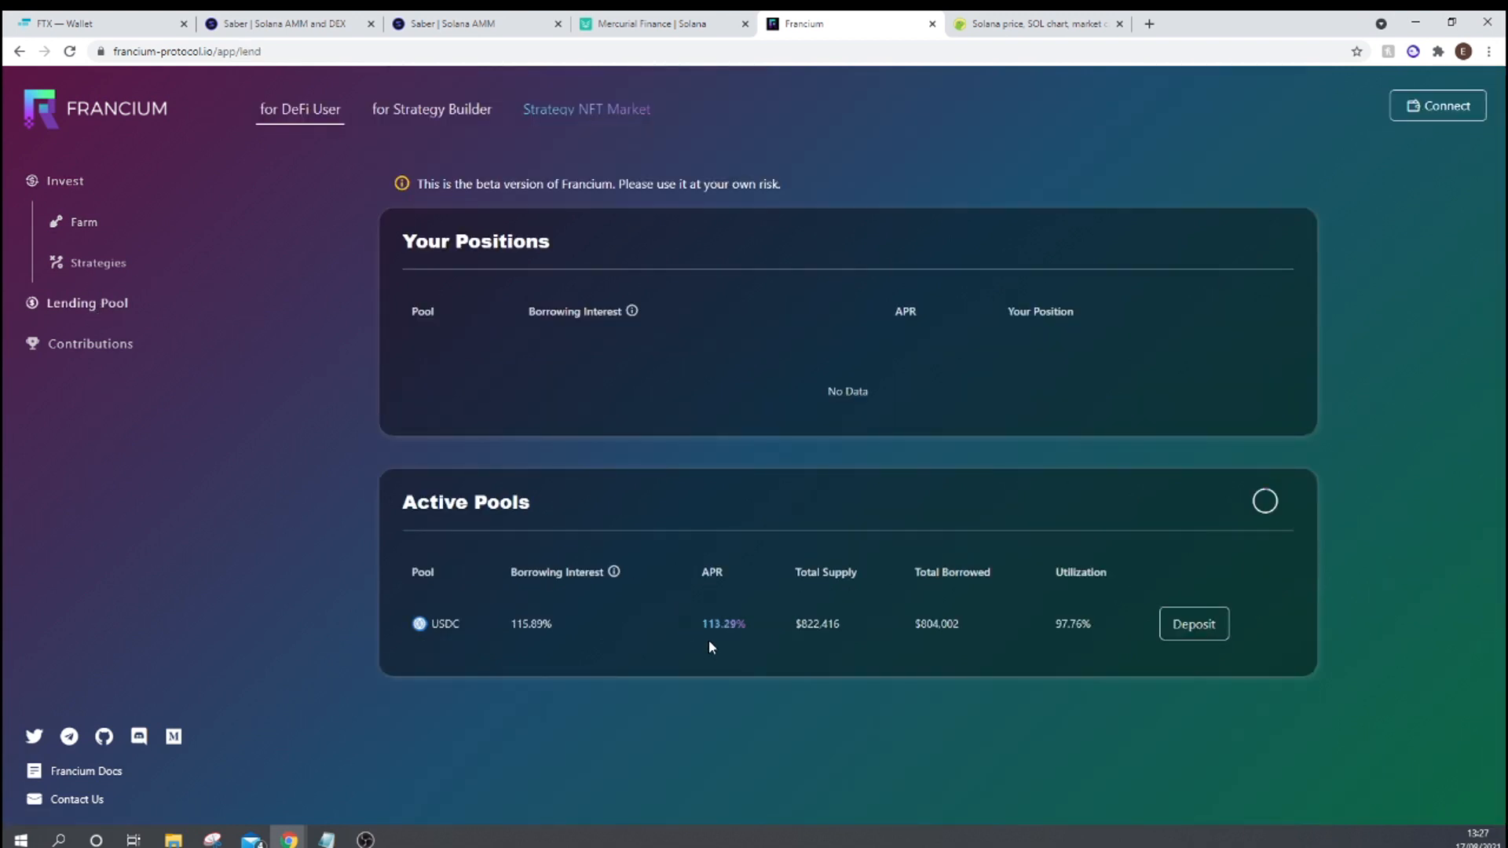
mouse_move(727, 641)
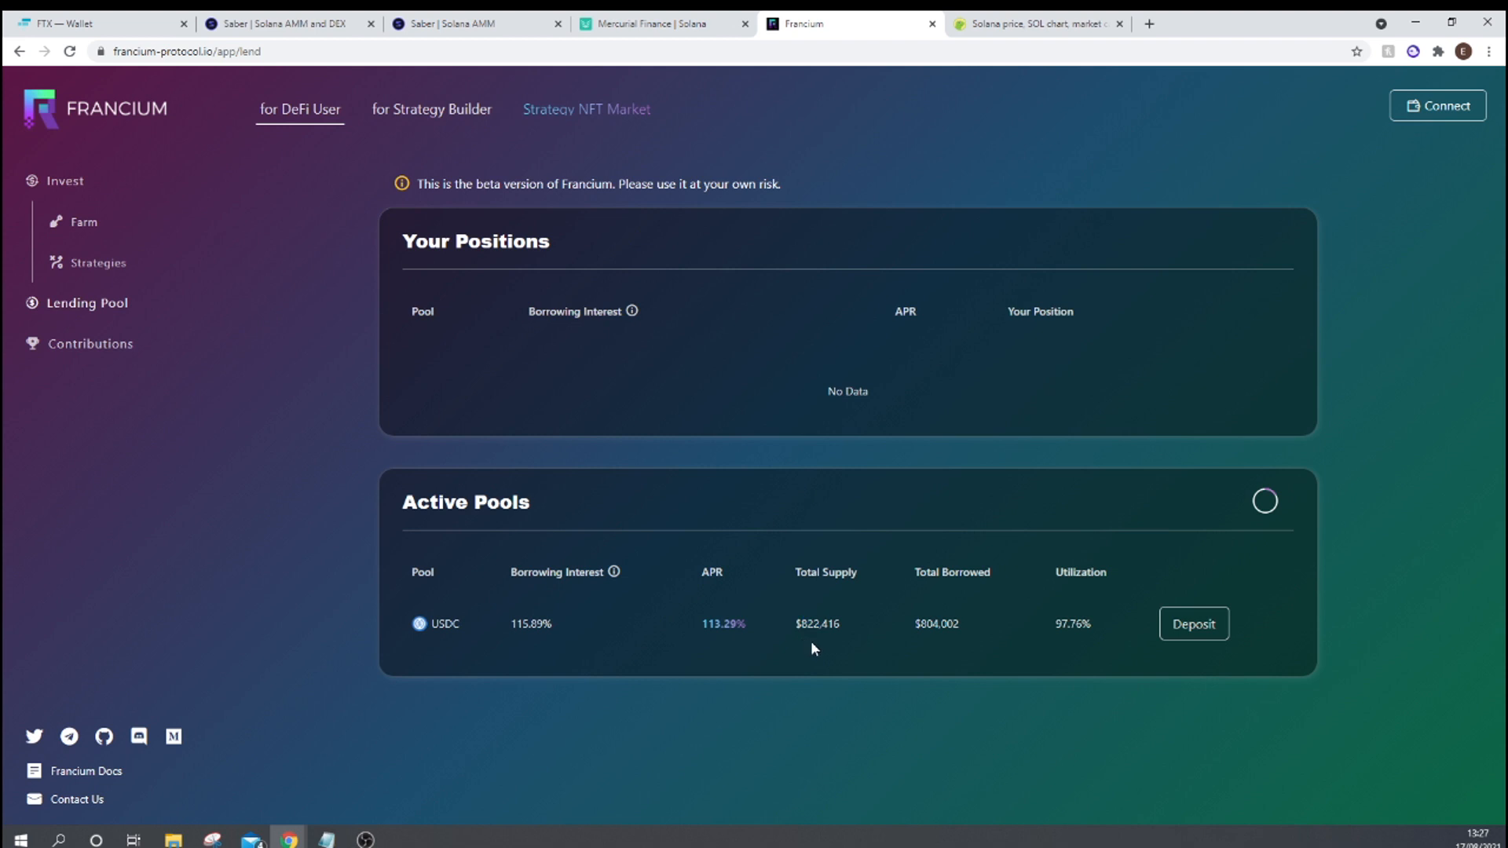
mouse_move(942, 642)
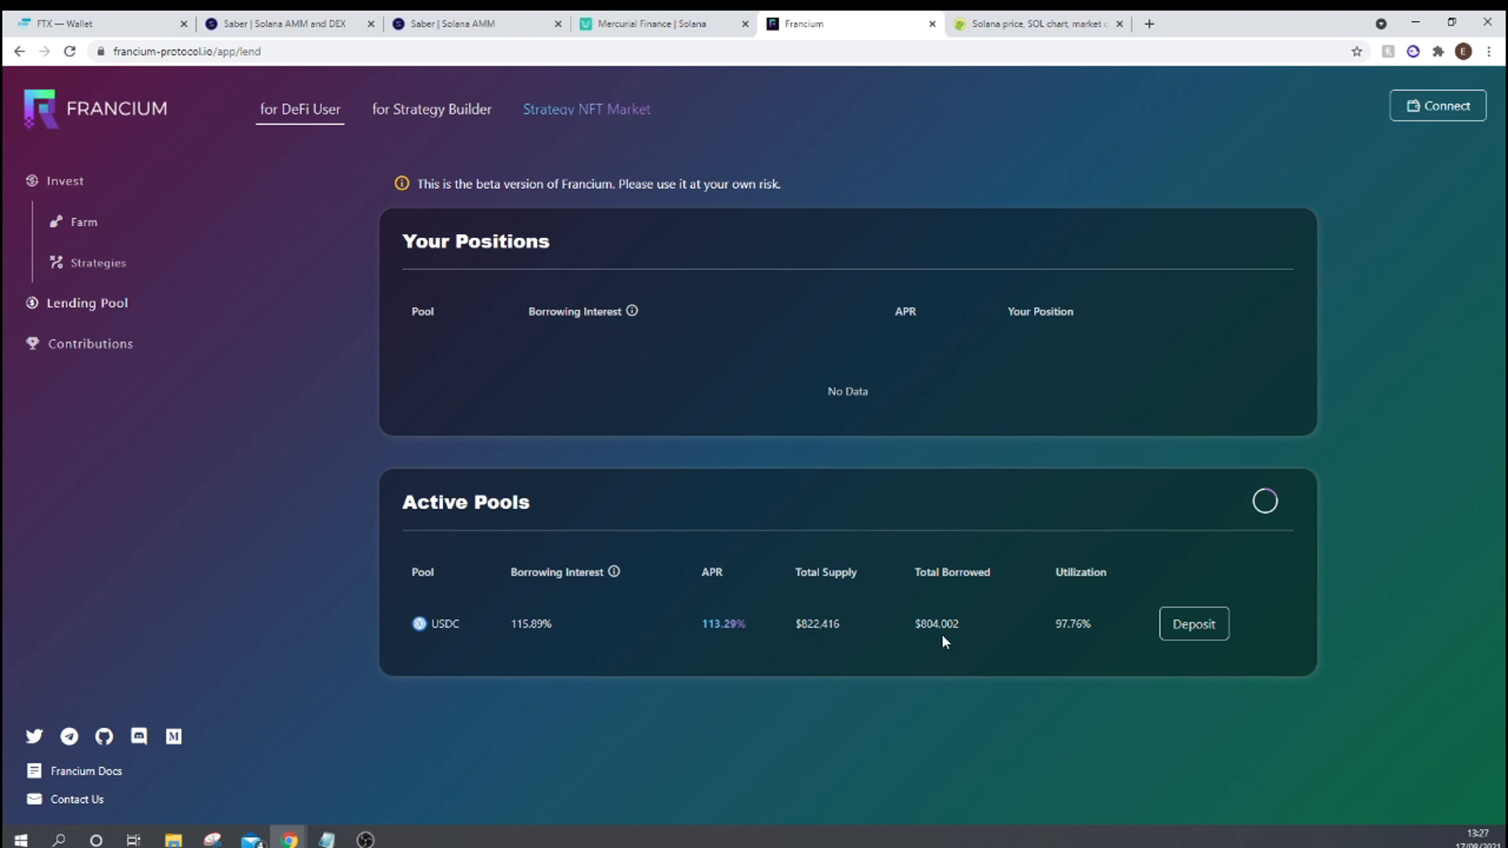
mouse_move(1065, 657)
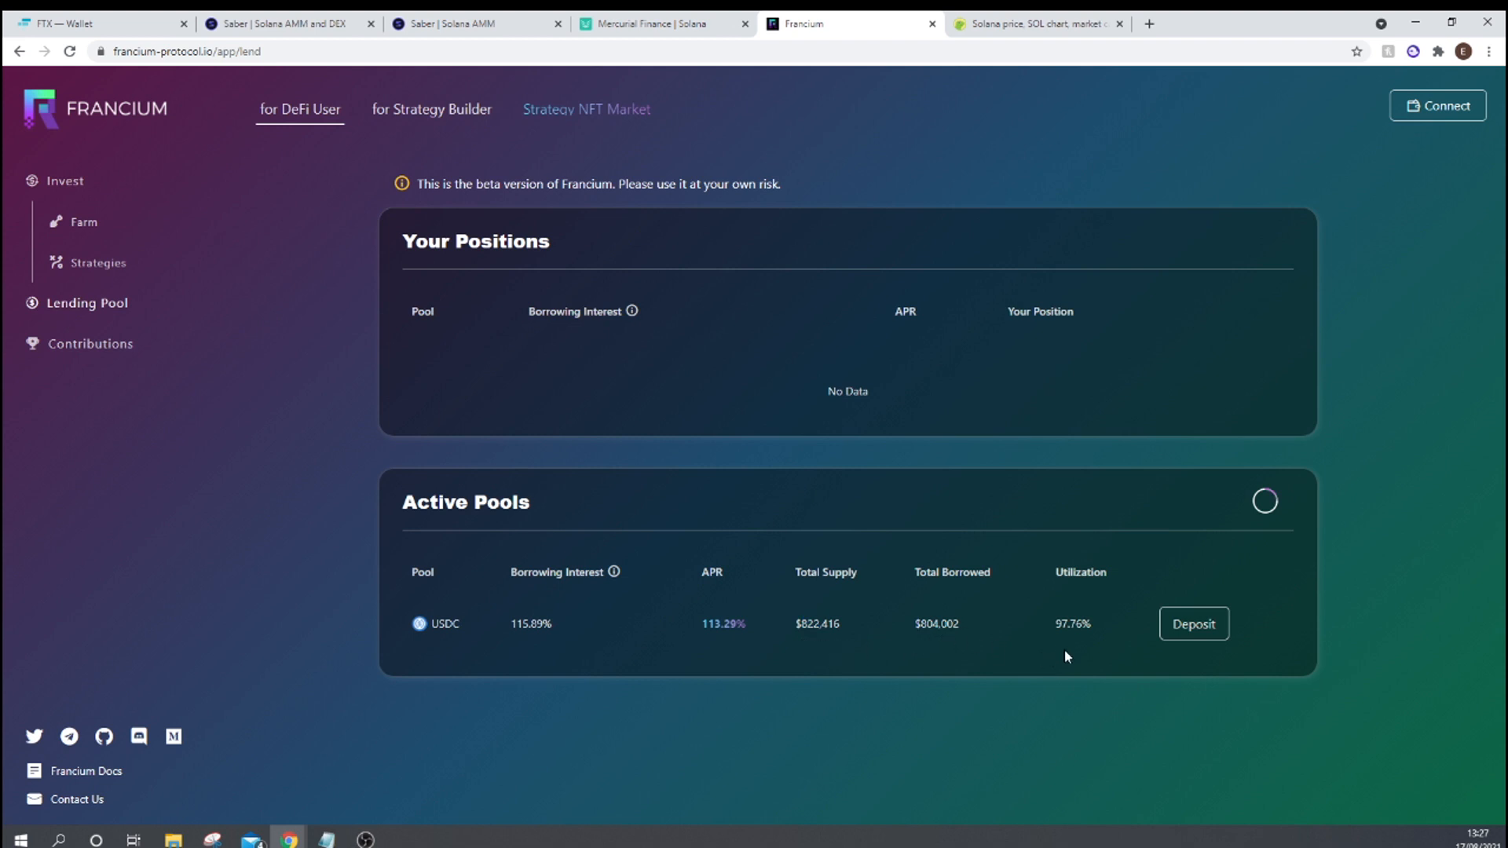
mouse_move(226, 278)
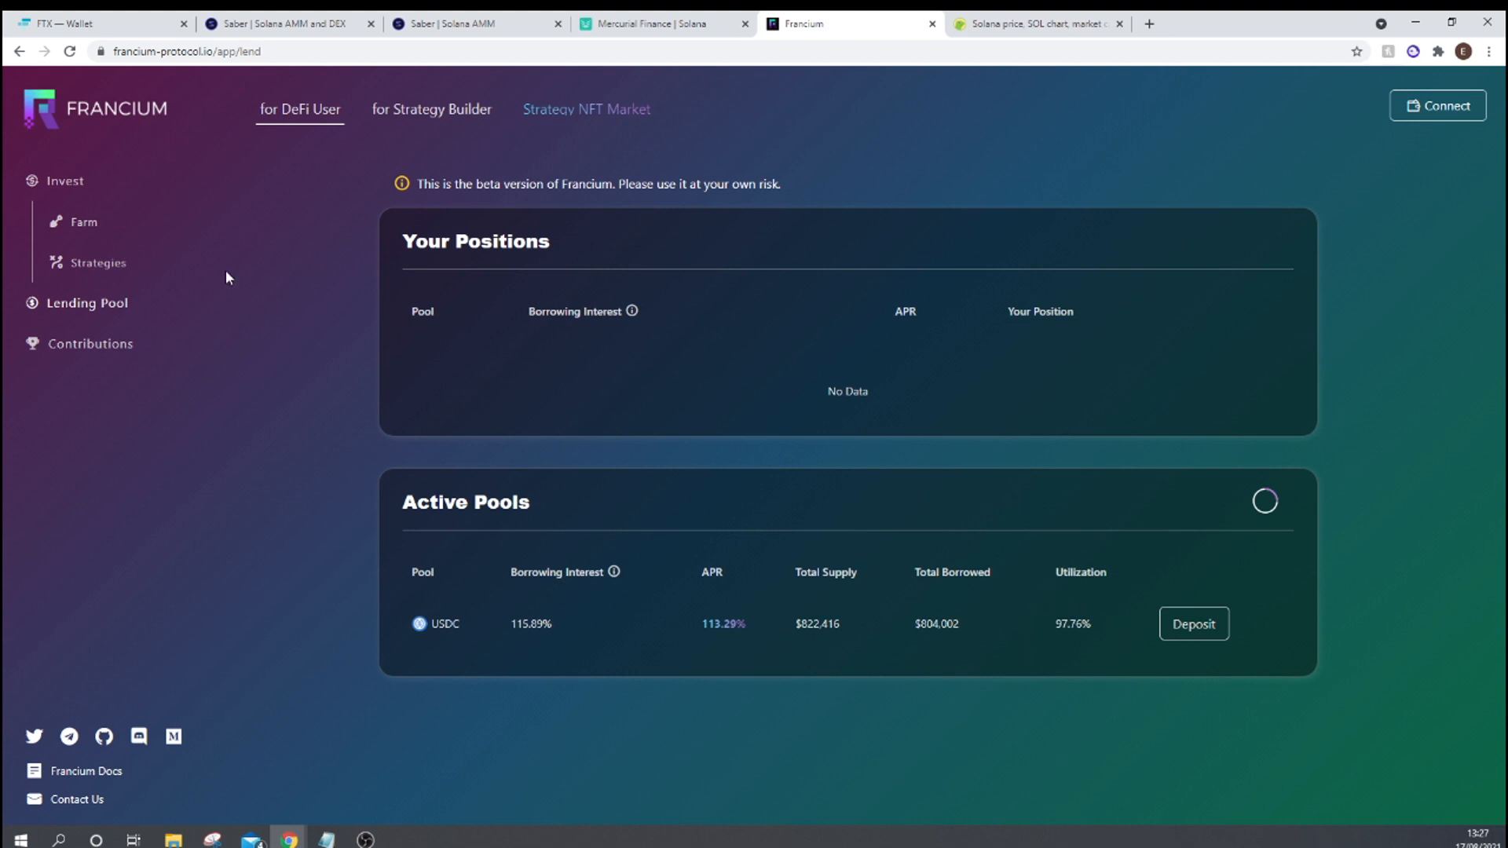
Return to the Farm page and scroll through the leveraged pools and 113.29% USDC lending banner
click(83, 222)
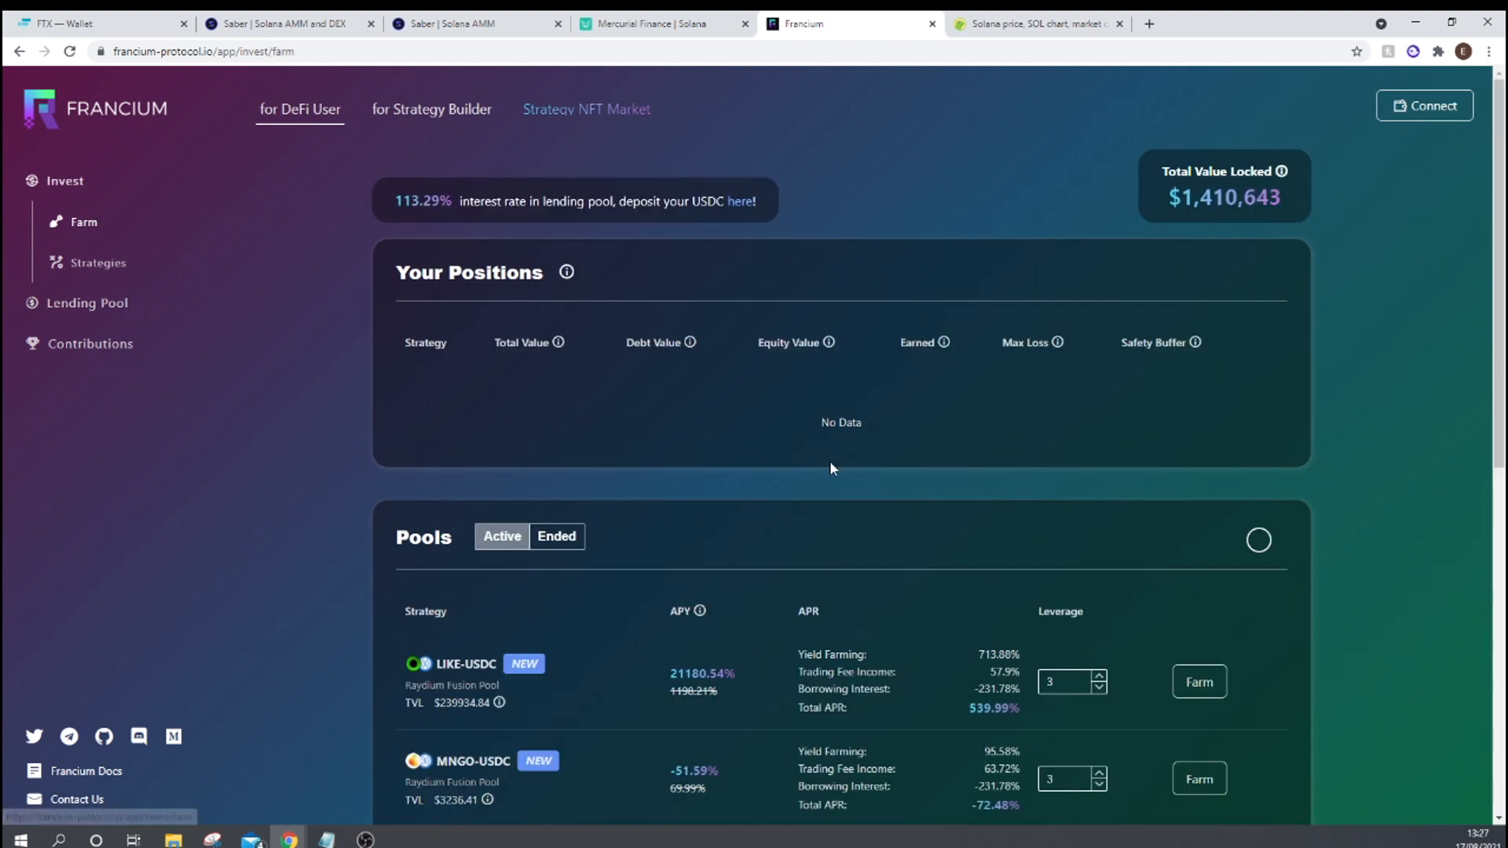
scroll(down, 3)
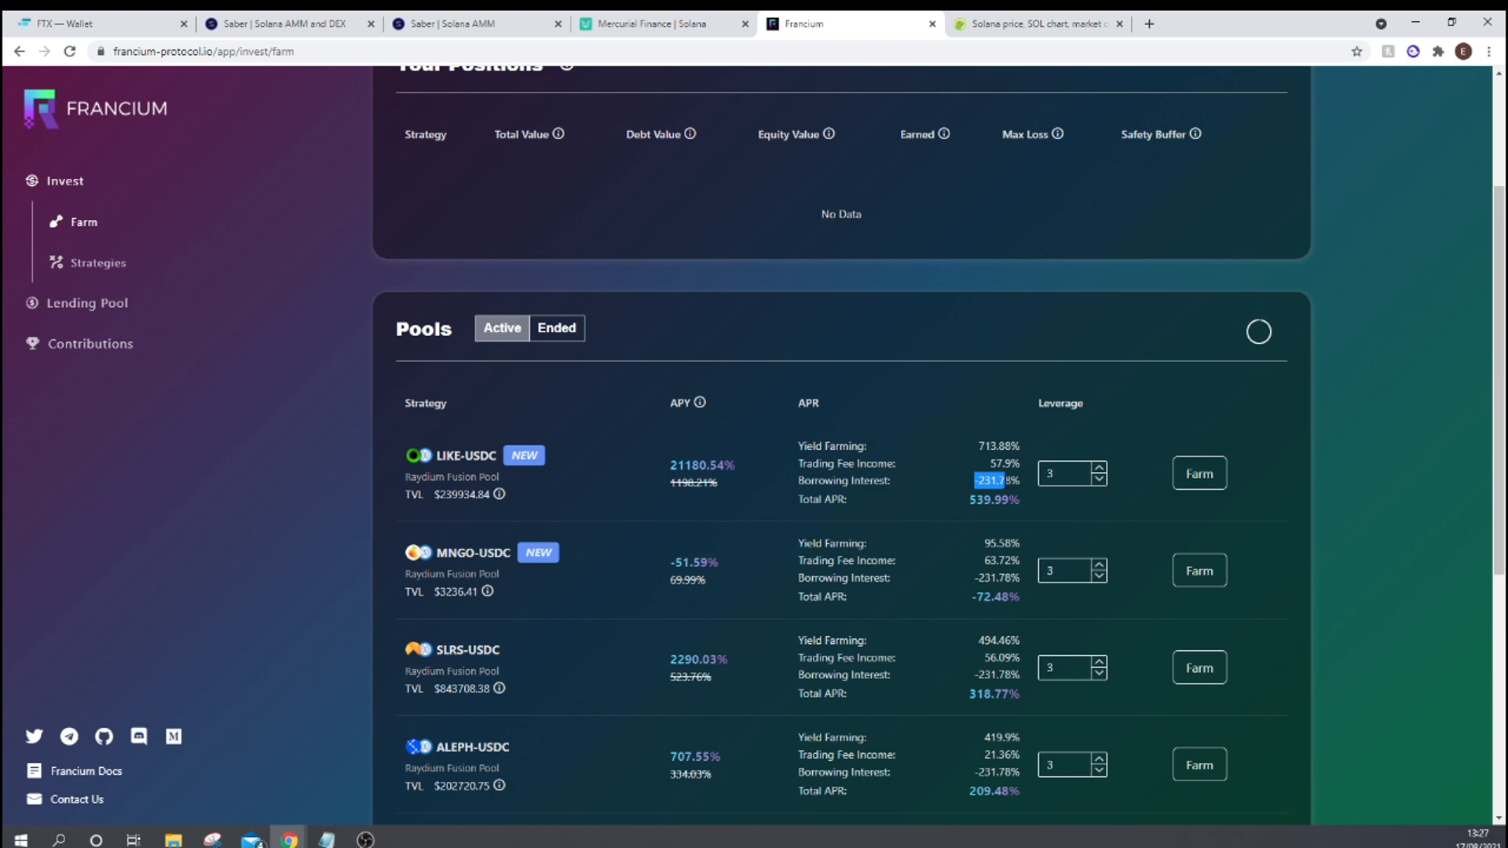
scroll(down, 3)
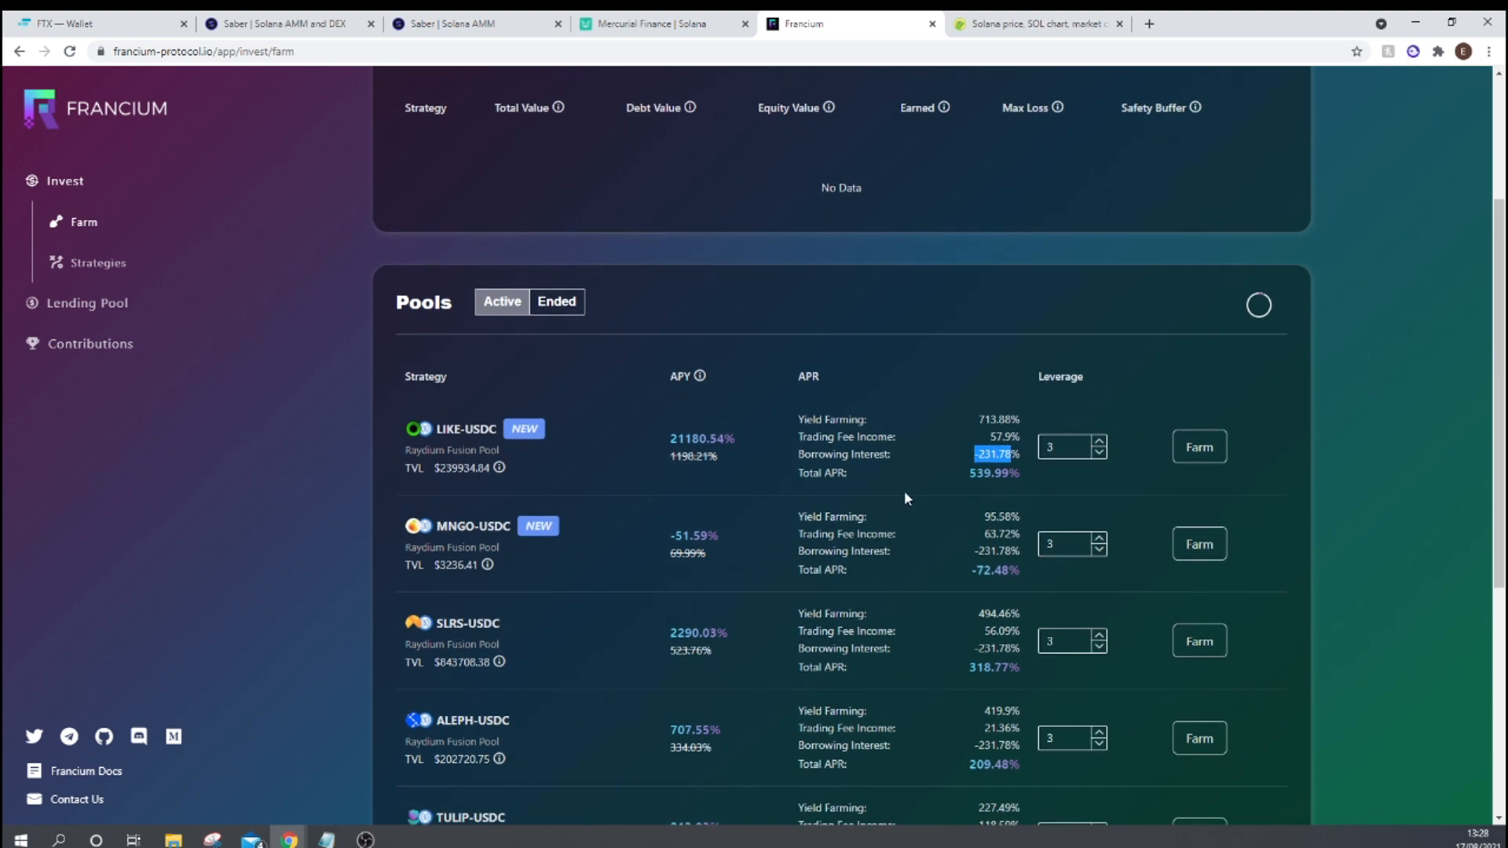
scroll(up, 3)
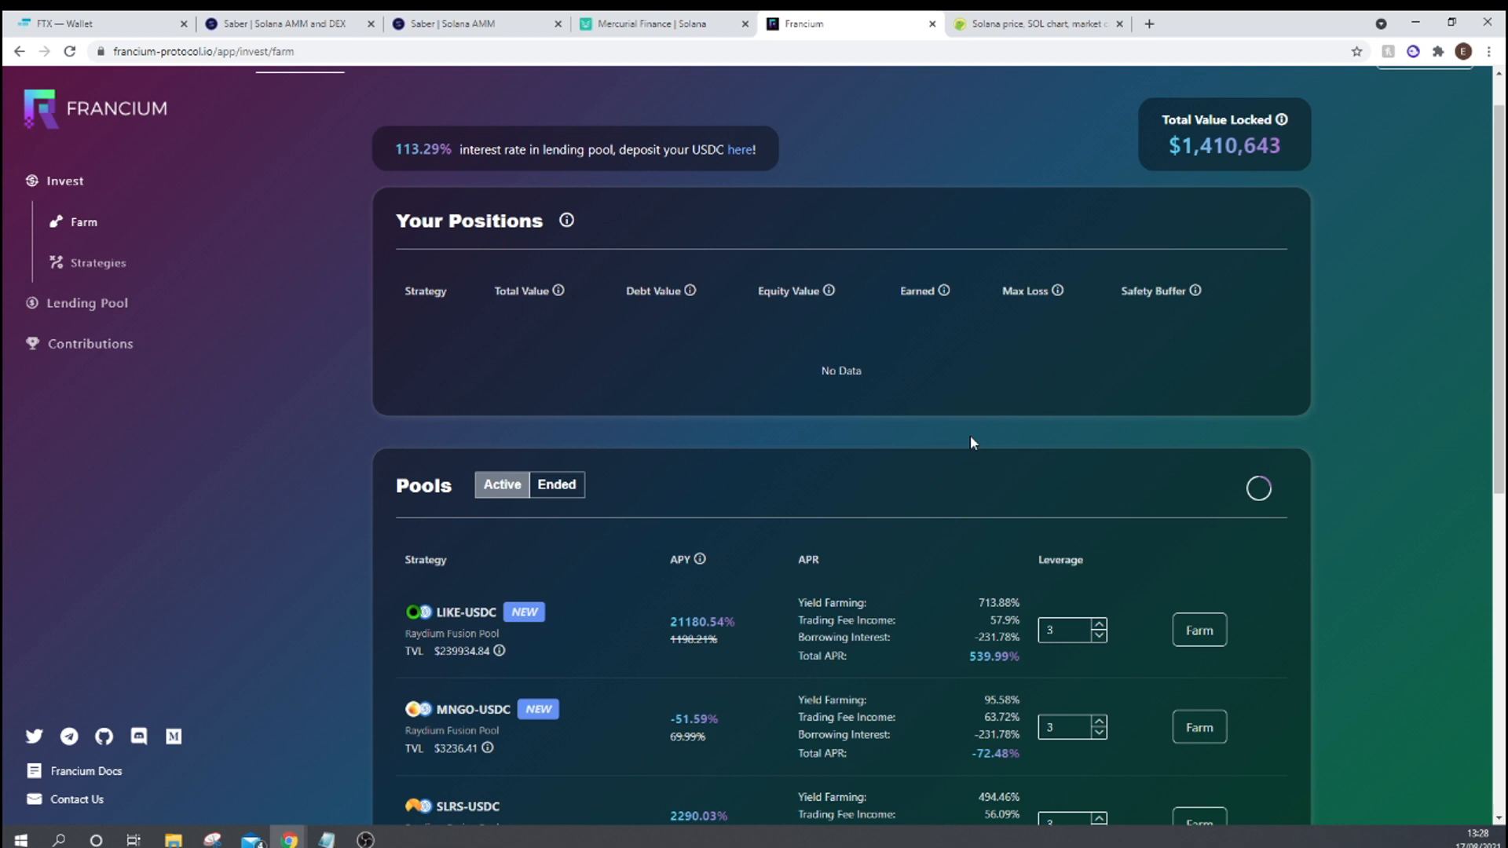
mouse_move(1351, 435)
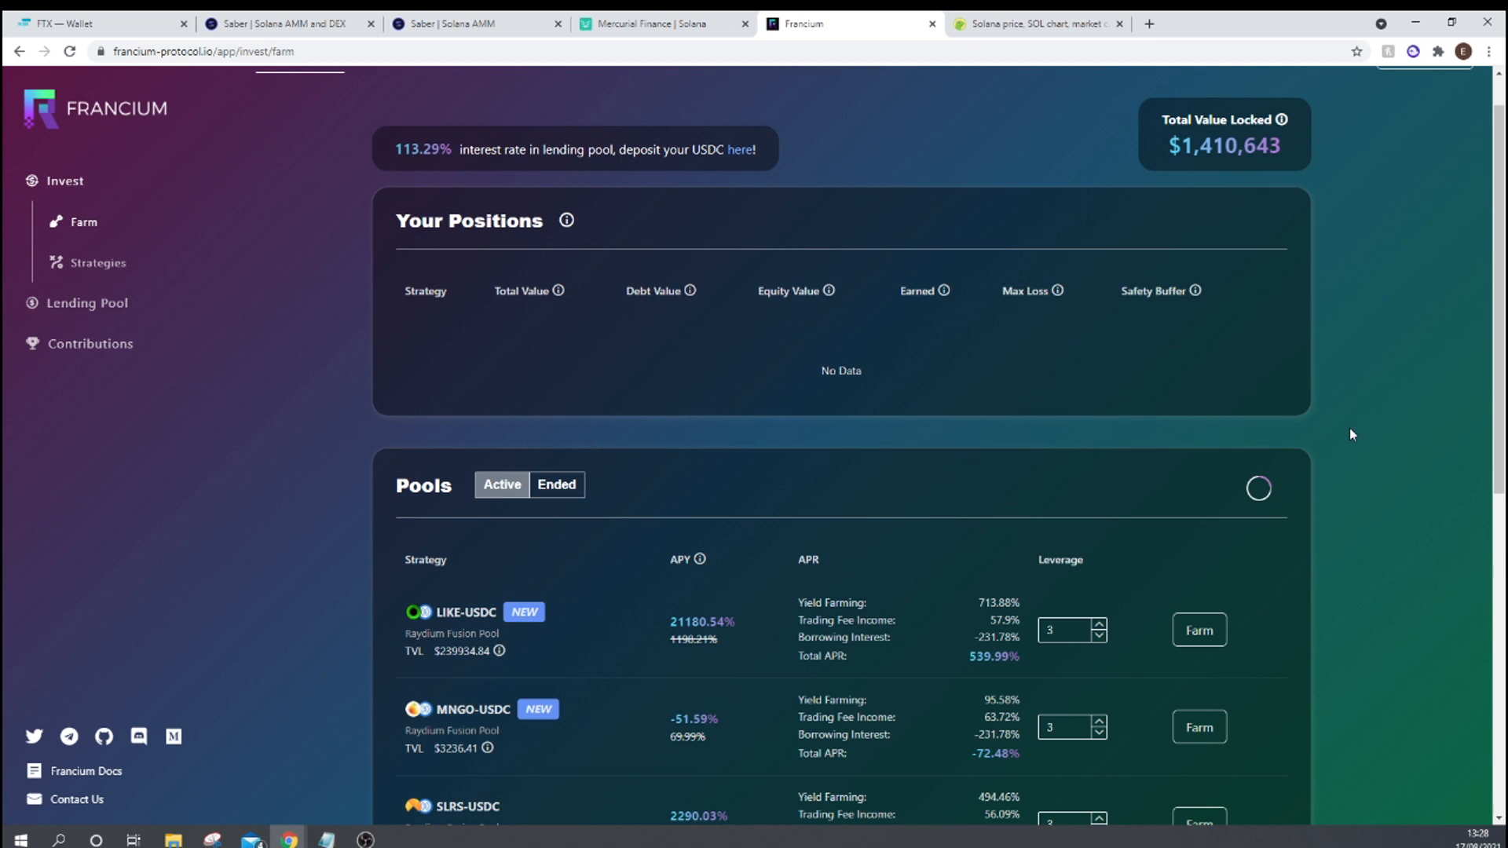